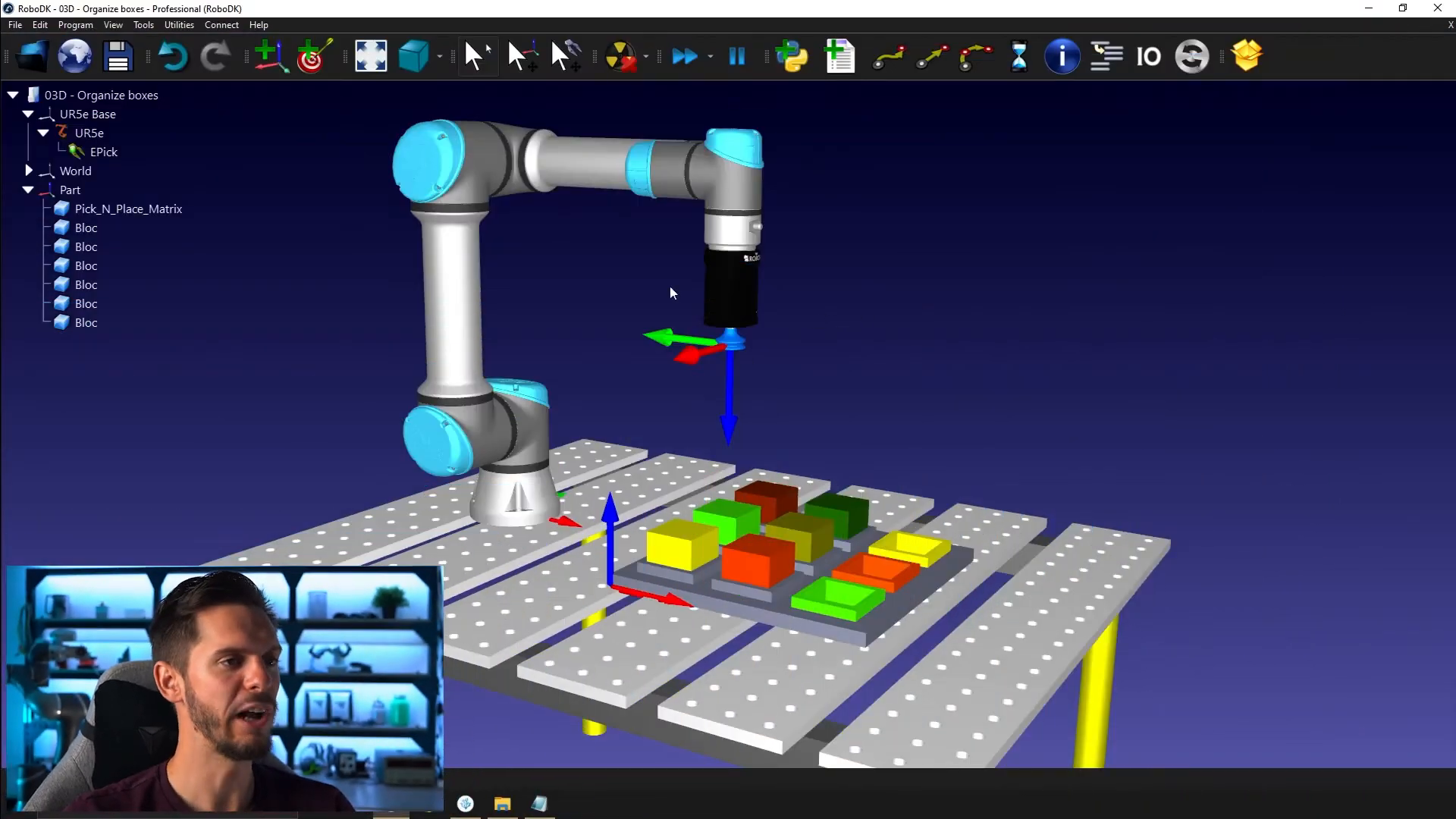
{"action": "mouse_move", "coordinate": [737, 428]}
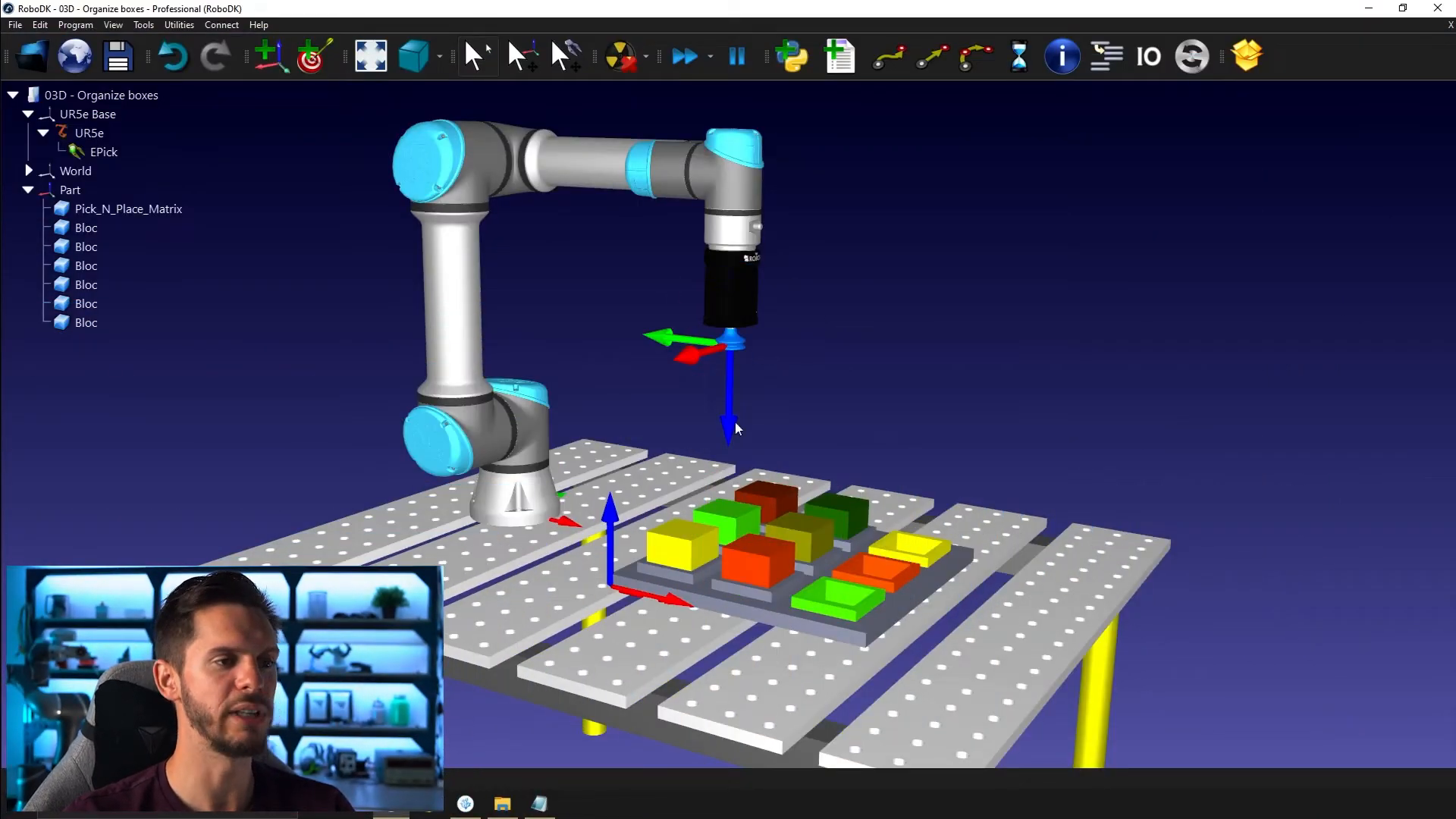
{"action": "mouse_move", "coordinate": [894, 529]}
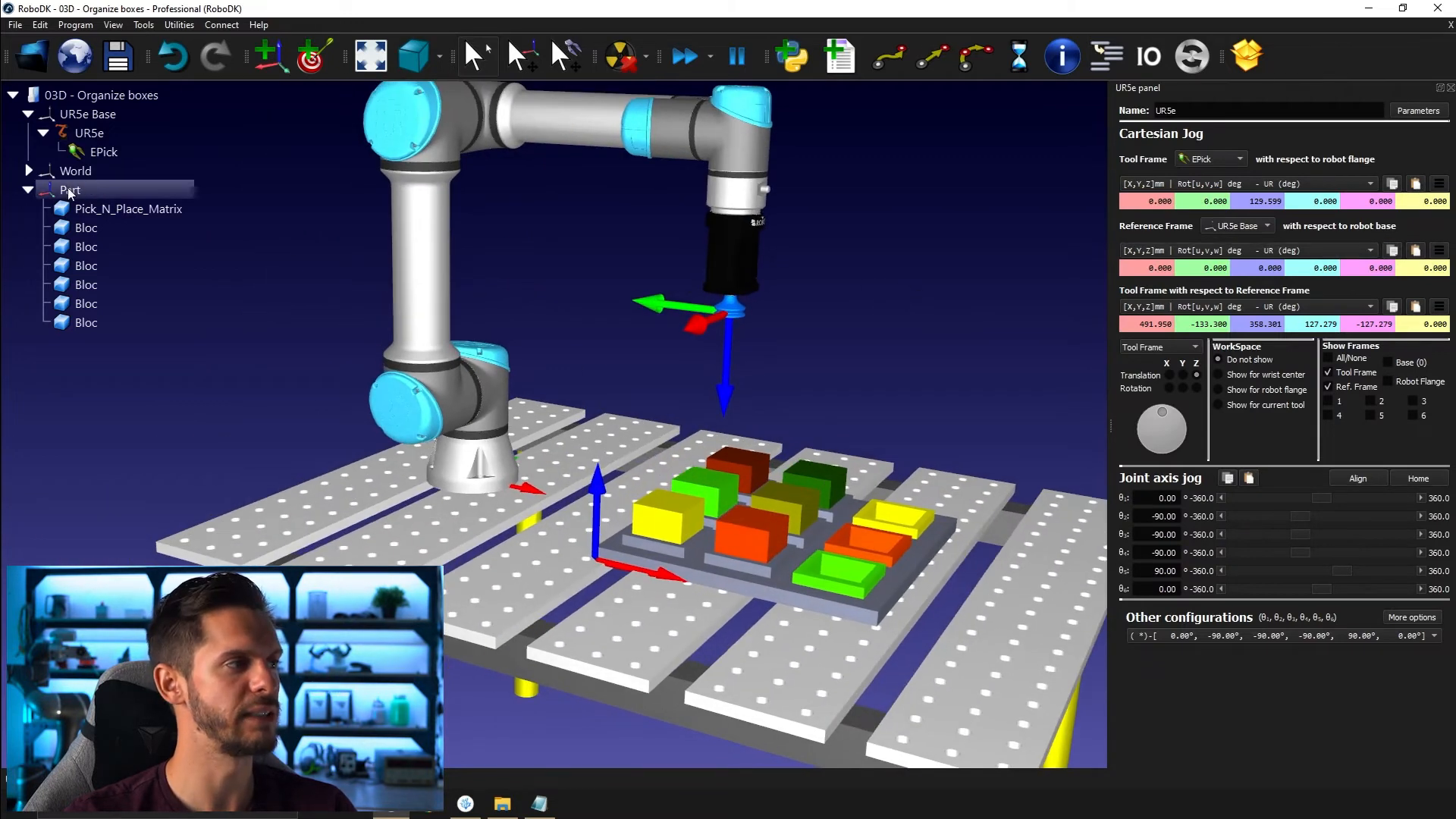
Jog the UR5e tool just above the blocks relative to the Part frame, then send it home
{"action": "right_click", "coordinate": [69, 190]}
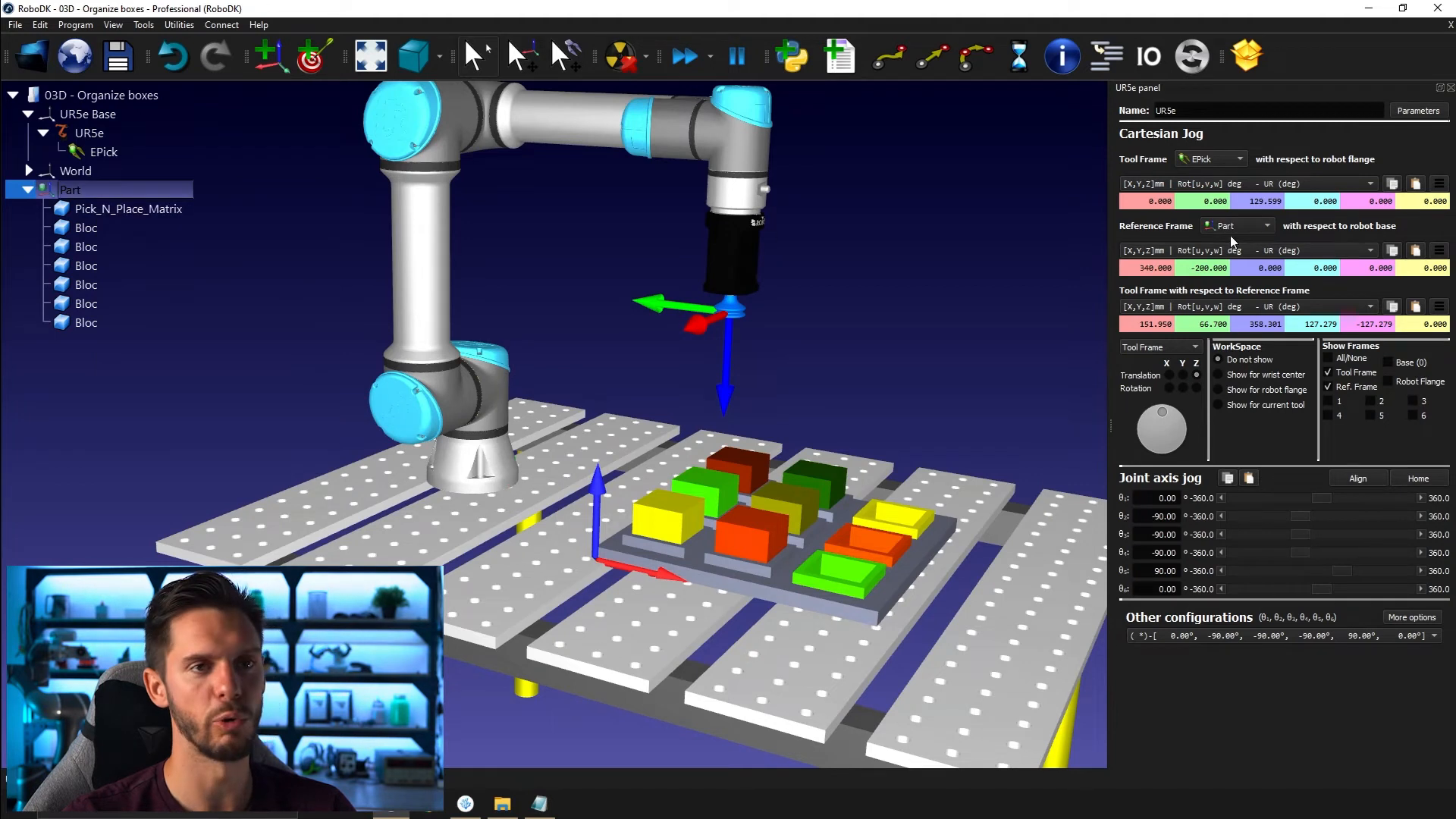
{"action": "mouse_move", "coordinate": [1245, 229]}
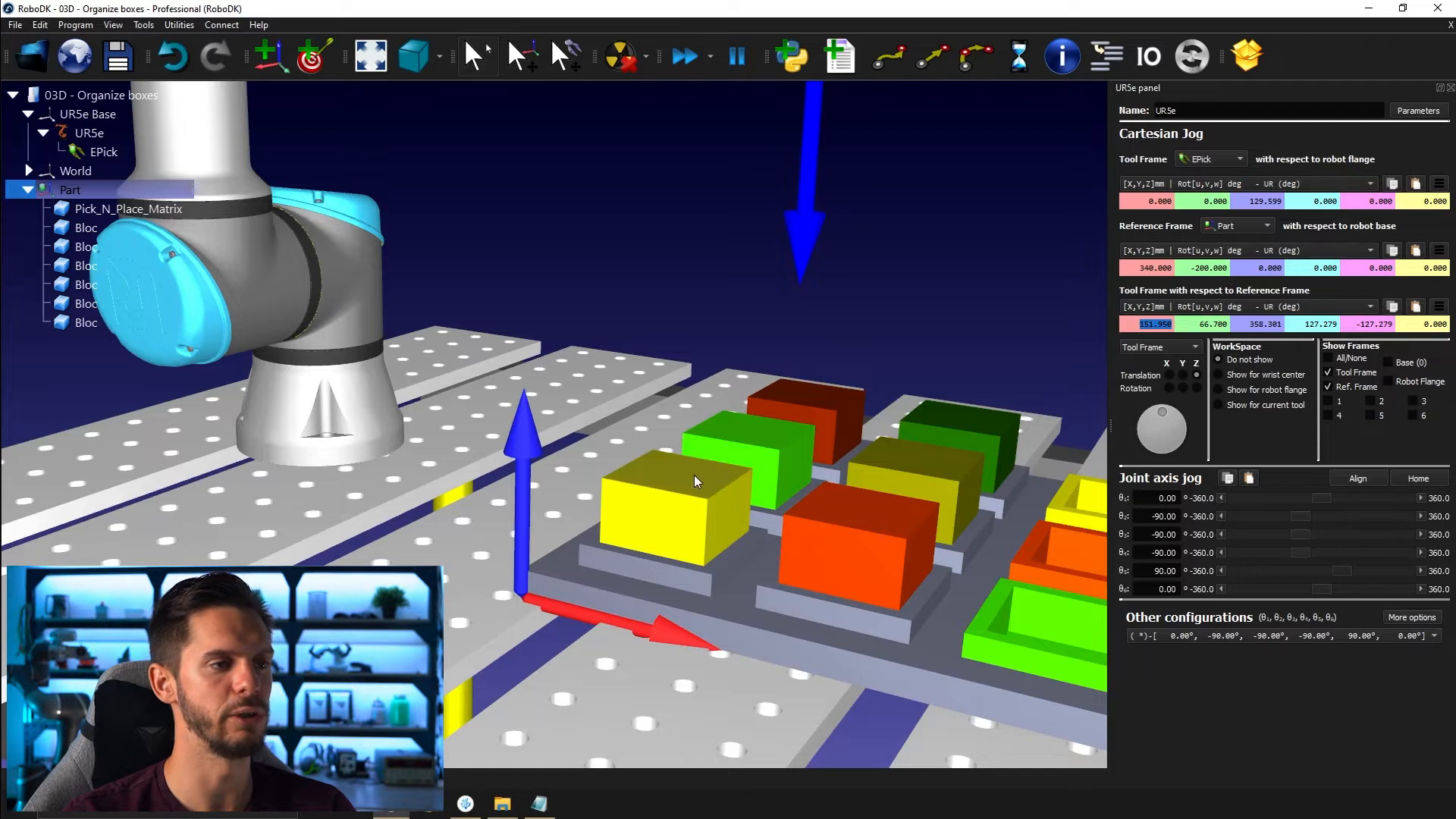
{"action": "mouse_move", "coordinate": [676, 478]}
{"action": "type", "text": "75.000"}
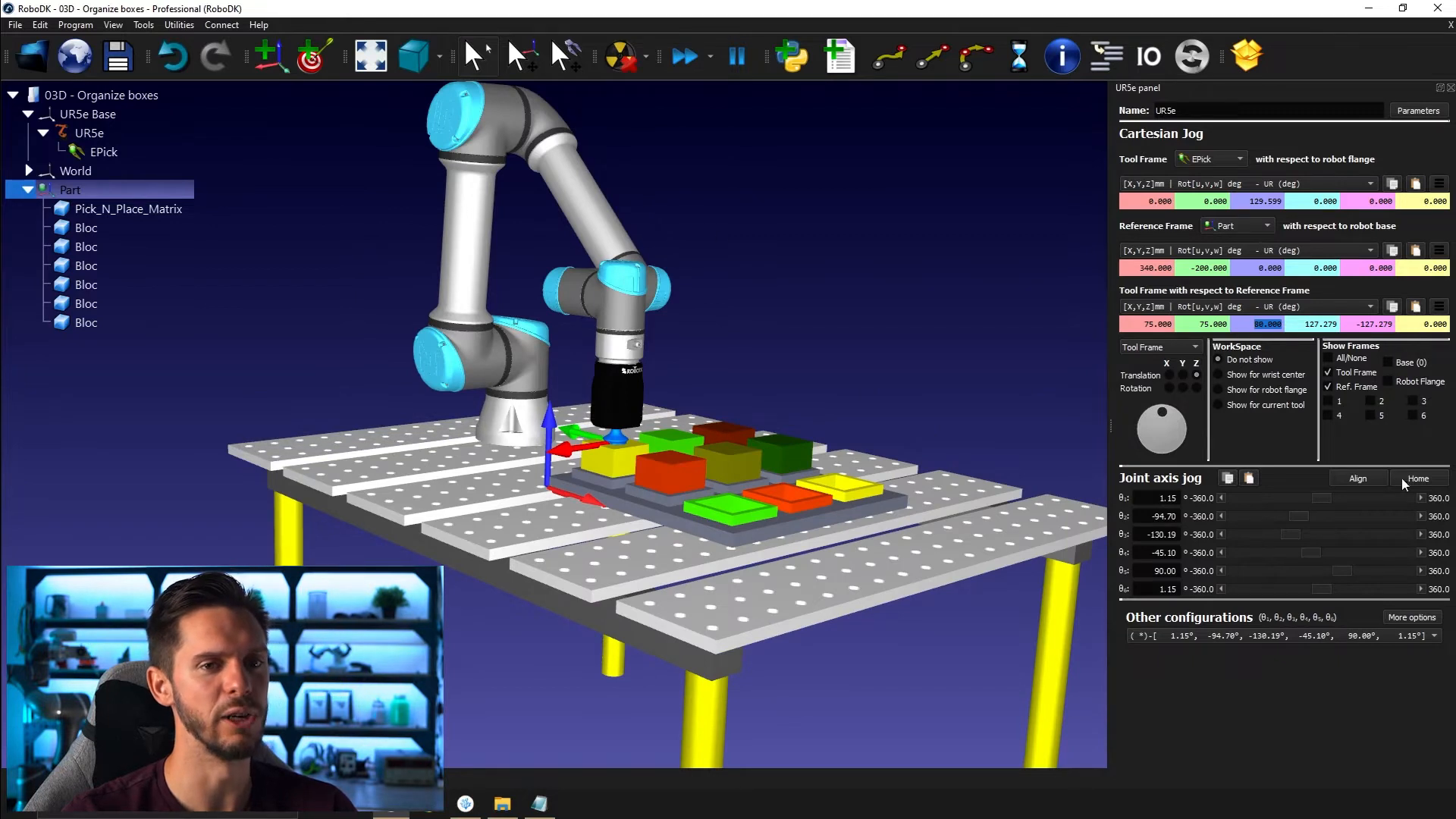
{"action": "left_click", "coordinate": [1418, 477]}
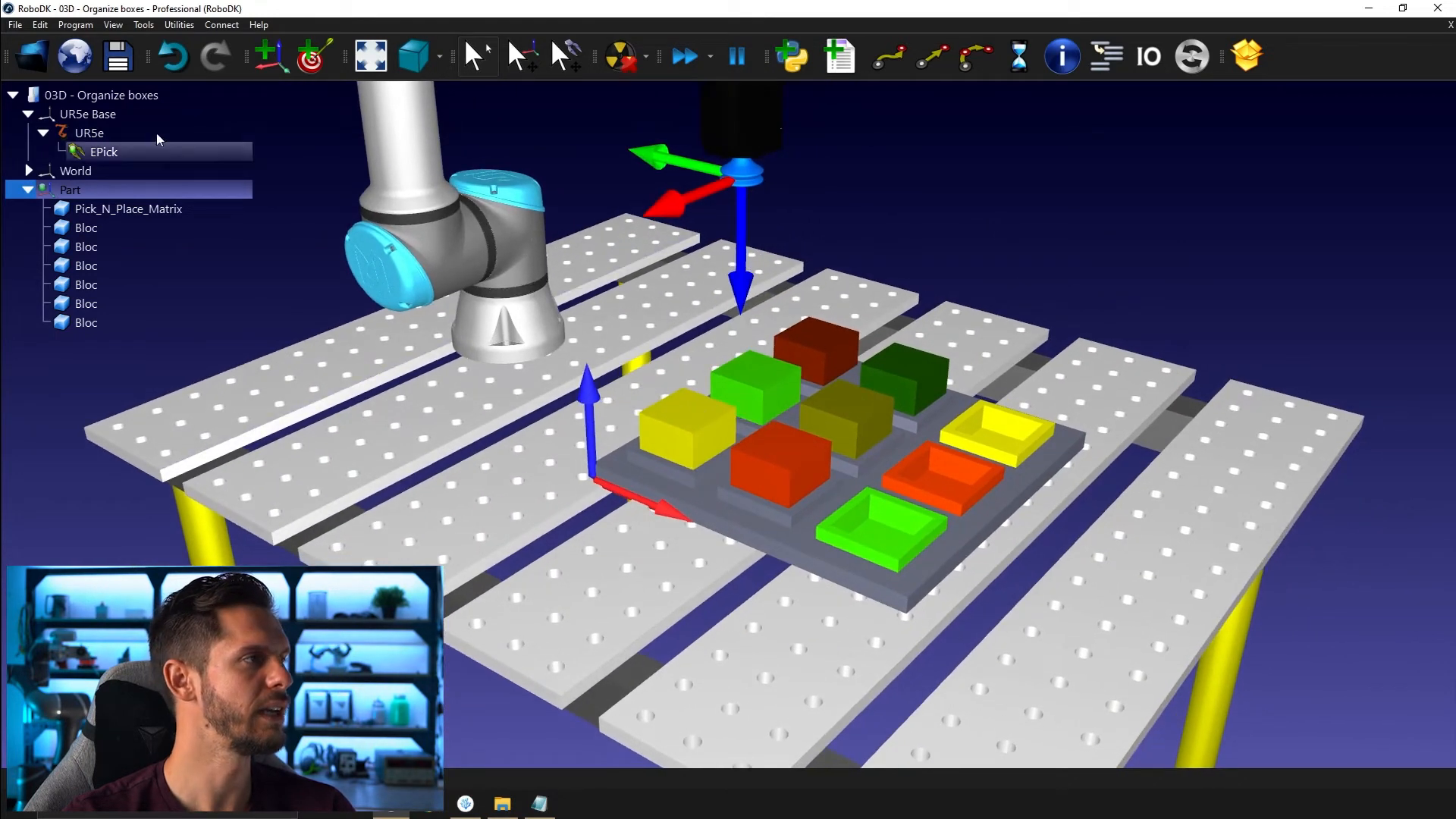
Measure the front yellow box's top face, reading the point 415, -125, 80 mm
{"action": "left_click", "coordinate": [142, 25]}
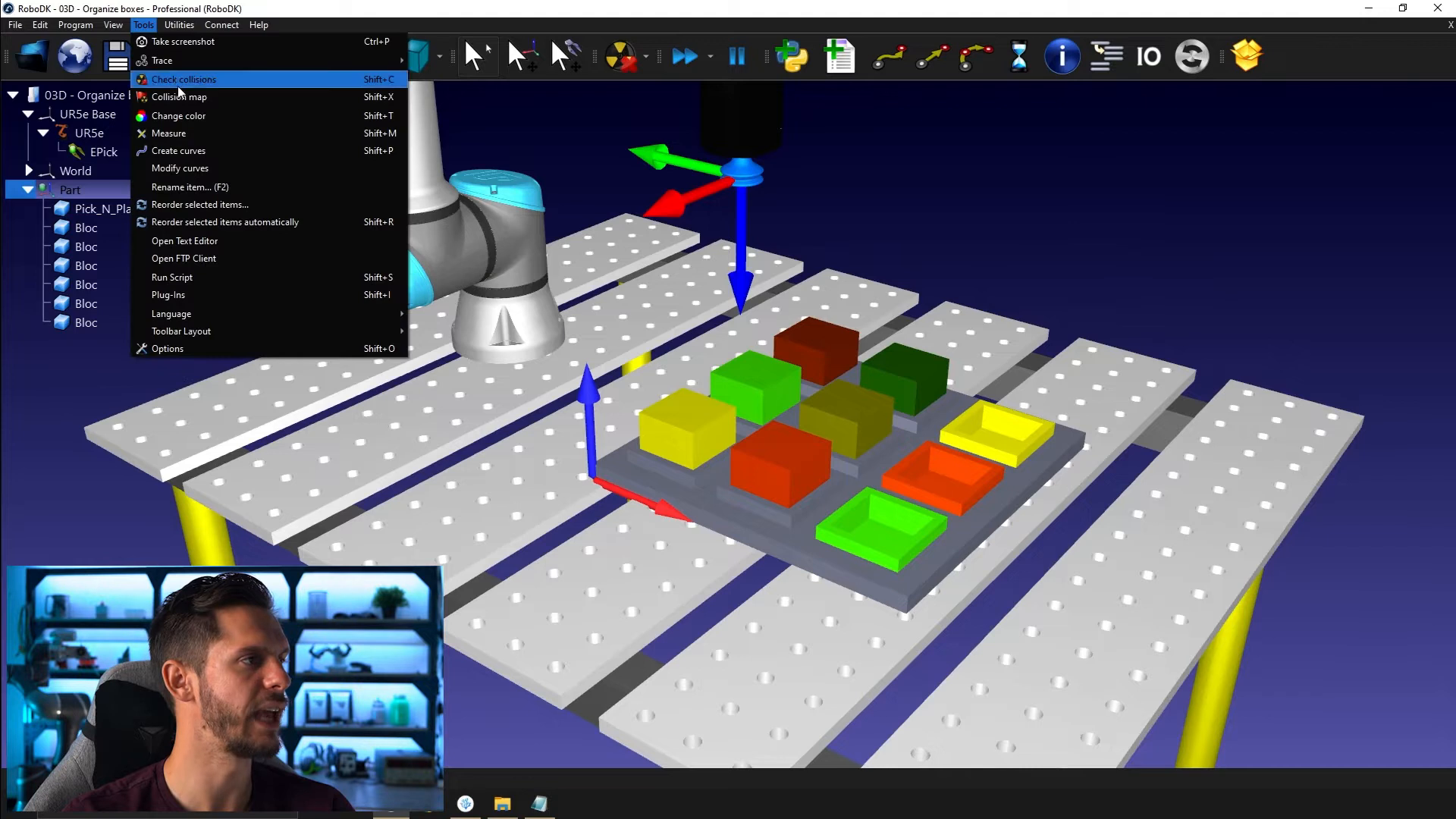
{"action": "left_click", "coordinate": [170, 133]}
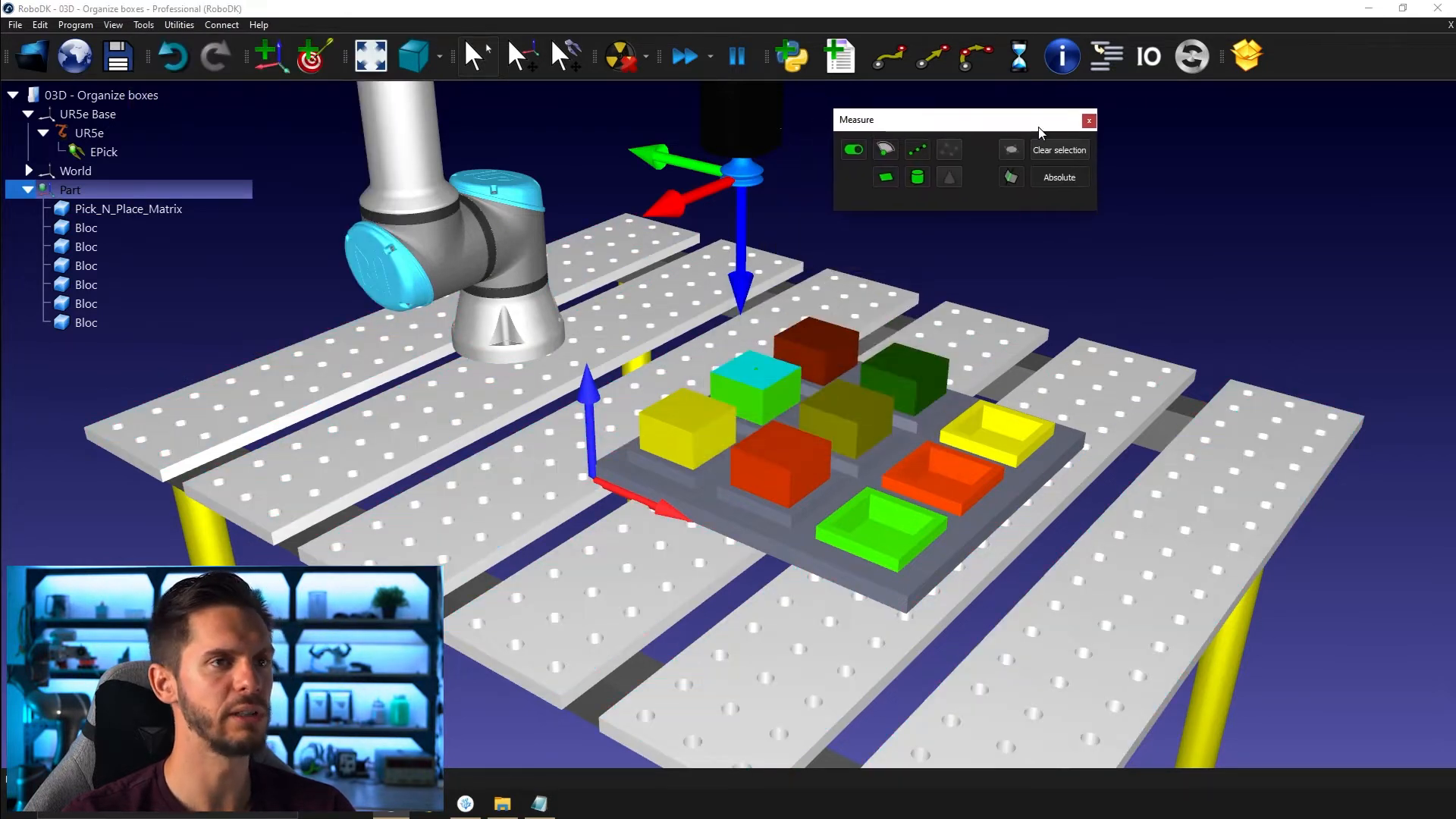
{"action": "mouse_move", "coordinate": [906, 202]}
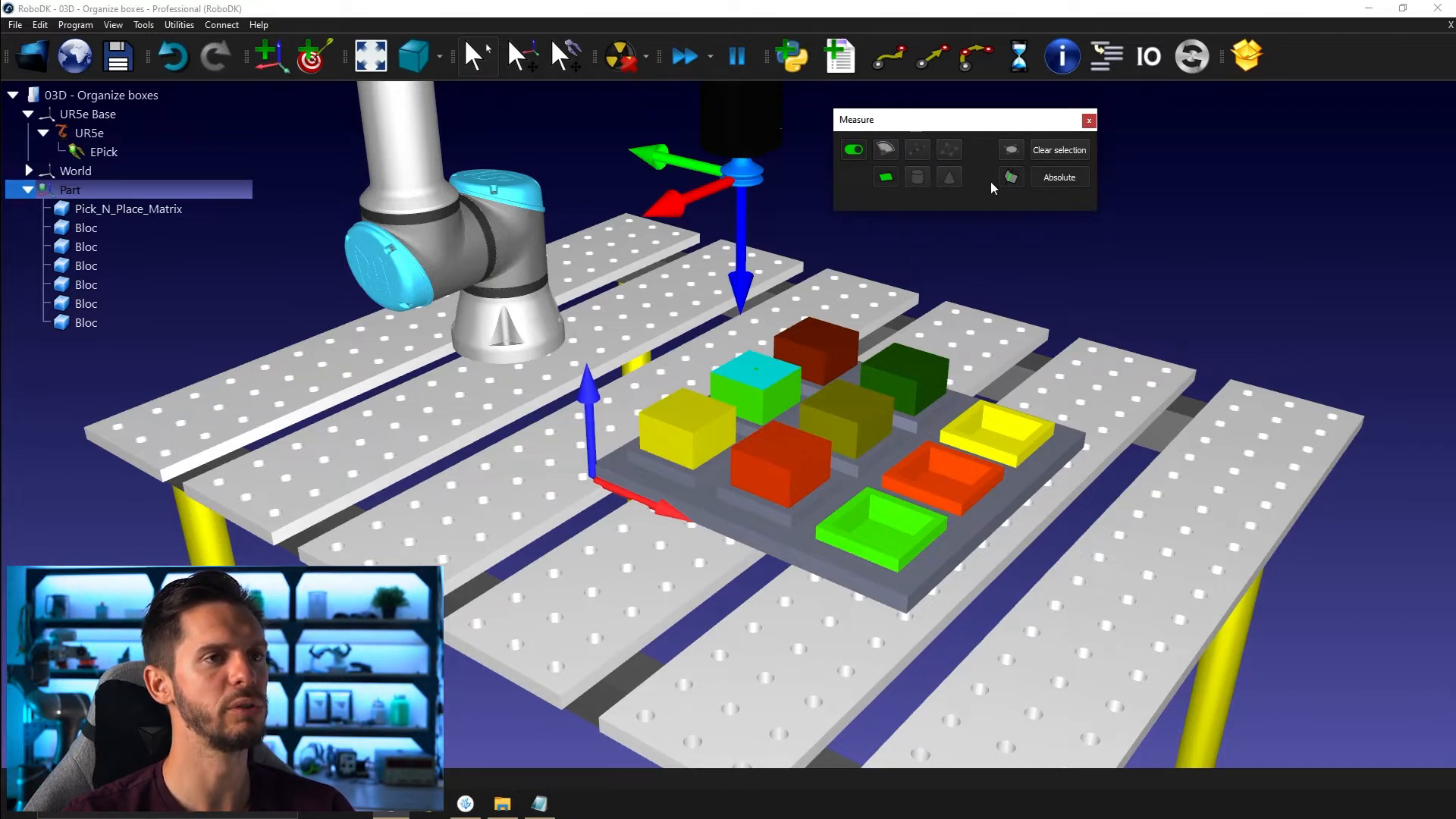
{"action": "mouse_move", "coordinate": [883, 176]}
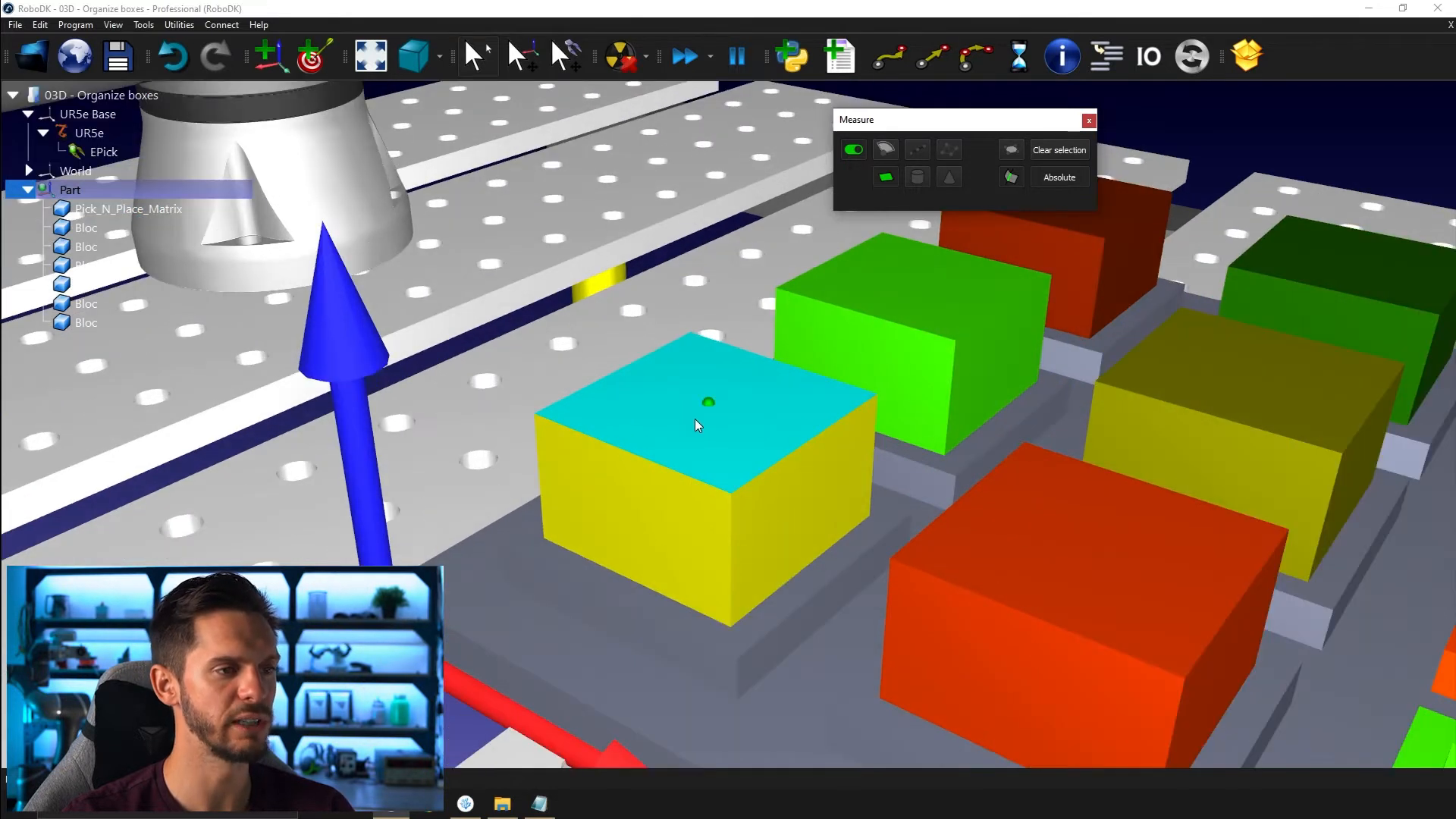
{"action": "mouse_move", "coordinate": [703, 423]}
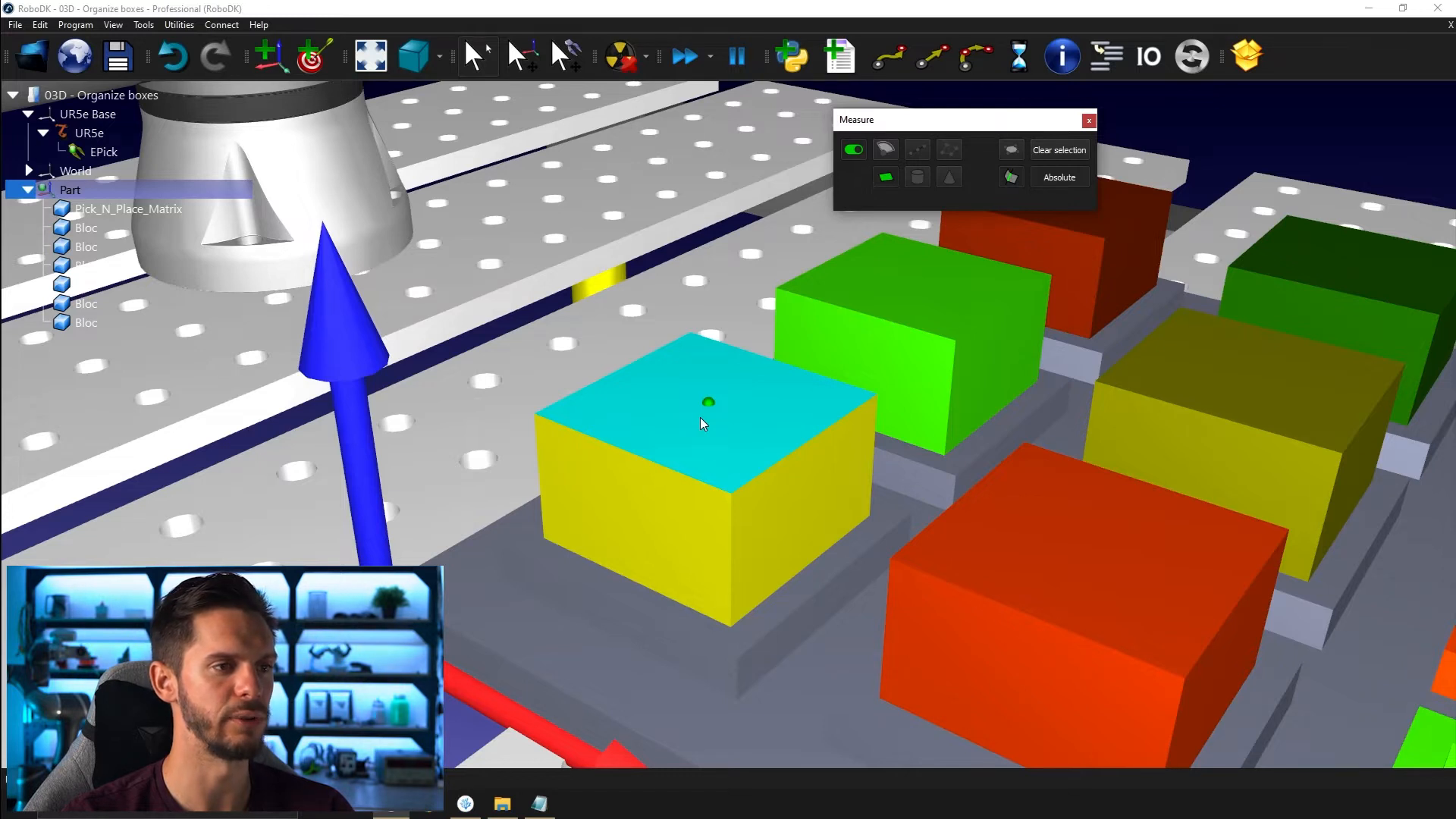
{"action": "left_click", "coordinate": [709, 402]}
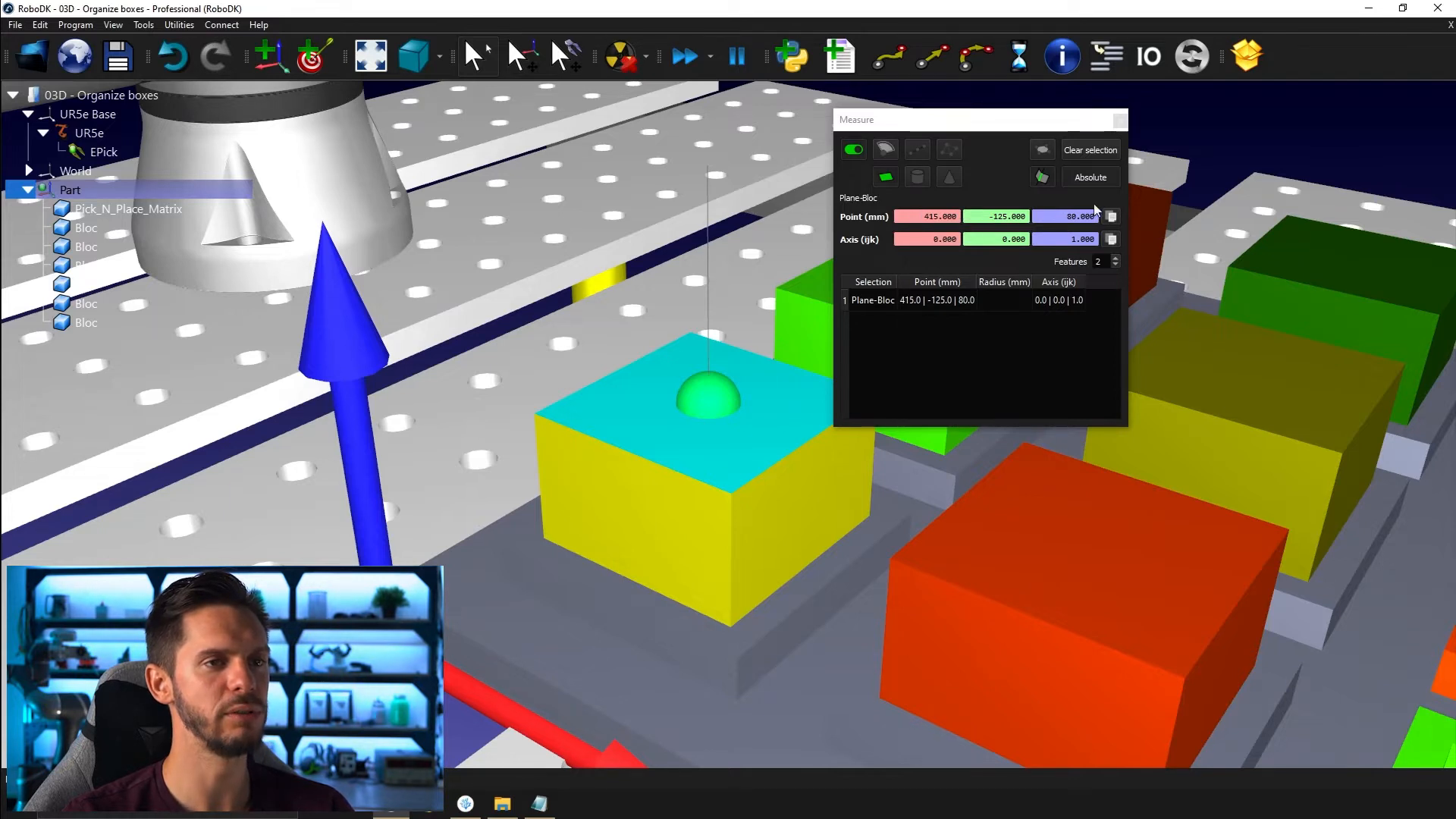
{"action": "mouse_move", "coordinate": [1077, 216]}
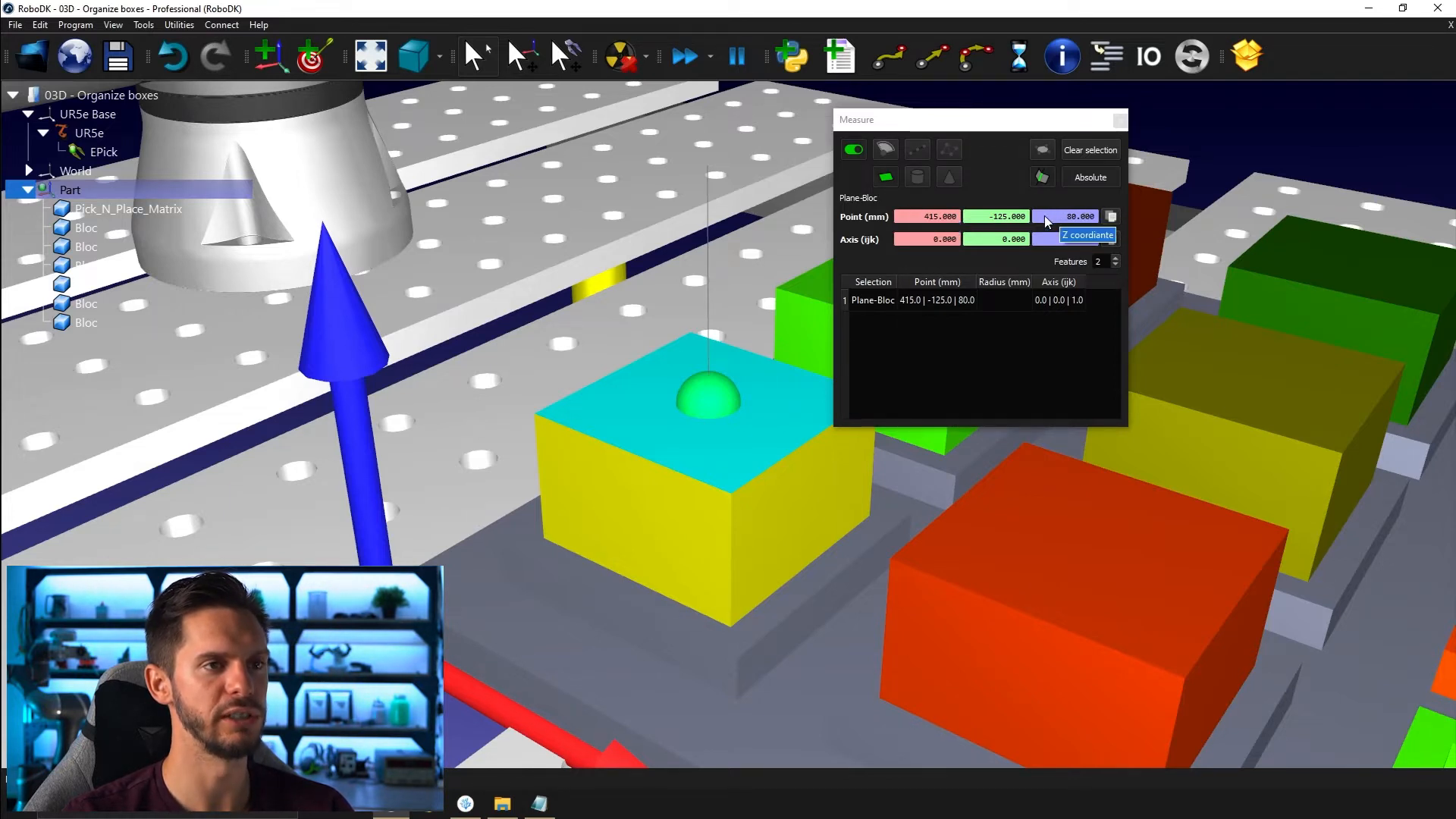
{"action": "left_click", "coordinate": [929, 239]}
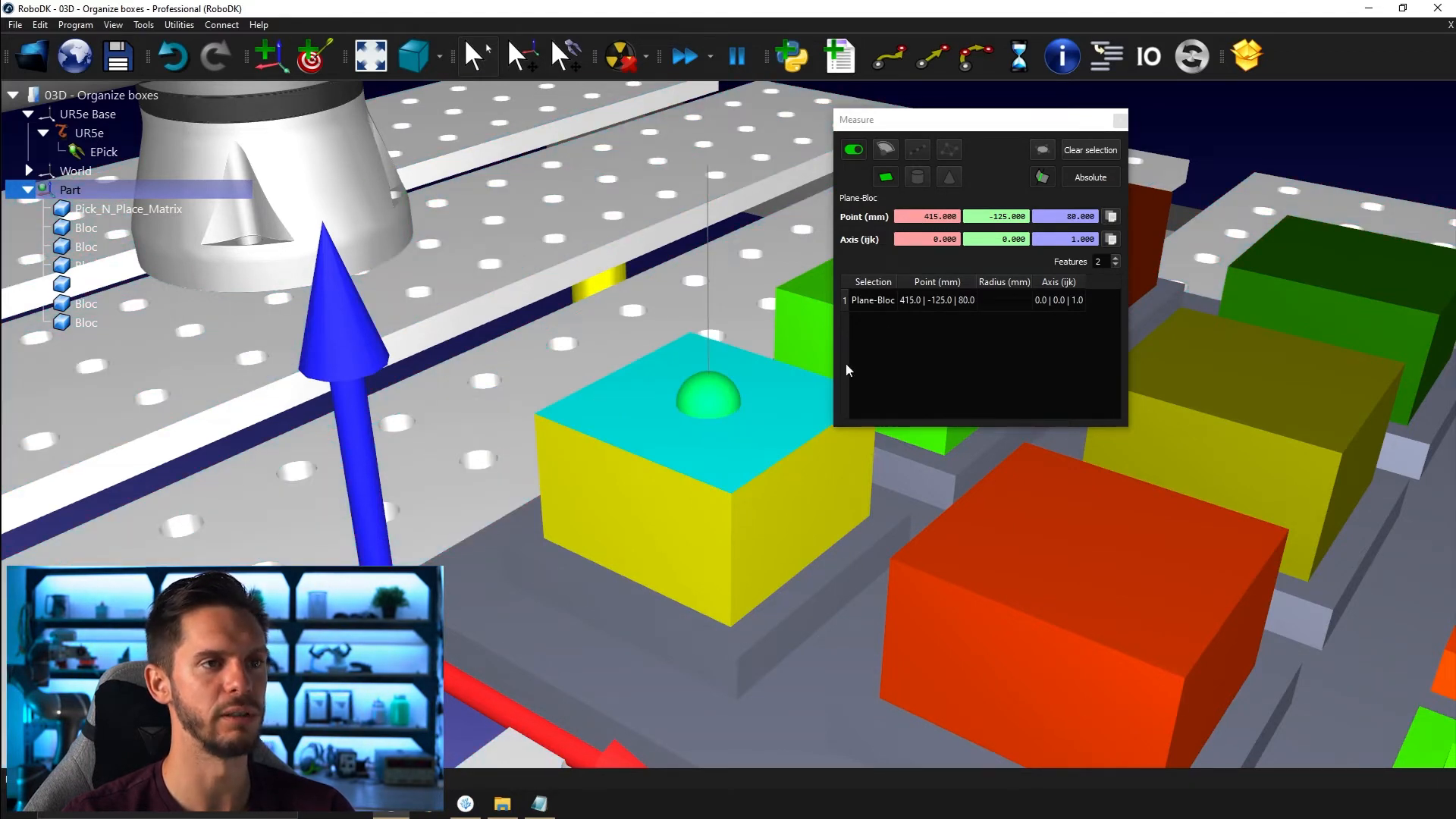
{"action": "left_click", "coordinate": [948, 239]}
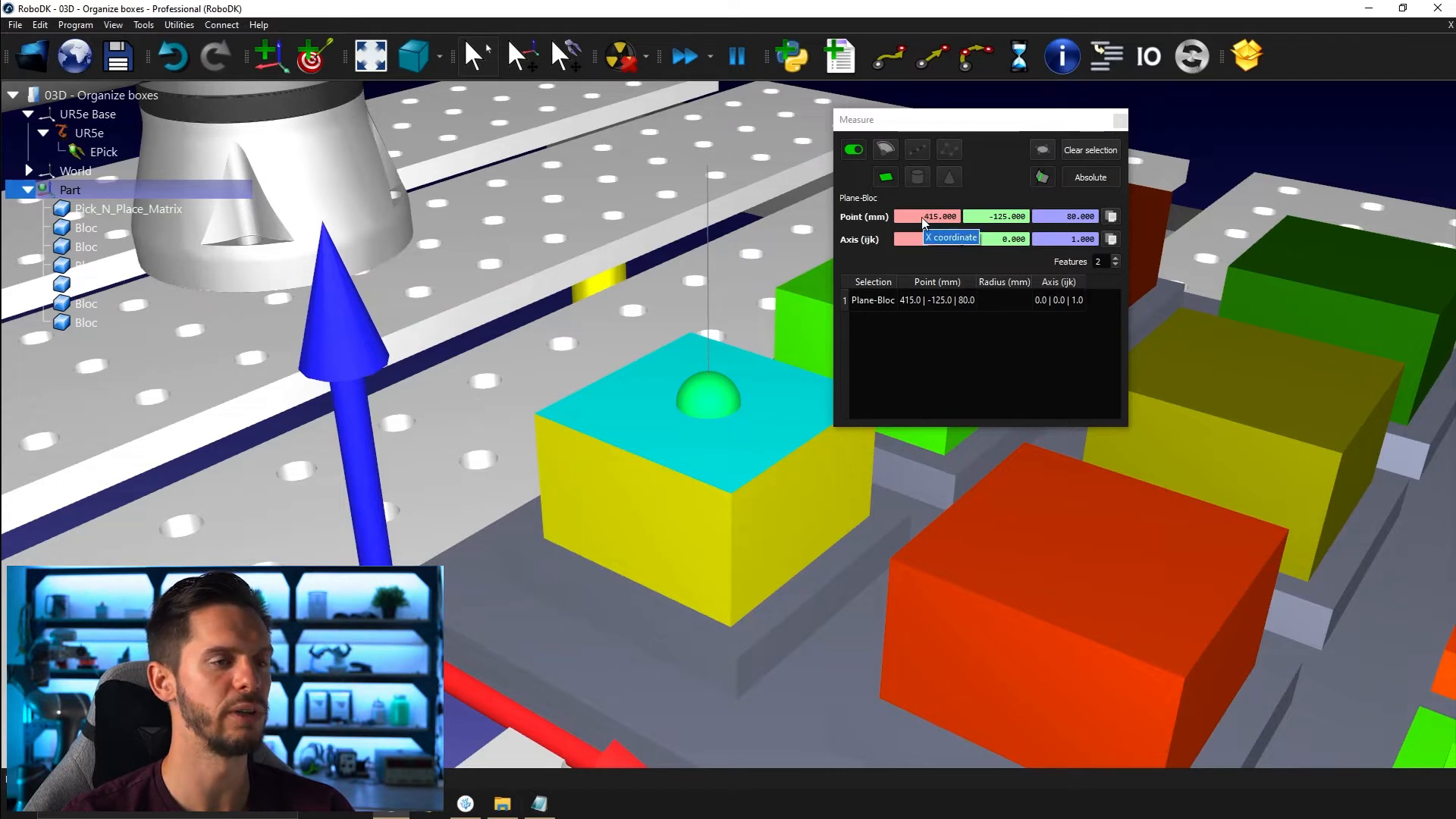
{"action": "left_click", "coordinate": [1002, 216]}
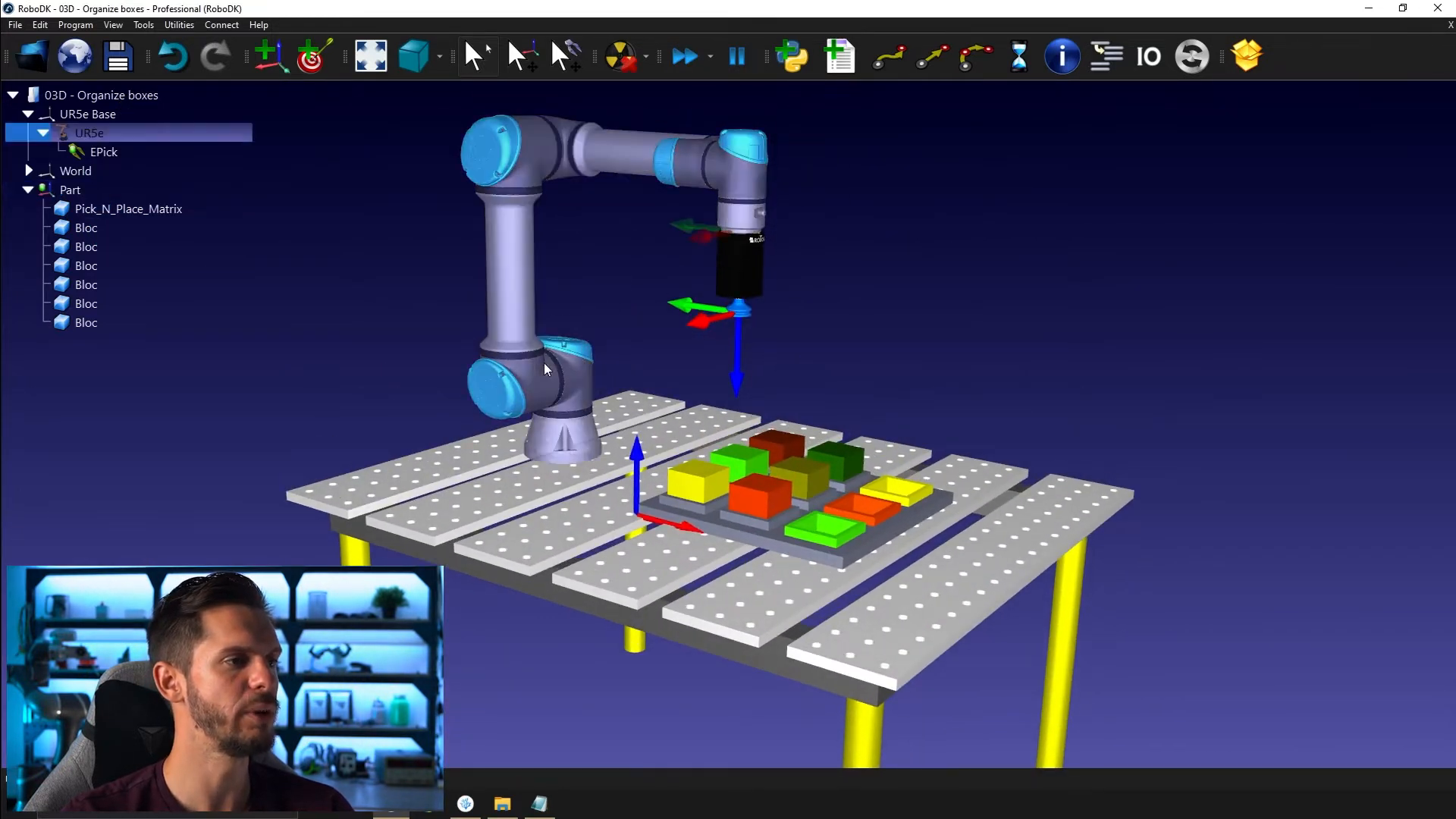
Open the robot panel and check the UR5e Base frame's X position in its details
{"action": "double_click", "coordinate": [90, 133]}
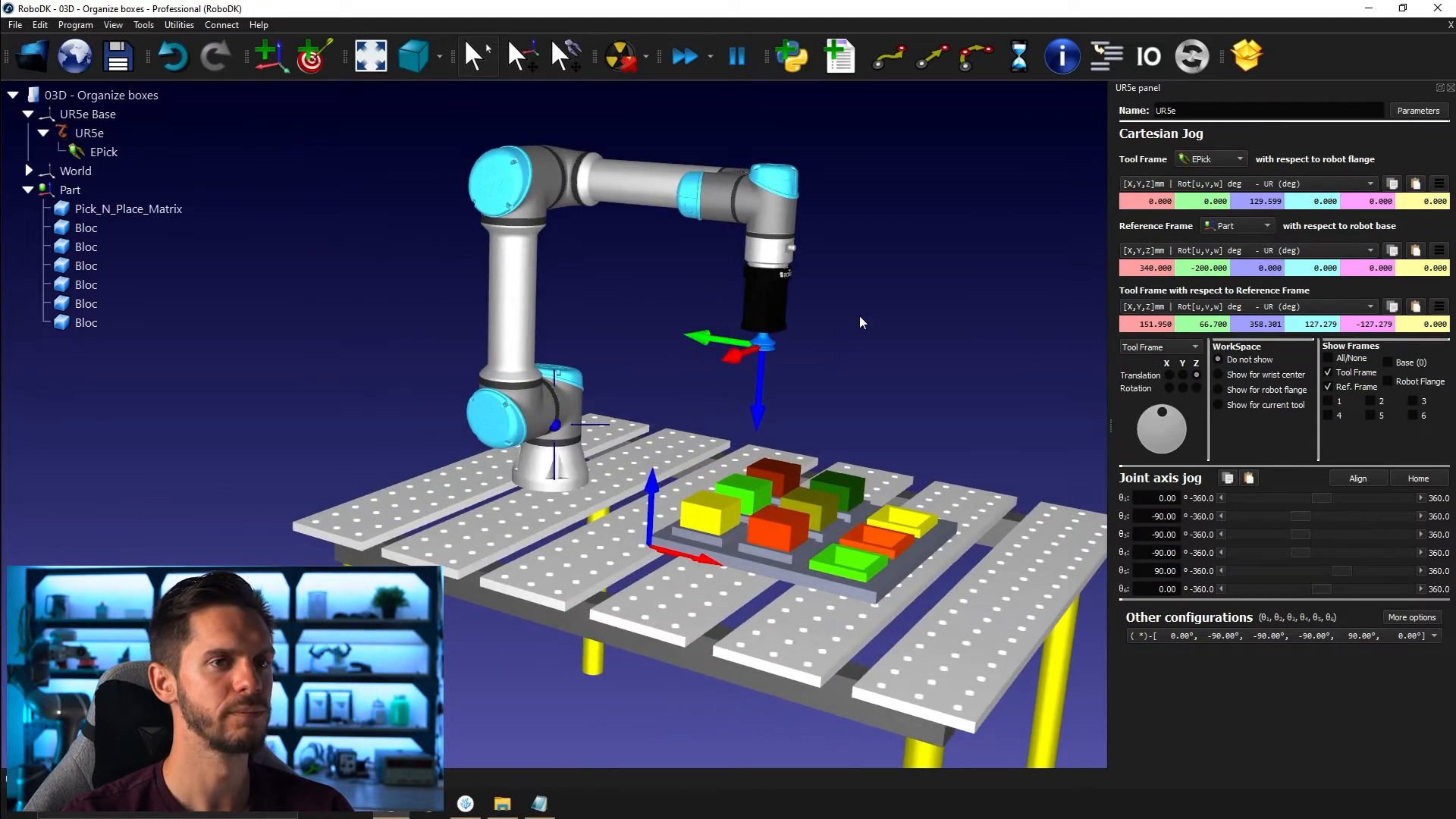
{"action": "left_click", "coordinate": [88, 113]}
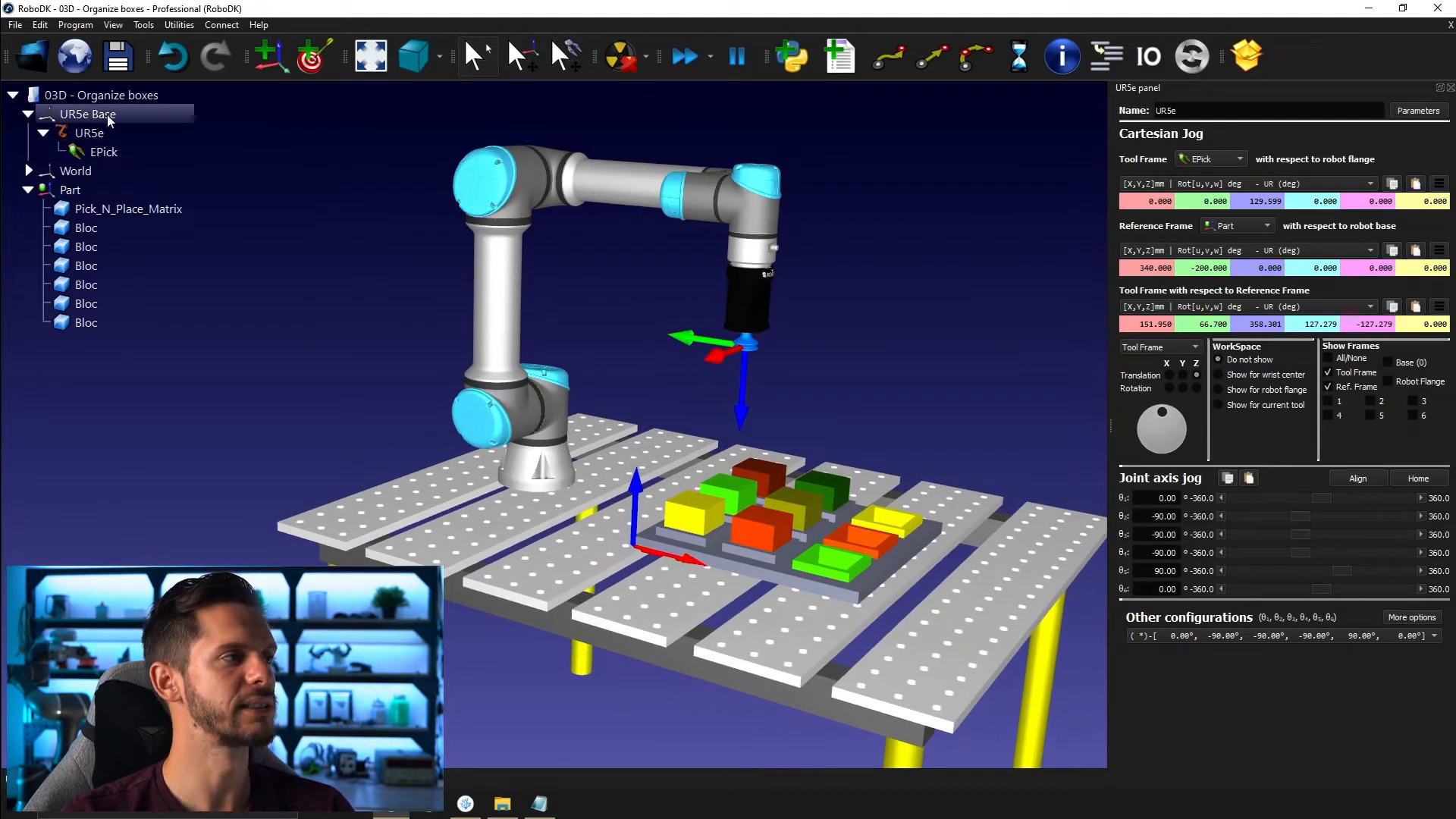
{"action": "double_click", "coordinate": [87, 113]}
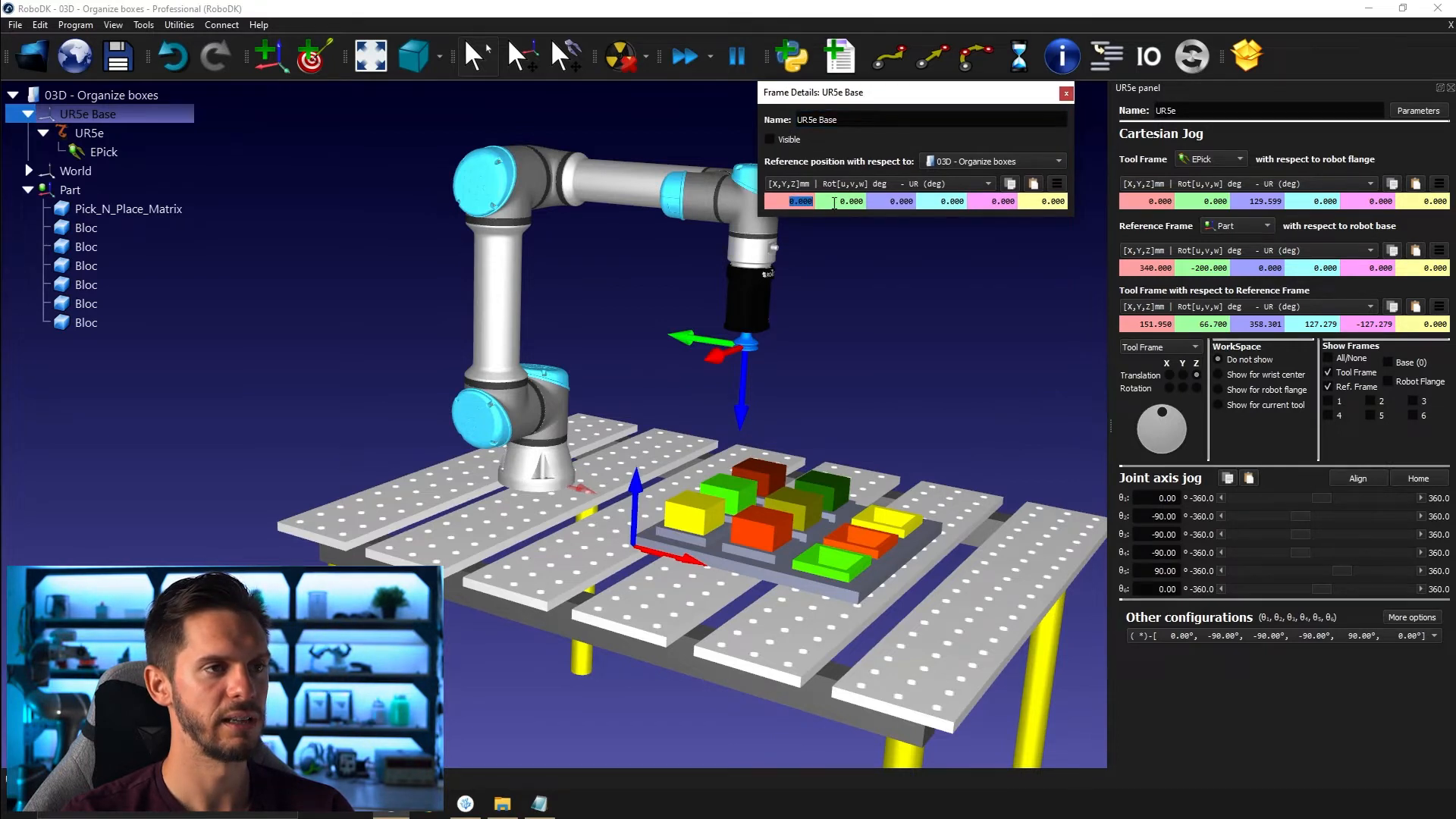
{"action": "left_click", "coordinate": [1001, 201]}
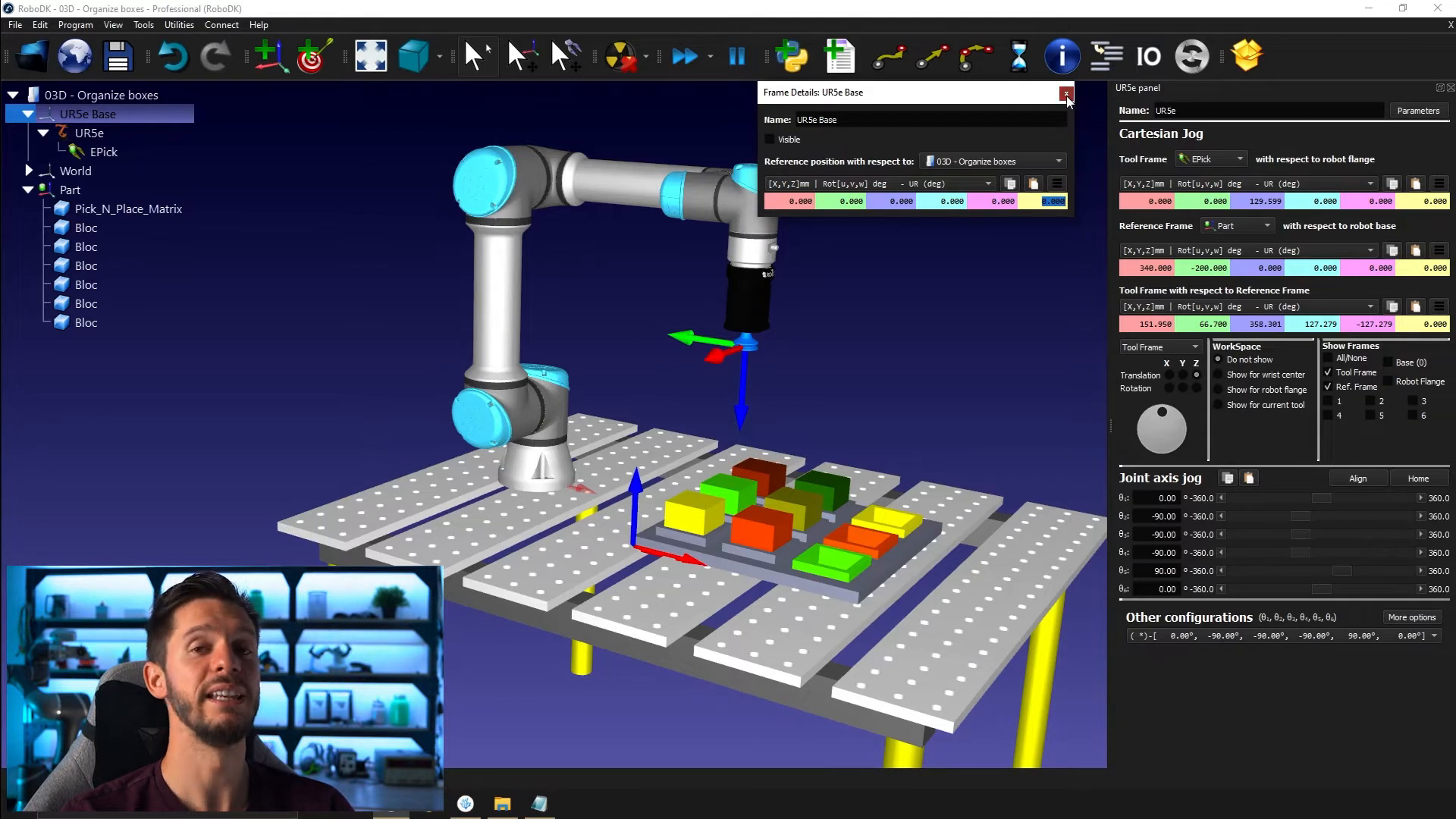
{"action": "left_click", "coordinate": [1066, 94]}
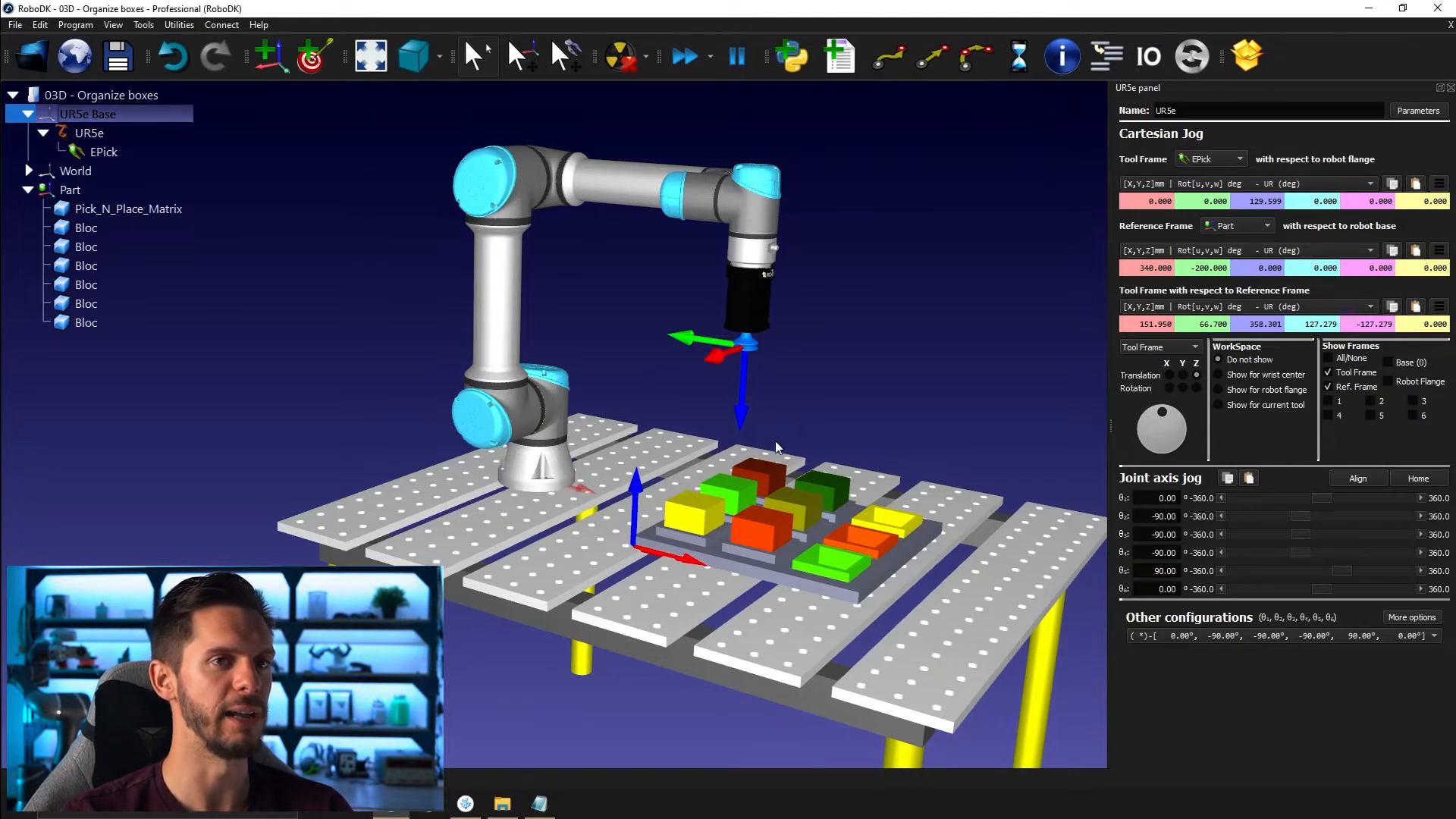
Set the jogging reference frame to UR5e Base
{"action": "left_click", "coordinate": [1238, 225]}
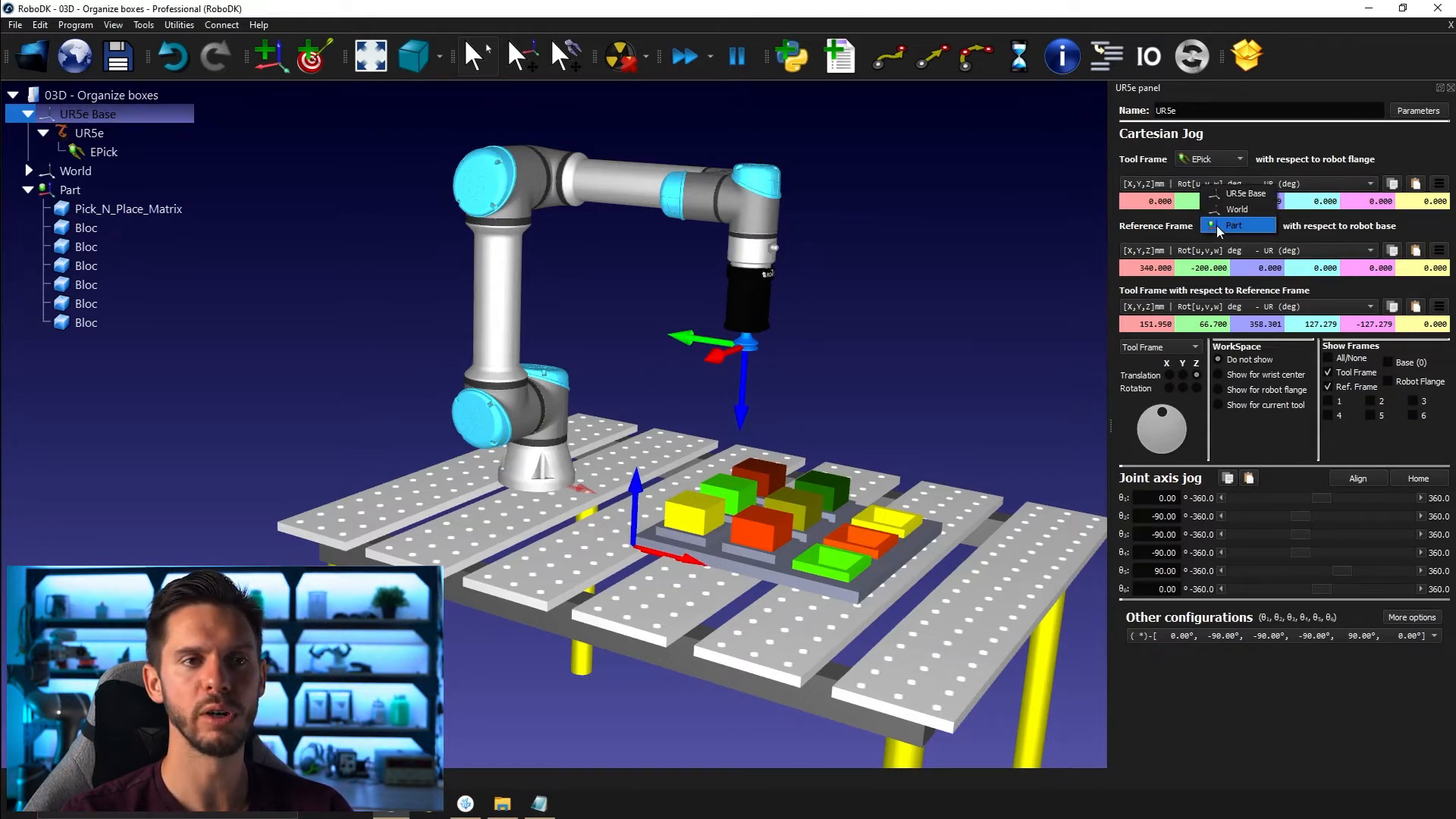
{"action": "left_click", "coordinate": [1236, 224]}
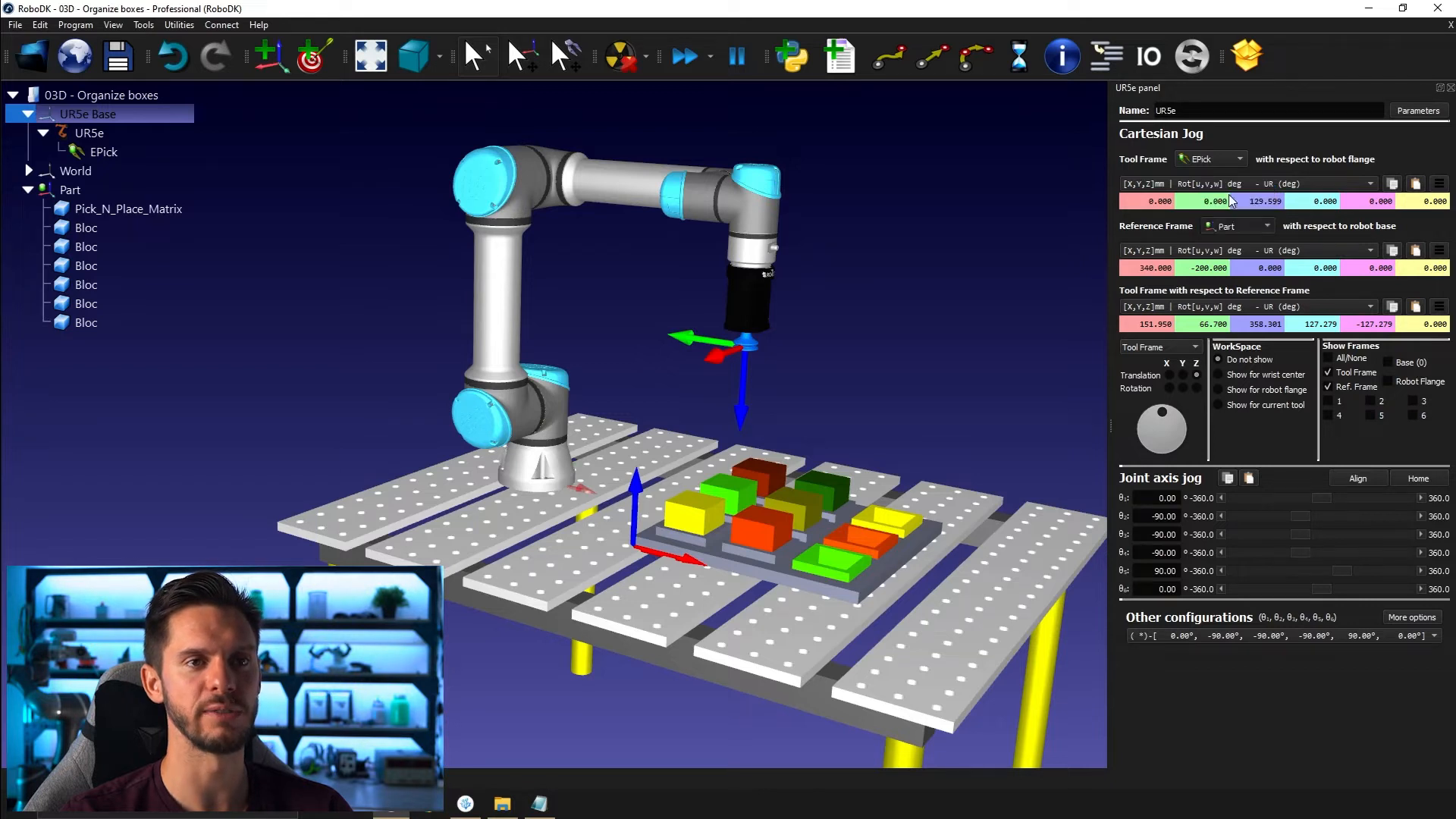
{"action": "left_click", "coordinate": [1237, 226]}
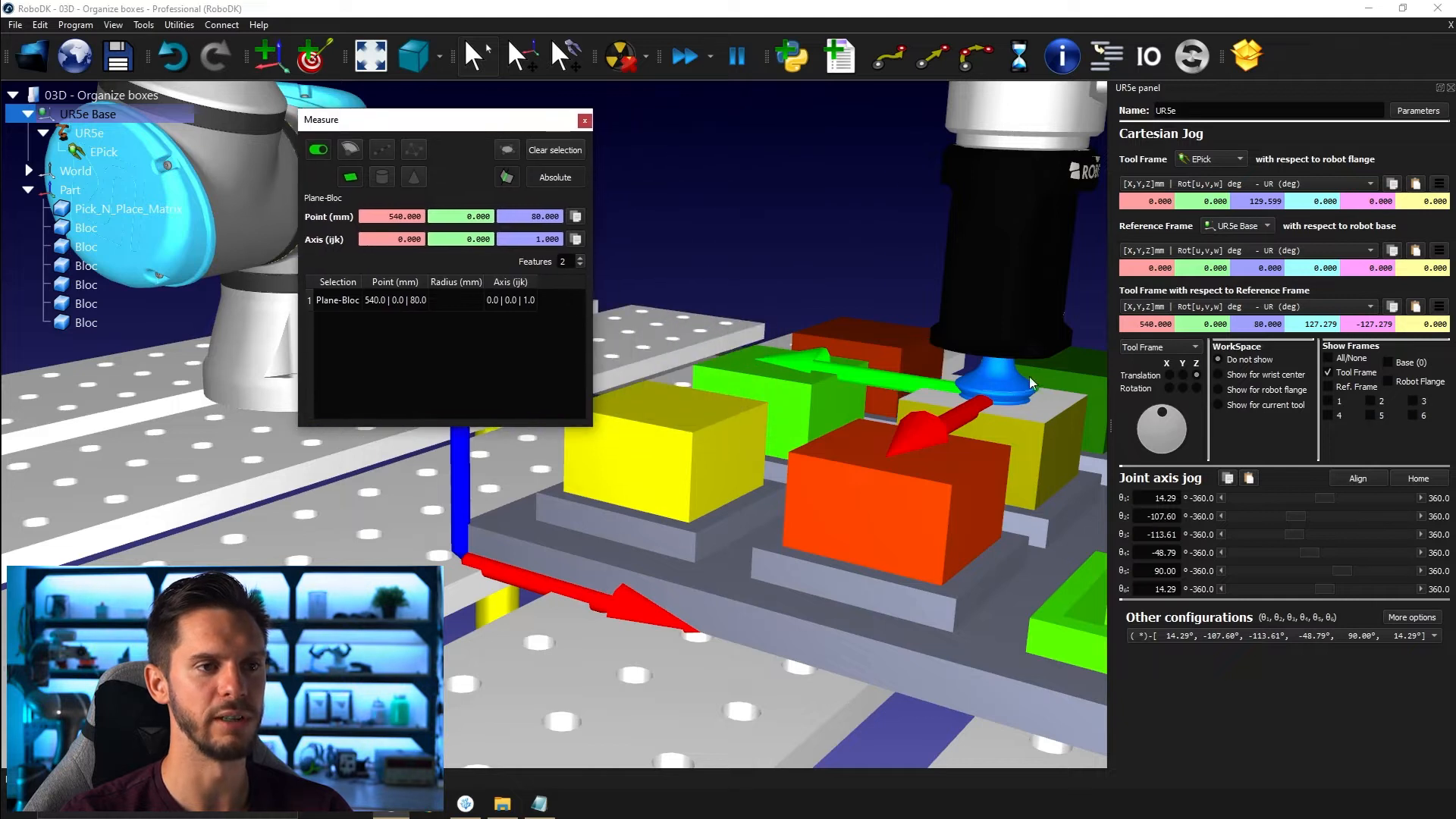
Close Measure, review the UR5e Base frame details, and check the jog reference frame
{"action": "left_click", "coordinate": [555, 150]}
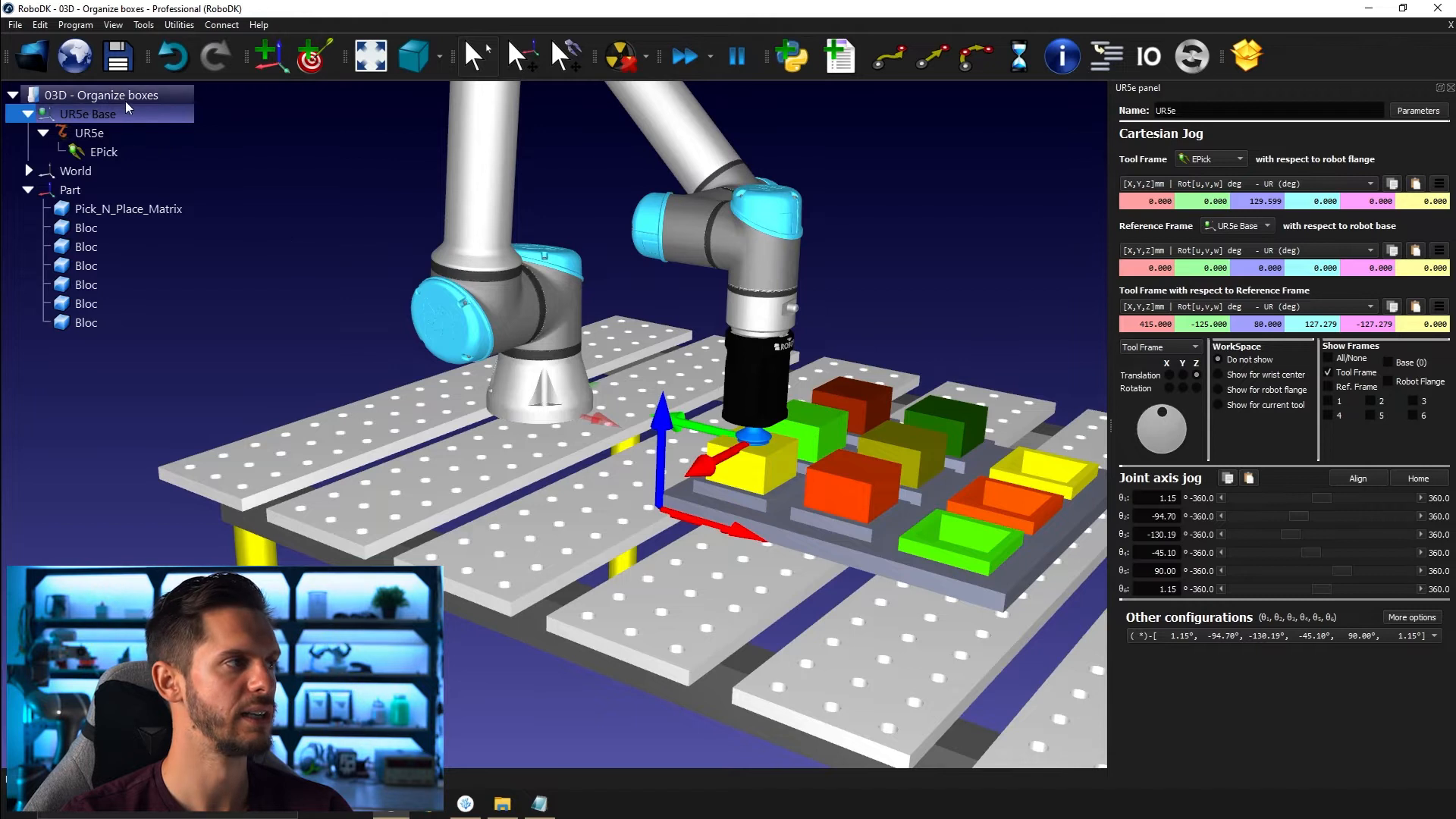
{"action": "double_click", "coordinate": [88, 113]}
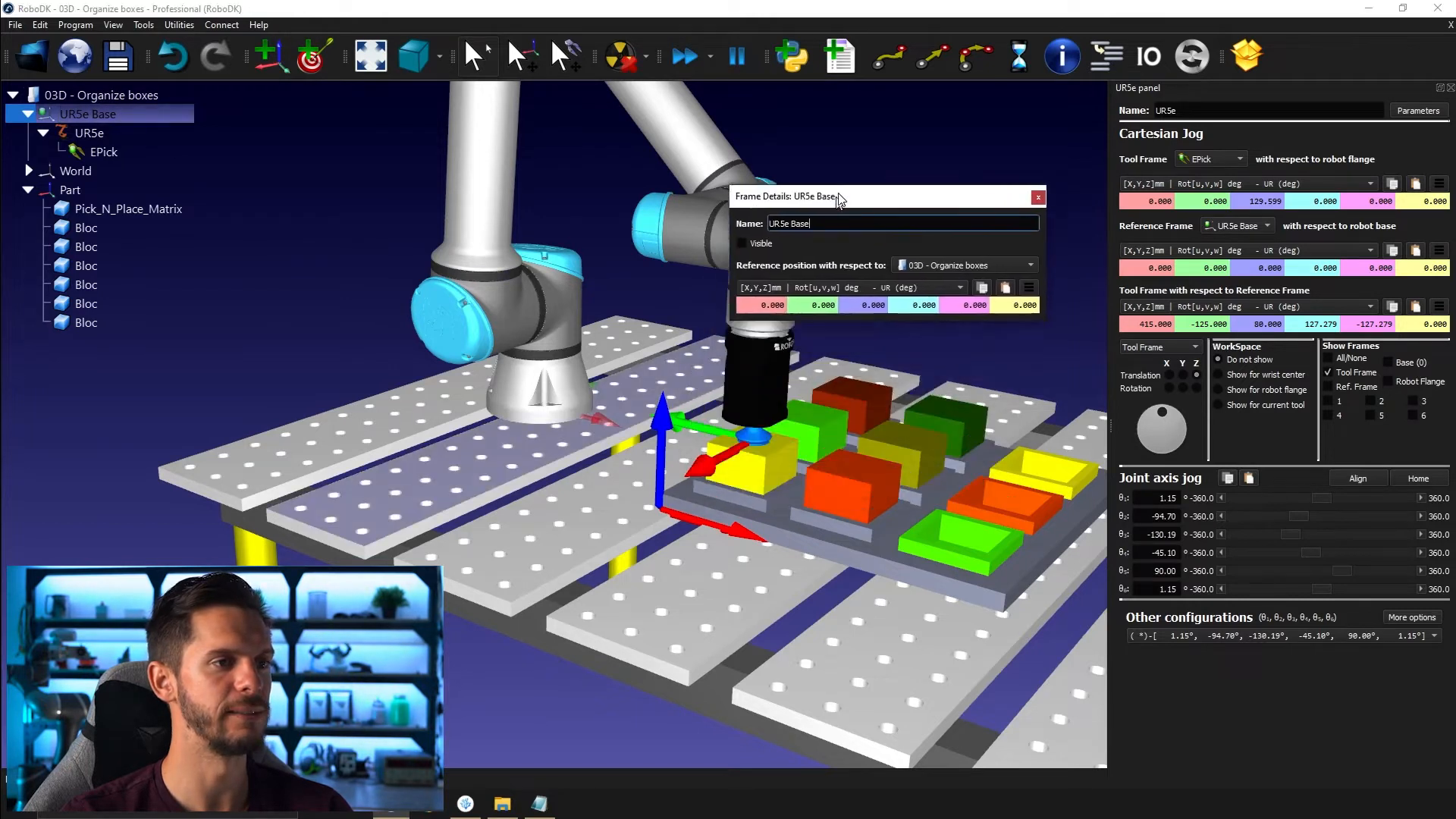
{"action": "left_click_drag", "start_coordinate": [835, 196], "coordinate": [869, 119]}
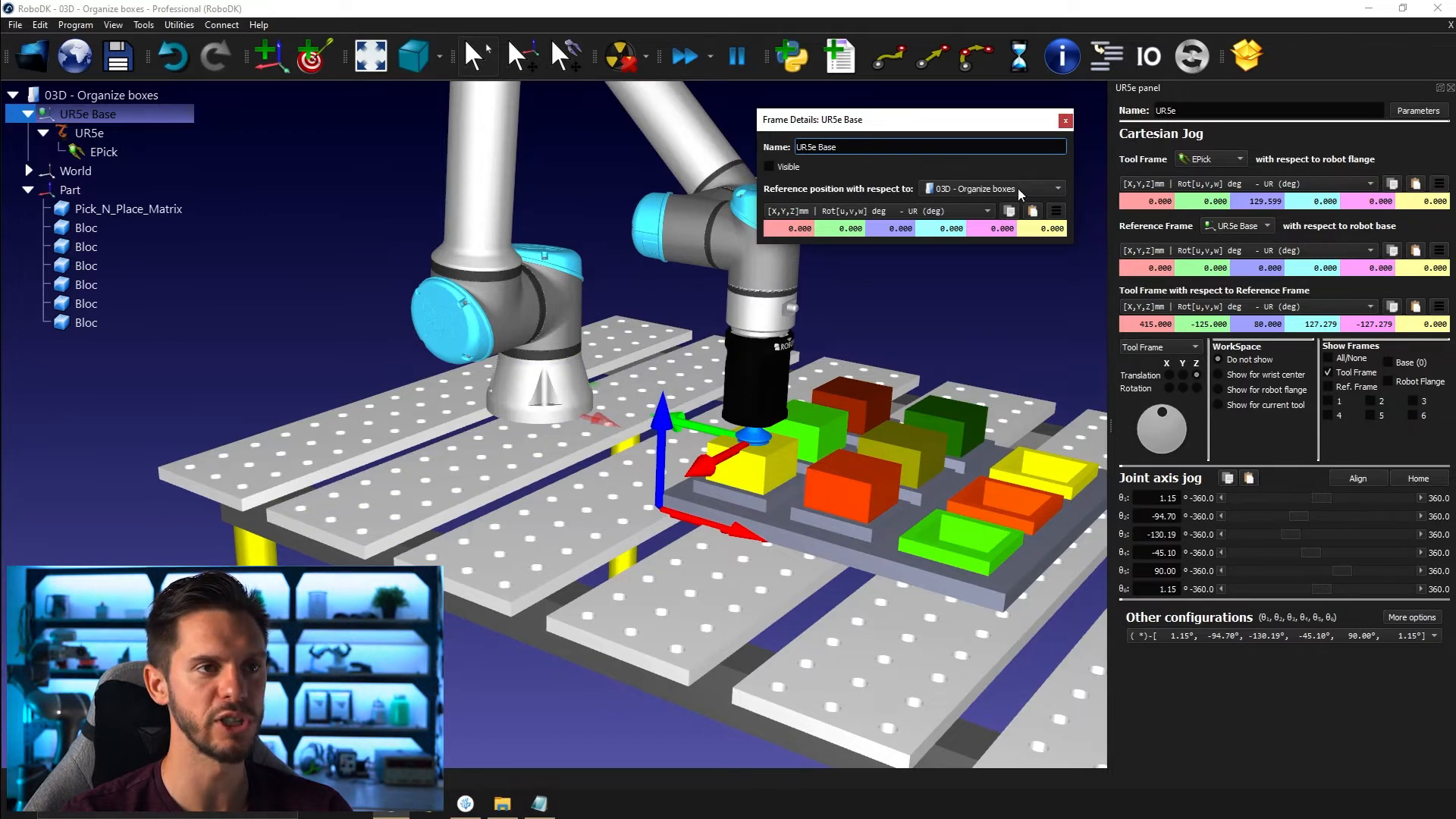
{"action": "left_click", "coordinate": [1065, 120]}
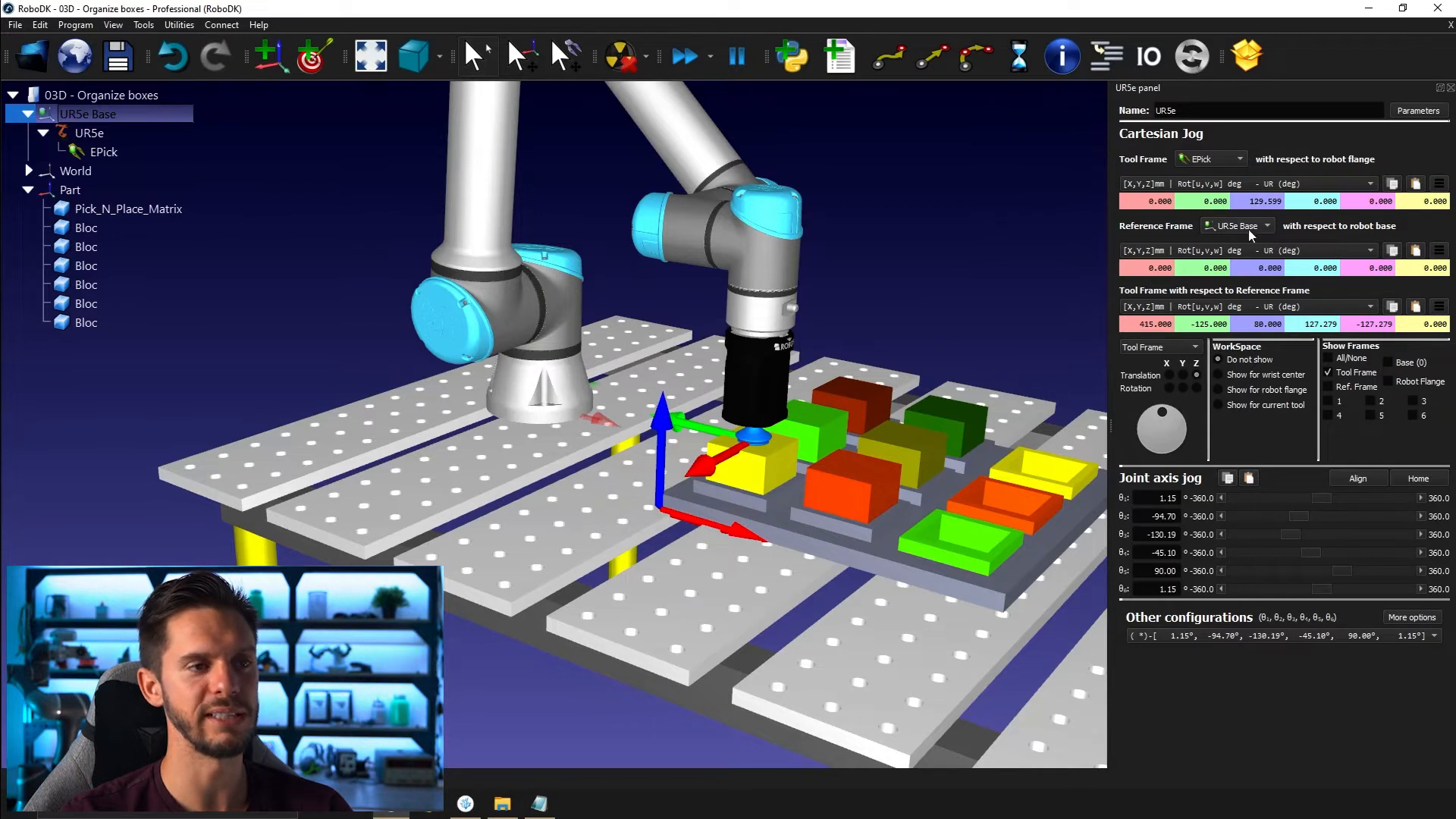
{"action": "left_click", "coordinate": [130, 208]}
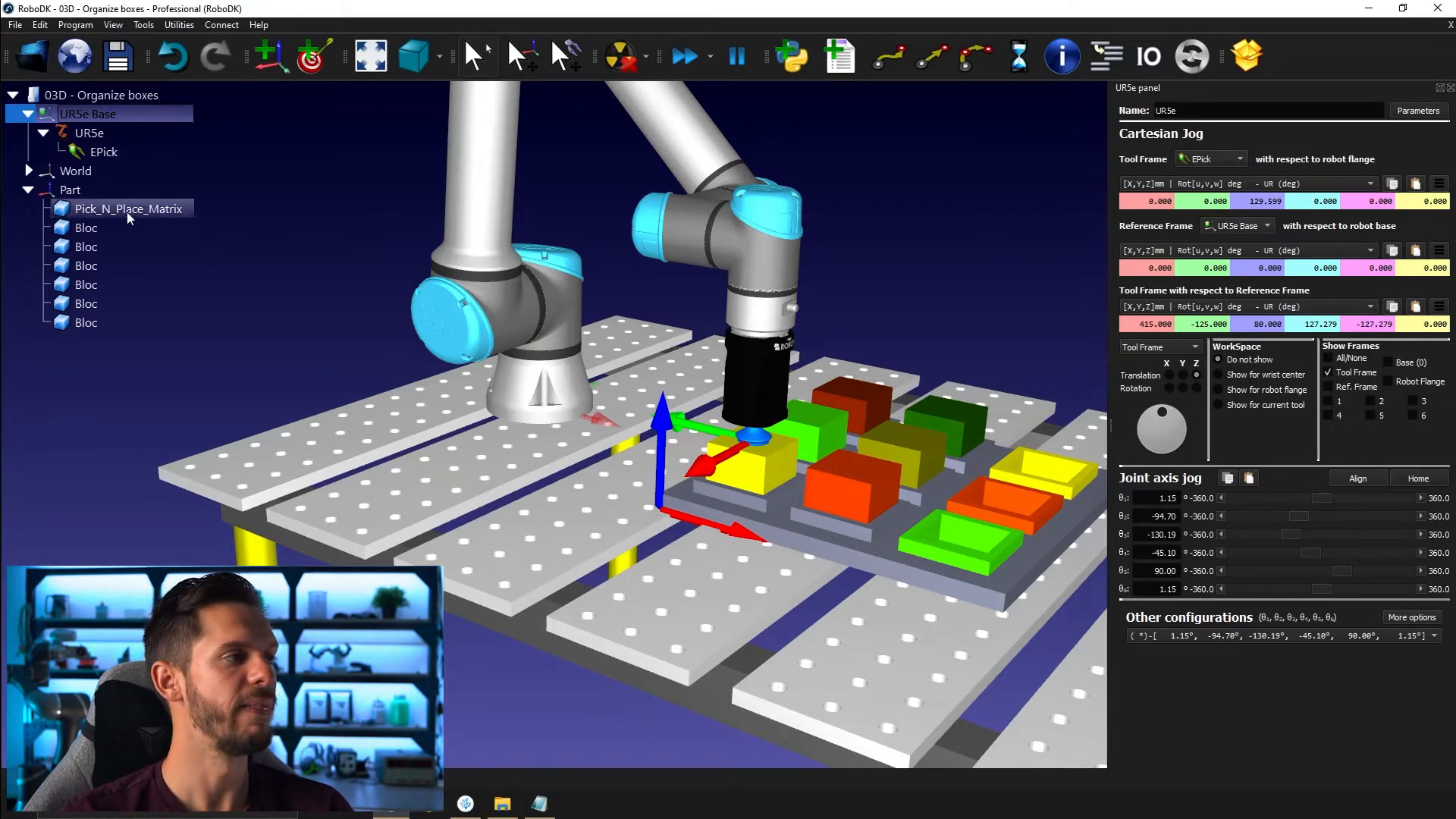
{"action": "left_click", "coordinate": [1265, 225]}
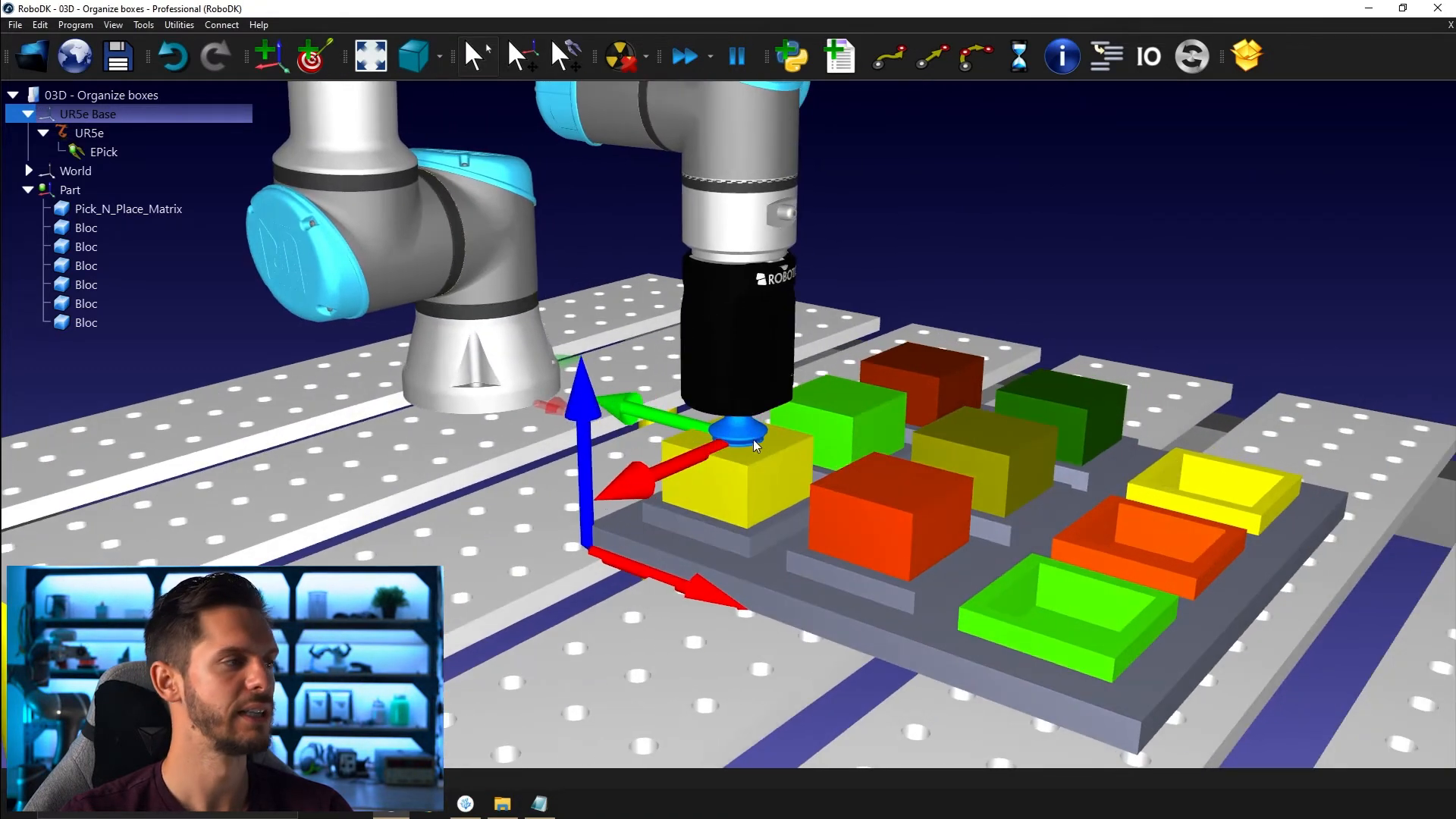
Re-measure the yellow box top at 415, -125, 80 and paste that point into the jog field
{"action": "left_click", "coordinate": [311, 57]}
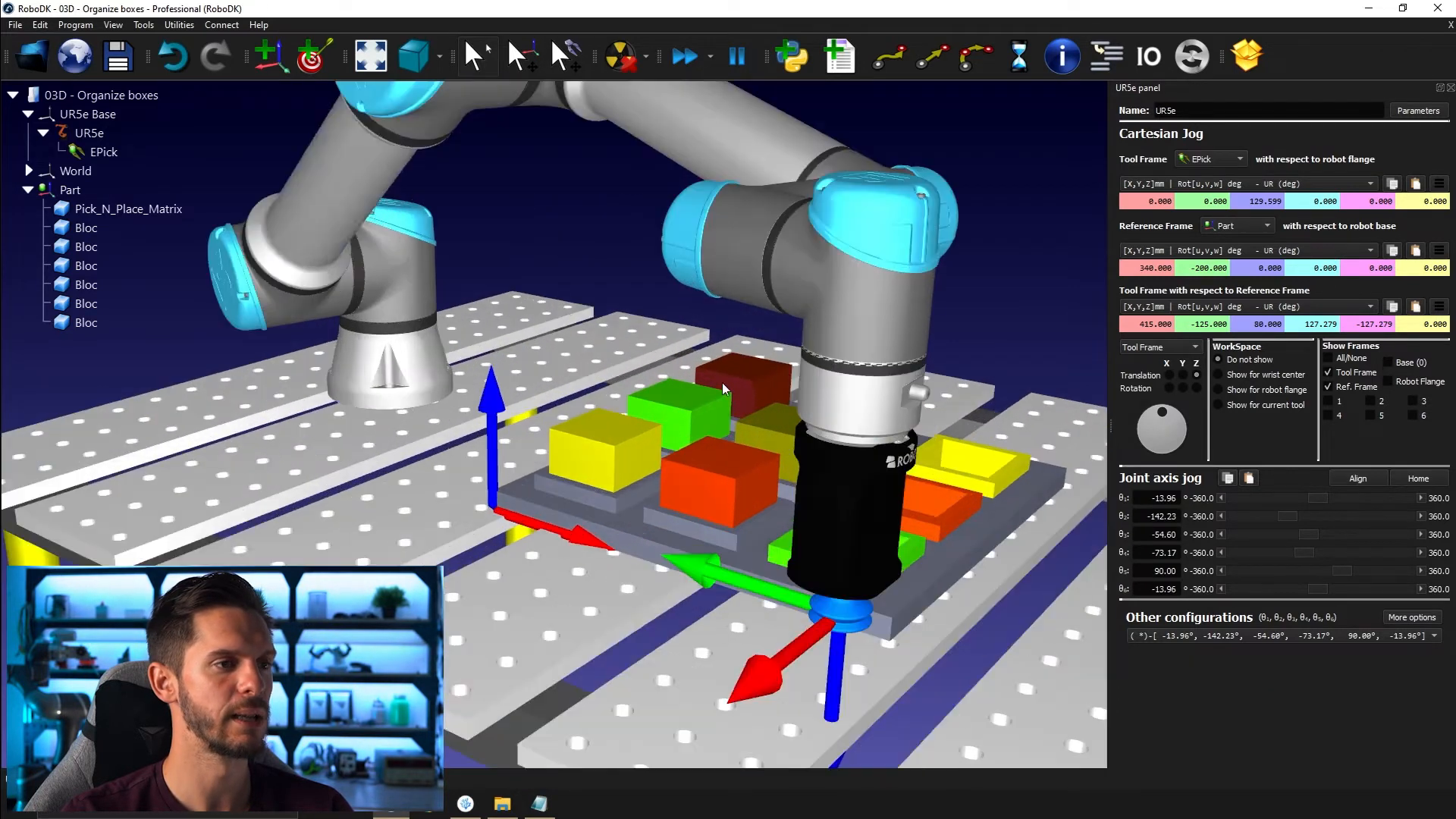
{"action": "left_click", "coordinate": [70, 190]}
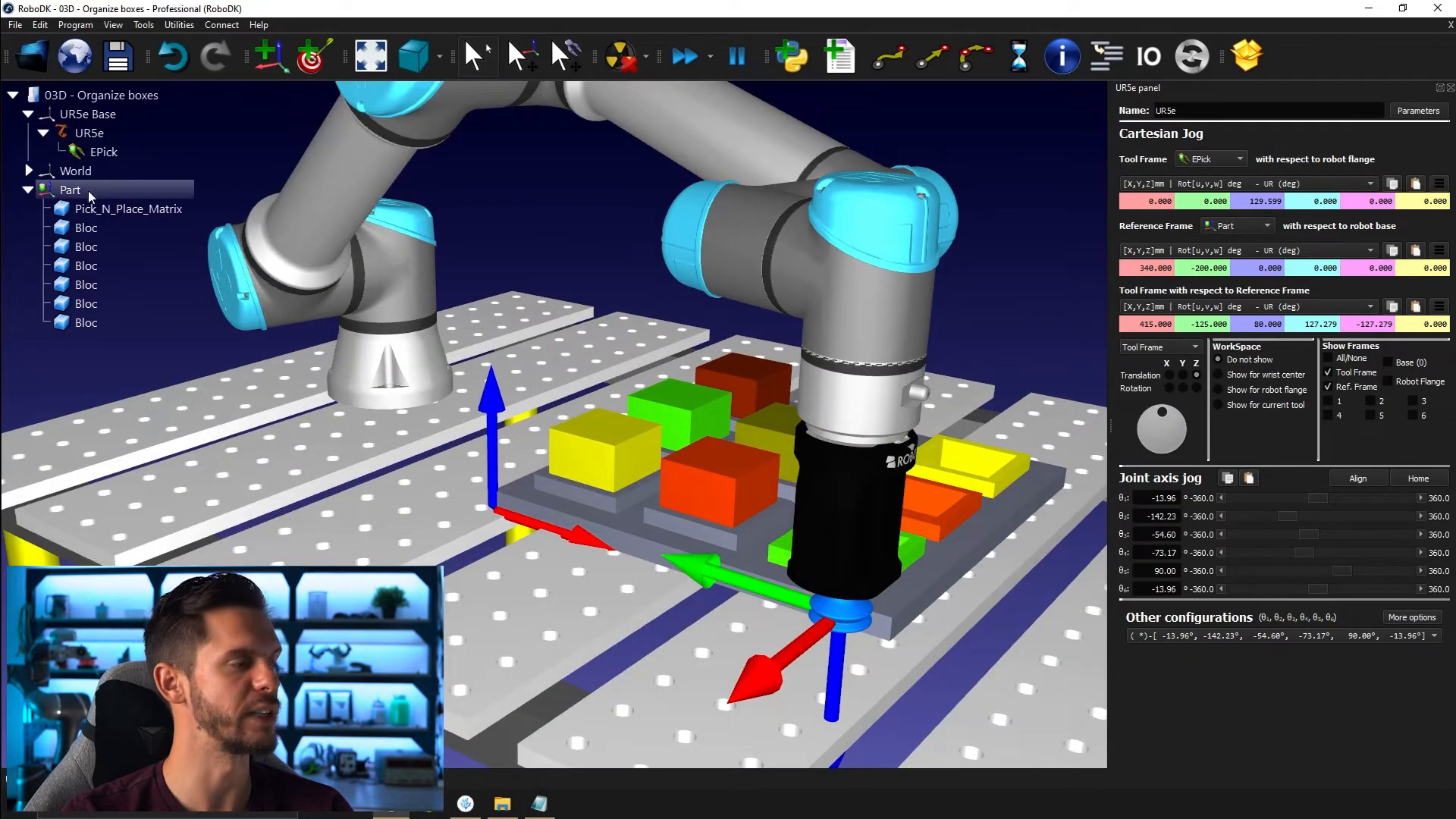
{"action": "left_click", "coordinate": [88, 113]}
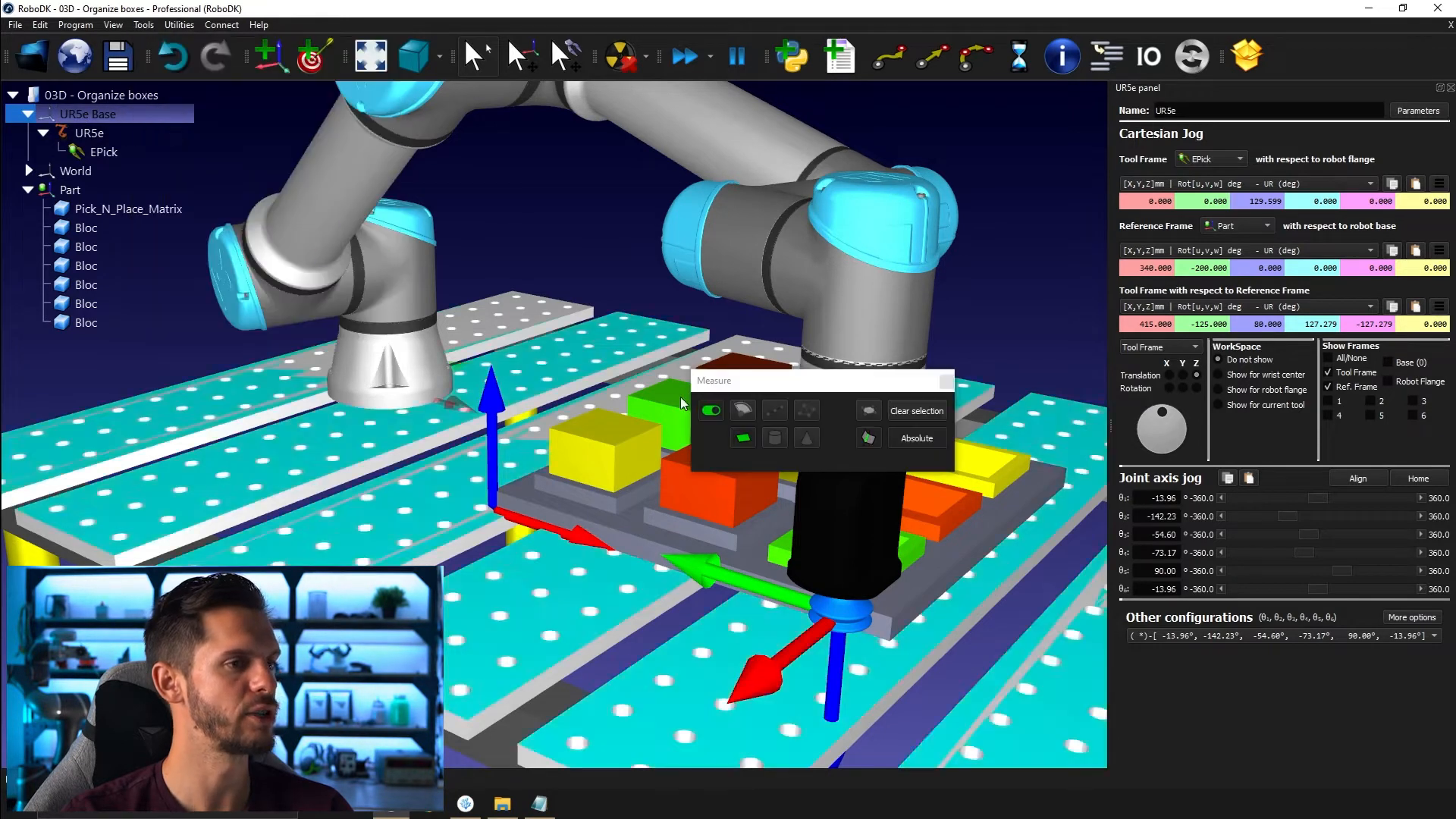
{"action": "left_click", "coordinate": [604, 441]}
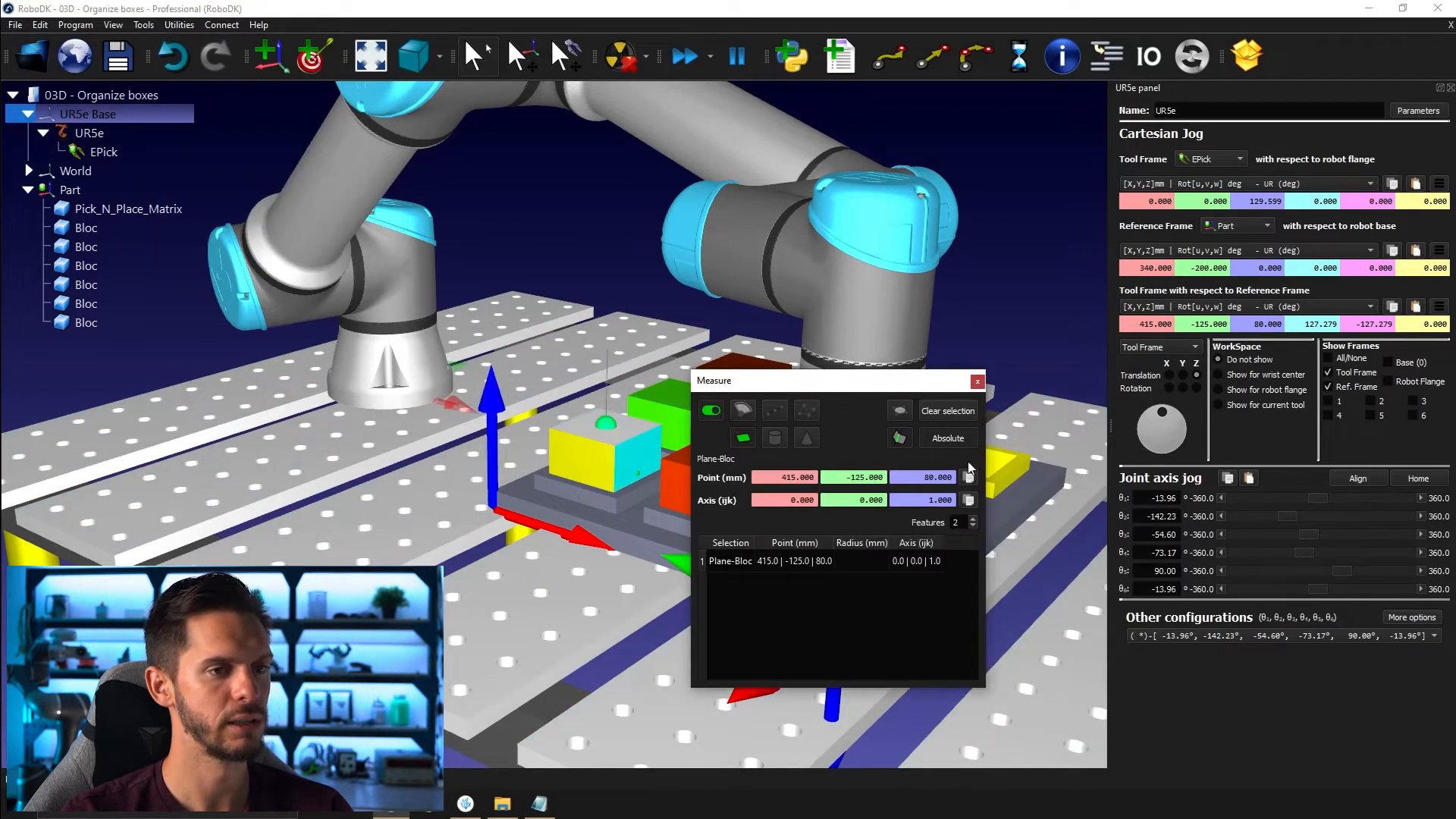
{"action": "left_click", "coordinate": [977, 381]}
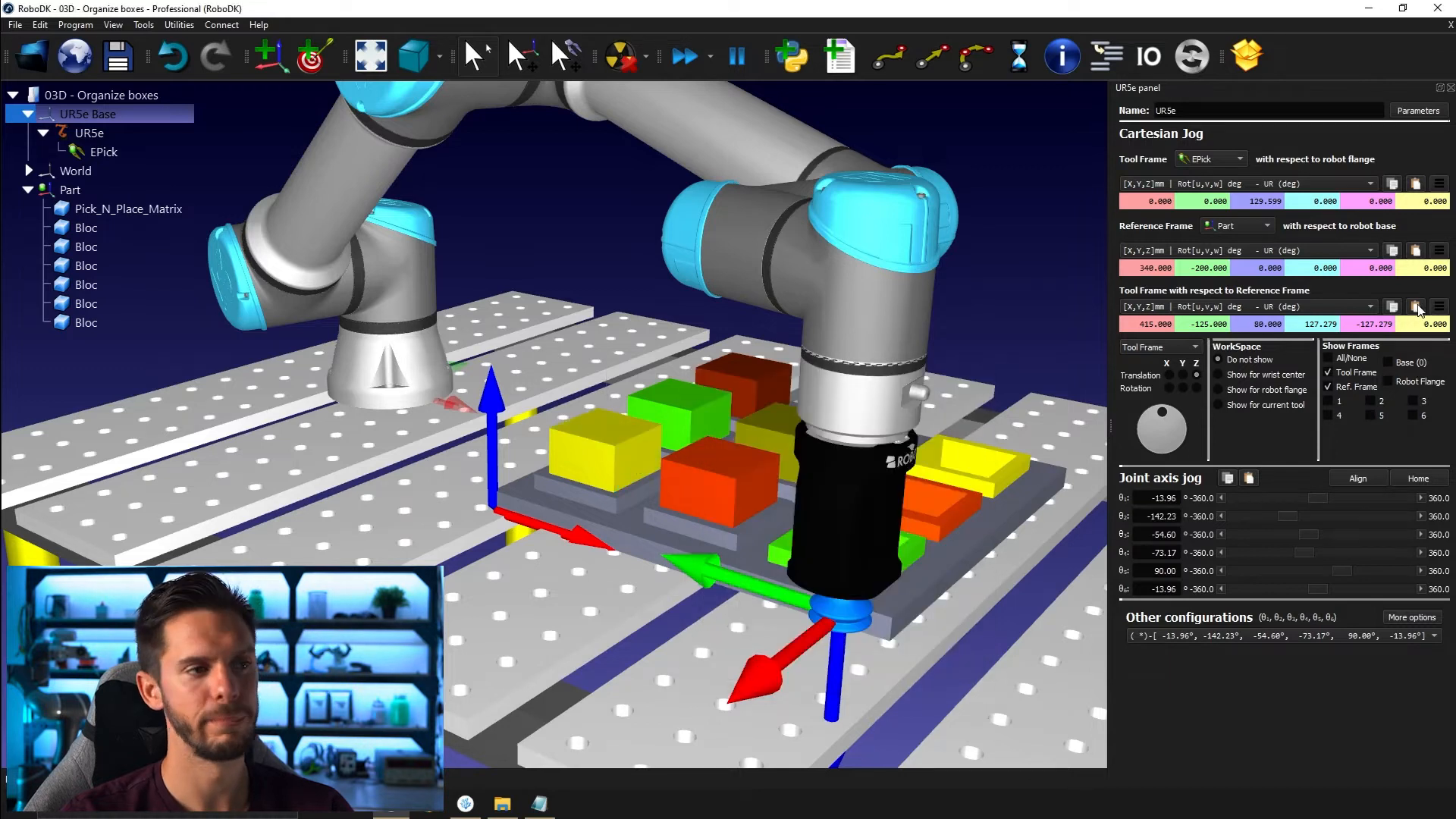
{"action": "left_click", "coordinate": [1266, 226]}
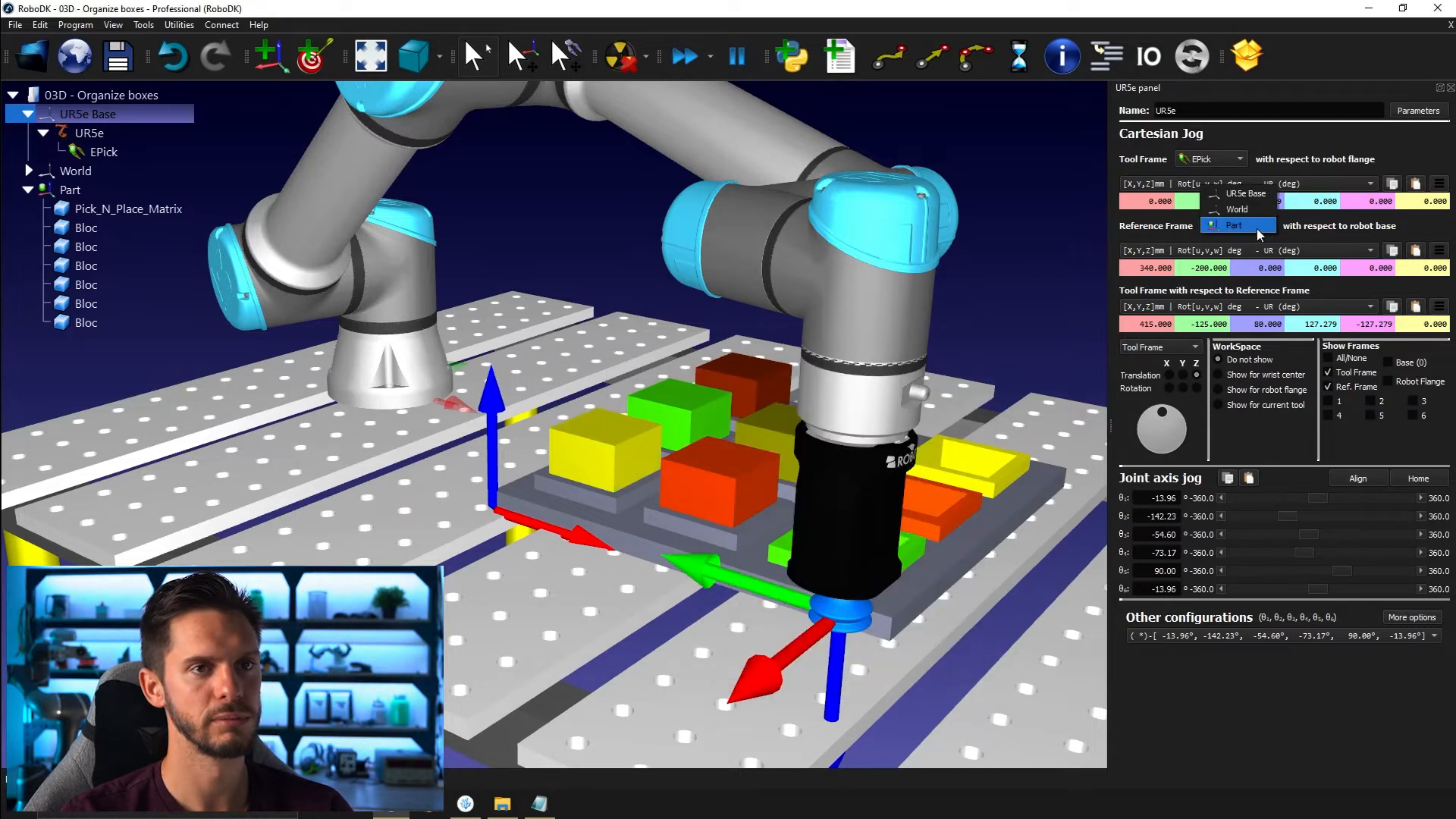
{"action": "left_click", "coordinate": [1235, 224]}
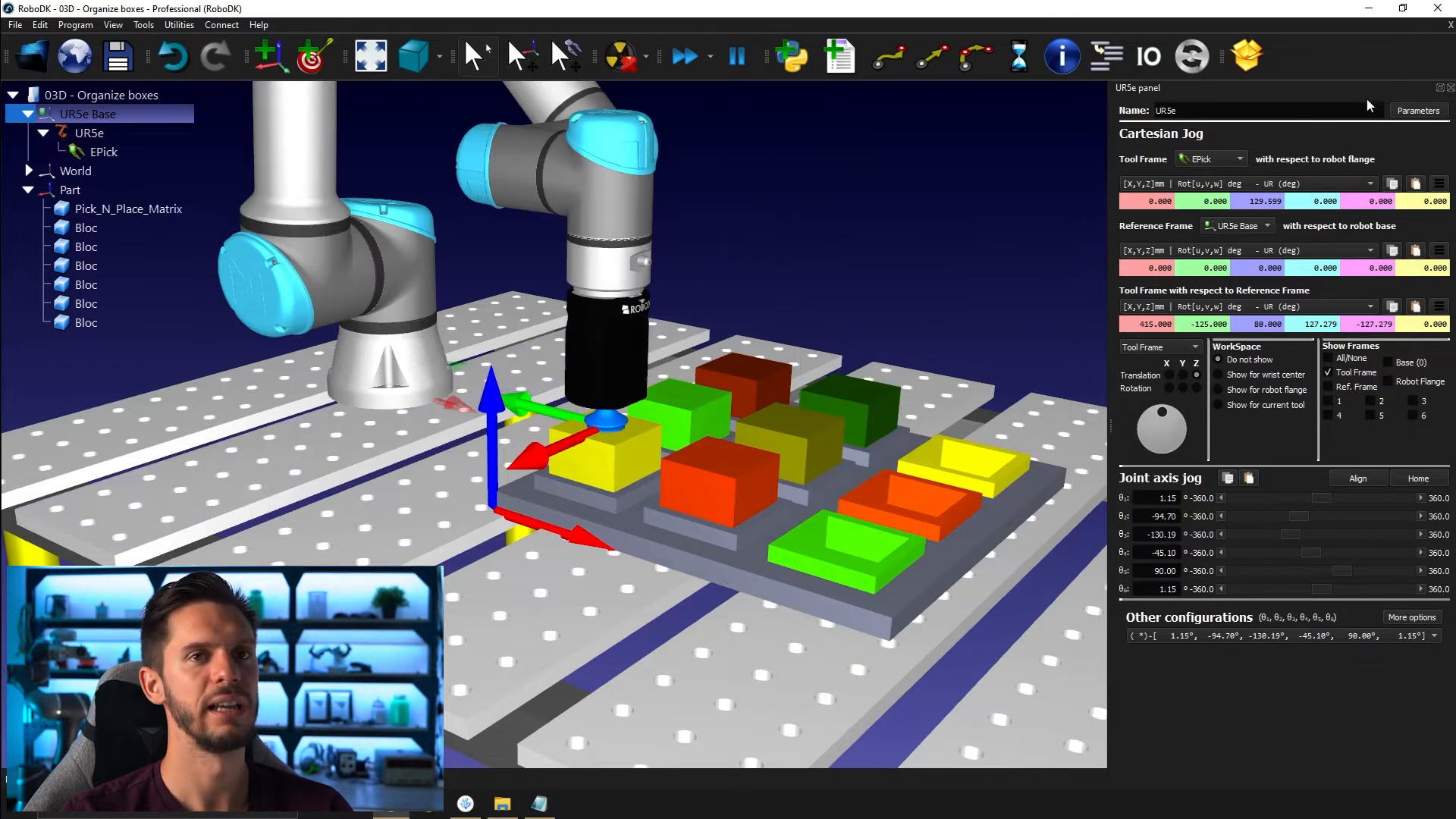
Teach target Pick_LY at the current pose and add approach target App_LY above it
{"action": "right_click", "coordinate": [70, 190]}
{"action": "type", "text": "Pick_LY"}
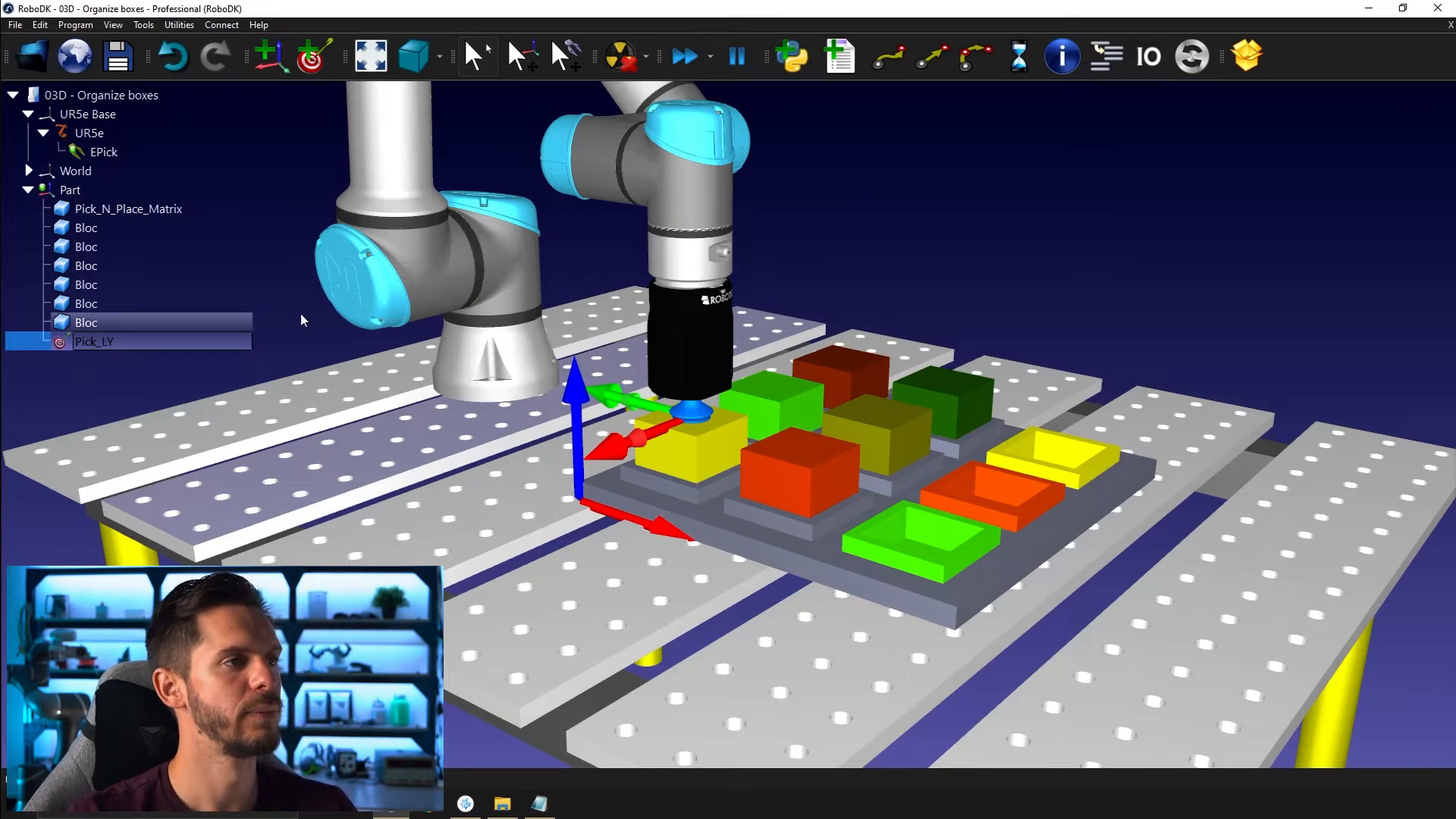
{"action": "double_click", "coordinate": [90, 133]}
{"action": "type", "text": "App_LY"}
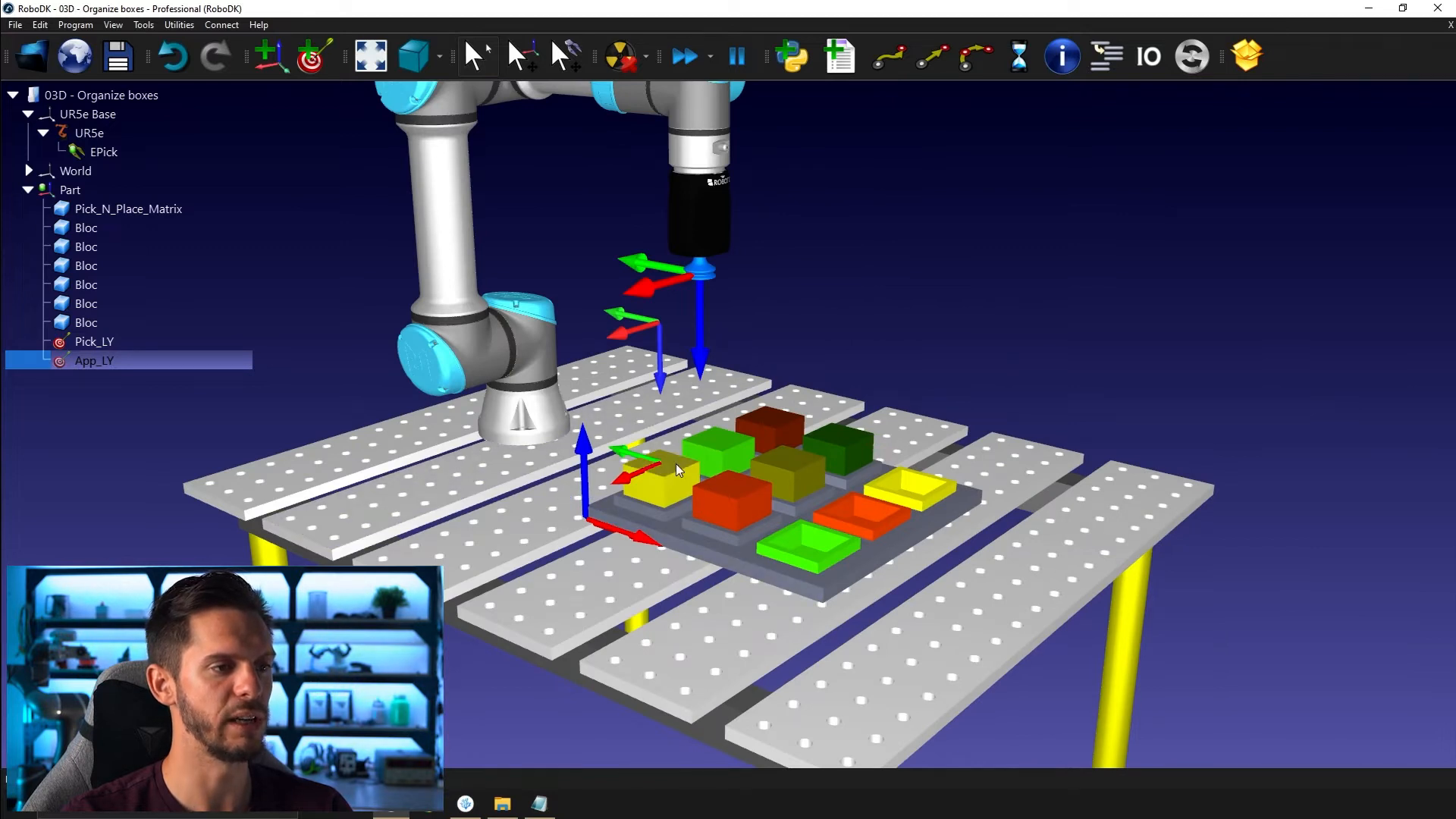
{"action": "mouse_move", "coordinate": [674, 469]}
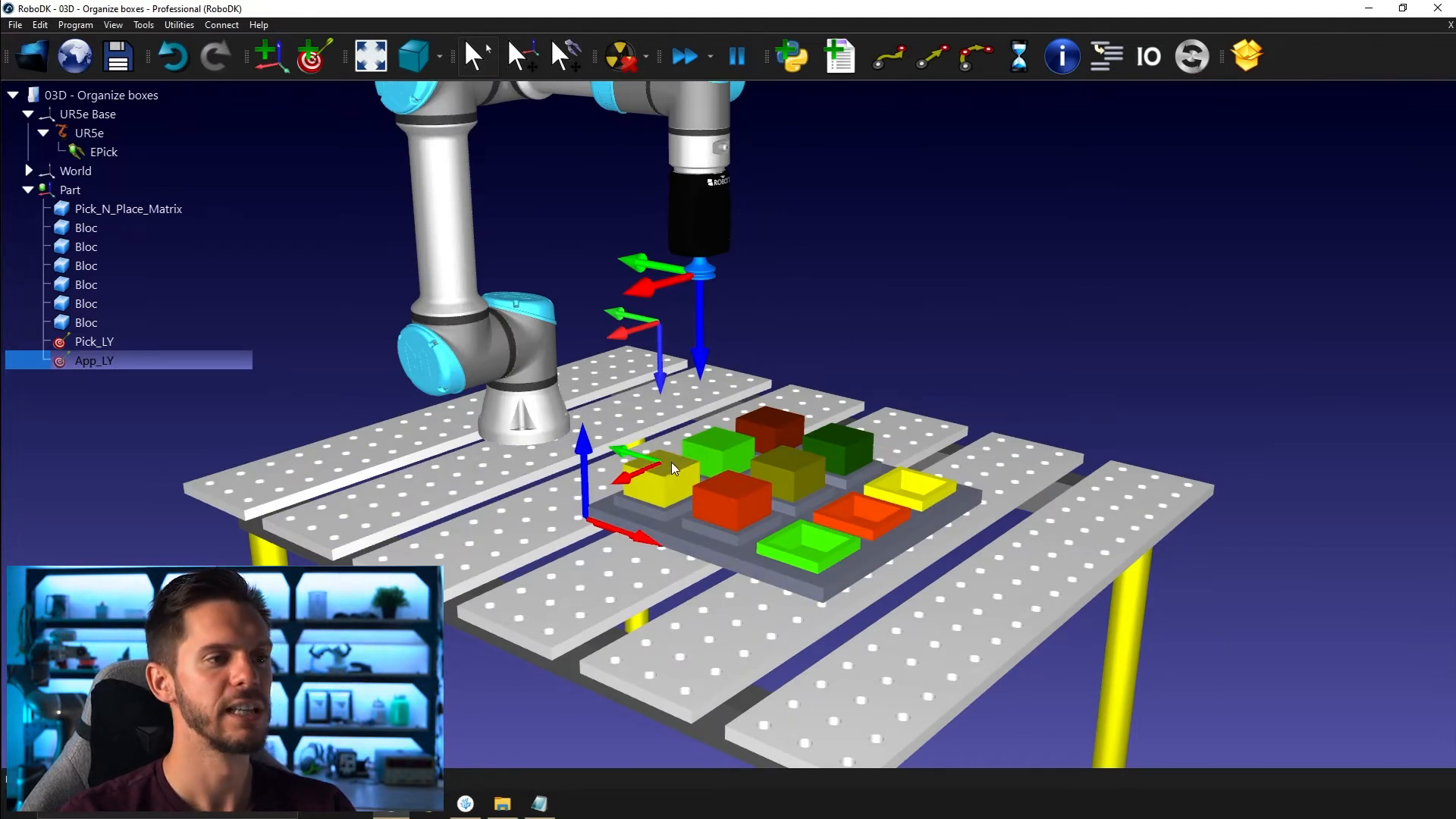
{"action": "mouse_move", "coordinate": [787, 418]}
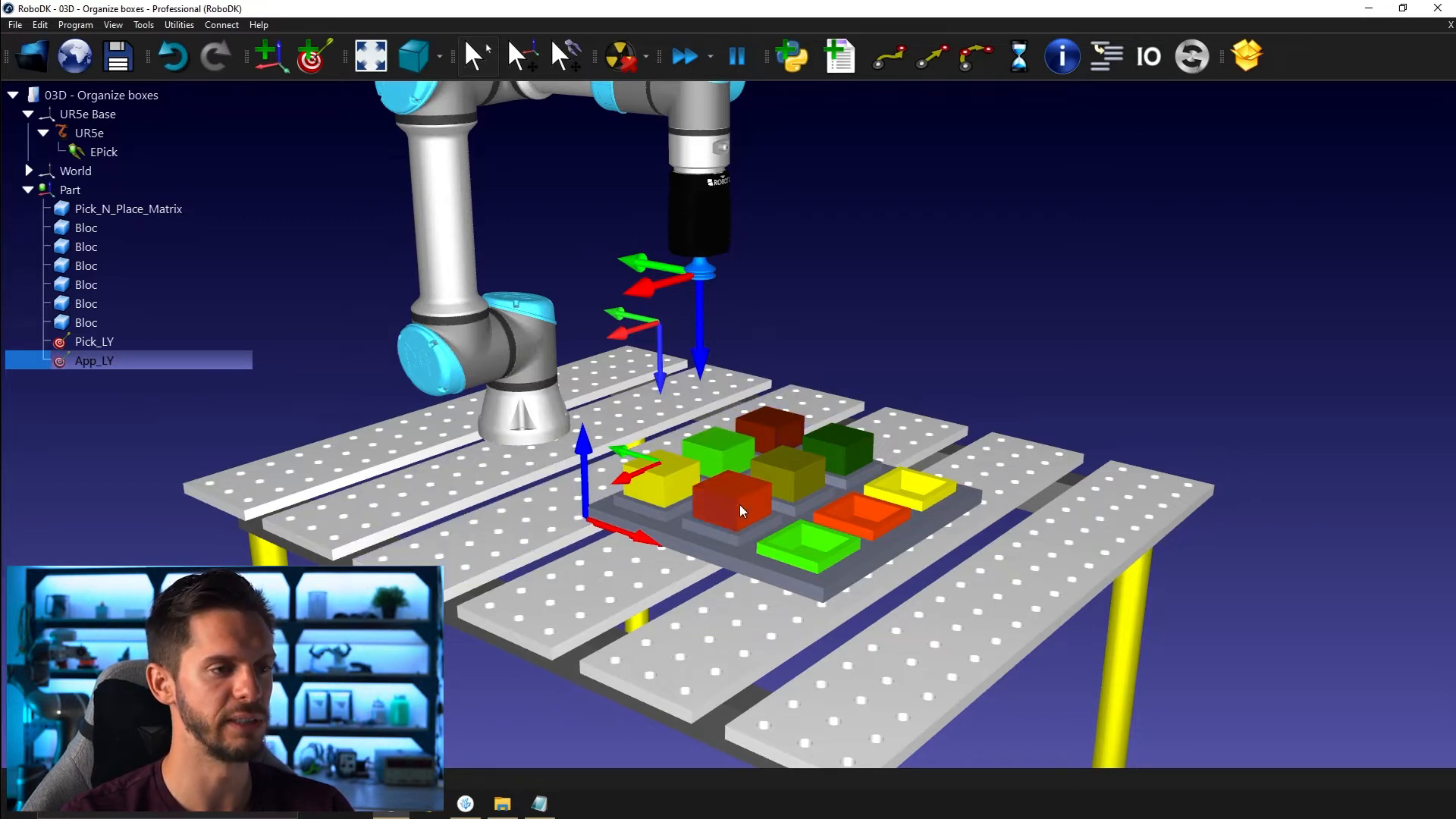
{"action": "mouse_move", "coordinate": [801, 331]}
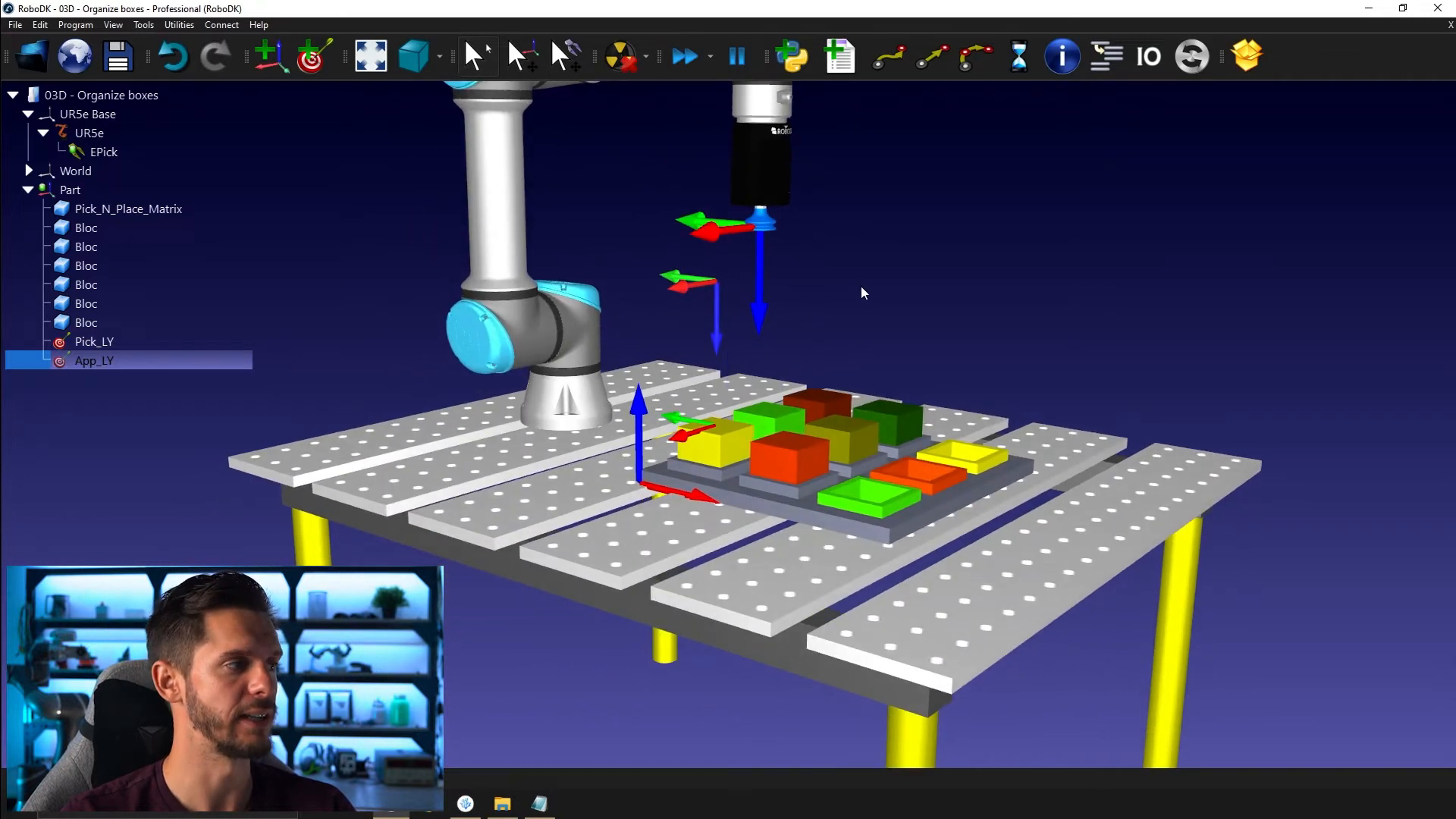
{"action": "mouse_move", "coordinate": [886, 241]}
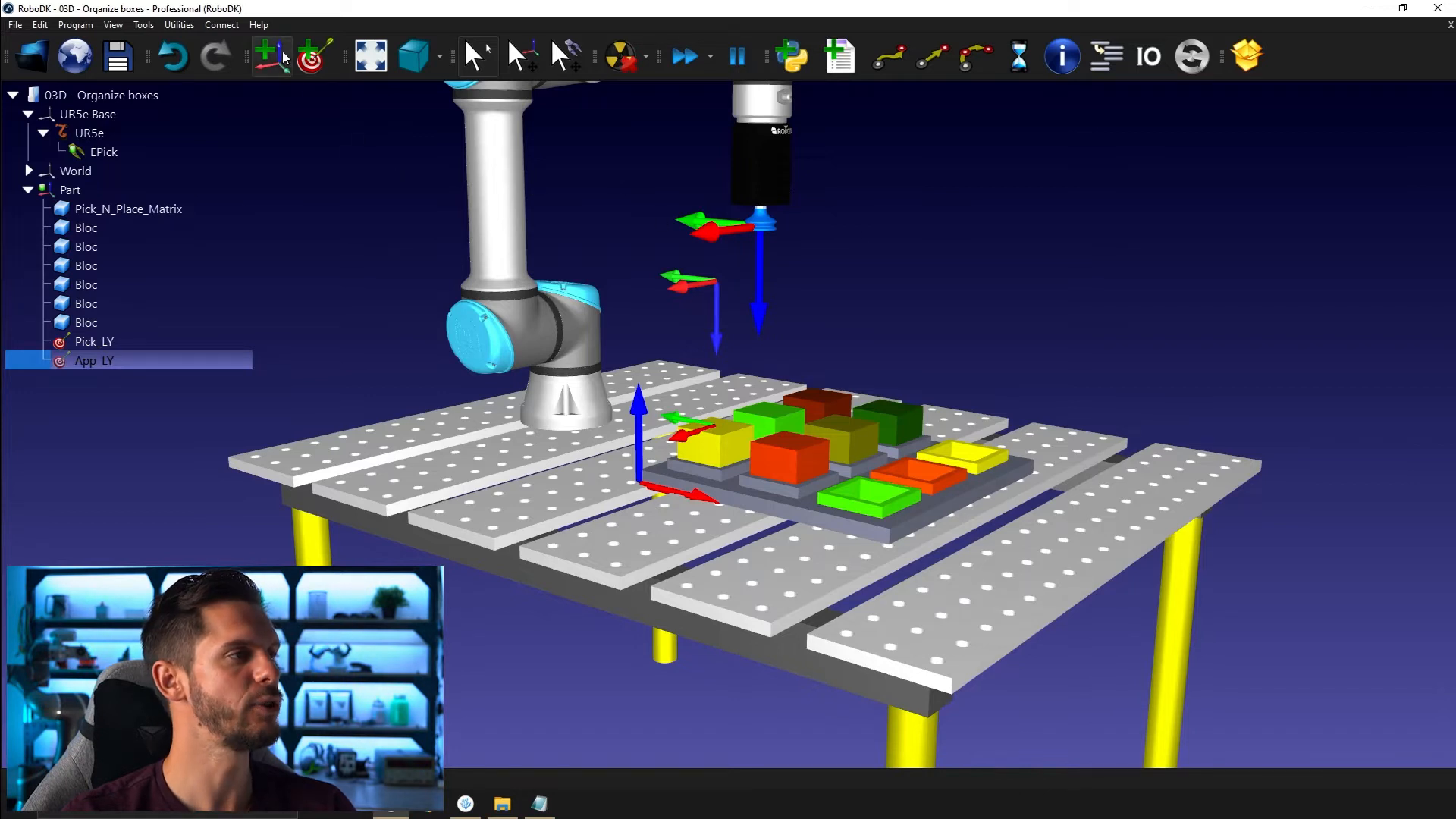
Add Frame 4 under Part from the toolbar and rename it Frame CopyPaste
{"action": "left_click", "coordinate": [313, 56]}
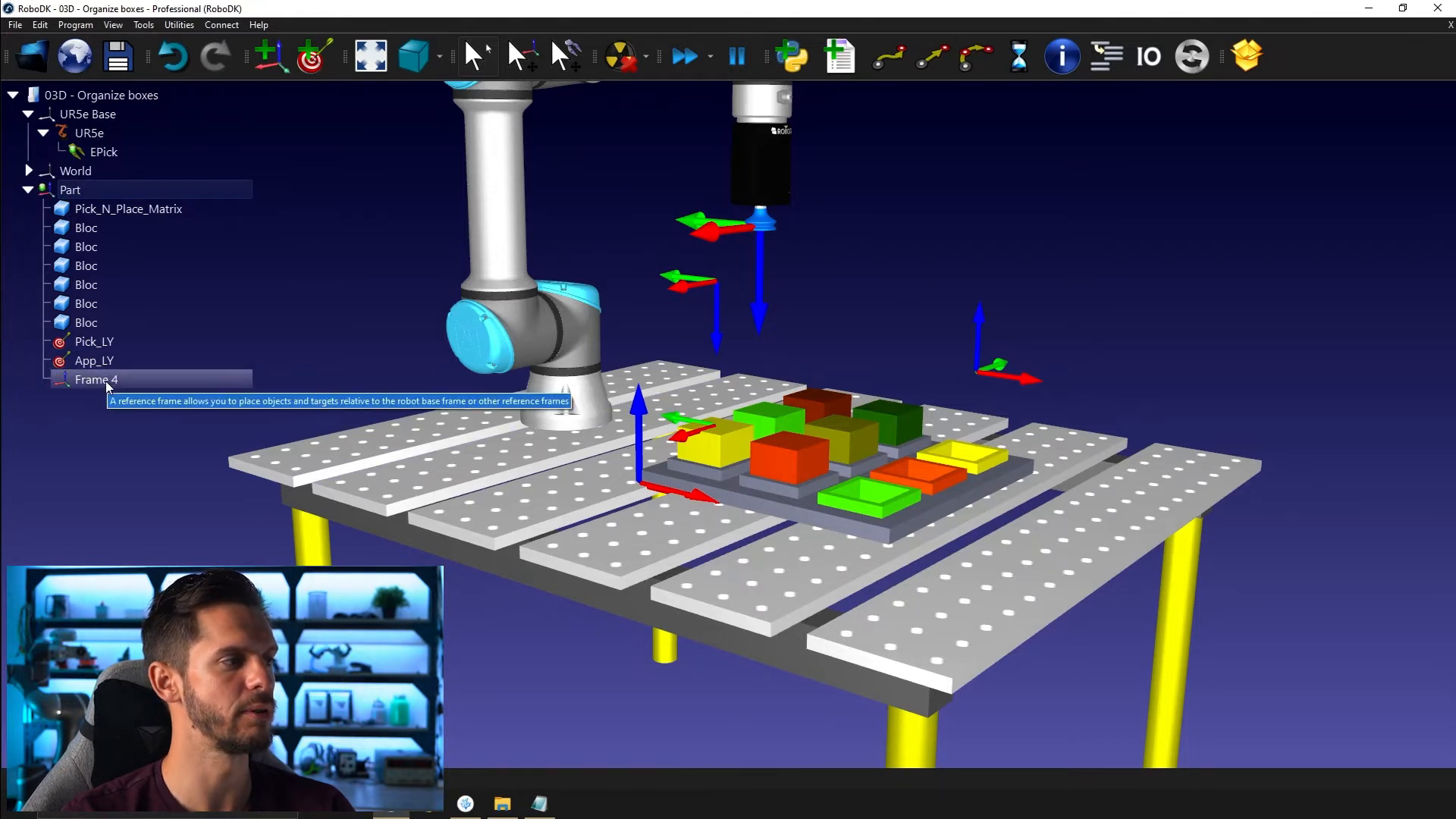
{"action": "double_click", "coordinate": [96, 380]}
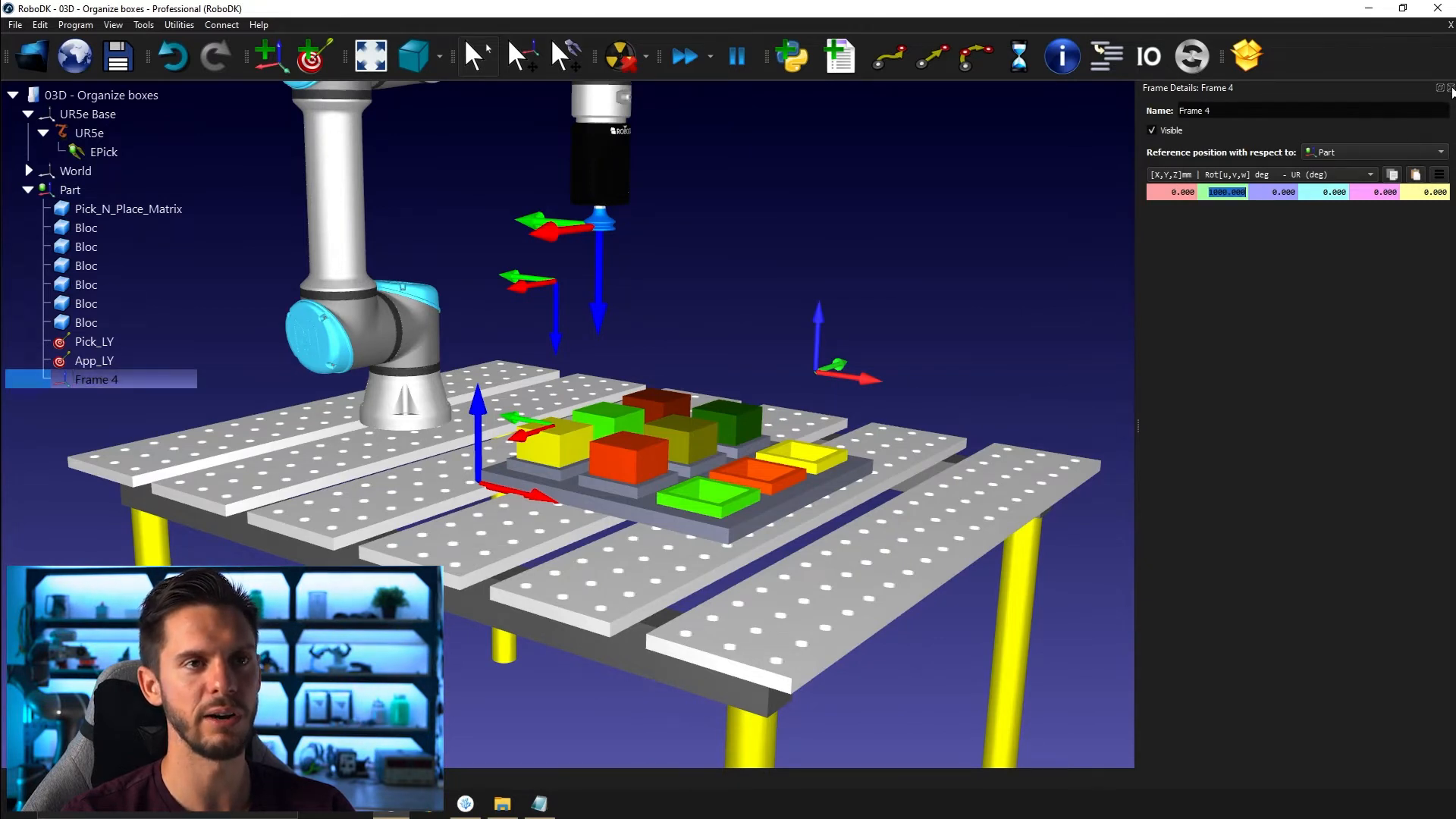
{"action": "right_click", "coordinate": [96, 379]}
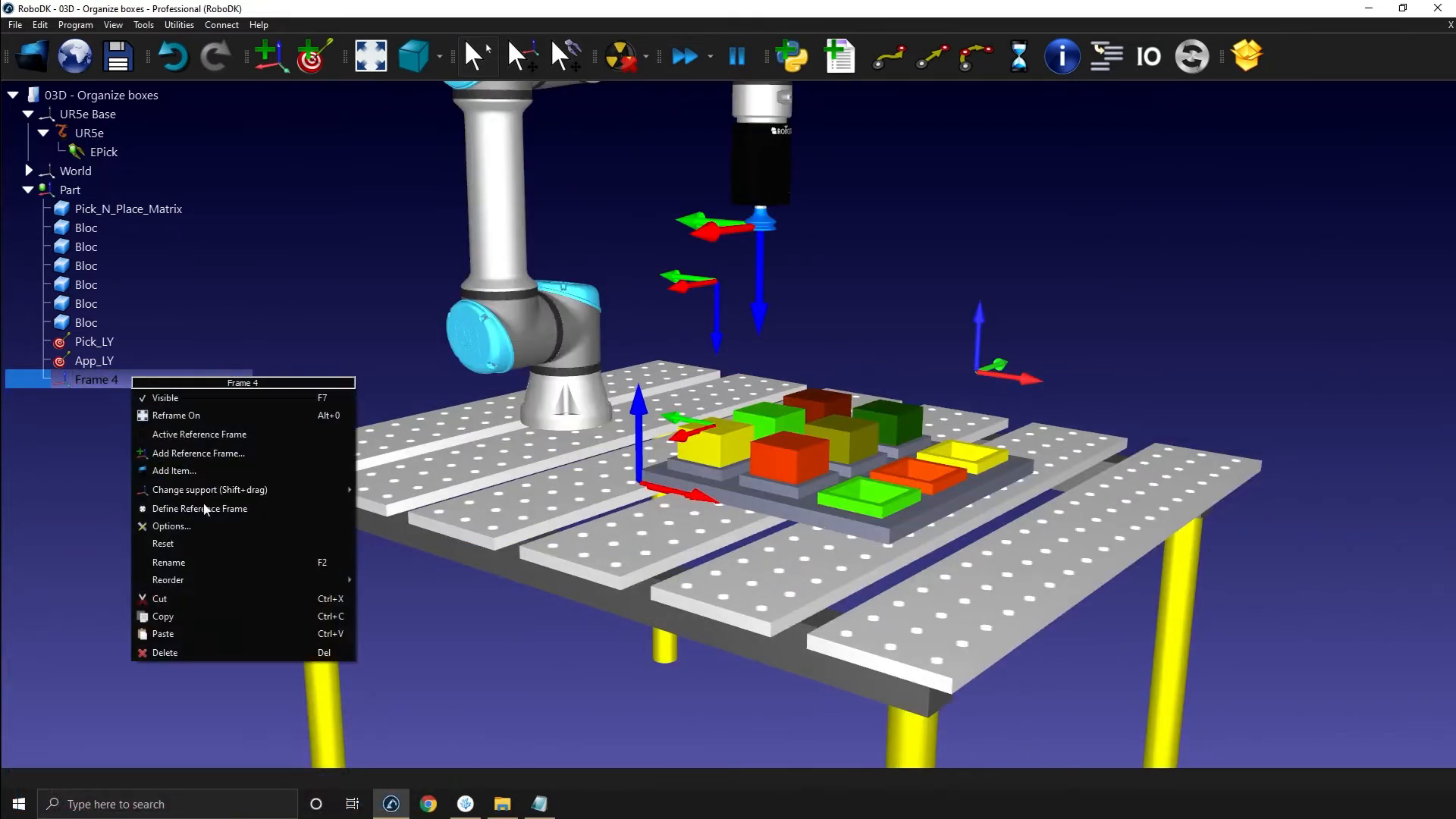
{"action": "mouse_move", "coordinate": [204, 563]}
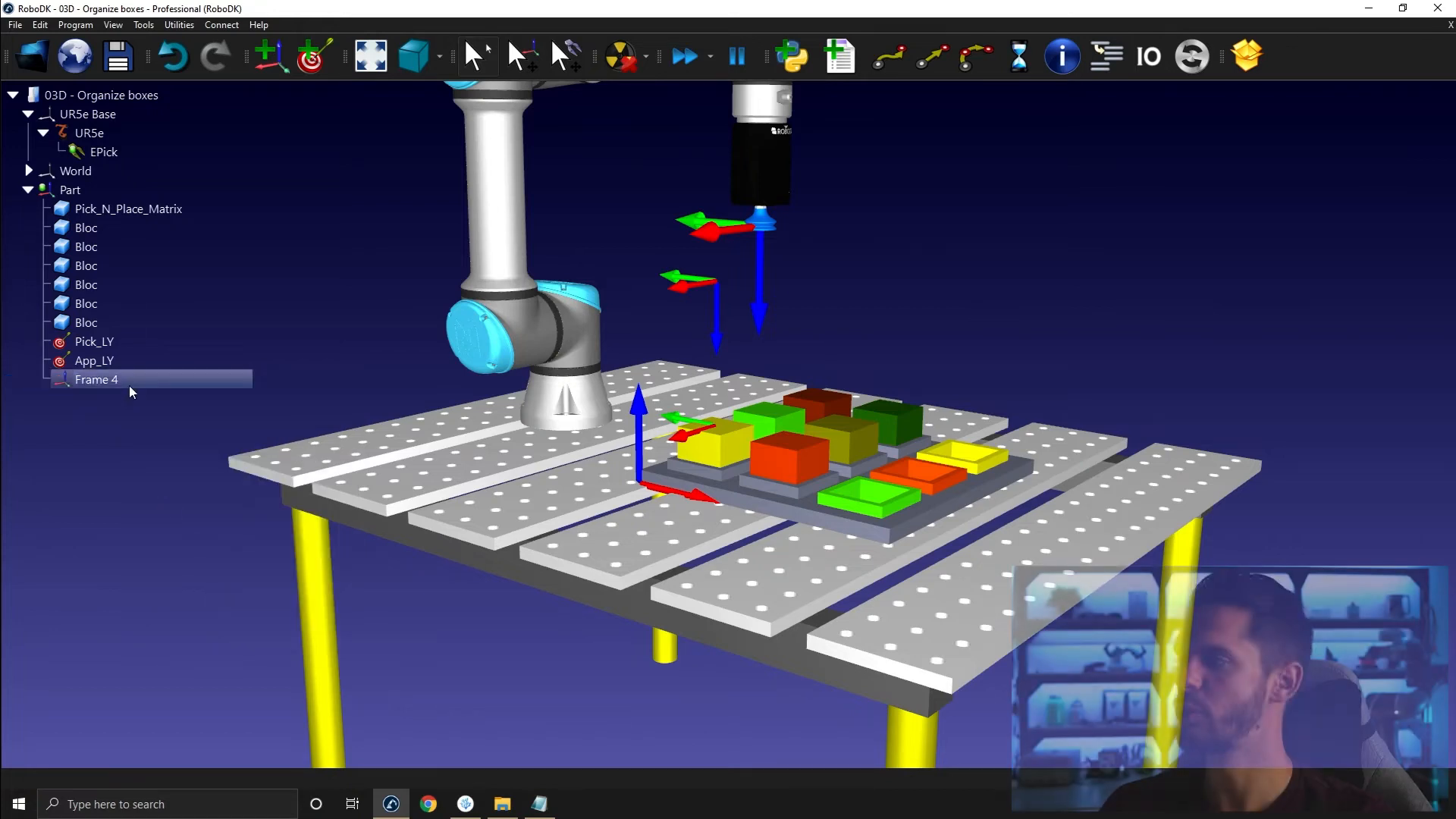
{"action": "double_click", "coordinate": [97, 380]}
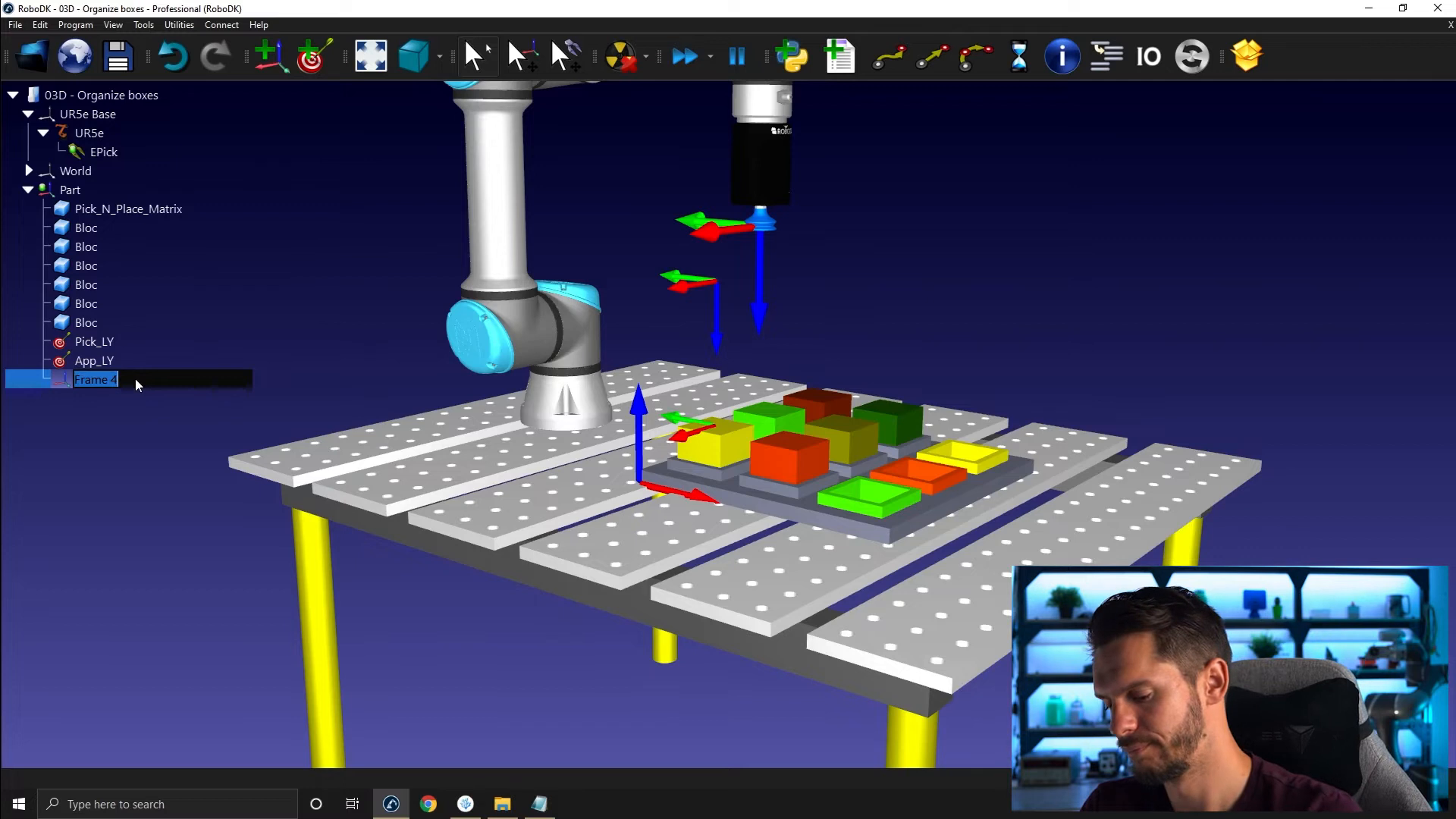
{"action": "type", "text": "CopyPaste"}
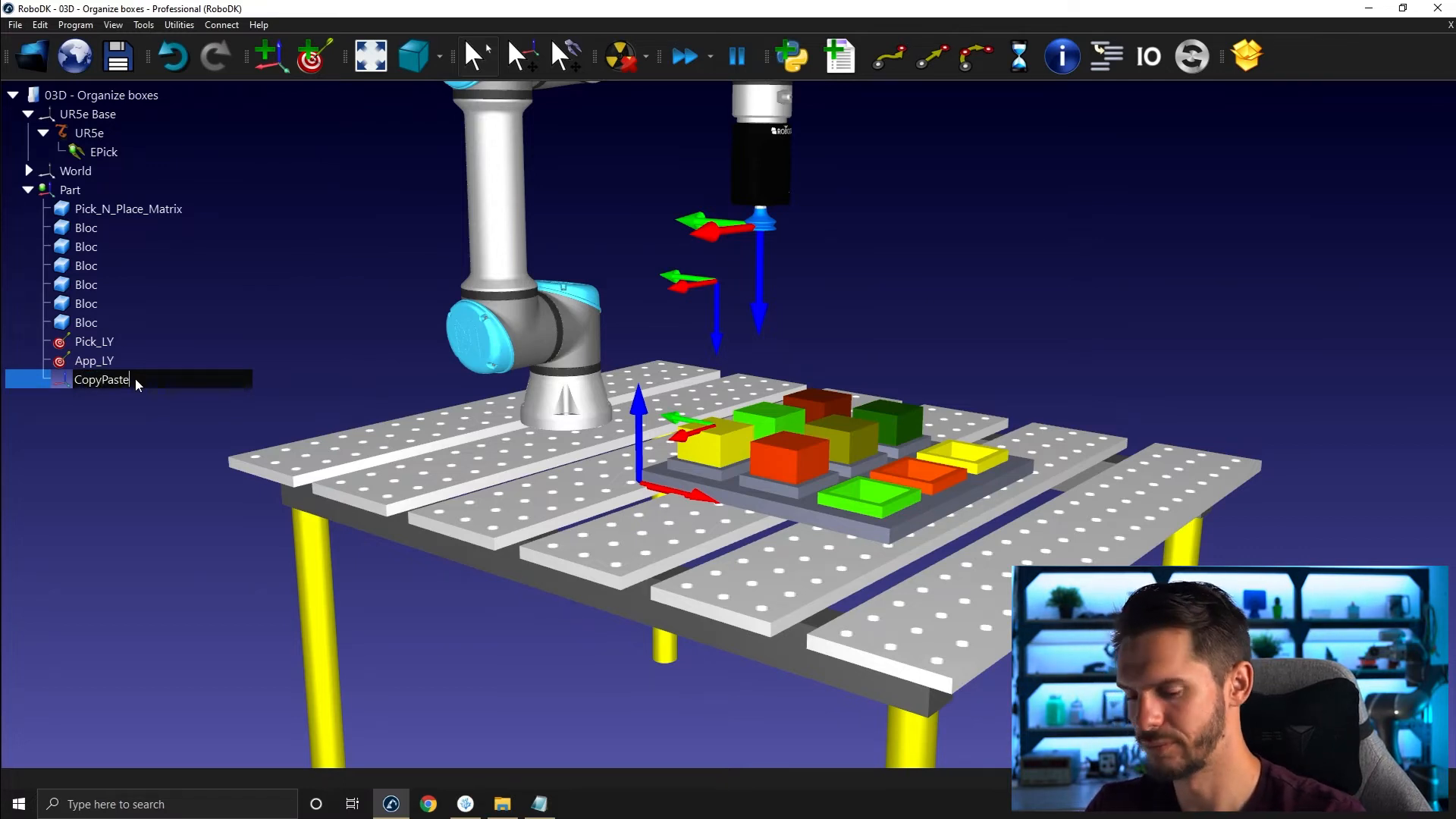
{"action": "type", "text": "Frame"}
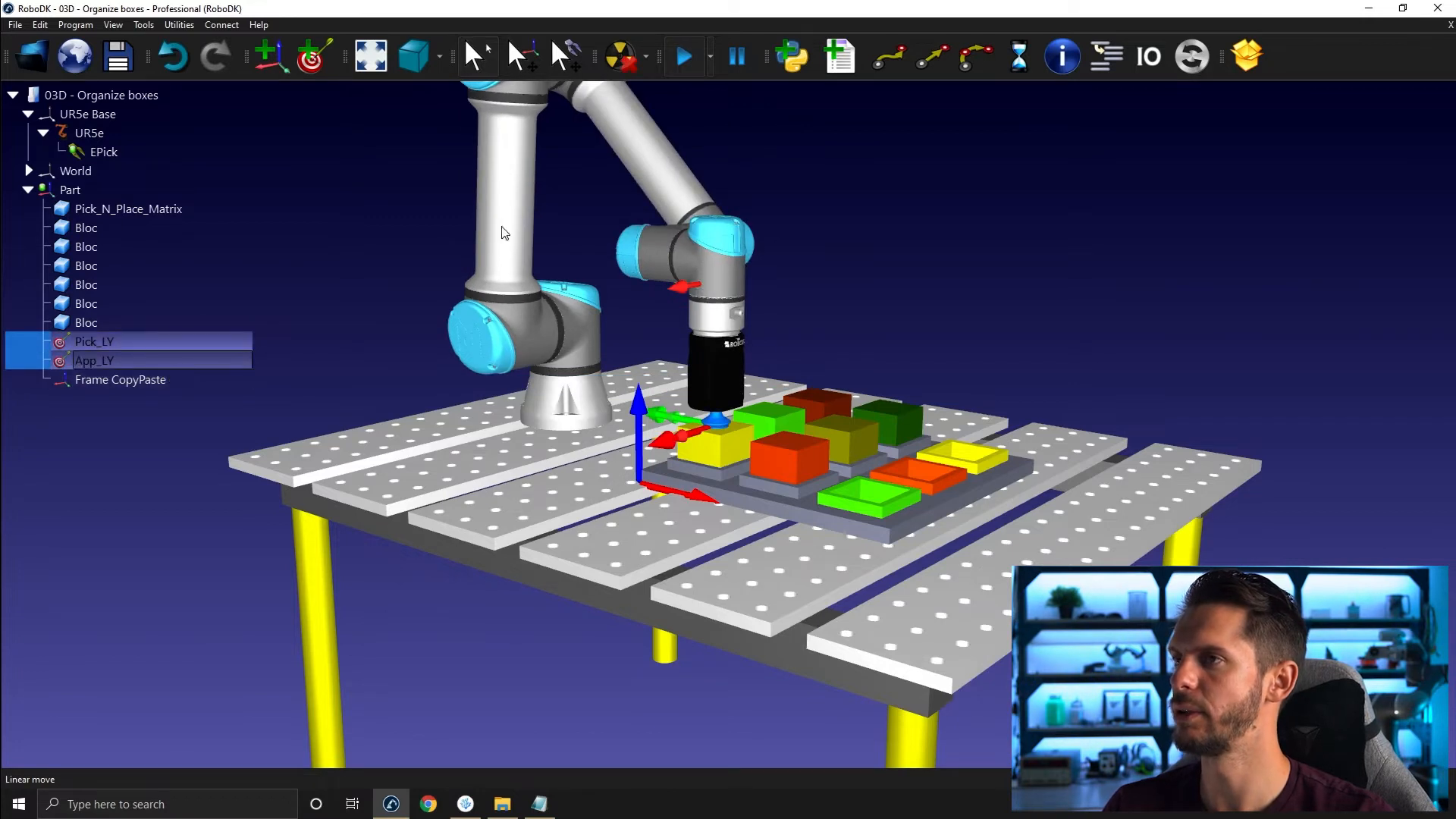
Copy Pick_LY and App_LY into Frame CopyPaste and open the frame's details
{"action": "left_click", "coordinate": [684, 57]}
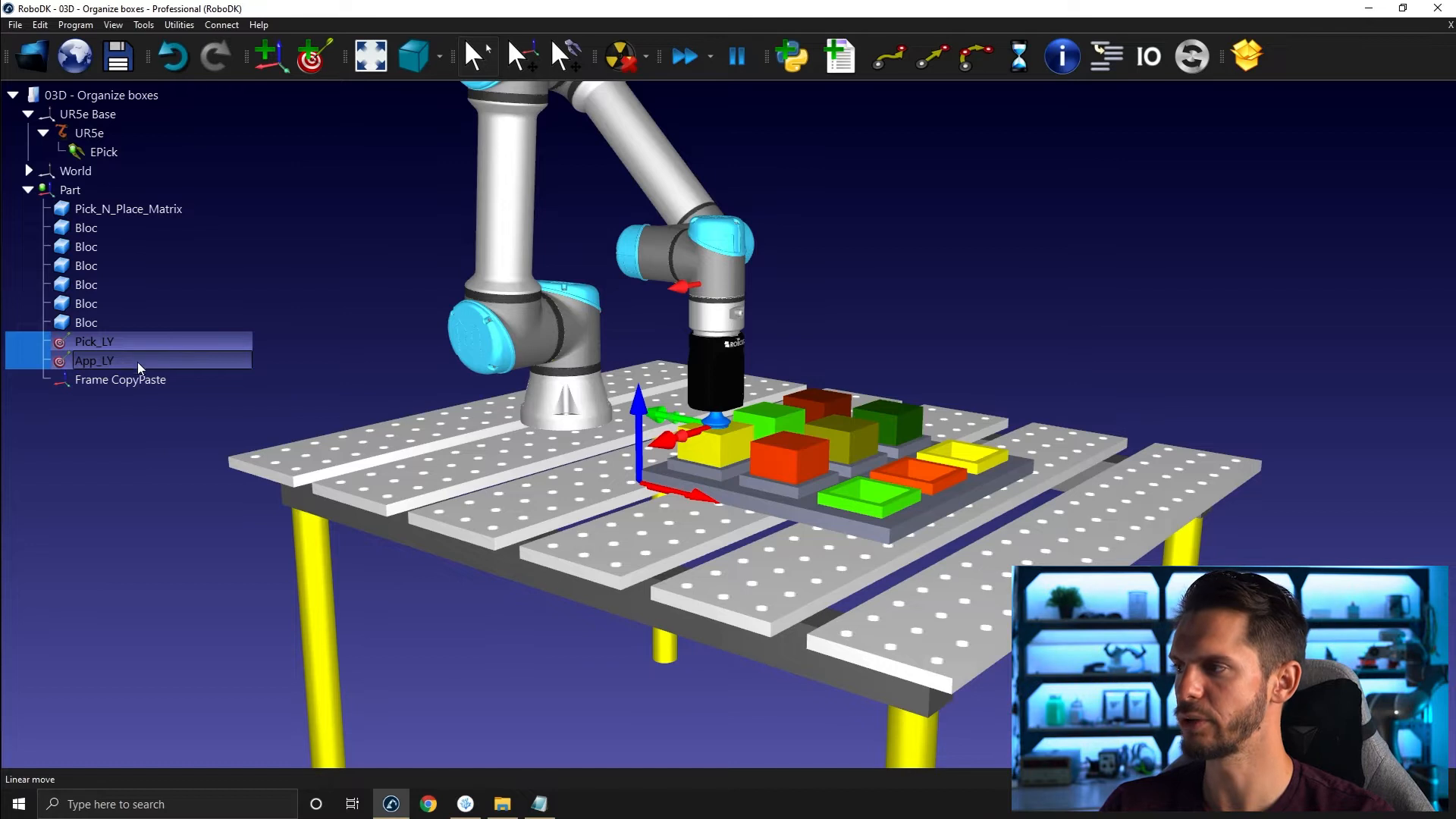
{"action": "left_click", "coordinate": [120, 379]}
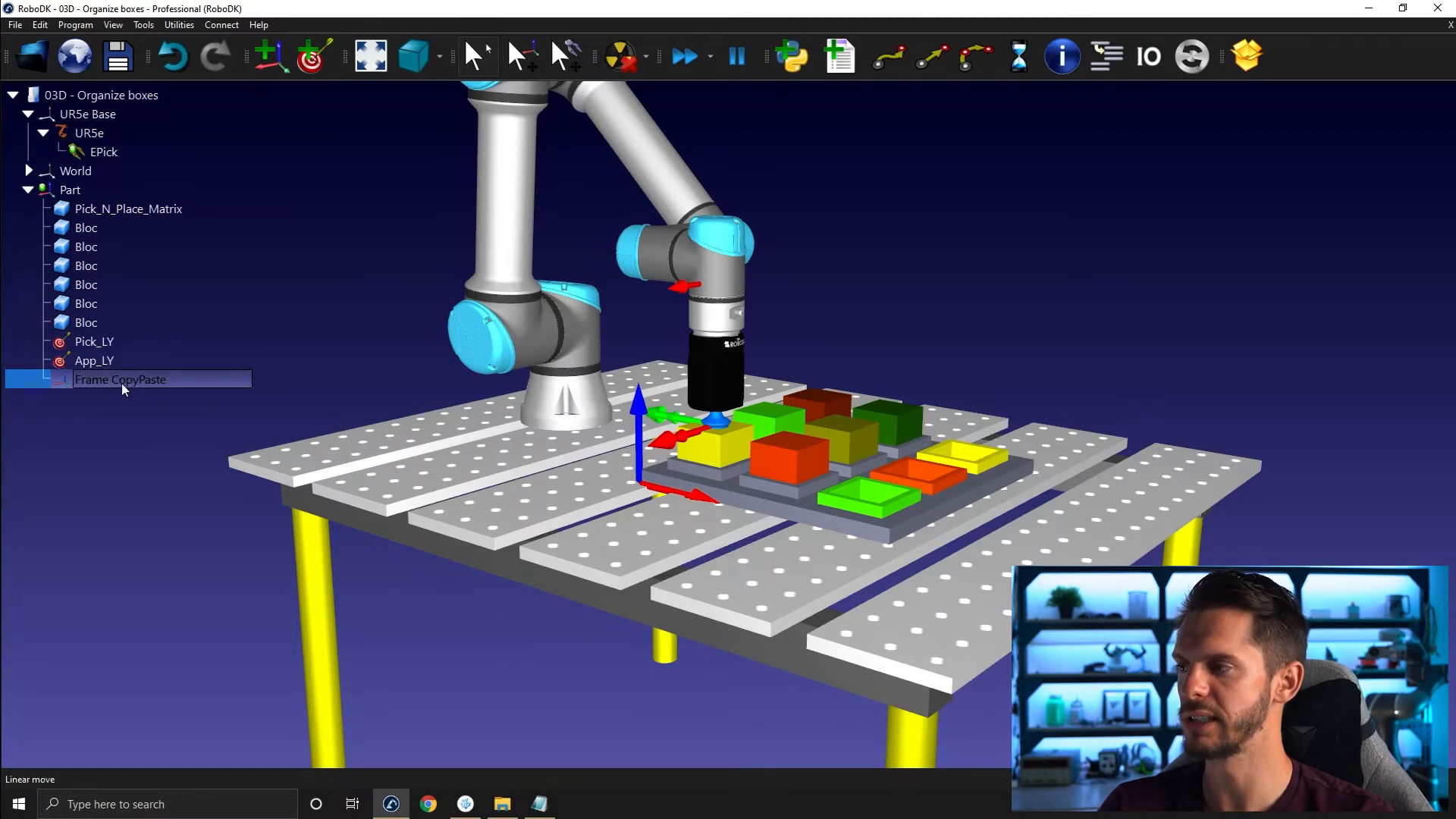
{"action": "left_click", "coordinate": [42, 379]}
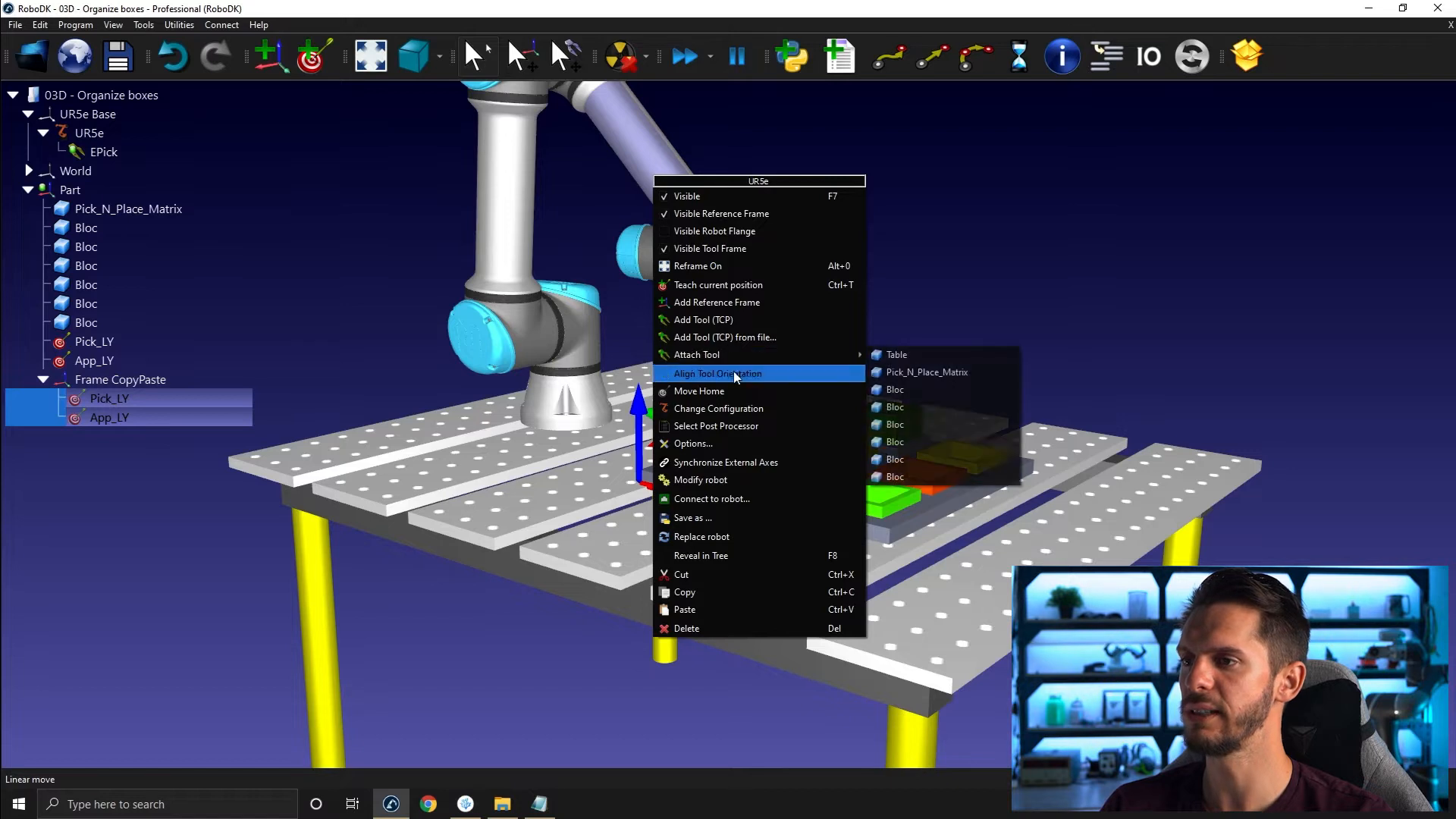
{"action": "left_click", "coordinate": [717, 373]}
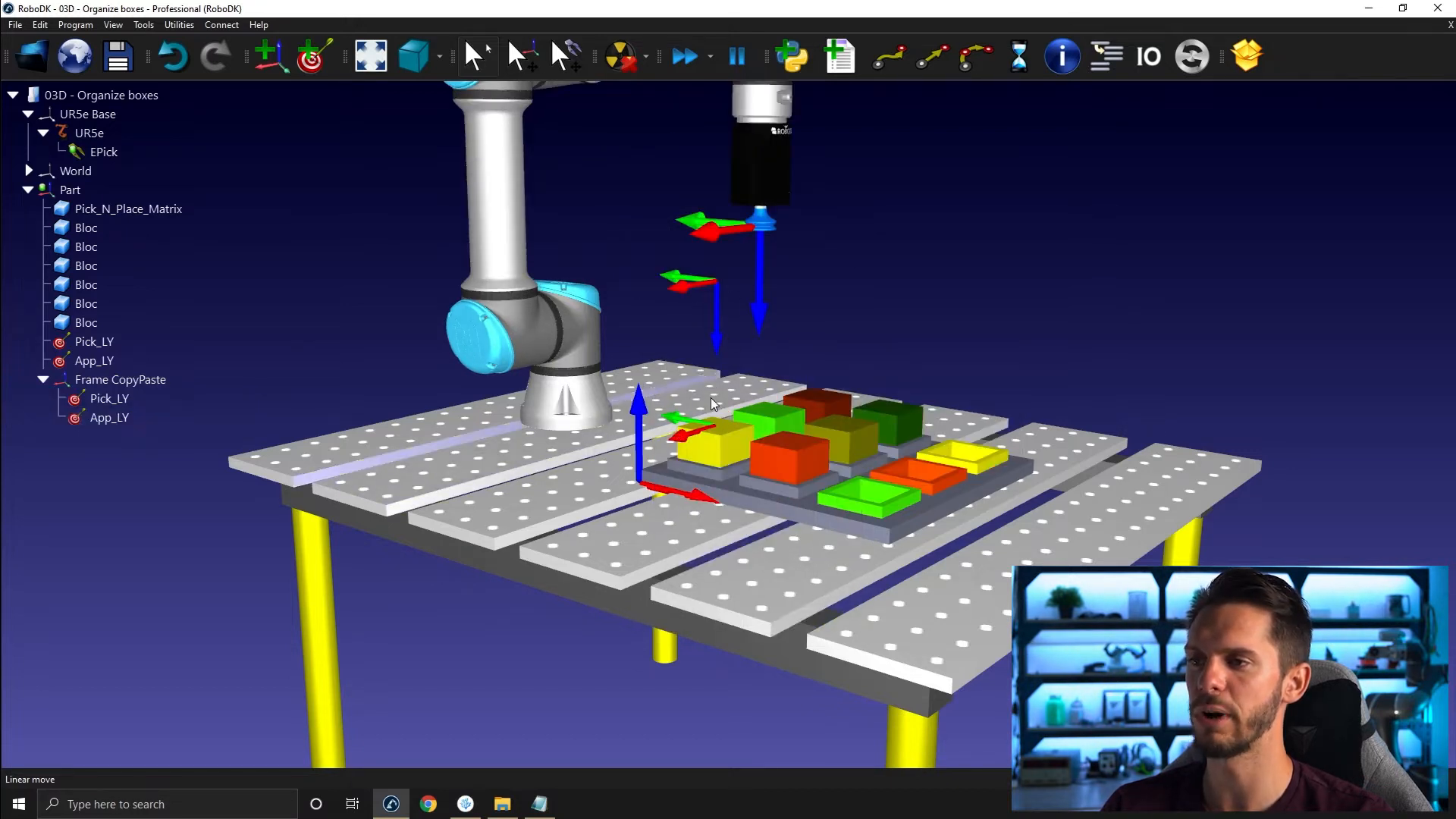
{"action": "left_click", "coordinate": [119, 379]}
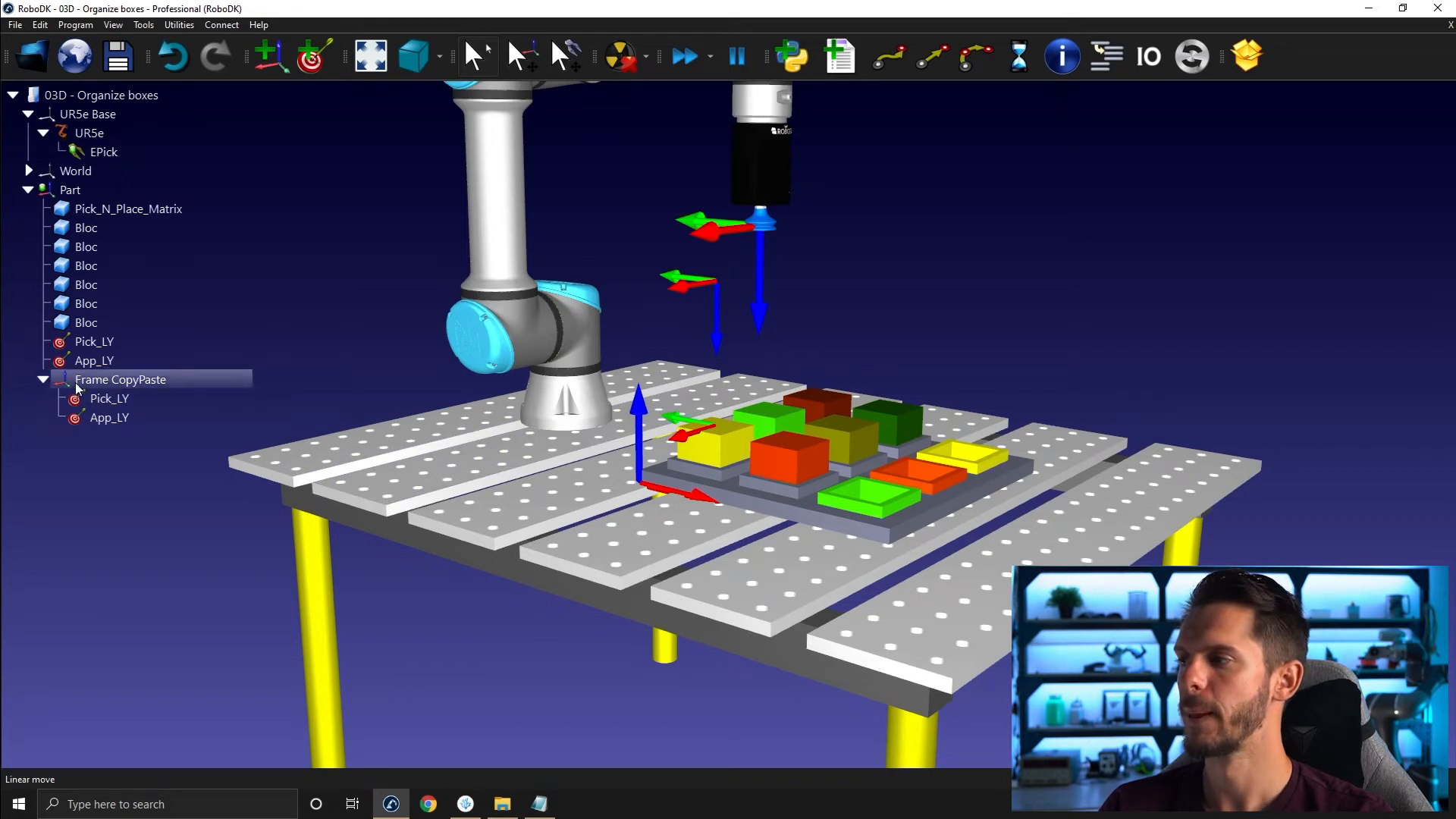
{"action": "double_click", "coordinate": [120, 379]}
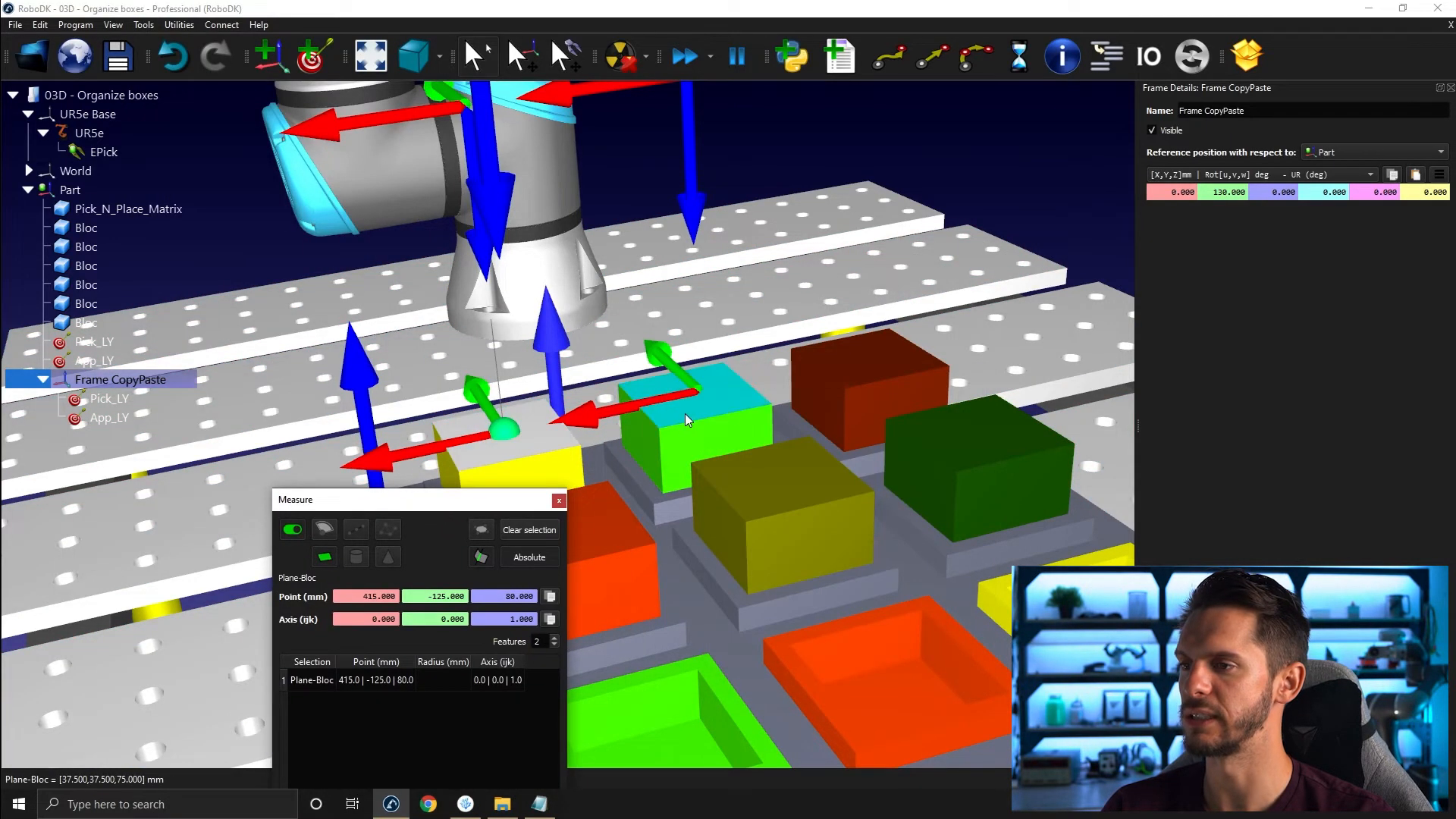
Measure yellow and green box top midpoints (452.5, -125, 80 and 452.5, 0, 80), 125 mm apart
{"action": "left_click", "coordinate": [707, 385]}
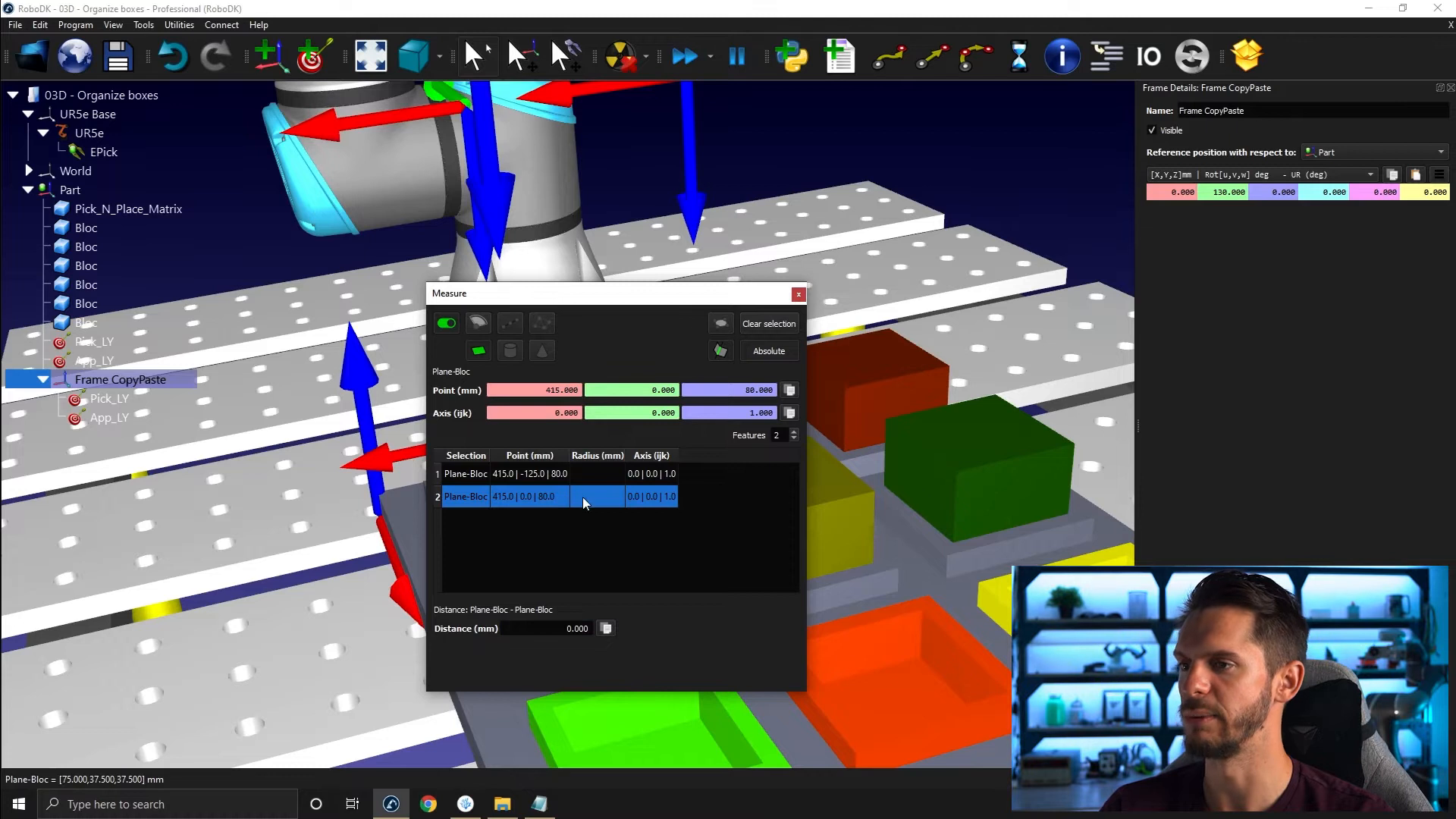
{"action": "left_click", "coordinate": [797, 294]}
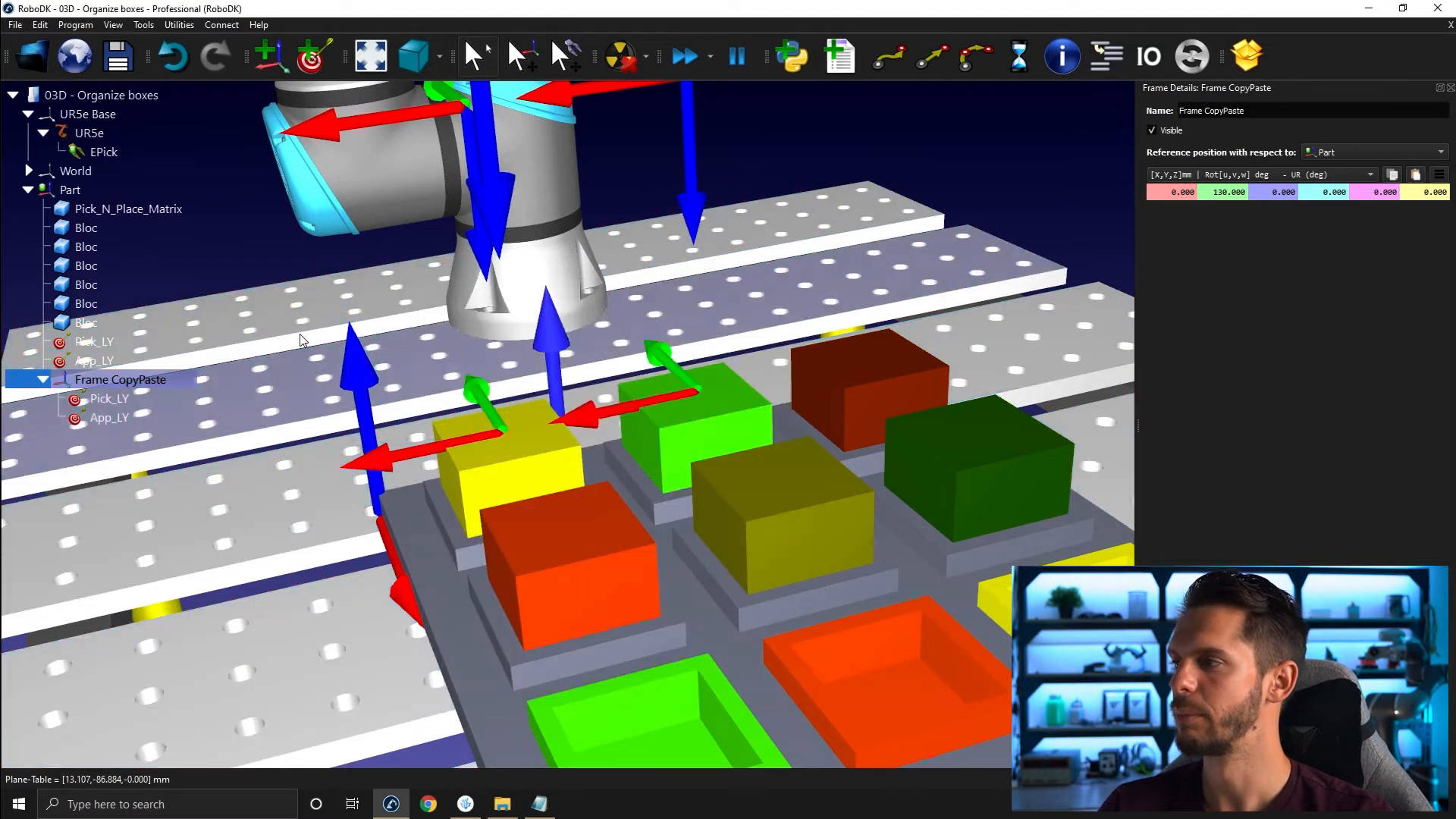
{"action": "left_click", "coordinate": [144, 24]}
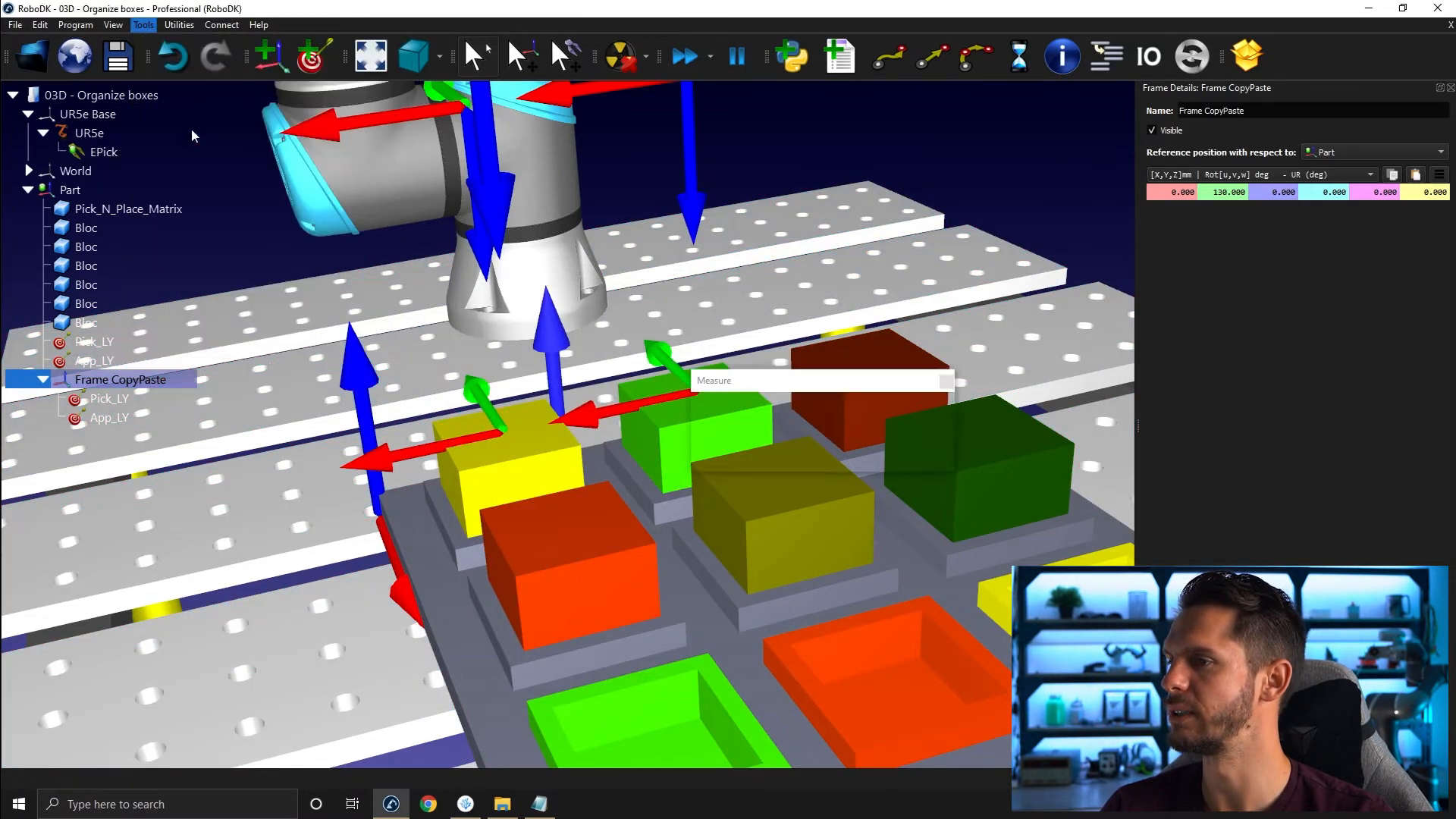
{"action": "left_click", "coordinate": [520, 469]}
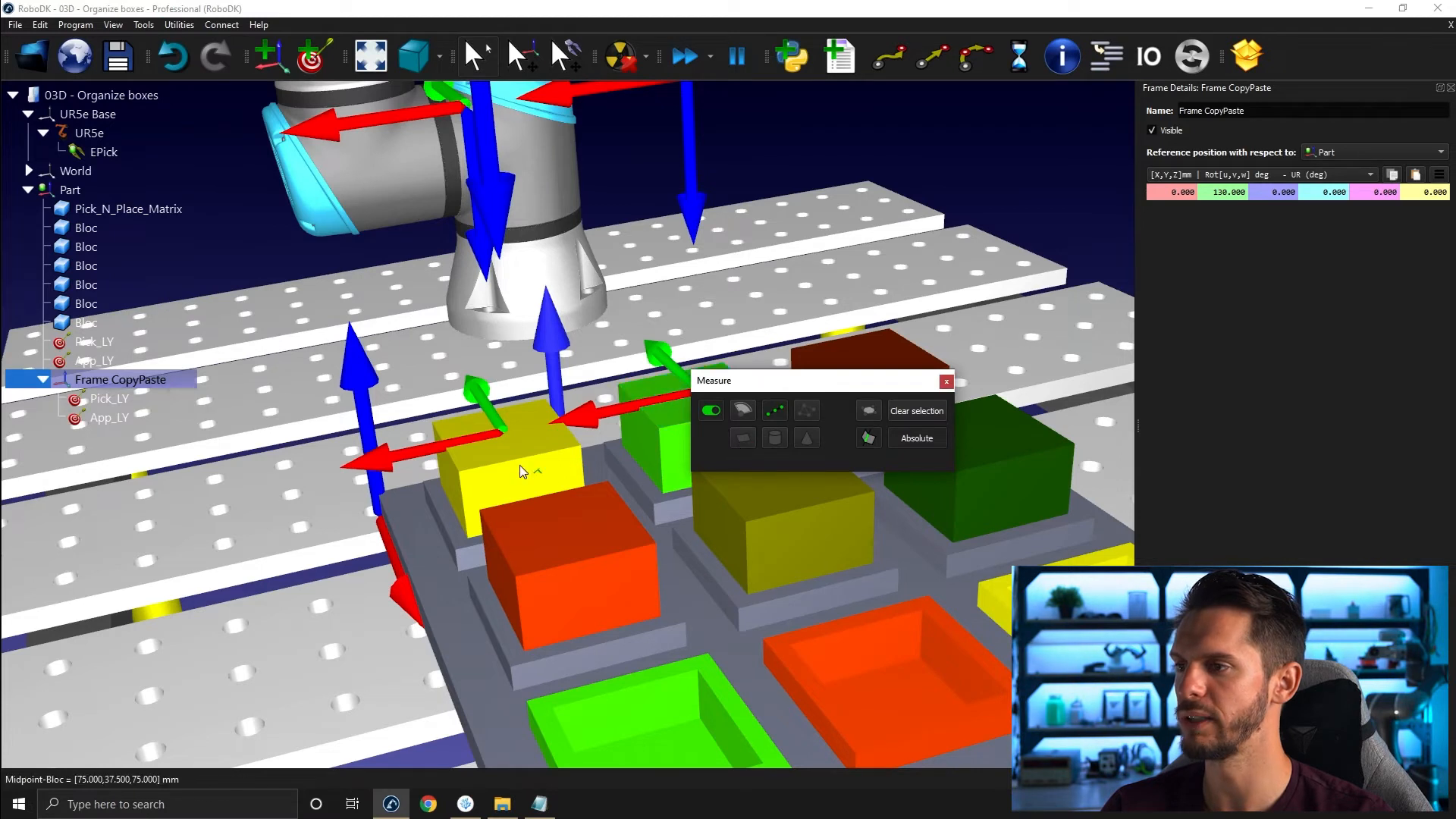
{"action": "left_click", "coordinate": [521, 455]}
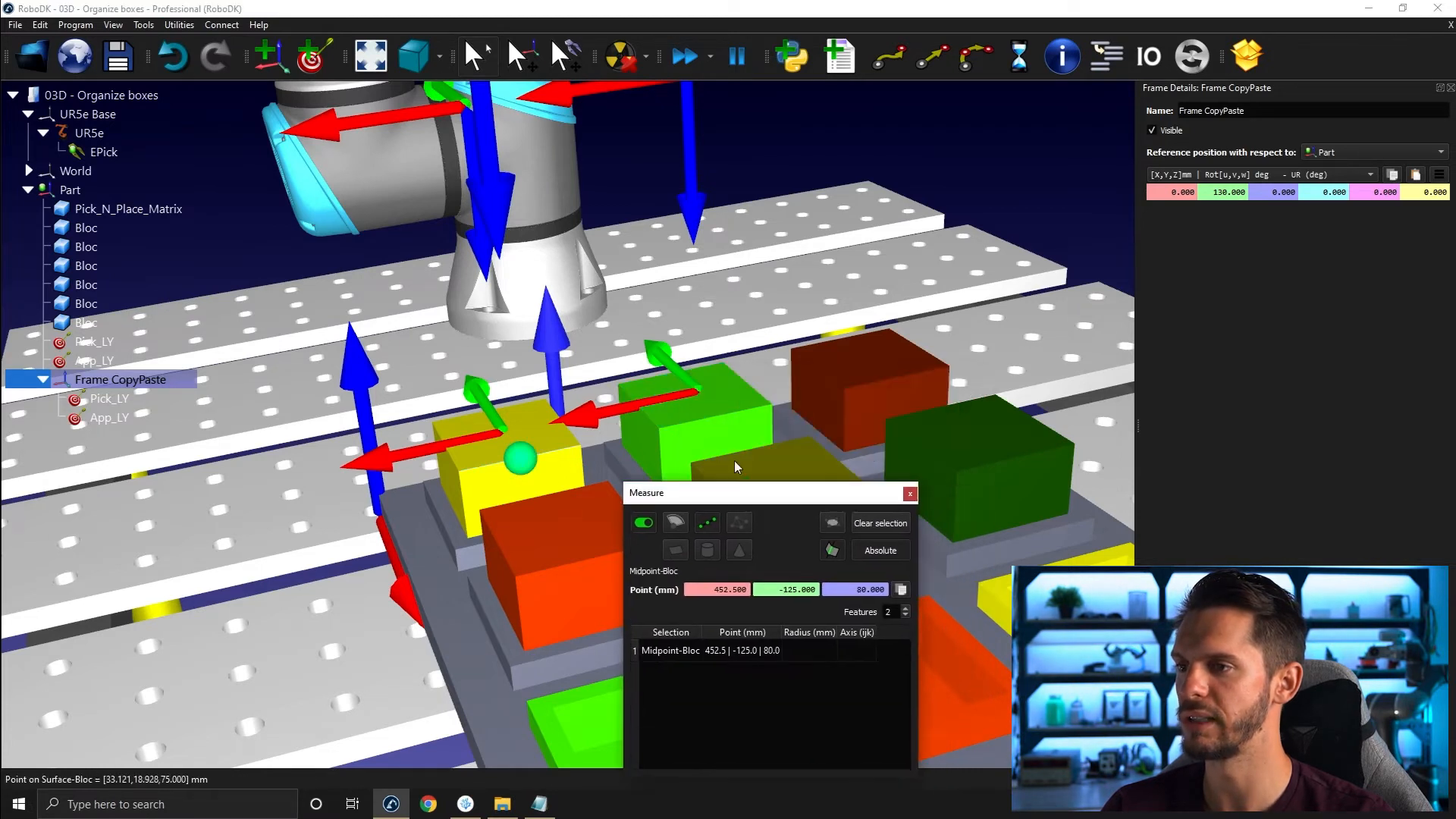
{"action": "left_click", "coordinate": [692, 386]}
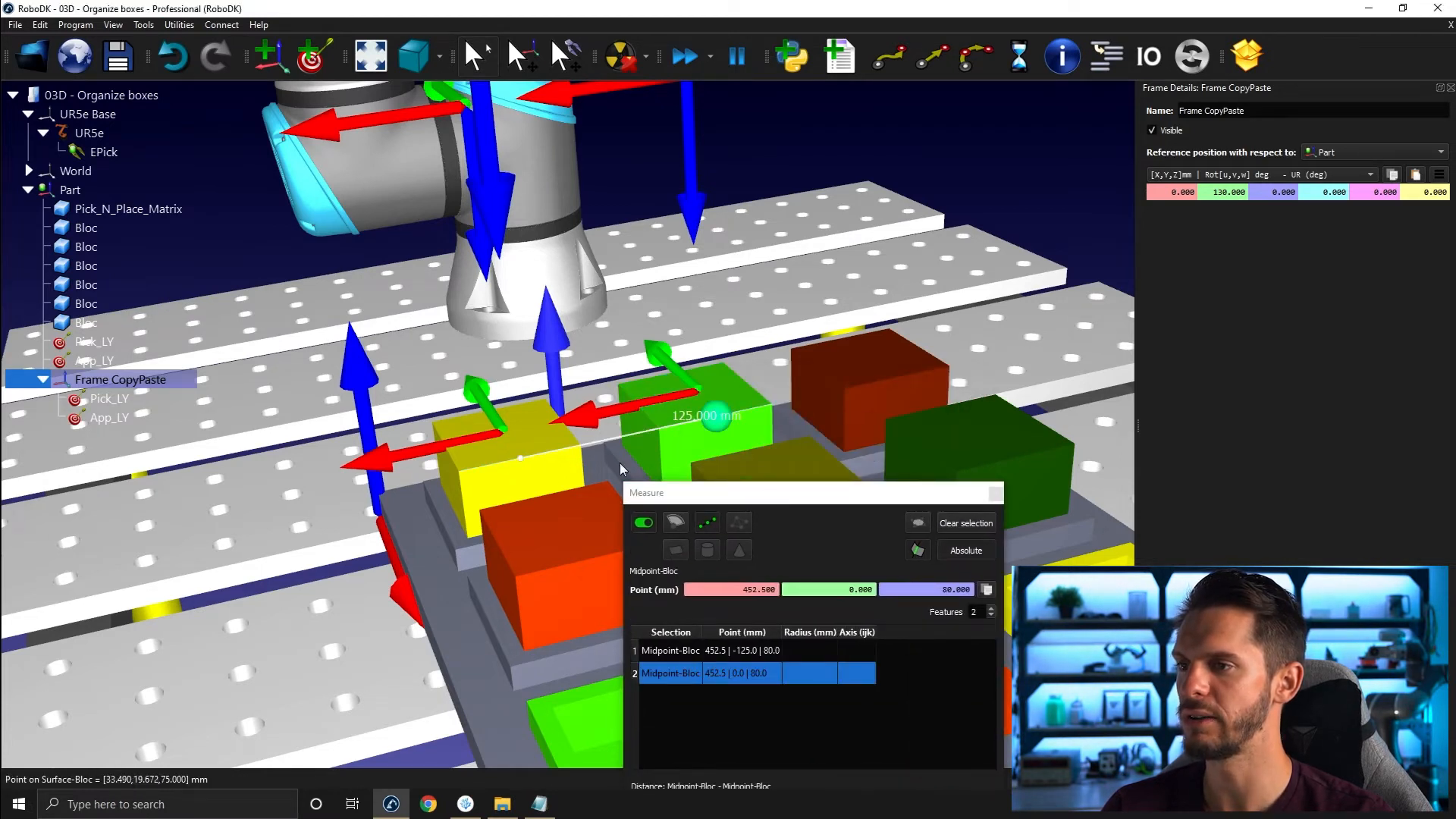
{"action": "mouse_move", "coordinate": [671, 428]}
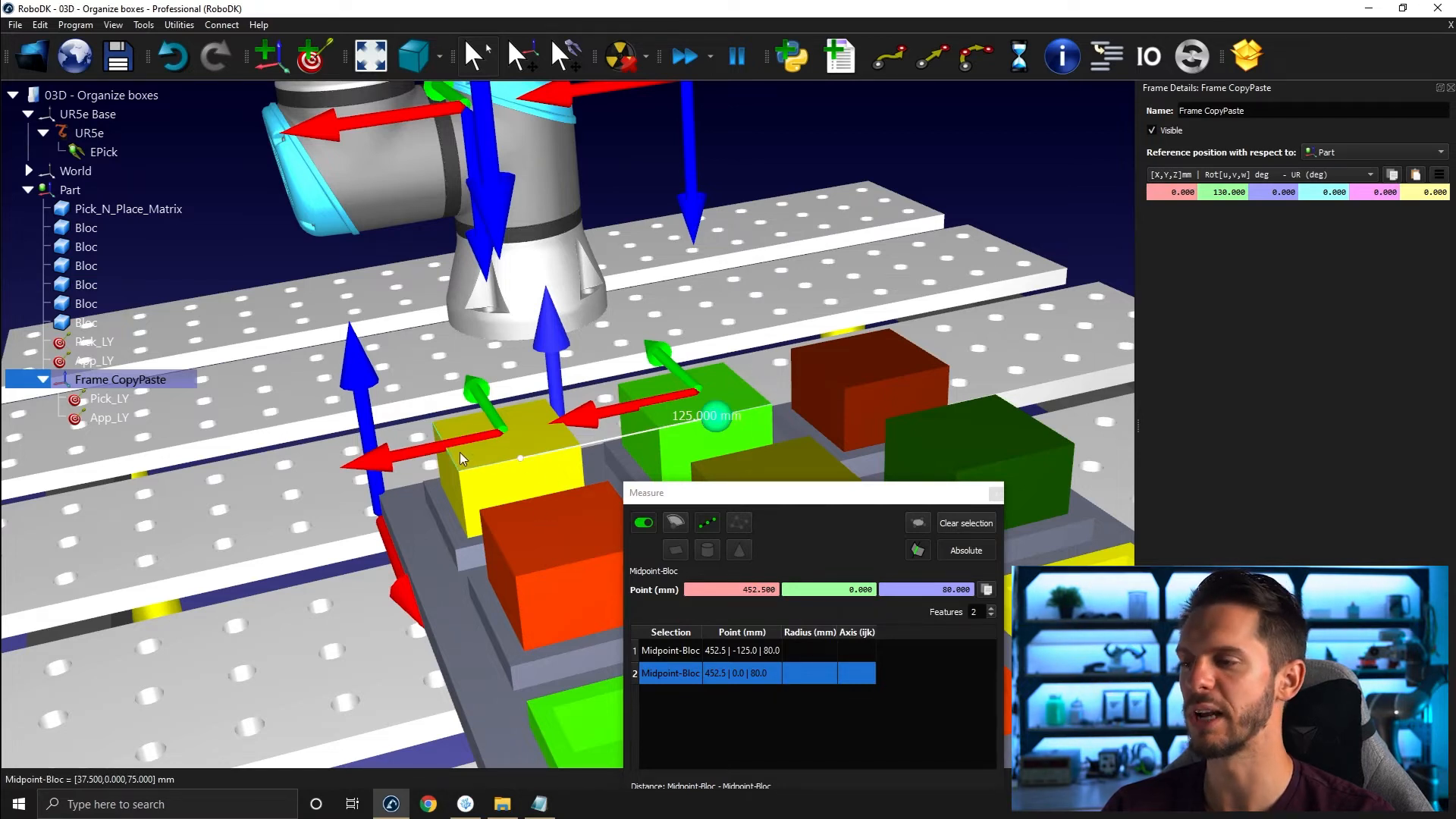
{"action": "mouse_move", "coordinate": [567, 455]}
{"action": "type", "text": "G"}
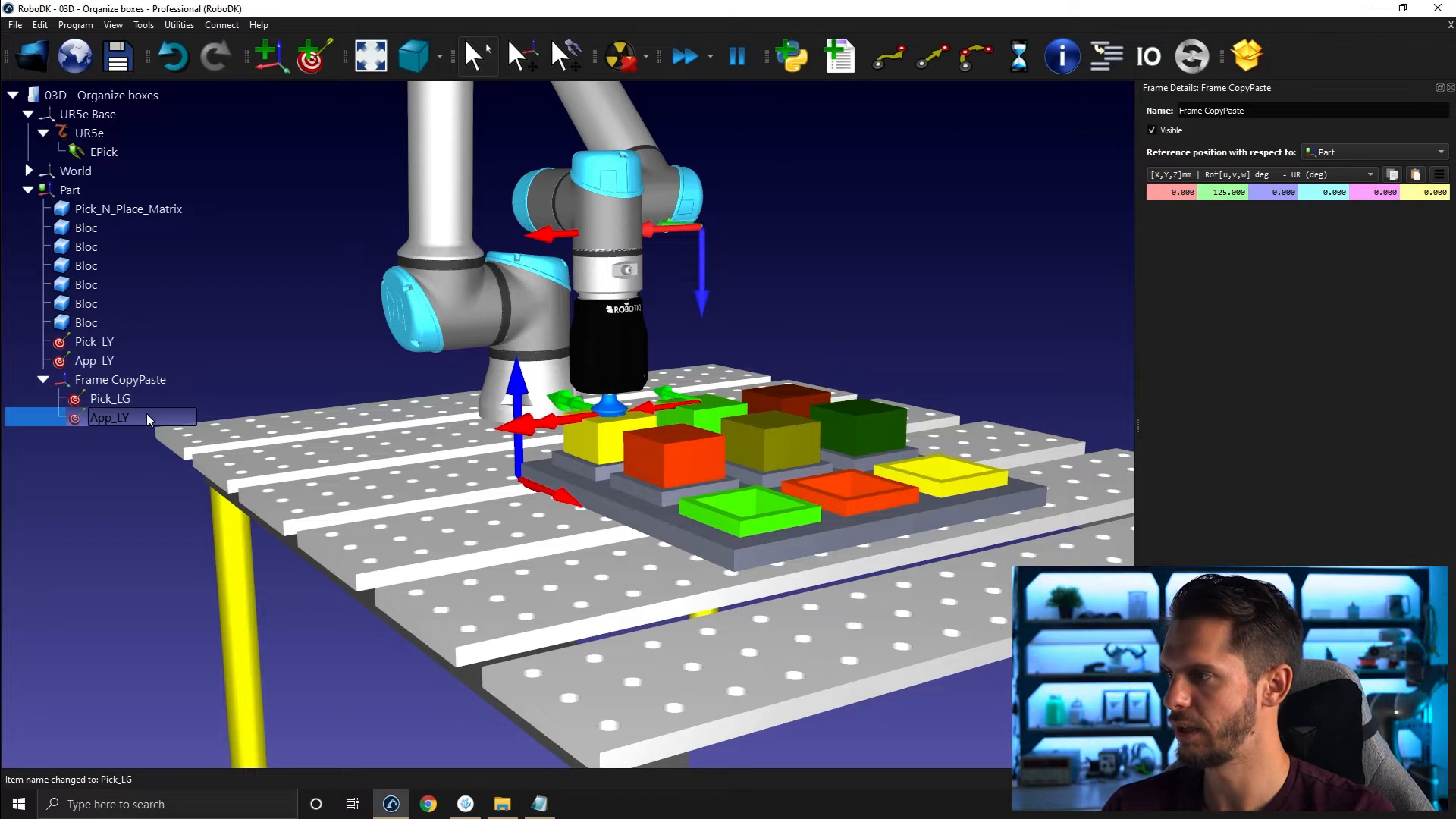
Rename the copied approach target to App_LG
{"action": "double_click", "coordinate": [109, 417]}
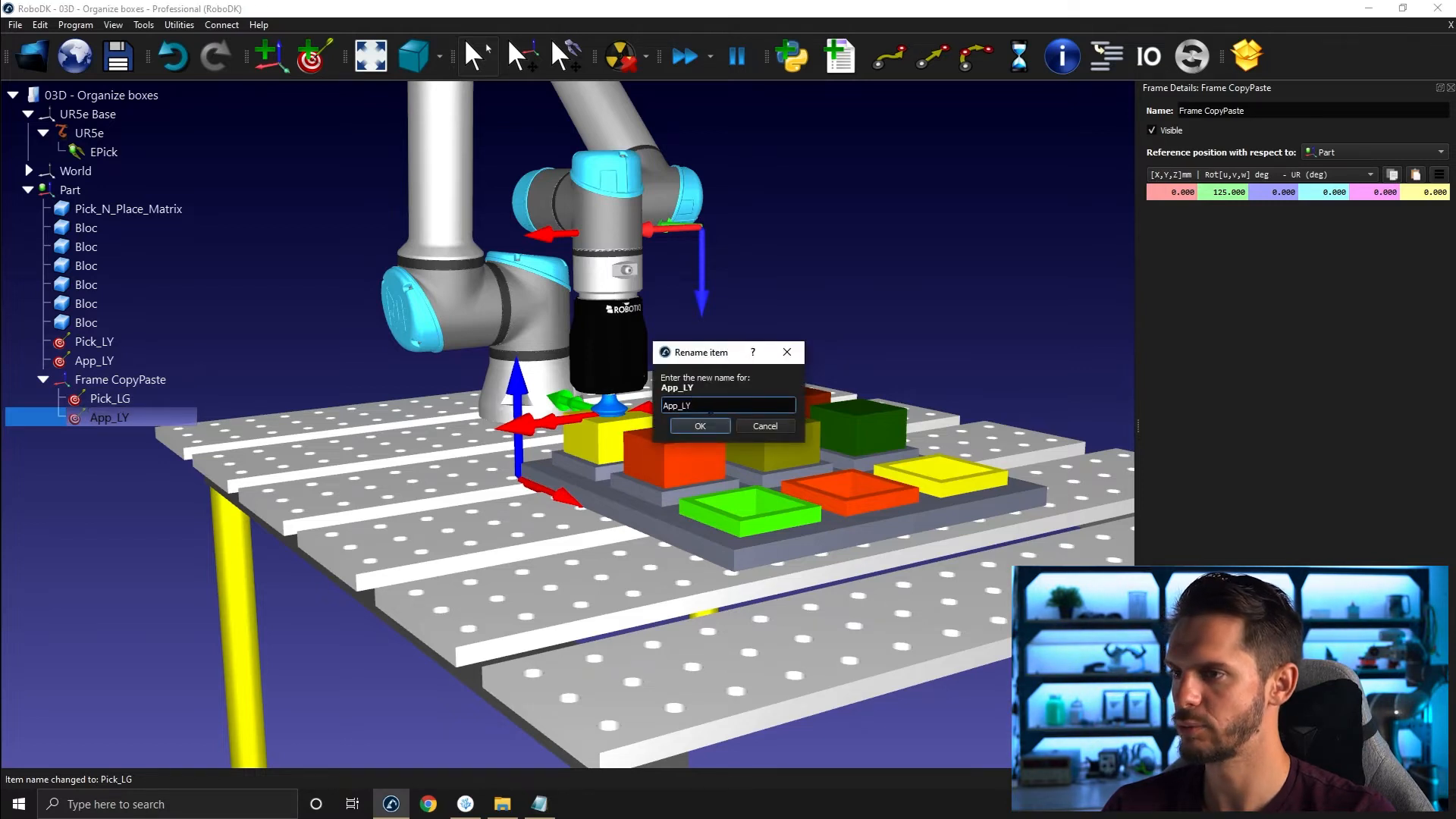
{"action": "key", "text": "Backspace"}
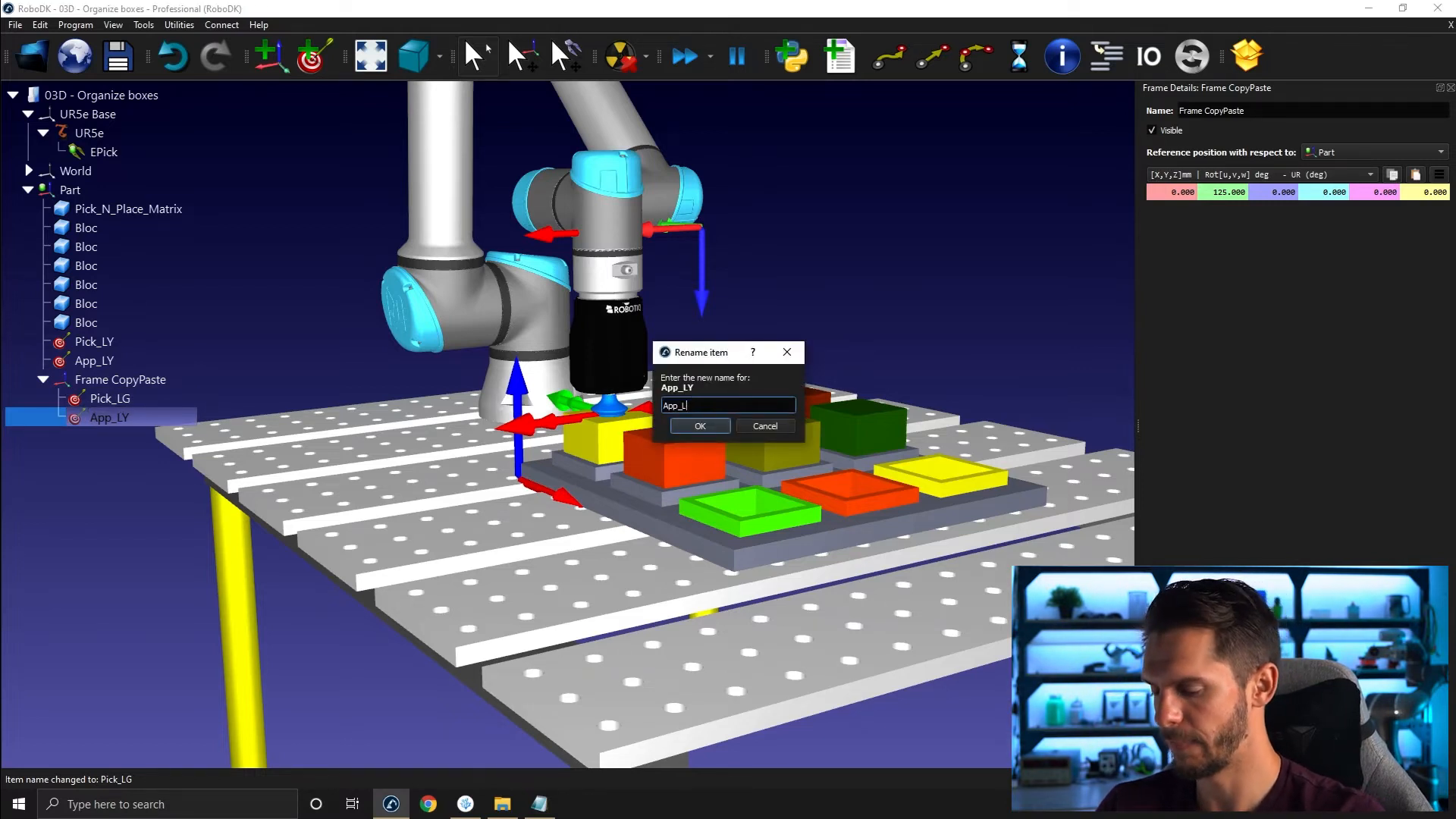
{"action": "left_click", "coordinate": [698, 425]}
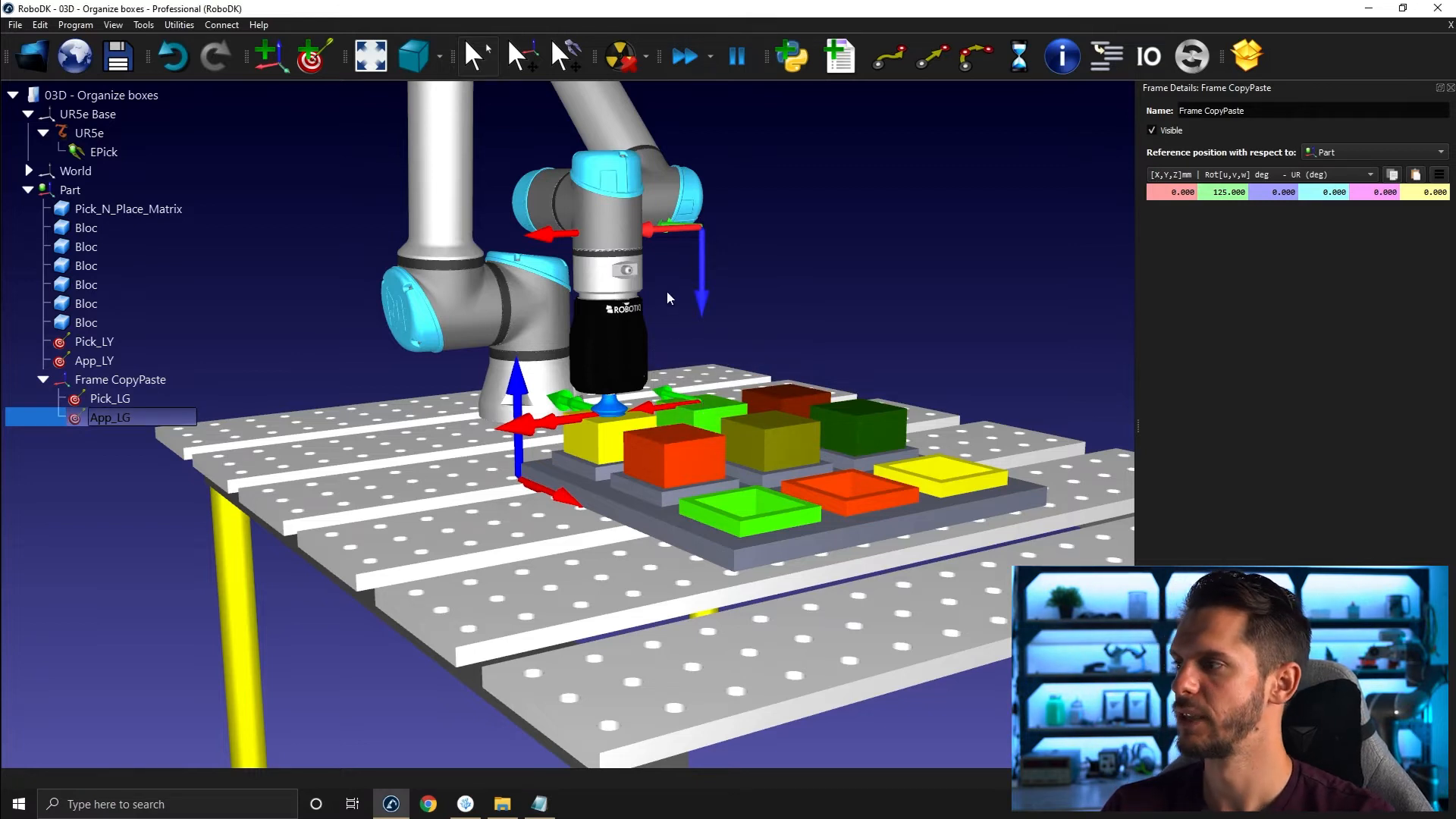
Move Pick_LG and App_LG out of Frame CopyPaste, directly under Part
{"action": "left_click", "coordinate": [111, 398]}
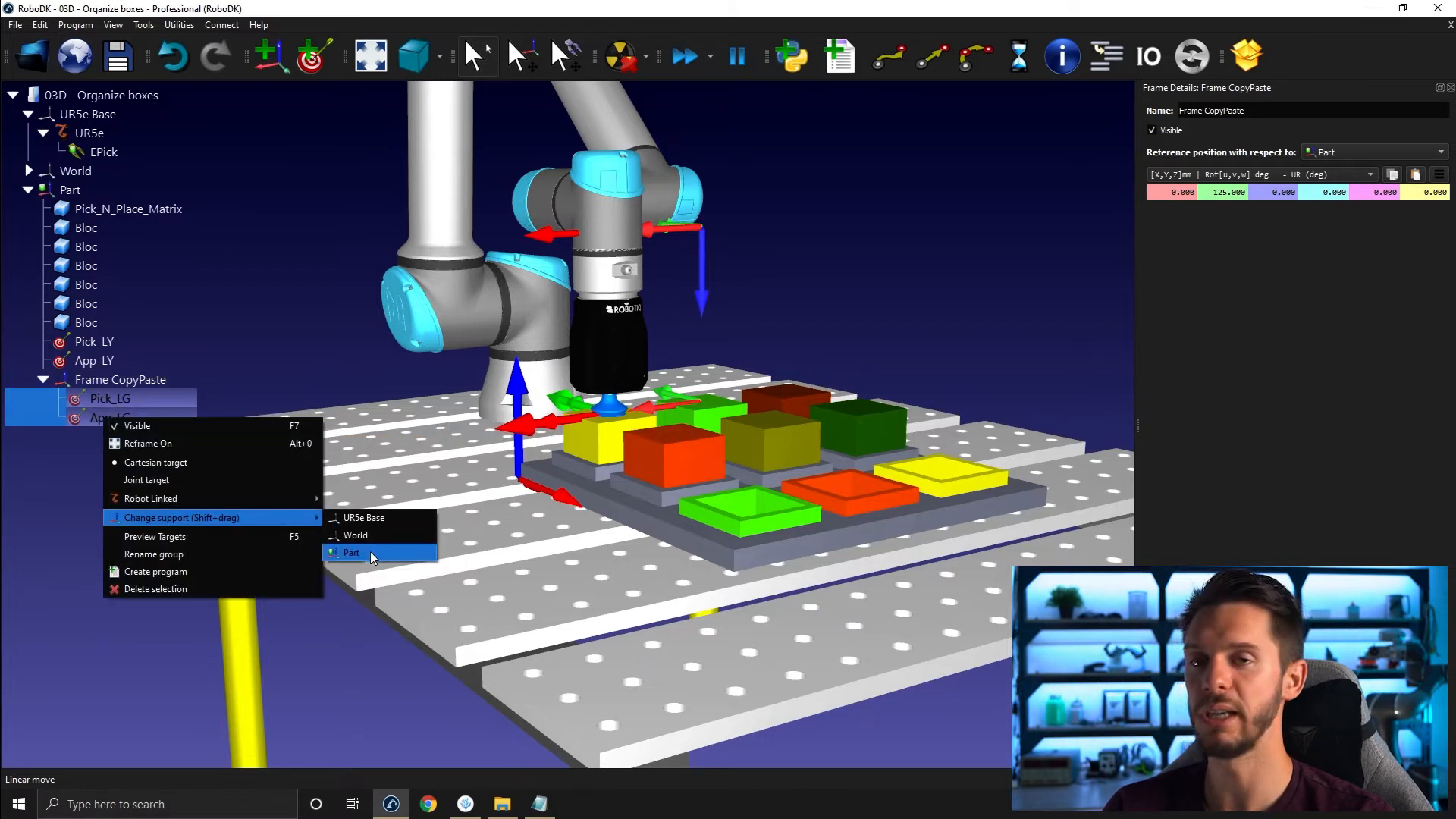
{"action": "left_click", "coordinate": [352, 553]}
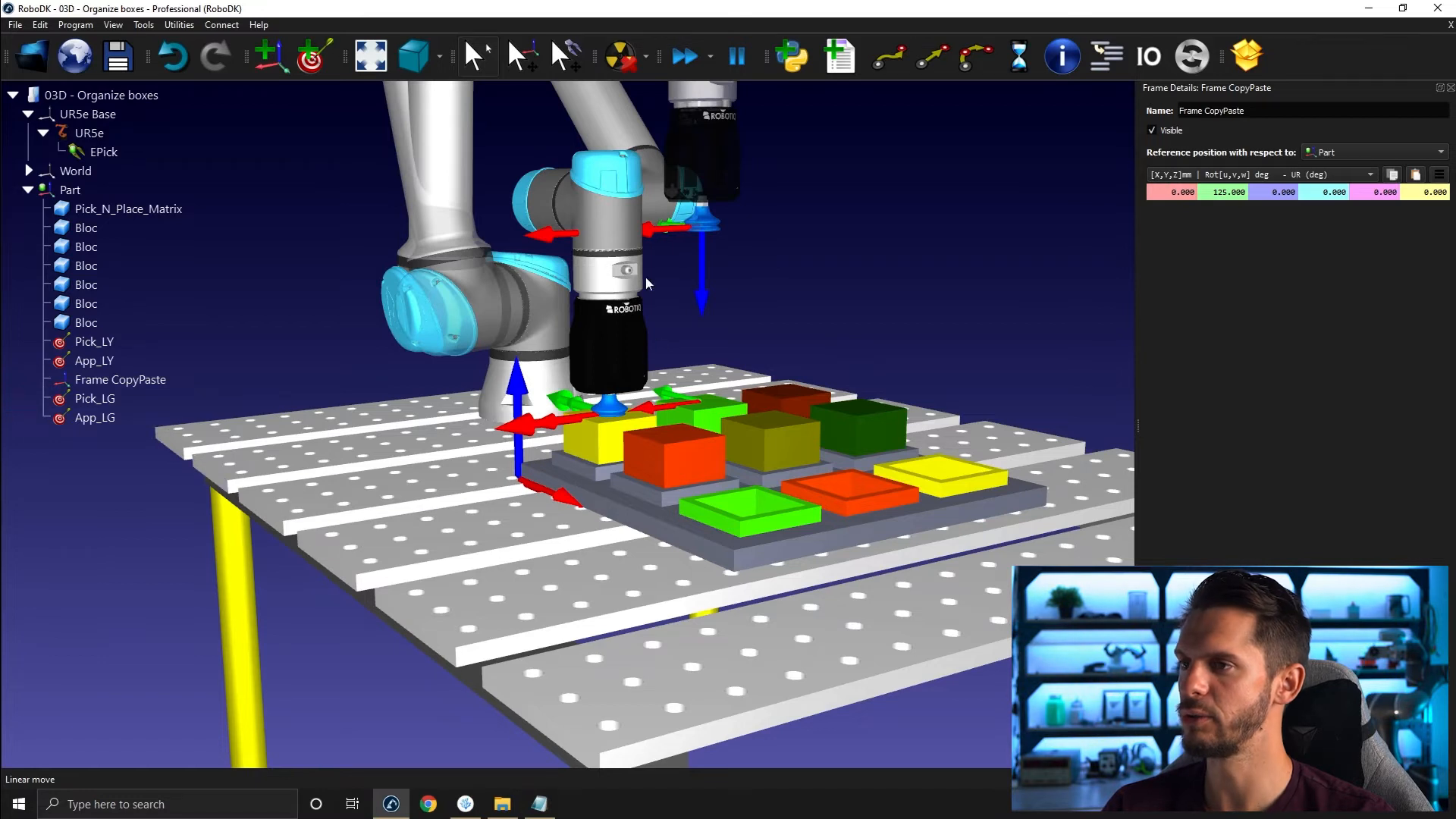
{"action": "left_click", "coordinate": [94, 360]}
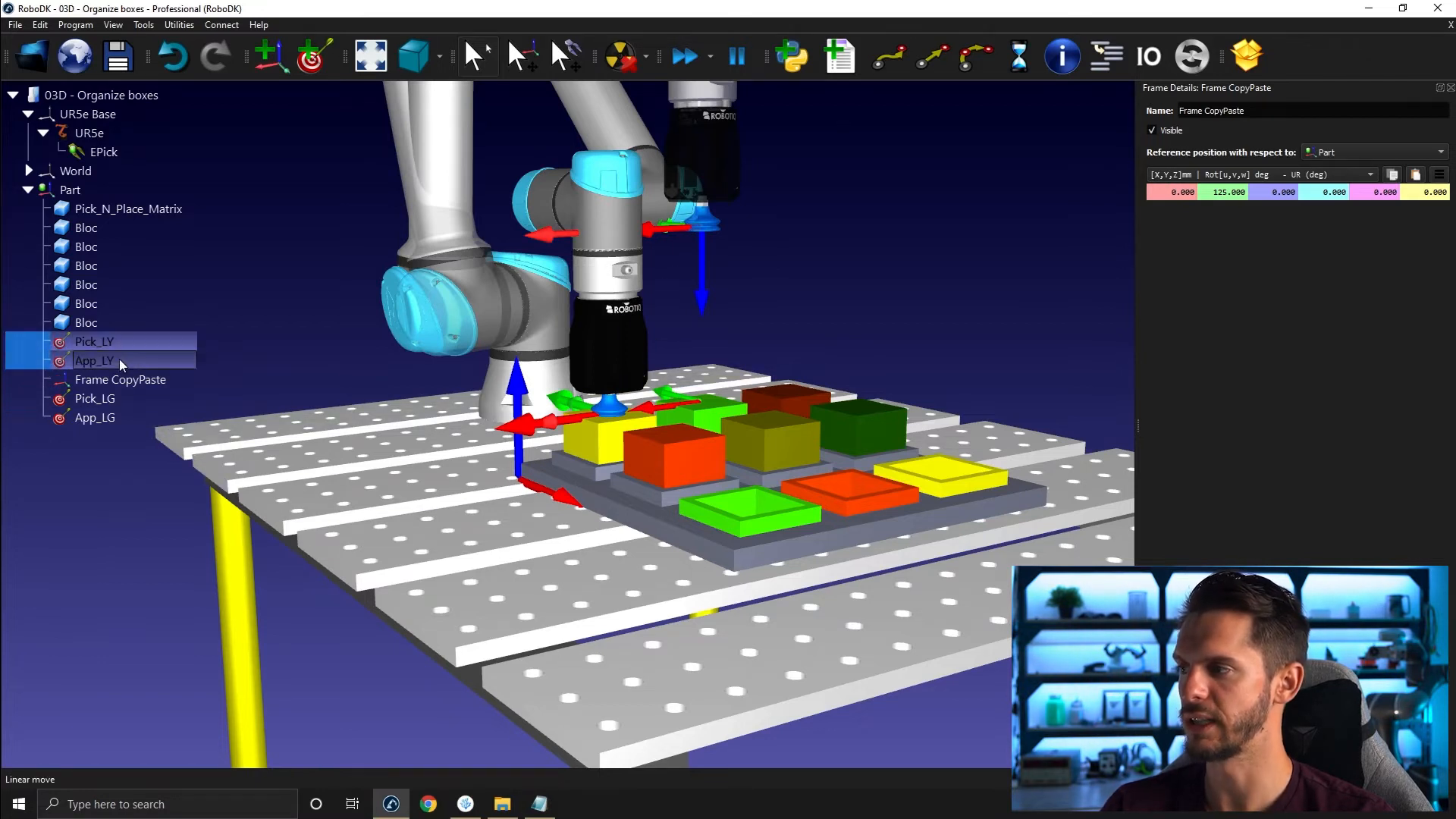
{"action": "mouse_move", "coordinate": [130, 385]}
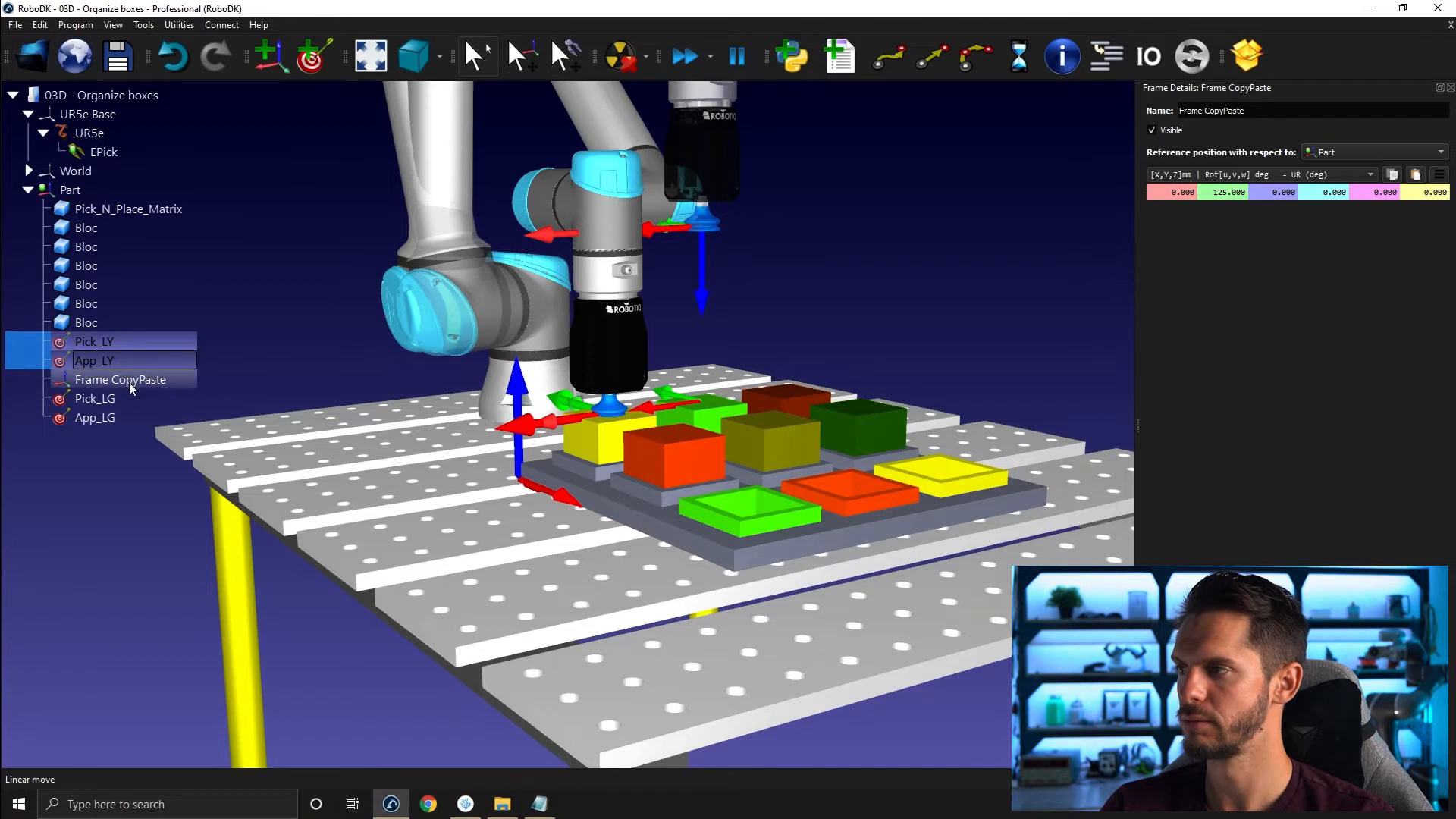
Paste Pick_LY/App_LY copies offset Y 250 mm as Pick_DO and App_DO, then reattach them under Part
{"action": "left_click", "coordinate": [43, 379]}
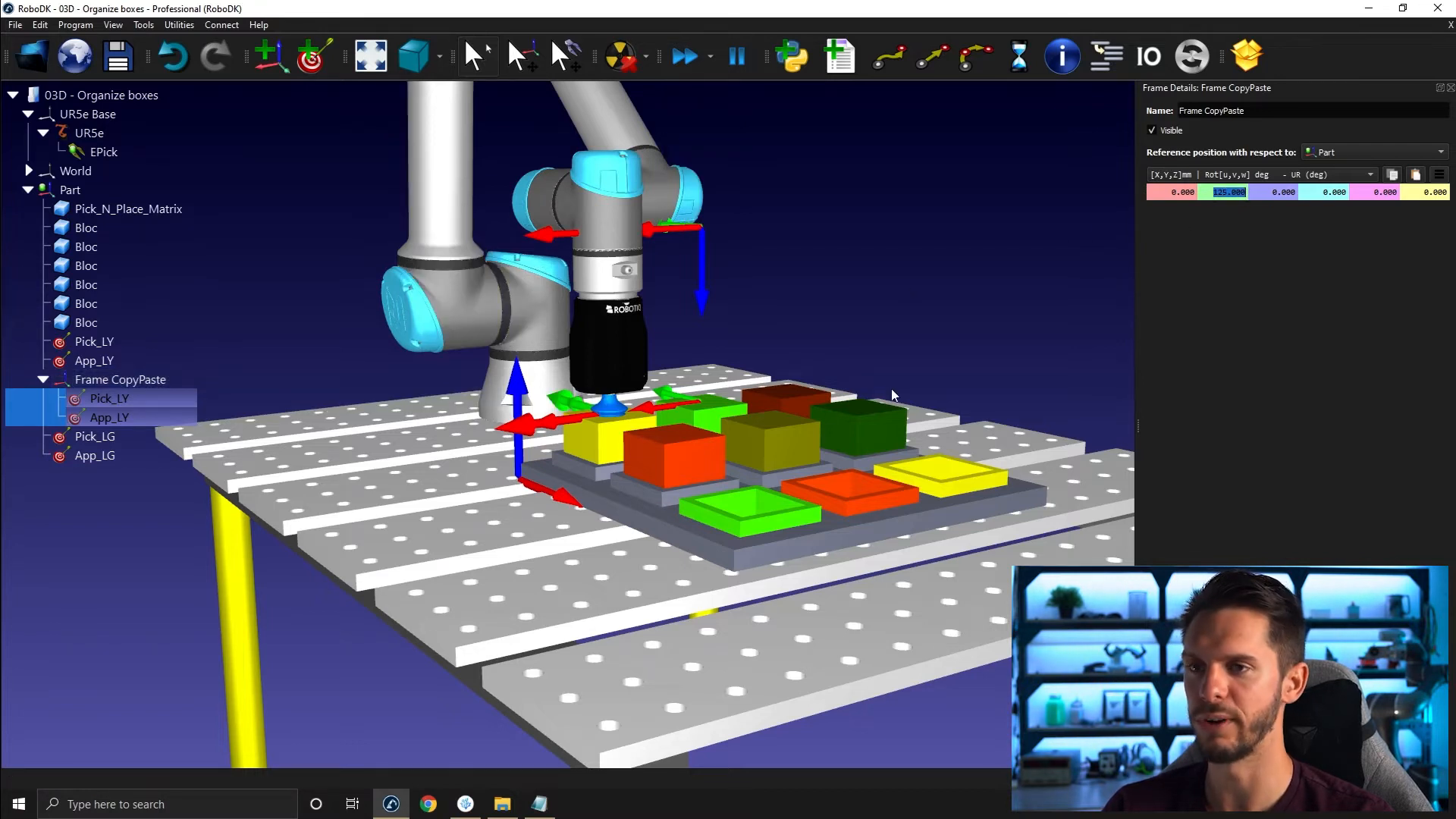
{"action": "mouse_move", "coordinate": [814, 324]}
{"action": "type", "text": "DO"}
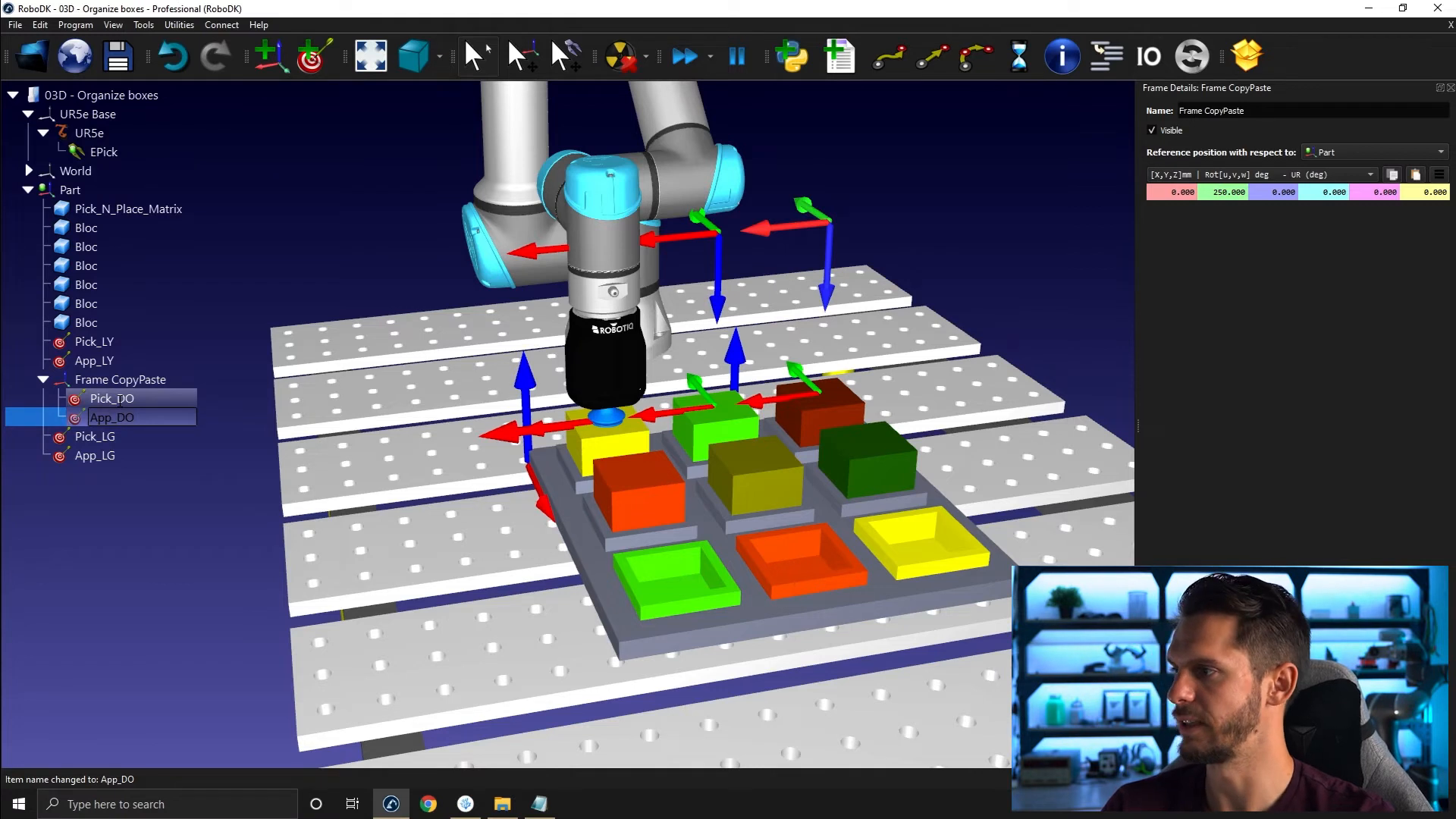
{"action": "left_click", "coordinate": [112, 399]}
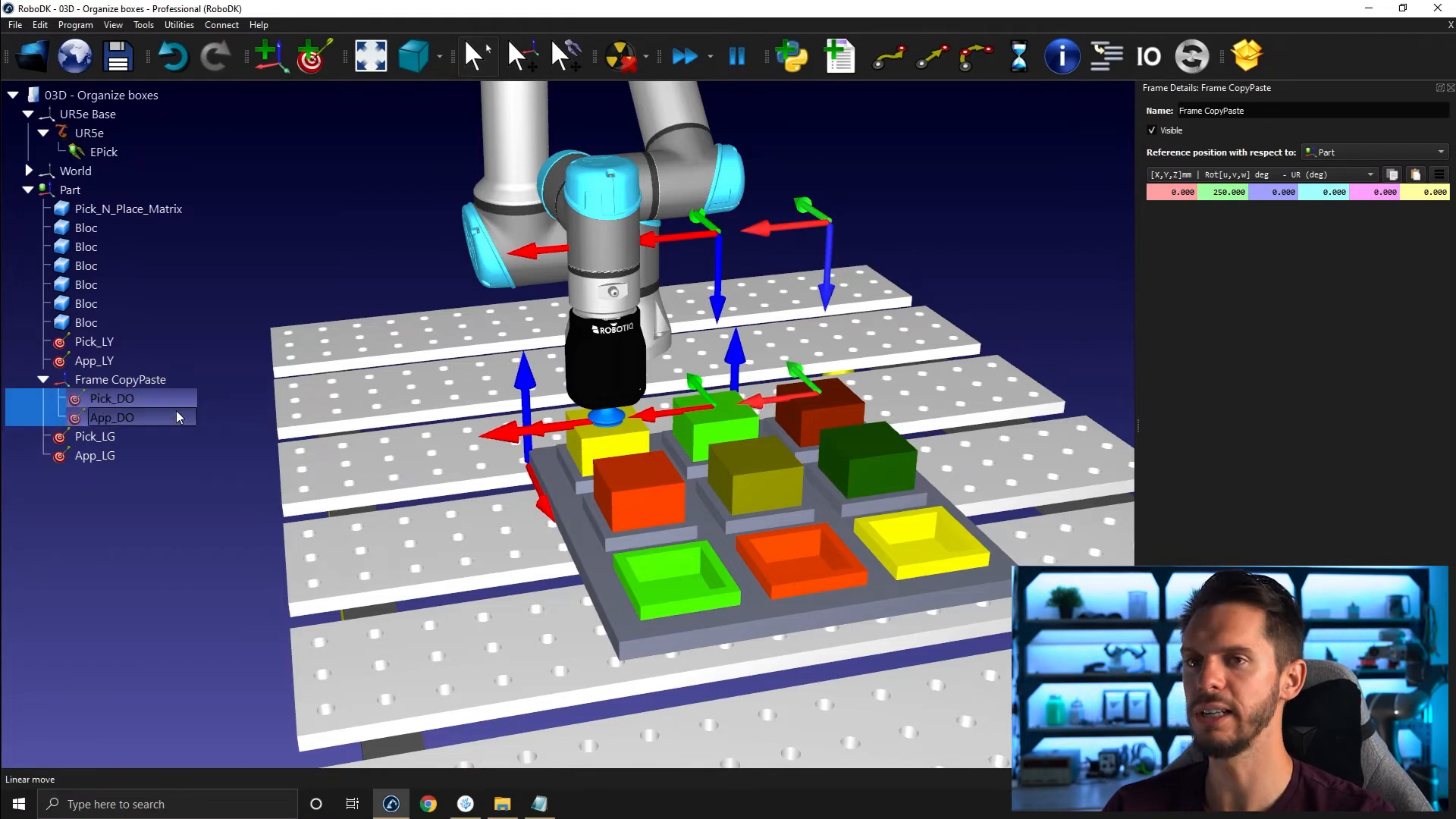
{"action": "right_click", "coordinate": [112, 399]}
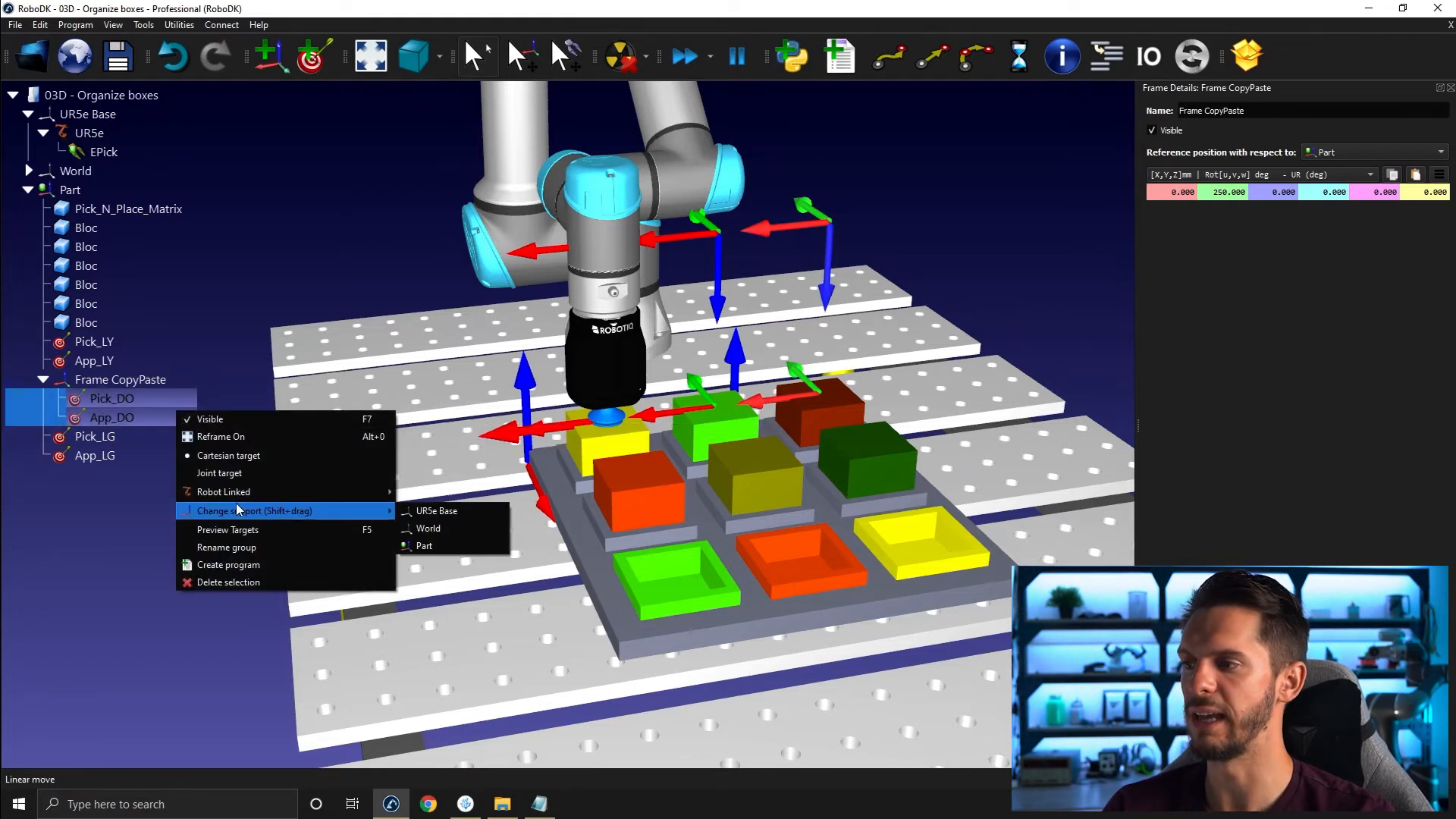
{"action": "mouse_move", "coordinate": [389, 518]}
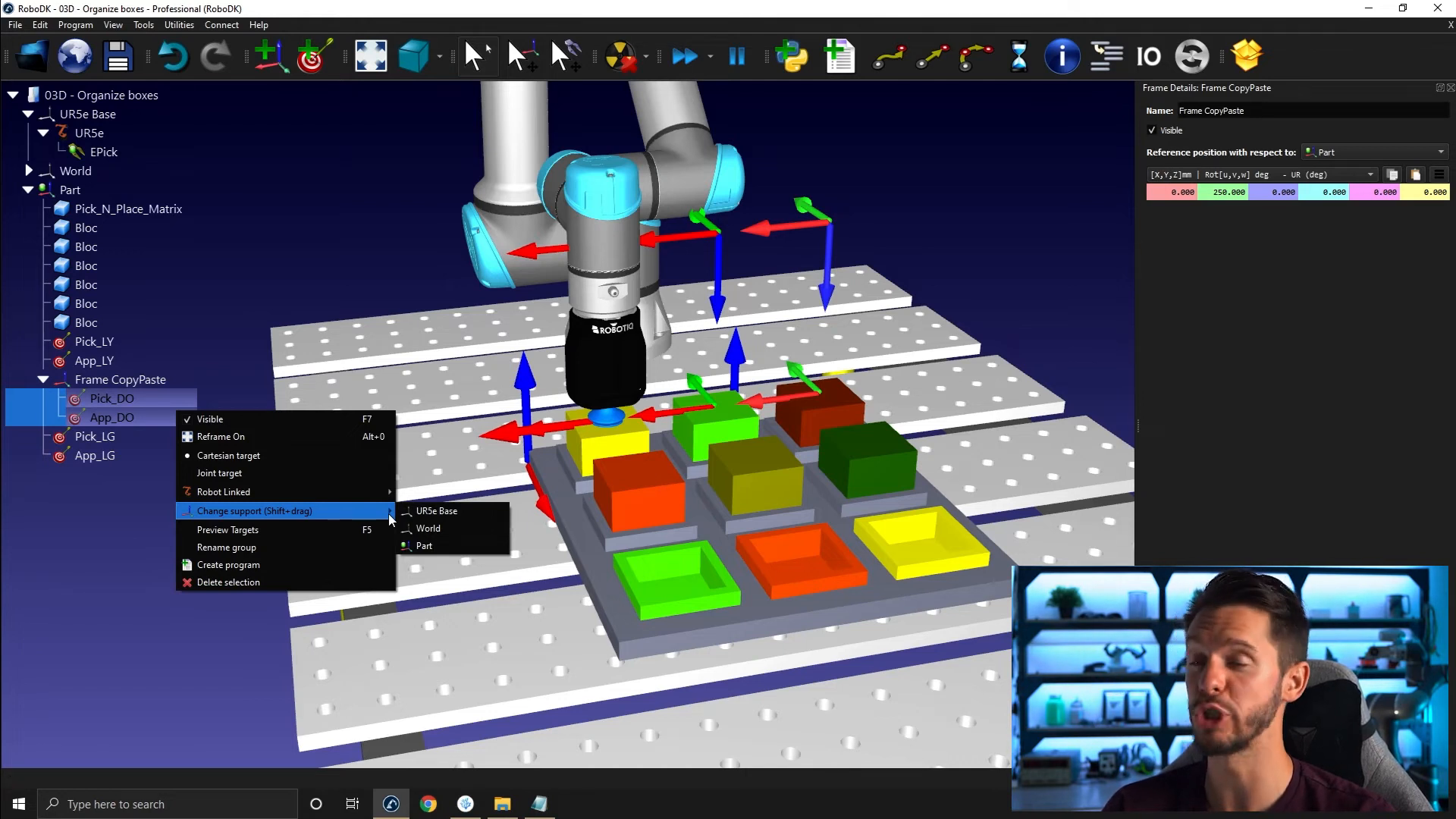
{"action": "mouse_move", "coordinate": [423, 545]}
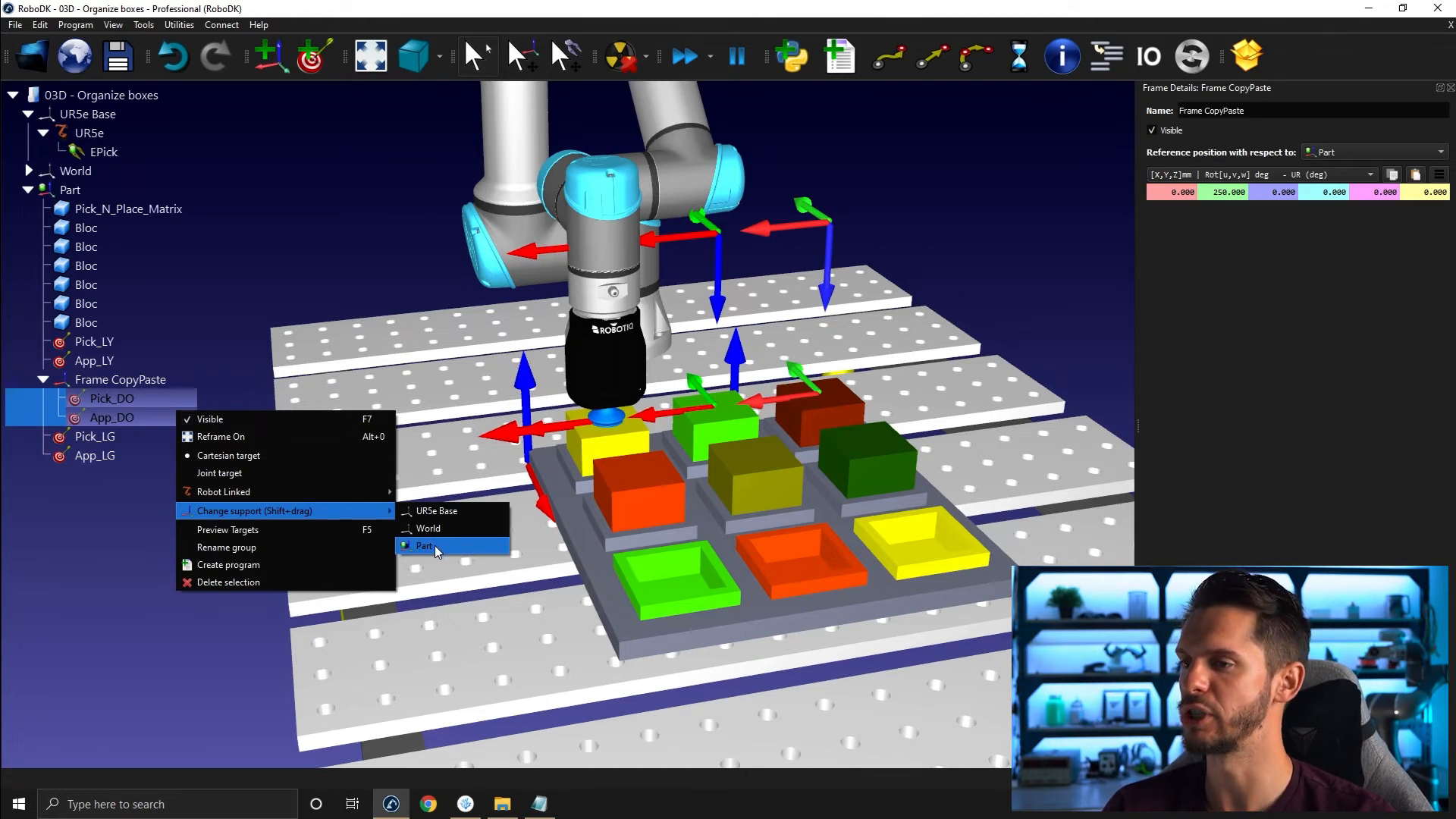
{"action": "left_click", "coordinate": [425, 546]}
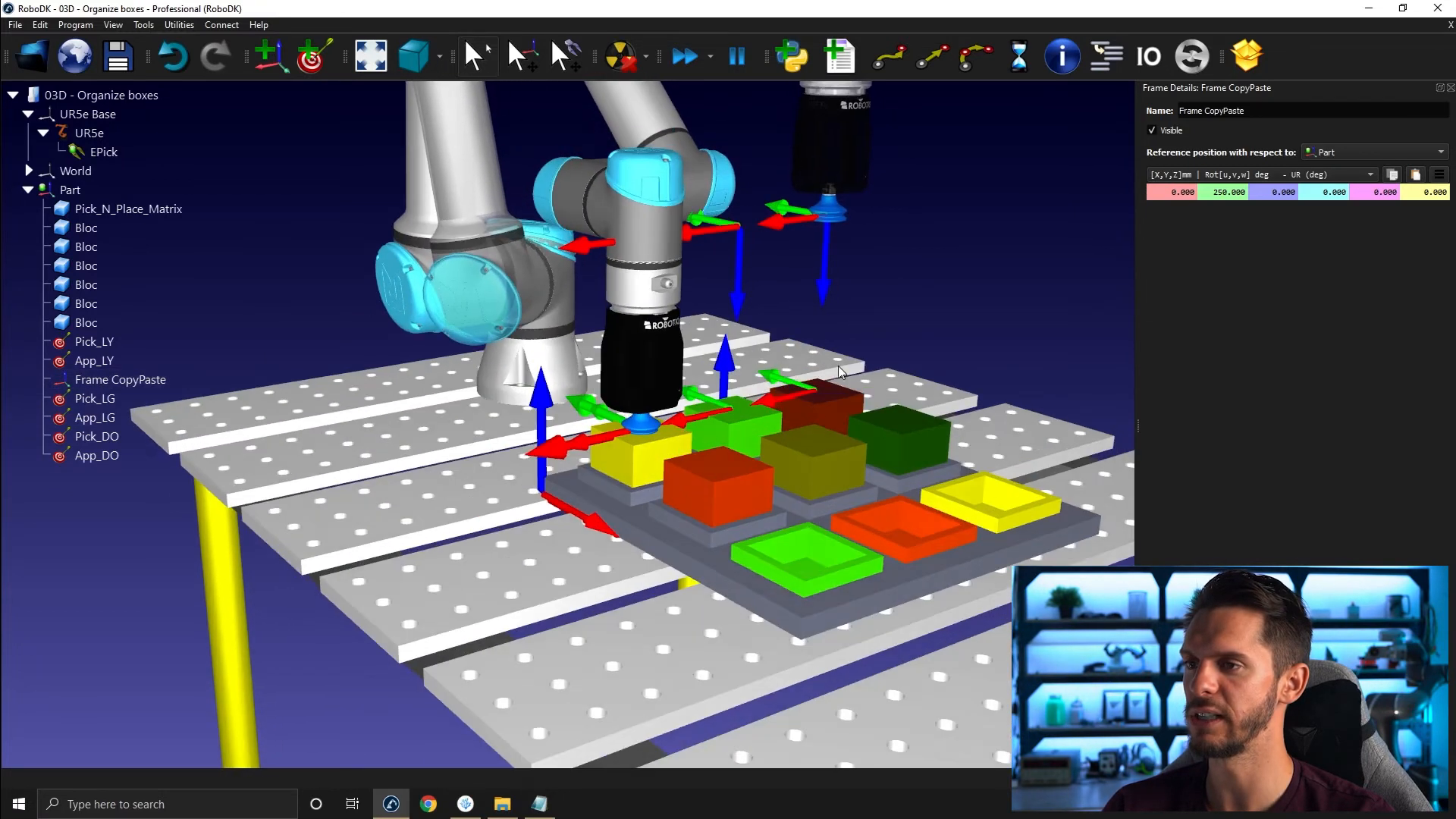
{"action": "mouse_move", "coordinate": [119, 380]}
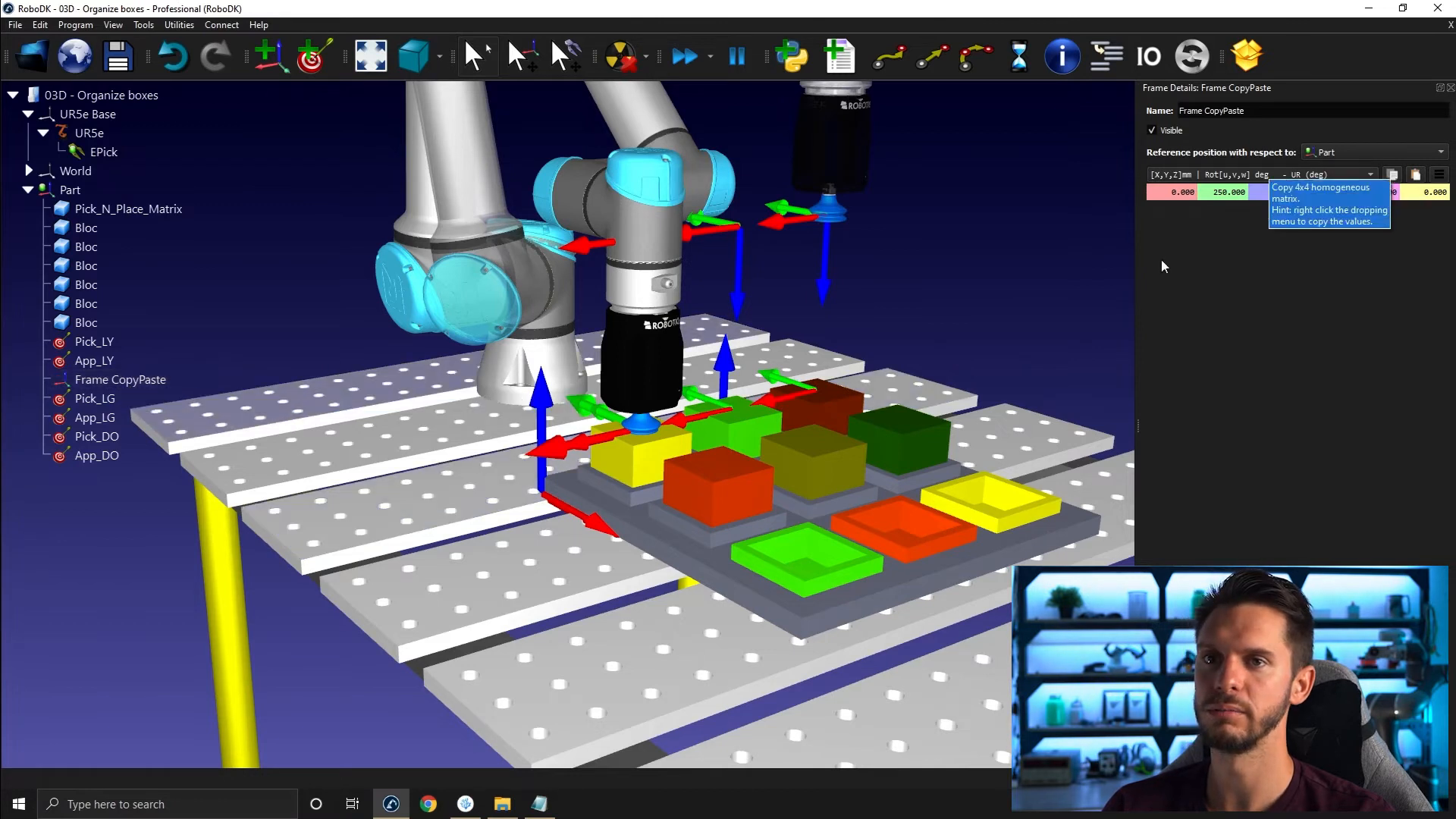
Reset Frame CopyPaste to zero offset and paste copies of the LY, LG and DO targets into it
{"action": "right_click", "coordinate": [119, 379]}
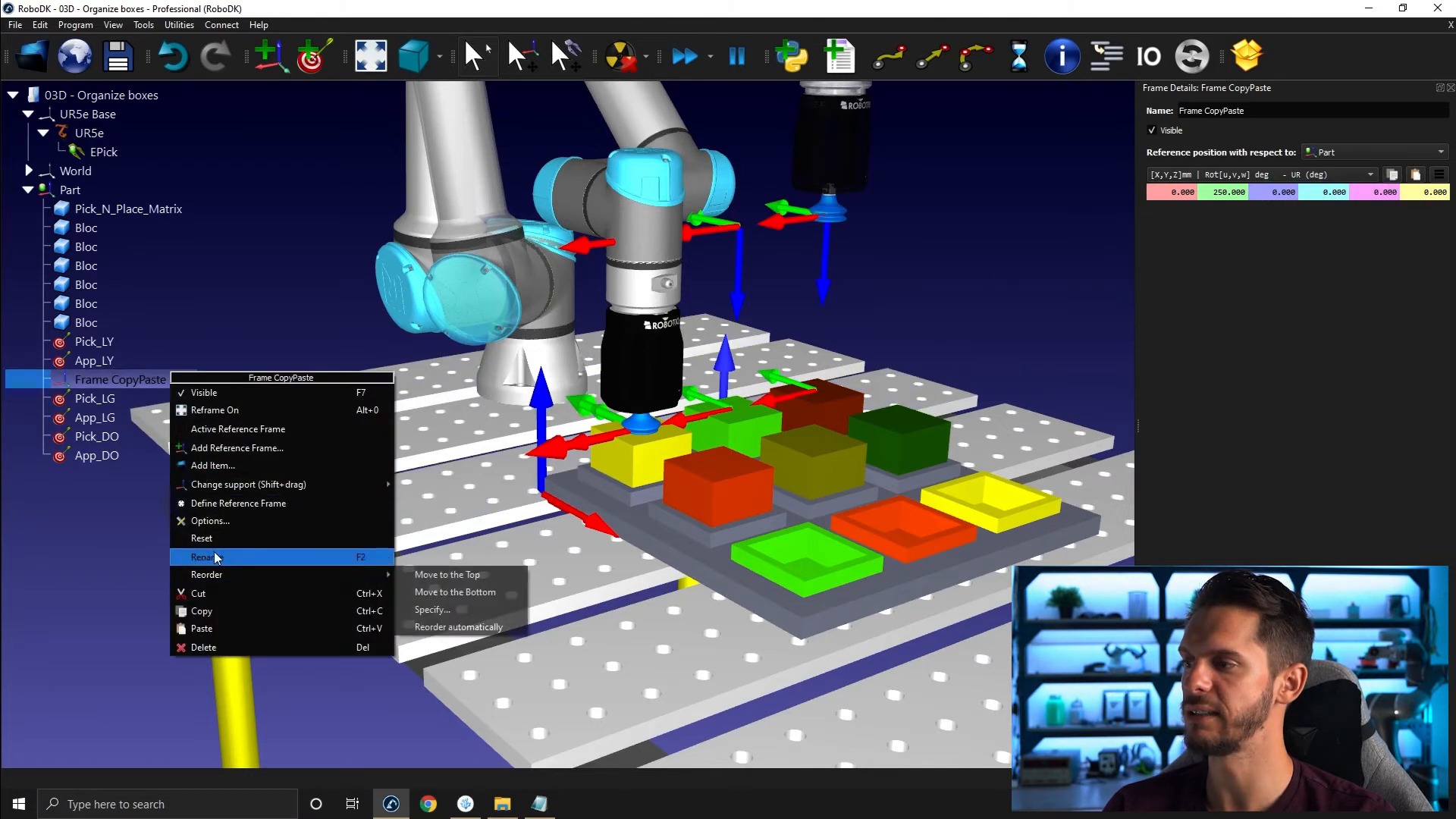
{"action": "mouse_move", "coordinate": [201, 539]}
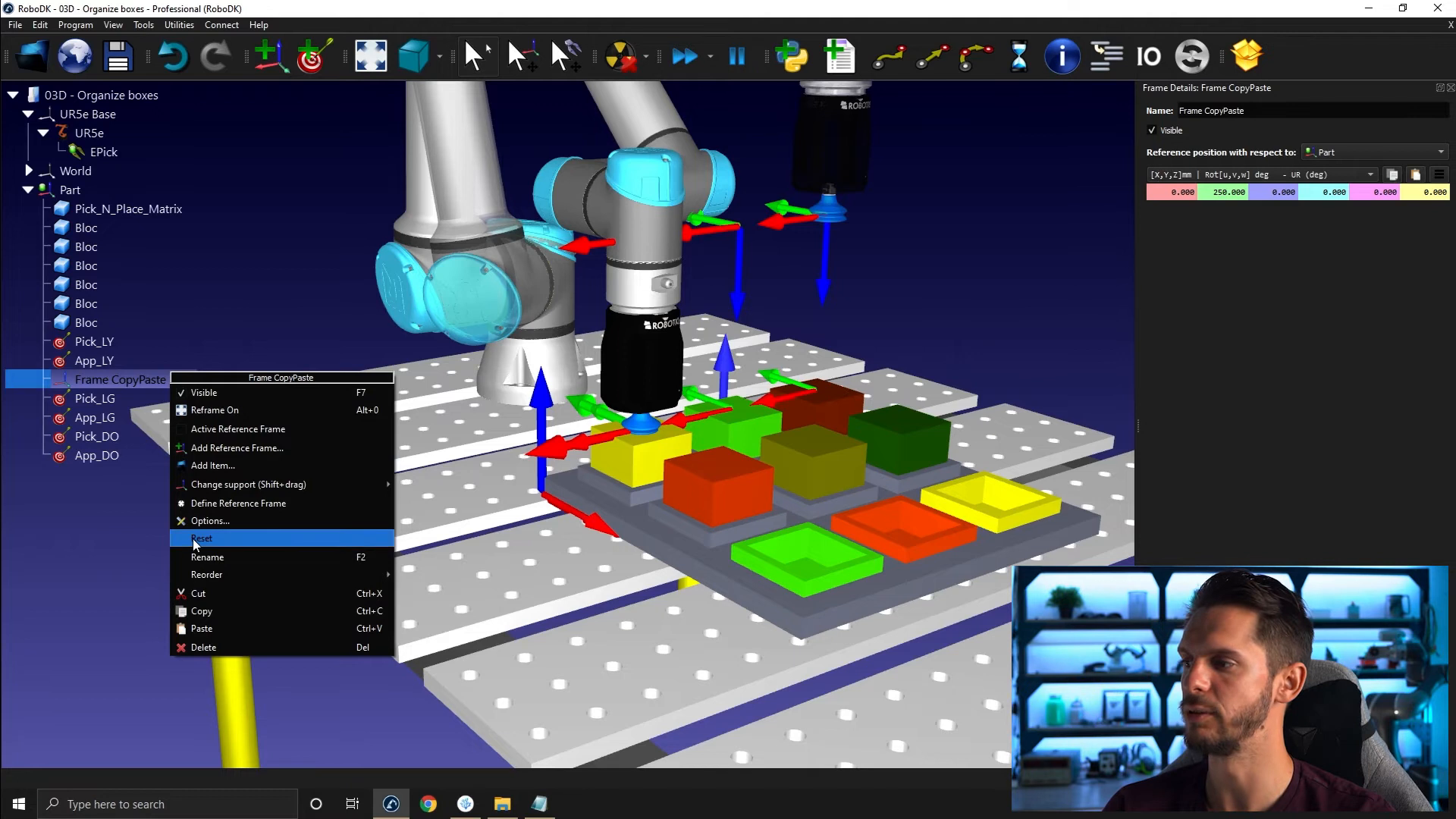
{"action": "left_click", "coordinate": [207, 558]}
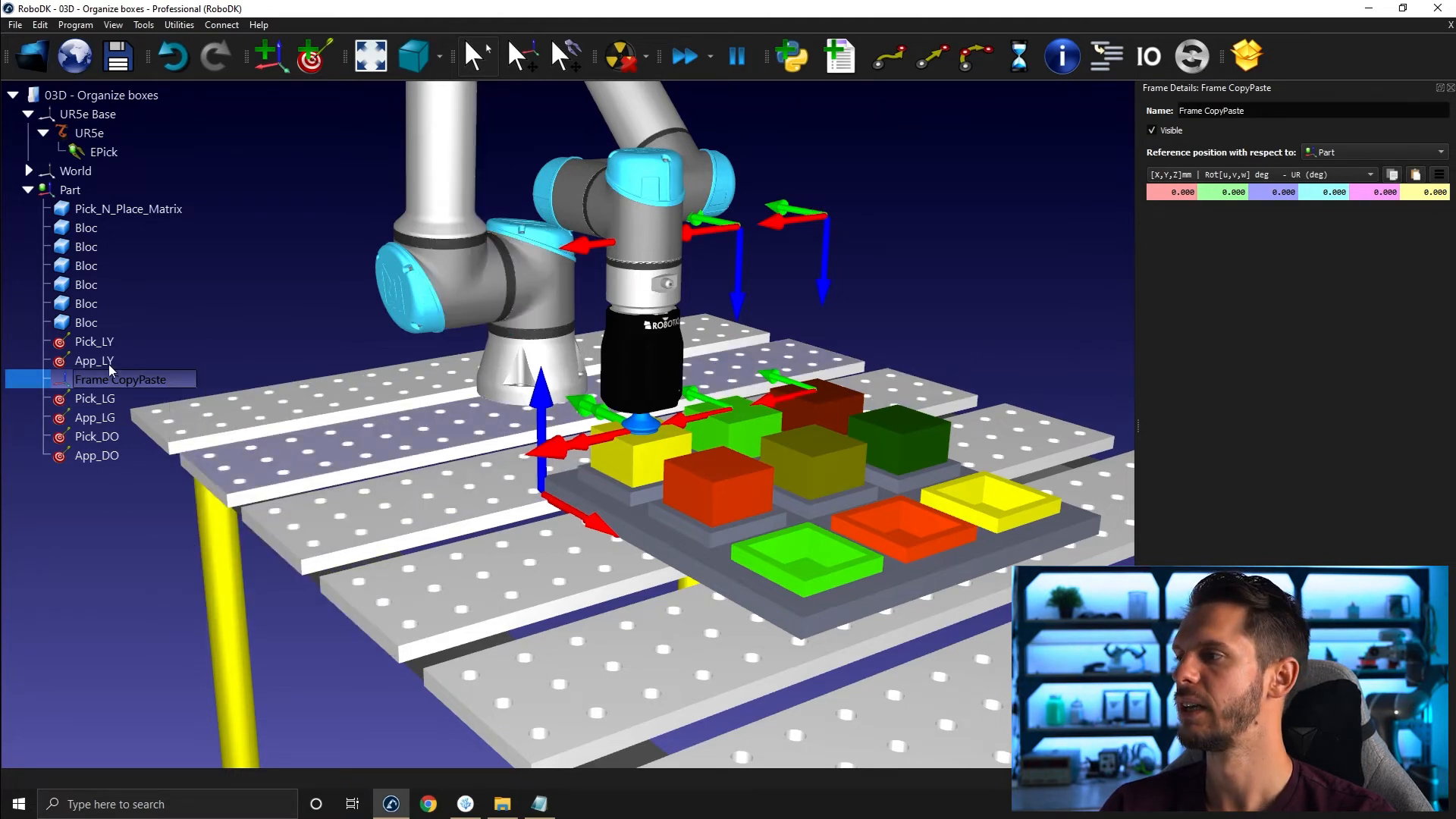
{"action": "left_click", "coordinate": [94, 398]}
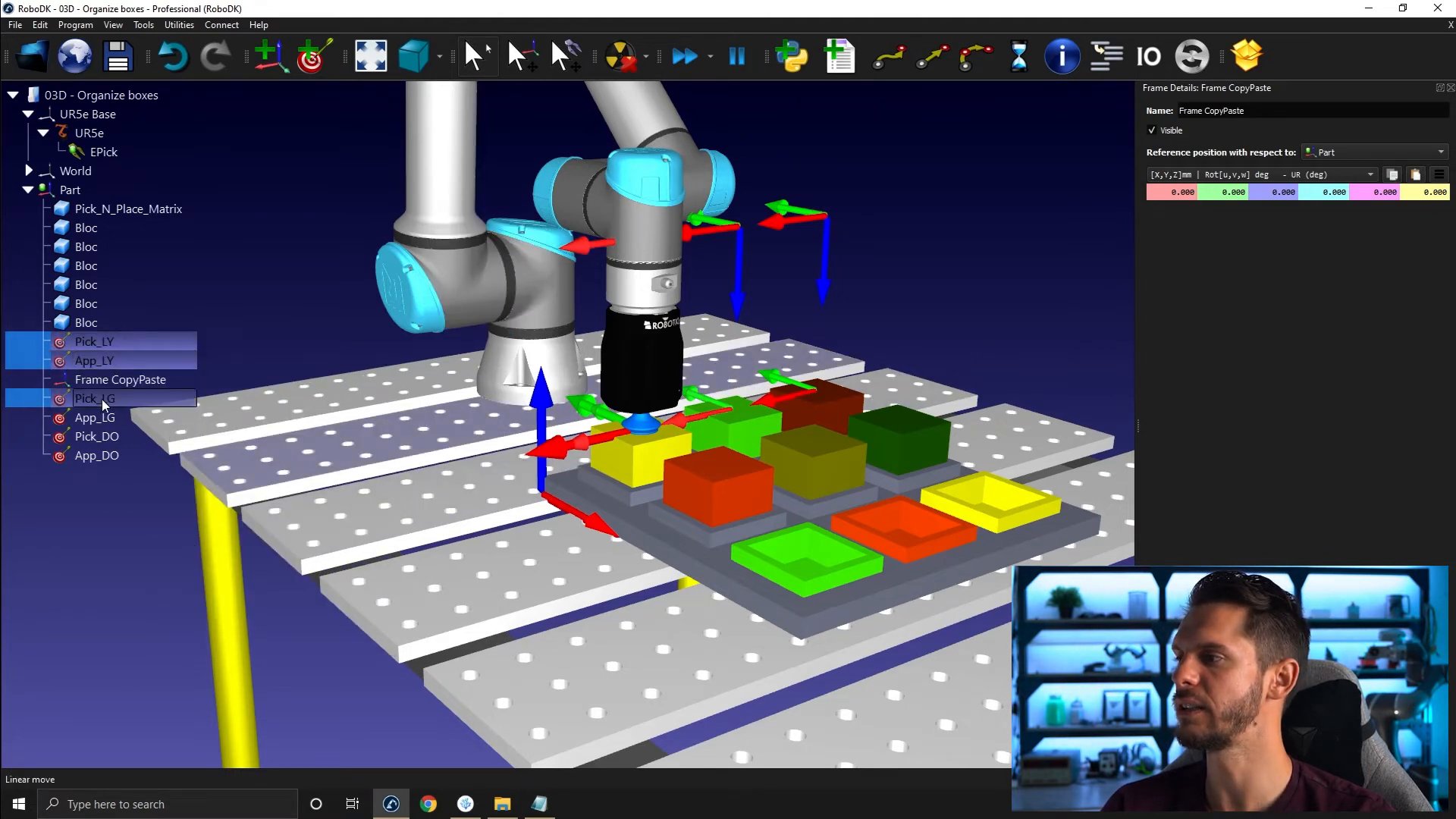
{"action": "left_click", "coordinate": [96, 455]}
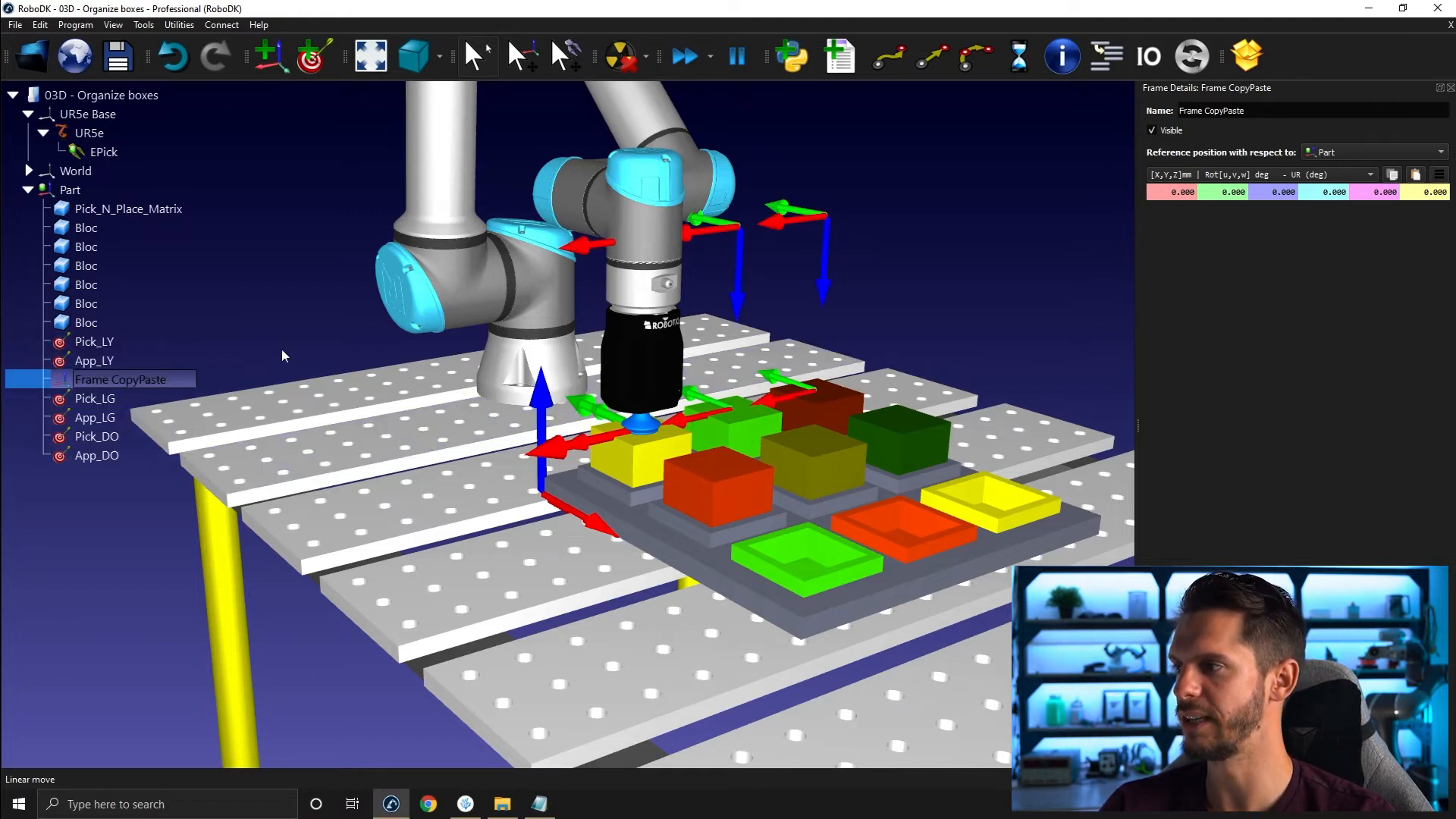
{"action": "left_click", "coordinate": [42, 380]}
{"action": "type", "text": "125.000"}
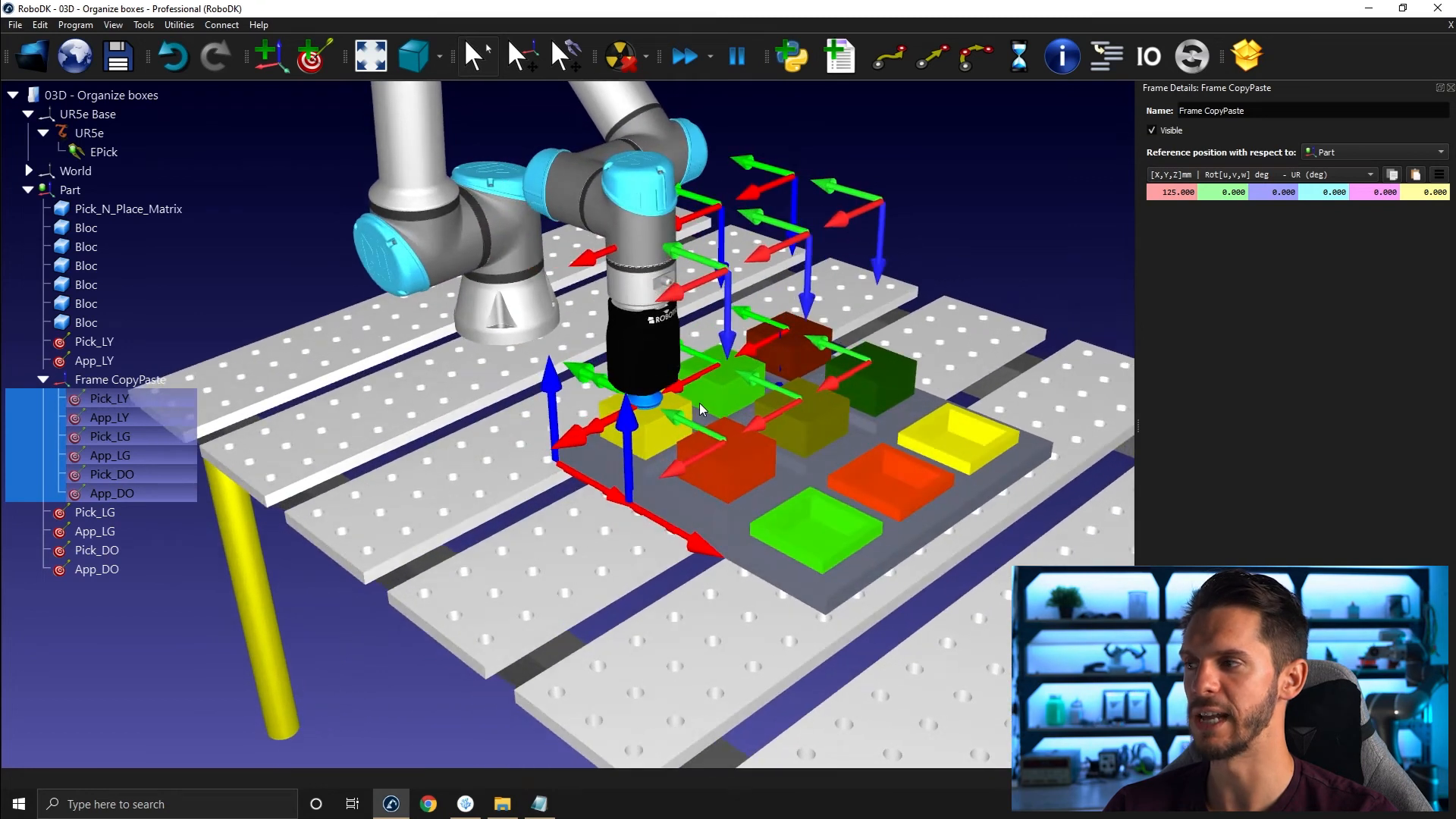
{"action": "mouse_move", "coordinate": [1444, 88]}
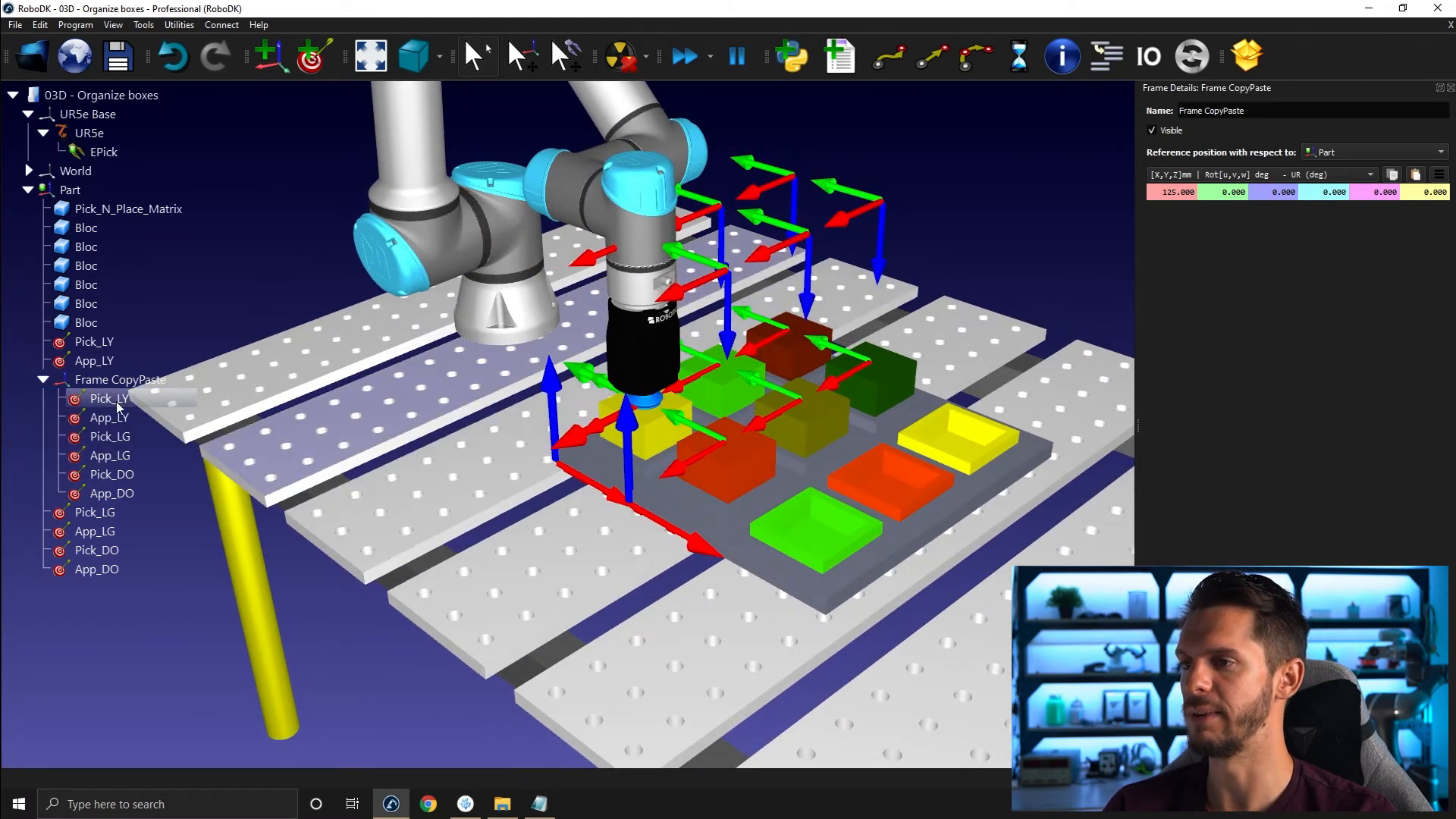
Rename the first copied pair Pick_LO and App_LO
{"action": "left_click", "coordinate": [109, 398]}
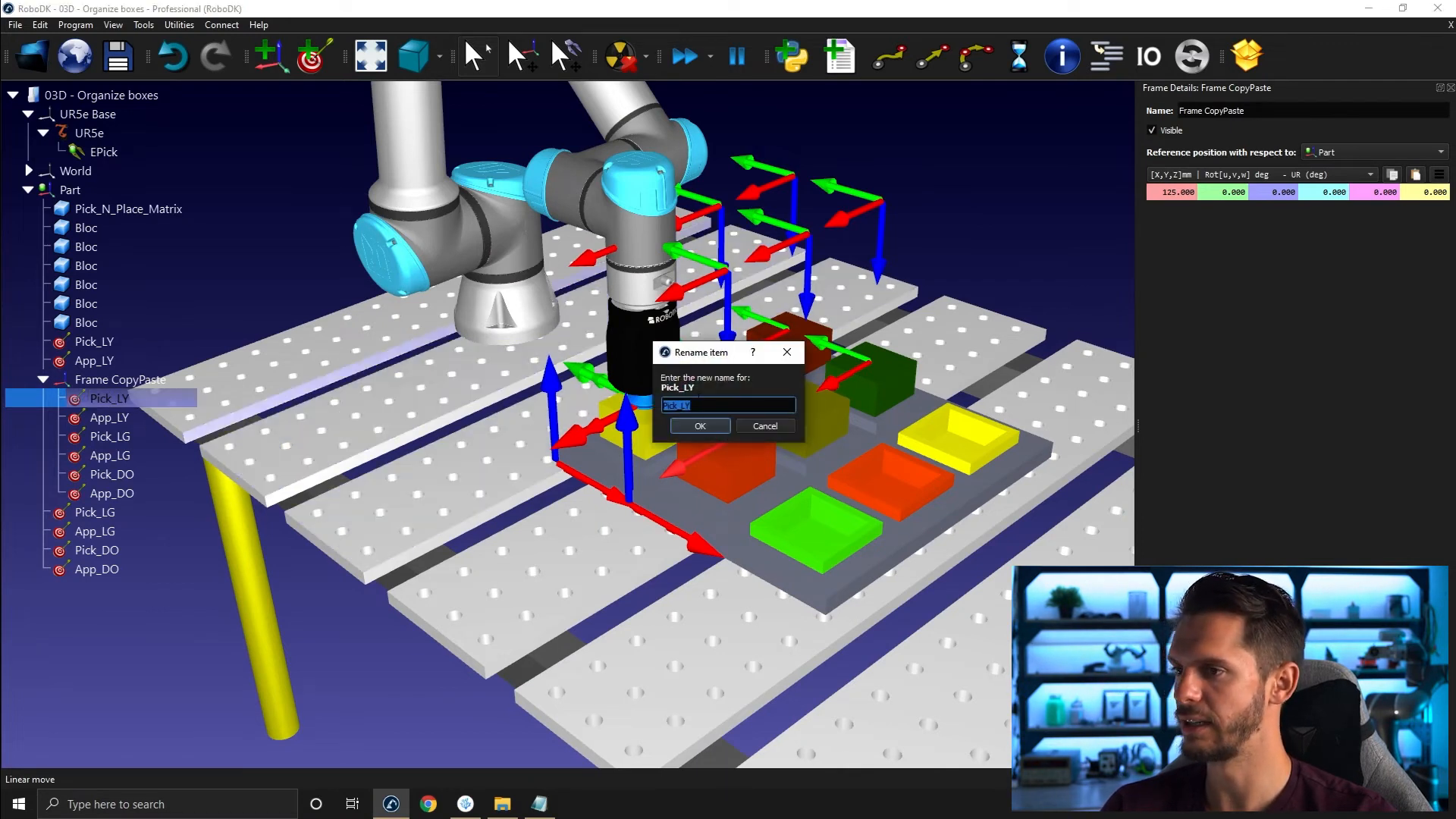
{"action": "left_click", "coordinate": [729, 405]}
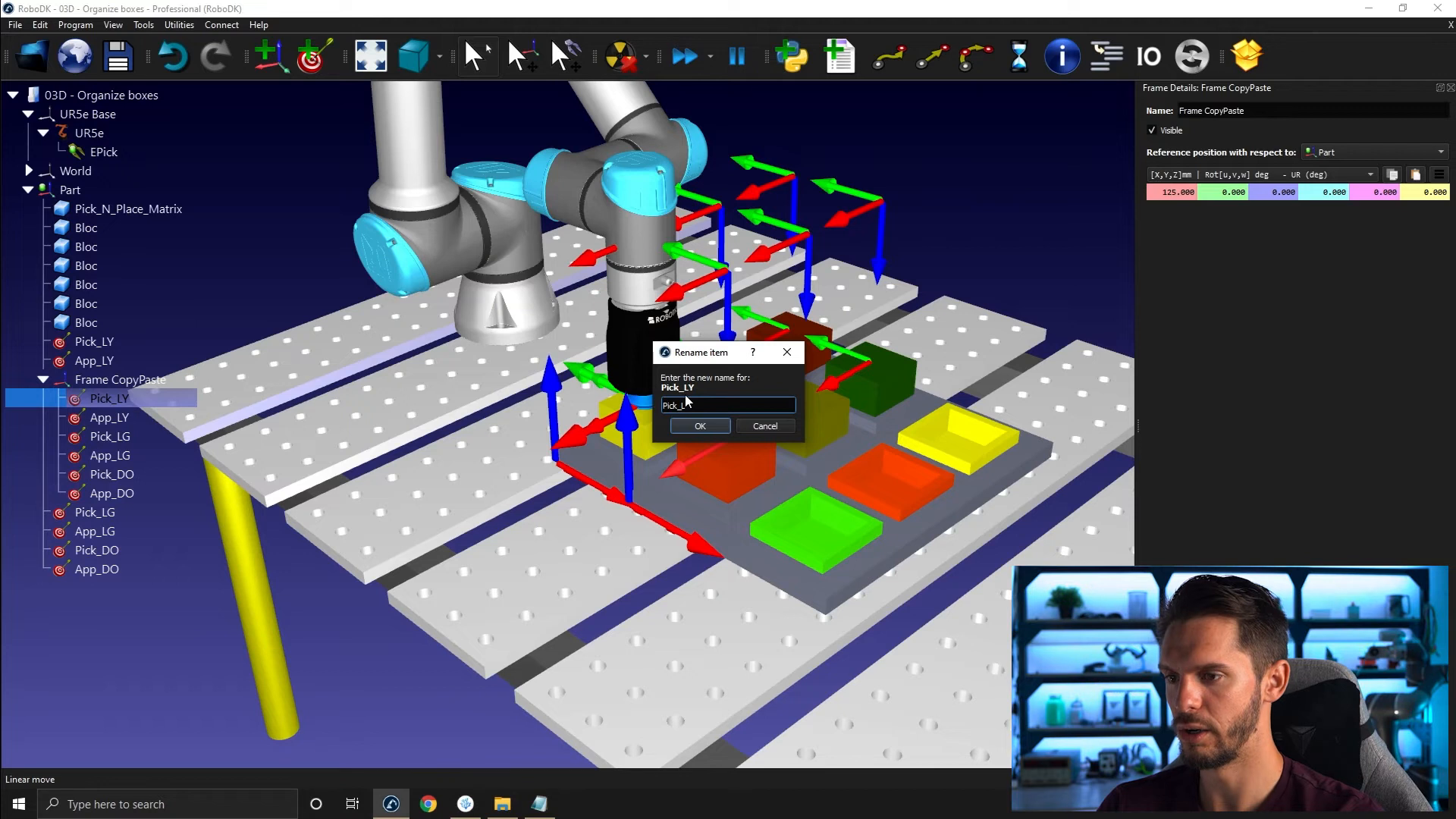
{"action": "left_click", "coordinate": [700, 425]}
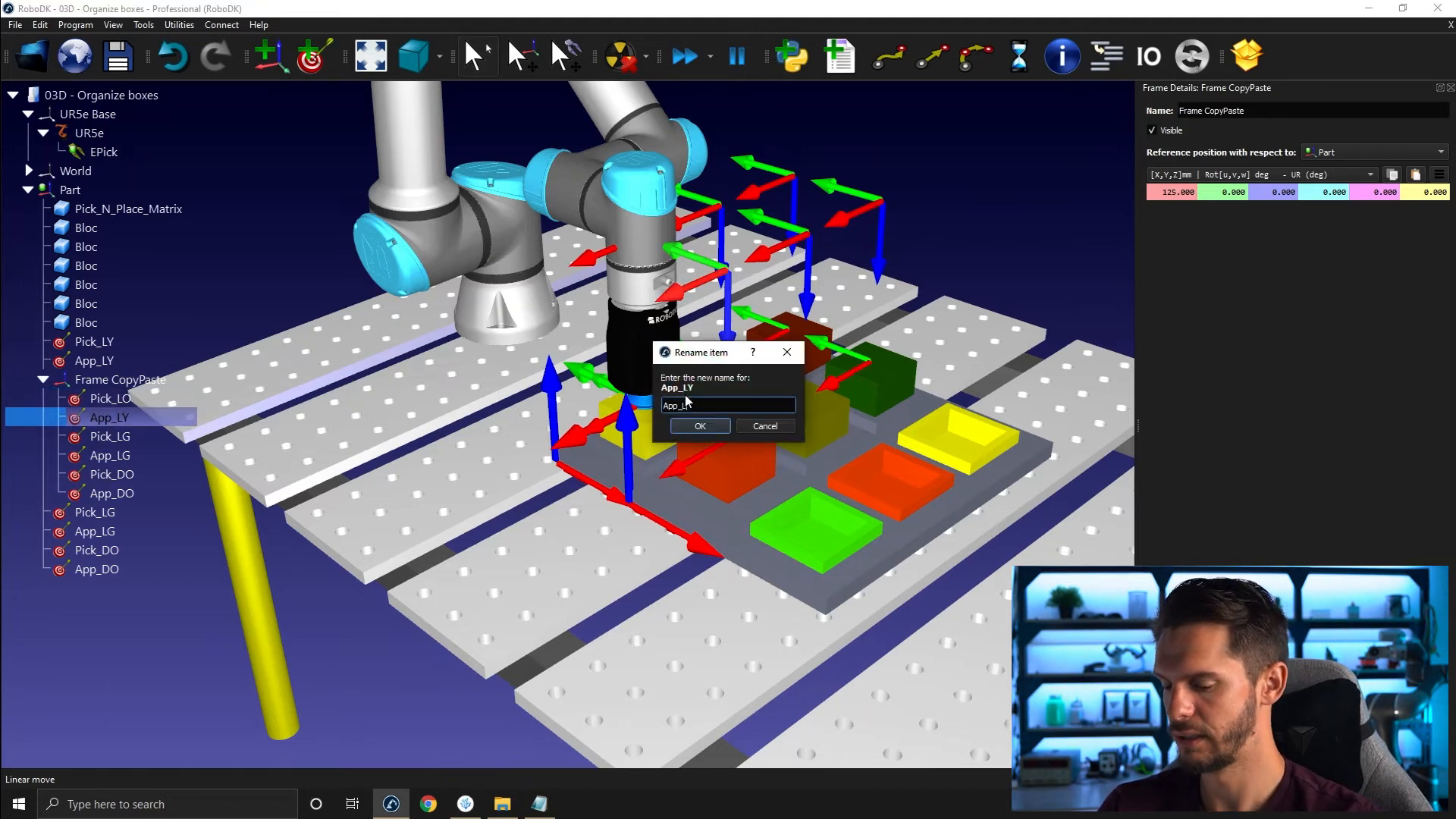
{"action": "type", "text": "App_LO"}
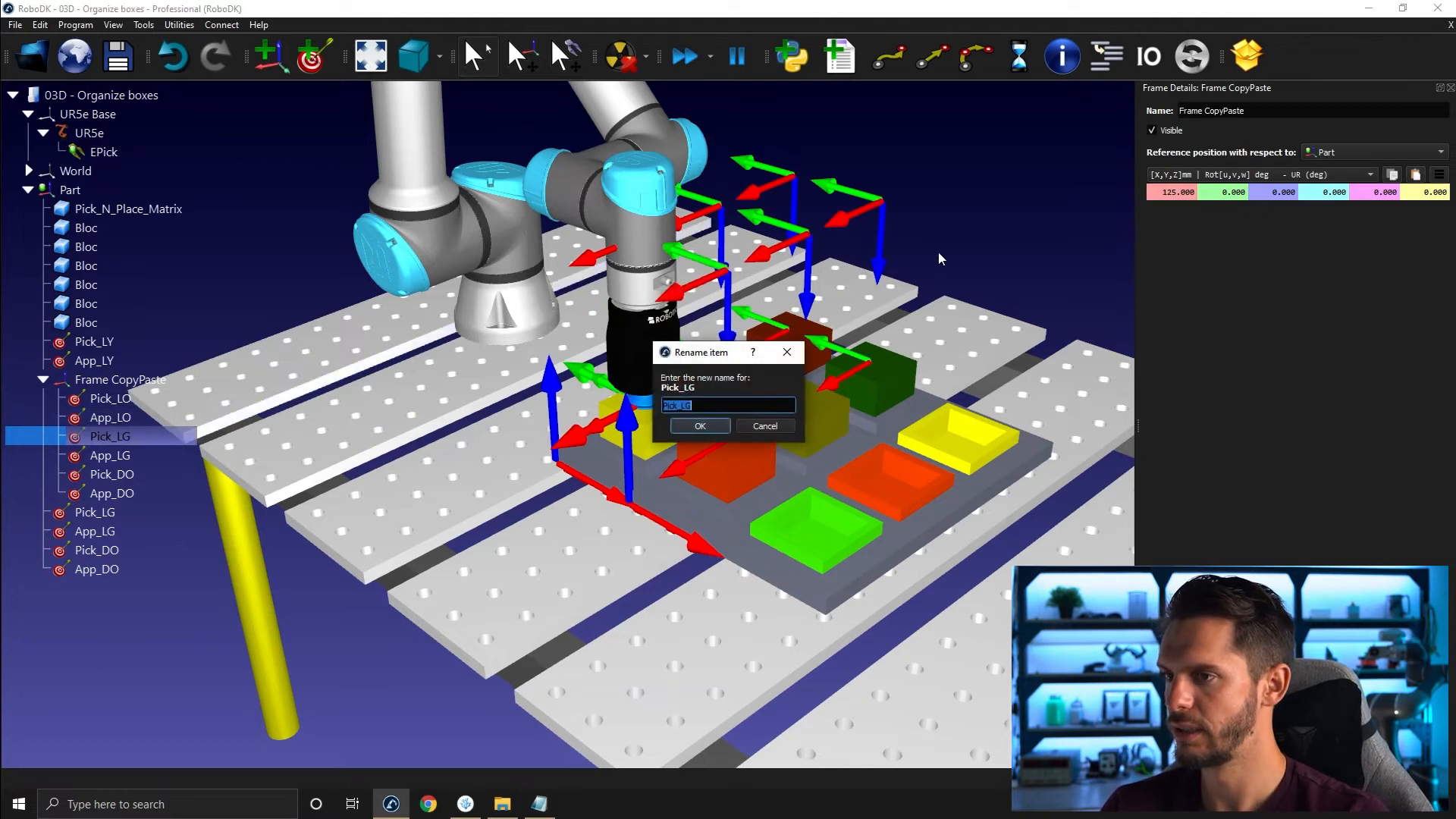
Rename the second copied pair Pick_DY and App_DY
{"action": "left_click", "coordinate": [728, 405]}
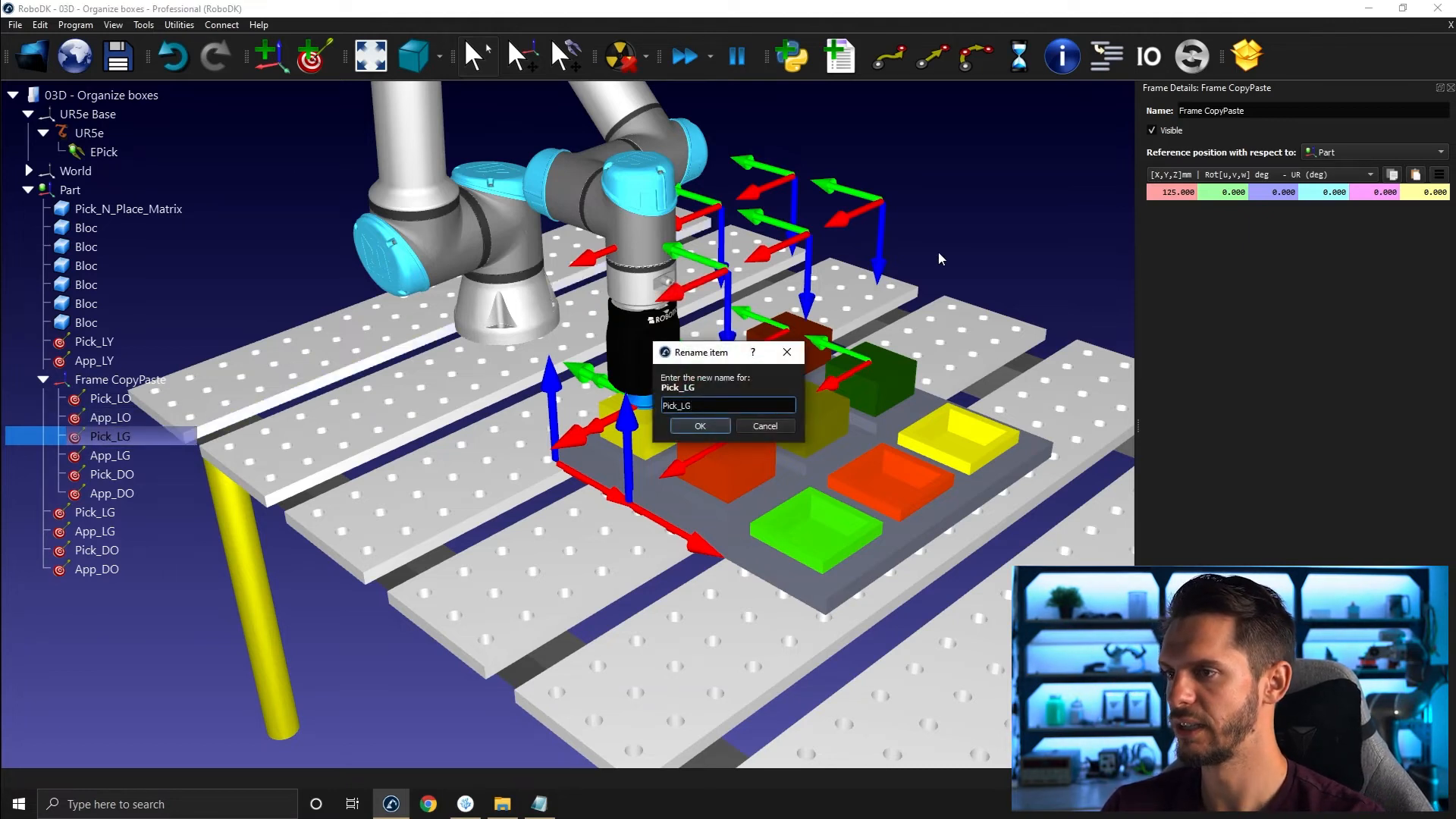
{"action": "key", "text": "Backspace"}
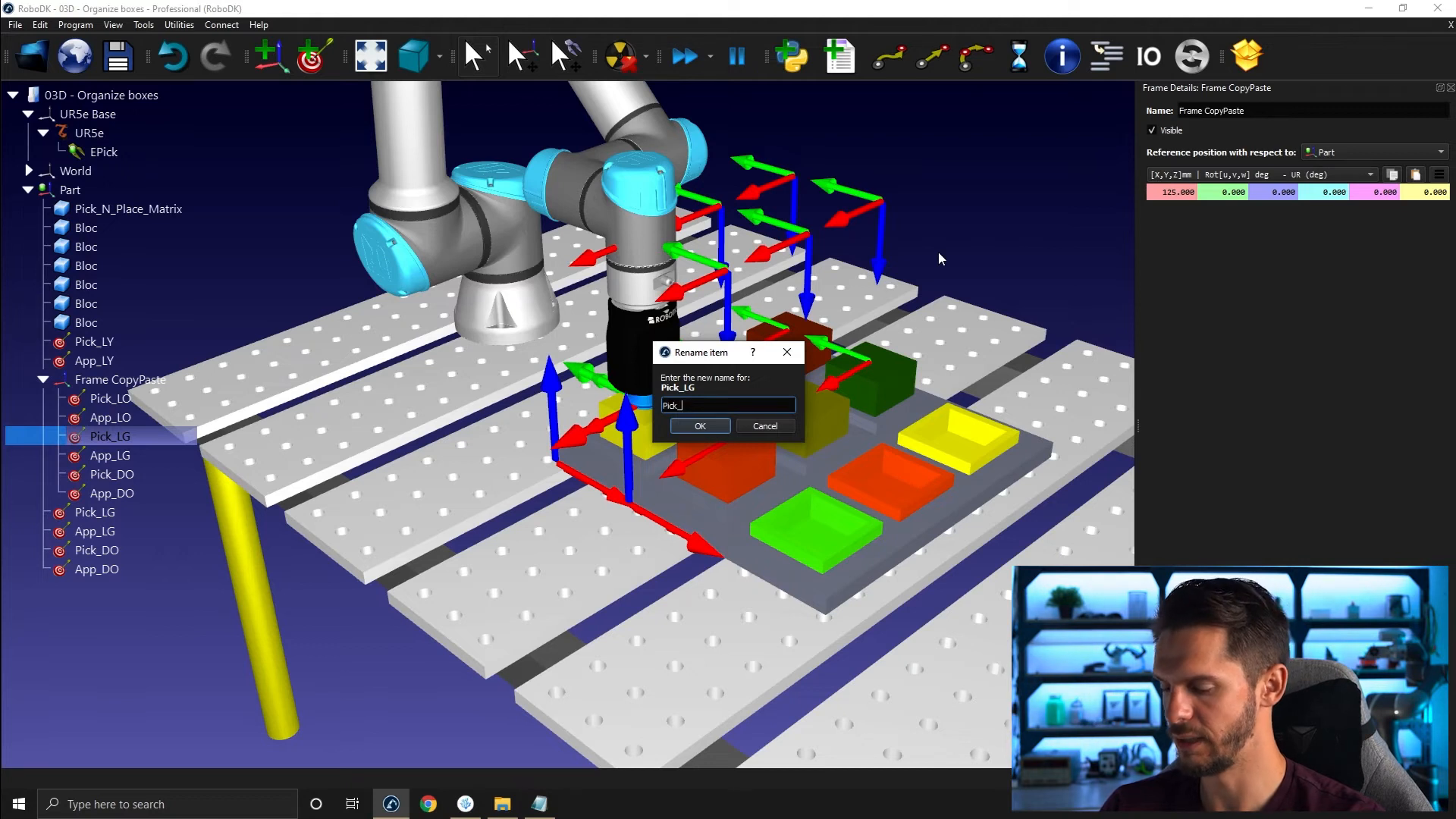
{"action": "left_click", "coordinate": [699, 426]}
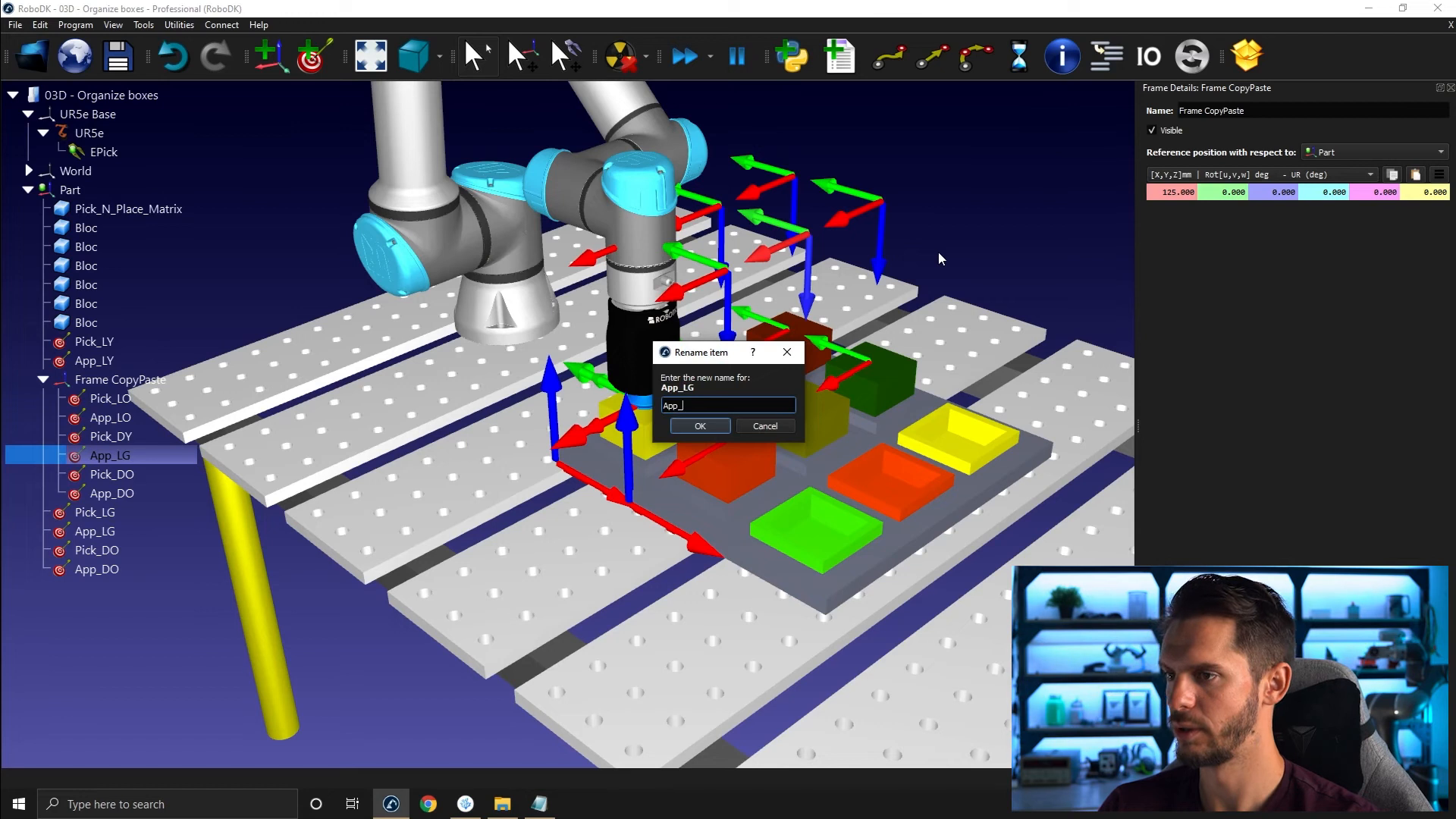
{"action": "left_click", "coordinate": [699, 425]}
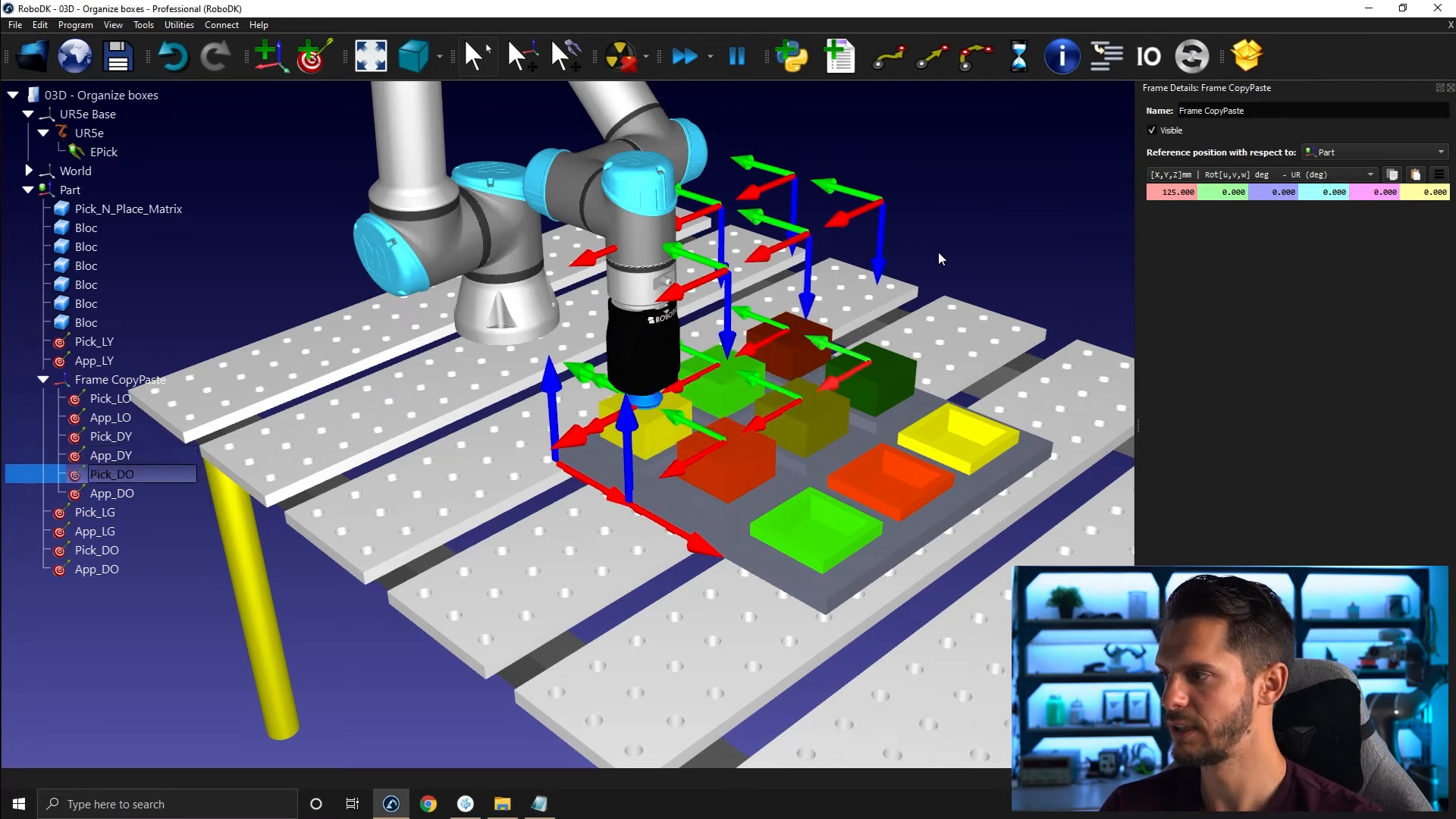
Rename the last pair Pick_DG and App_DG, then select all six copies
{"action": "double_click", "coordinate": [110, 474]}
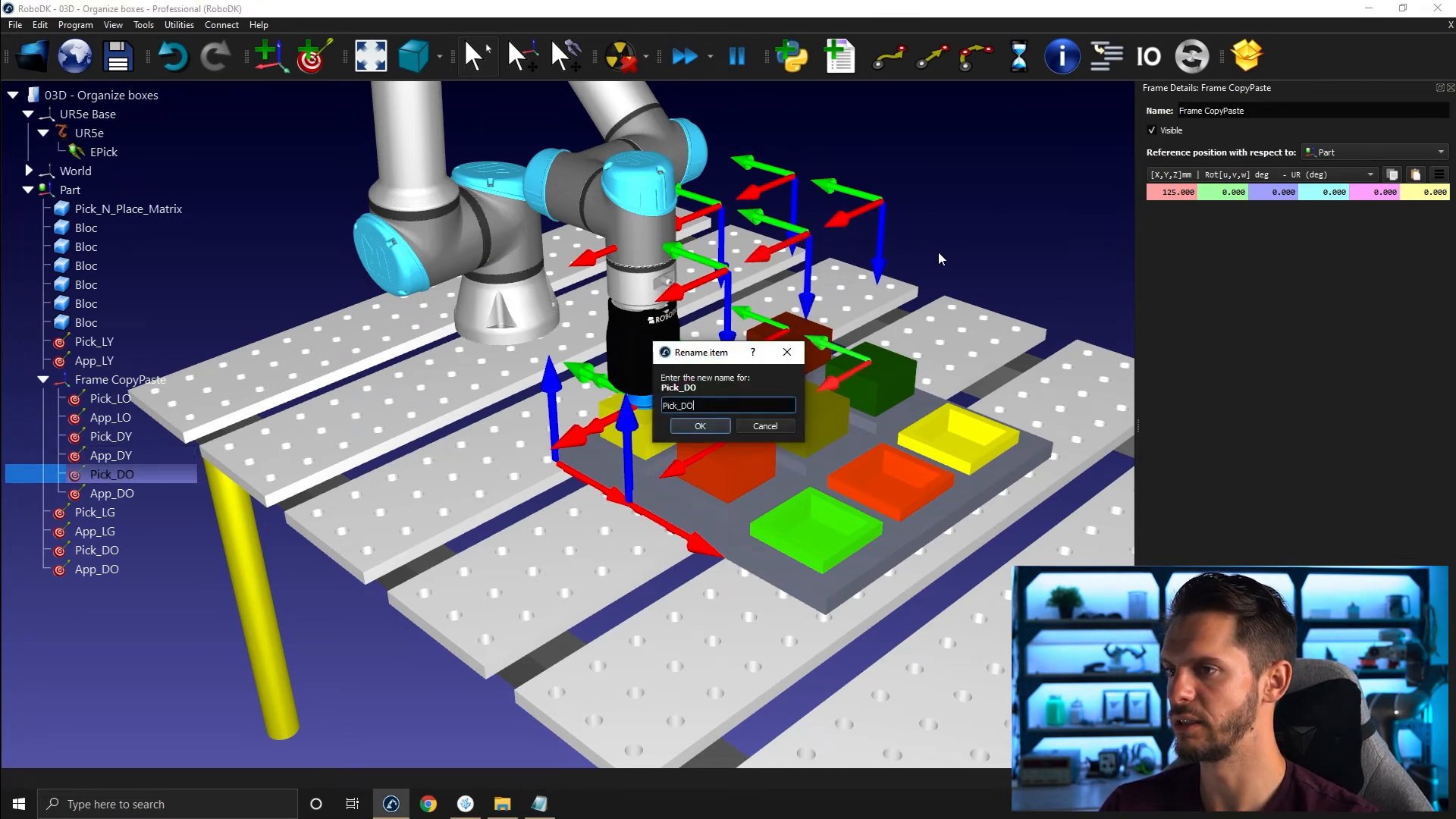
{"action": "left_click", "coordinate": [700, 425]}
{"action": "type", "text": "App_DG"}
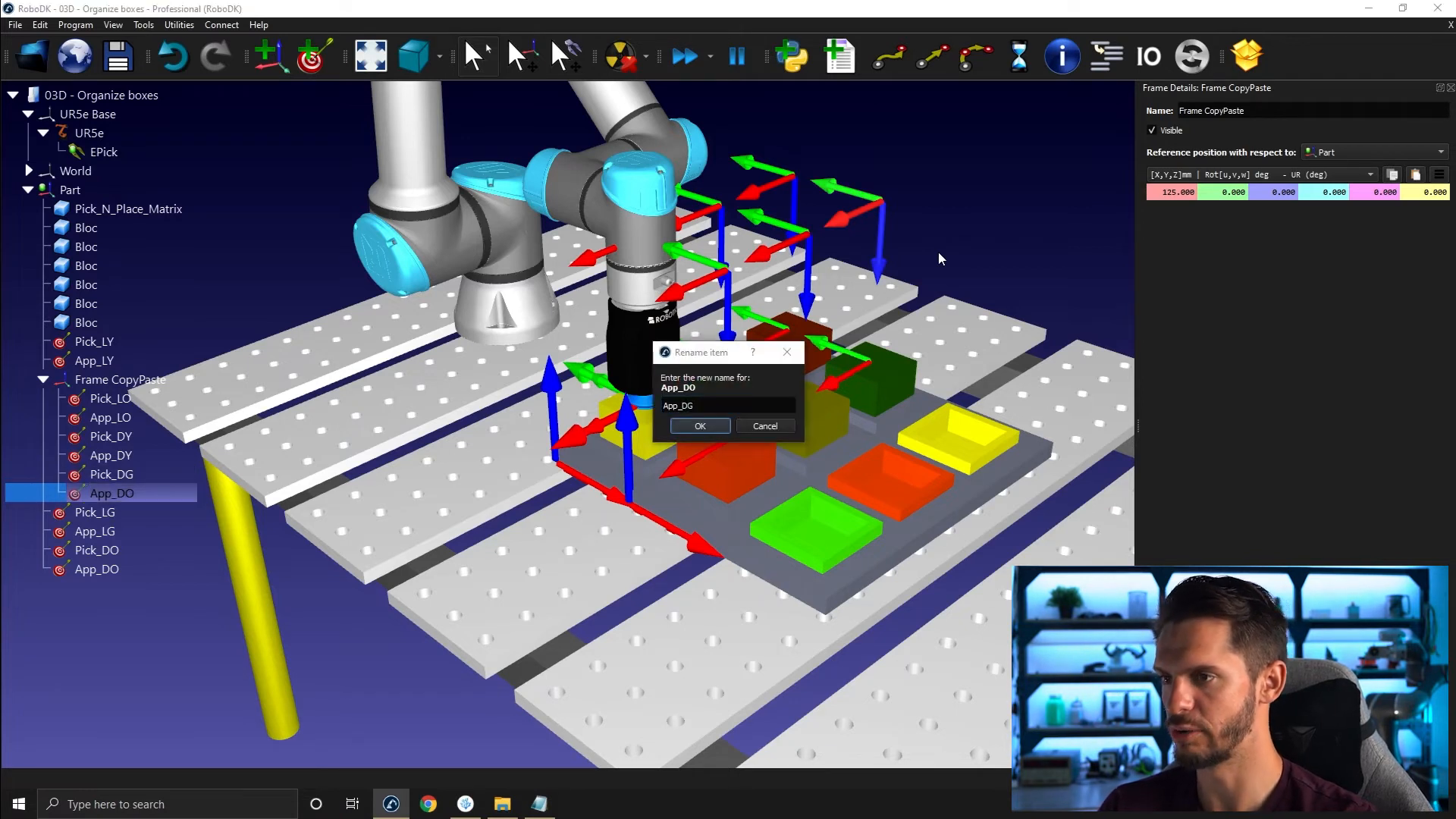
{"action": "left_click", "coordinate": [699, 426]}
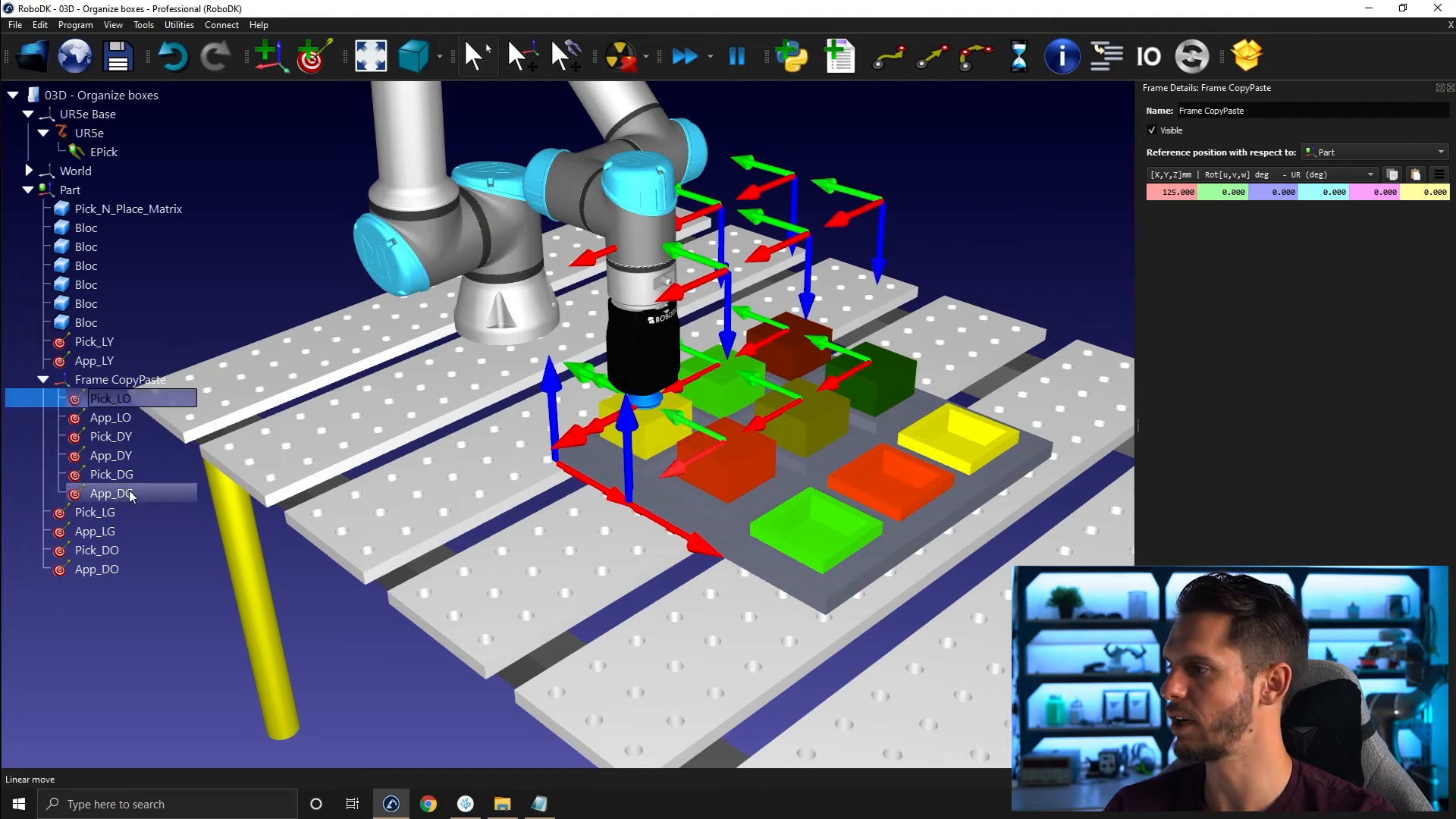
{"action": "left_click", "coordinate": [111, 493]}
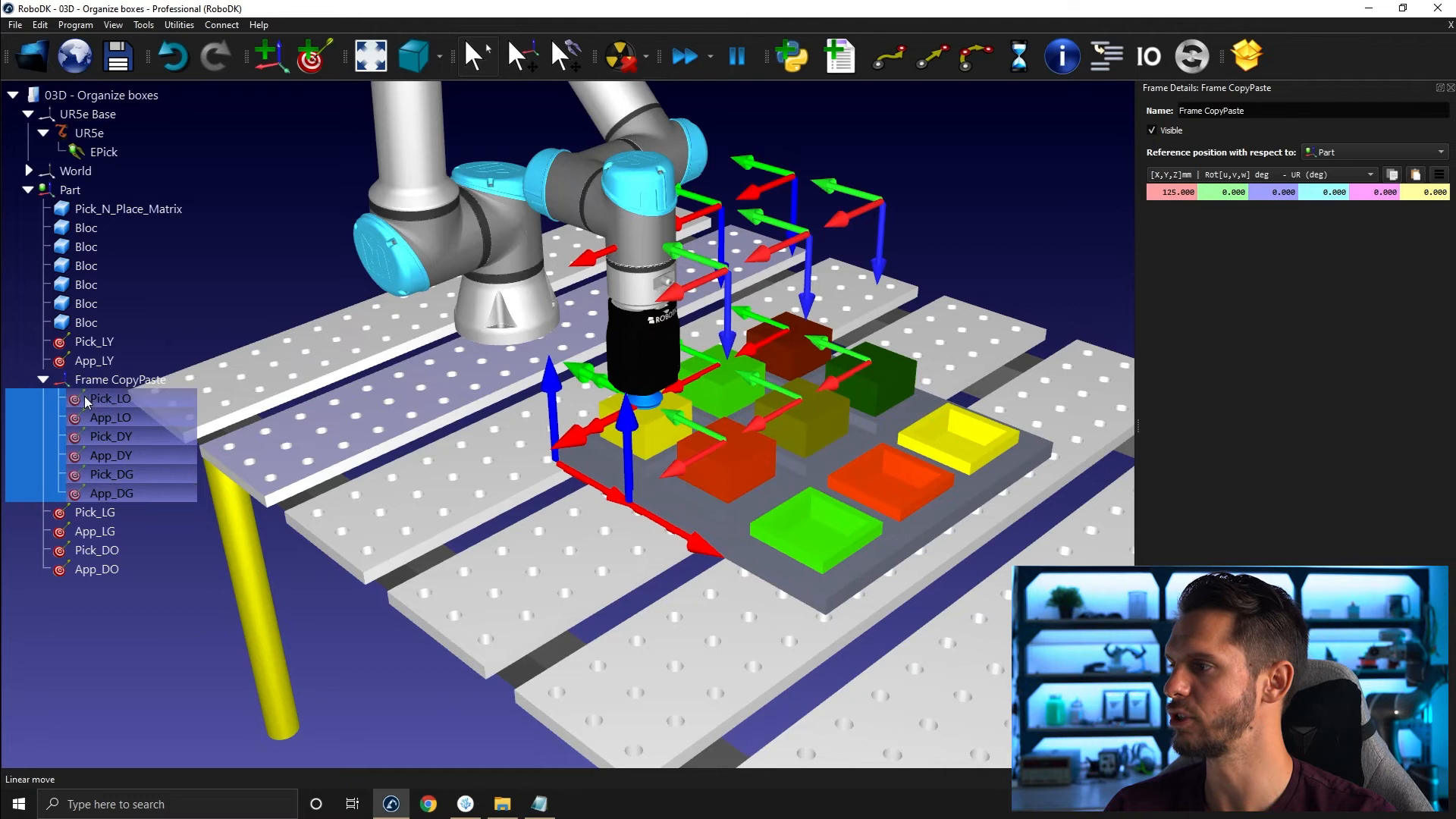
Reattach the Pick/App LO, DY and DG targets to the Part frame
{"action": "right_click", "coordinate": [111, 400]}
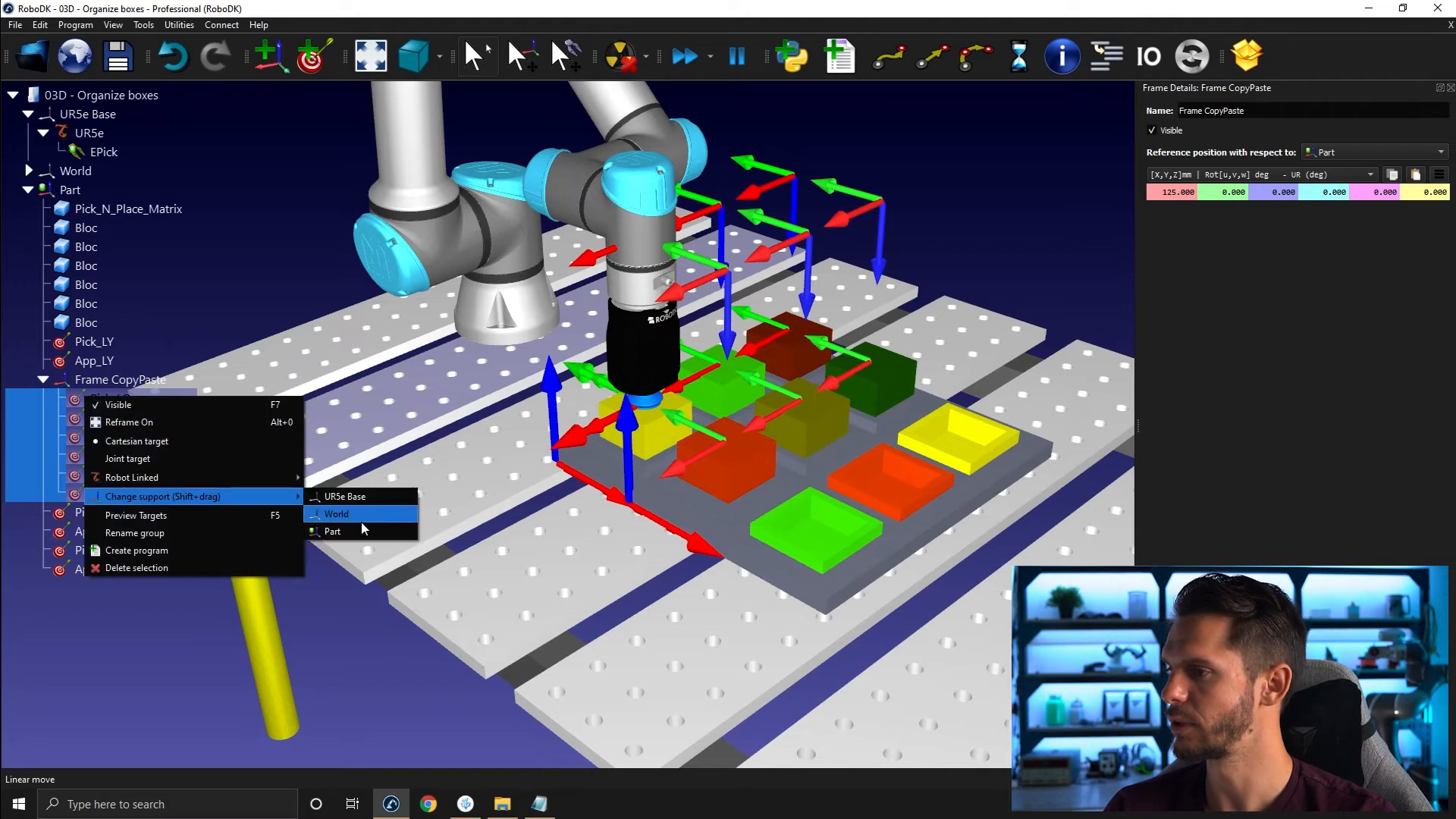
{"action": "mouse_move", "coordinate": [357, 531]}
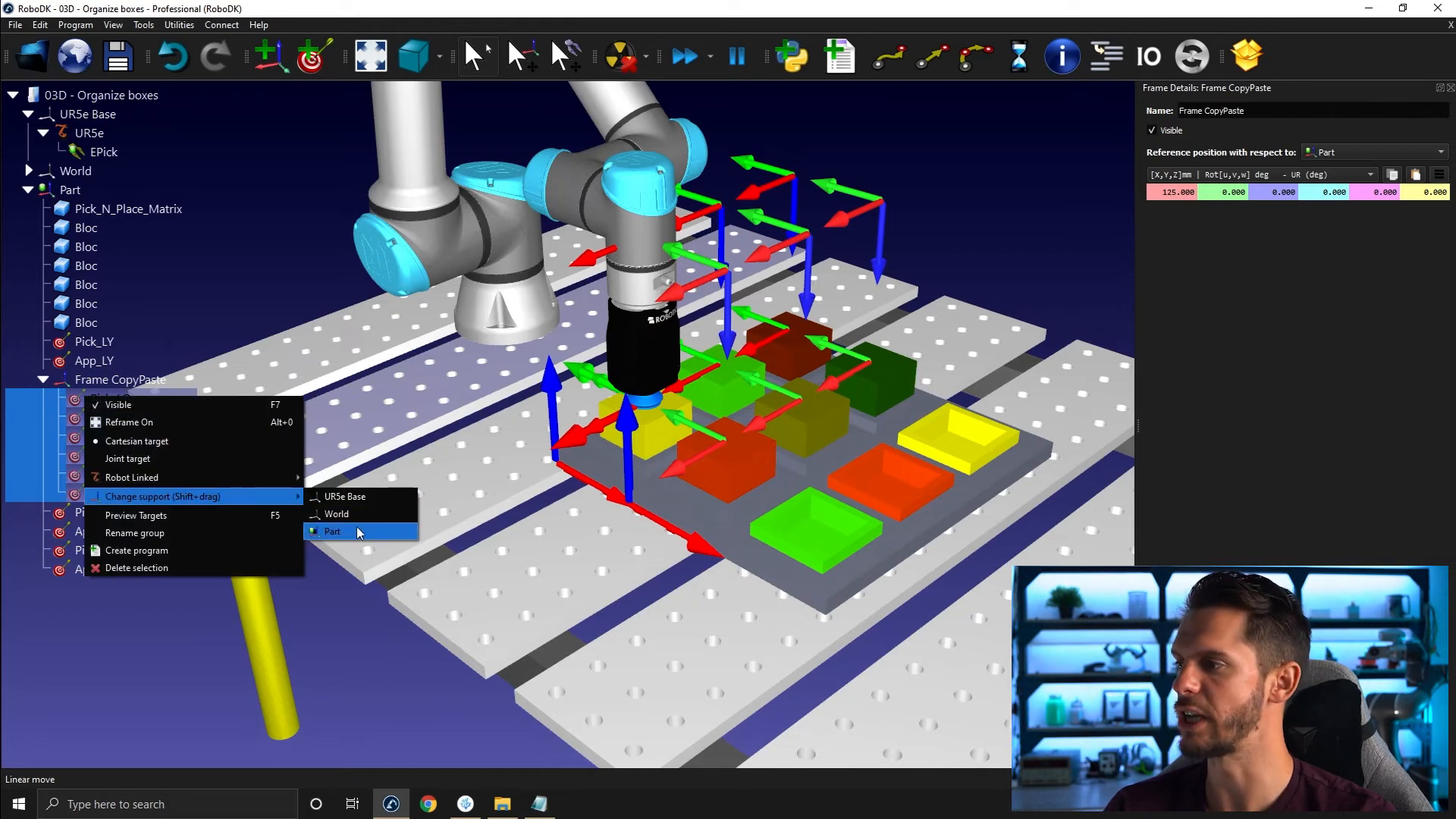
{"action": "left_click", "coordinate": [332, 531]}
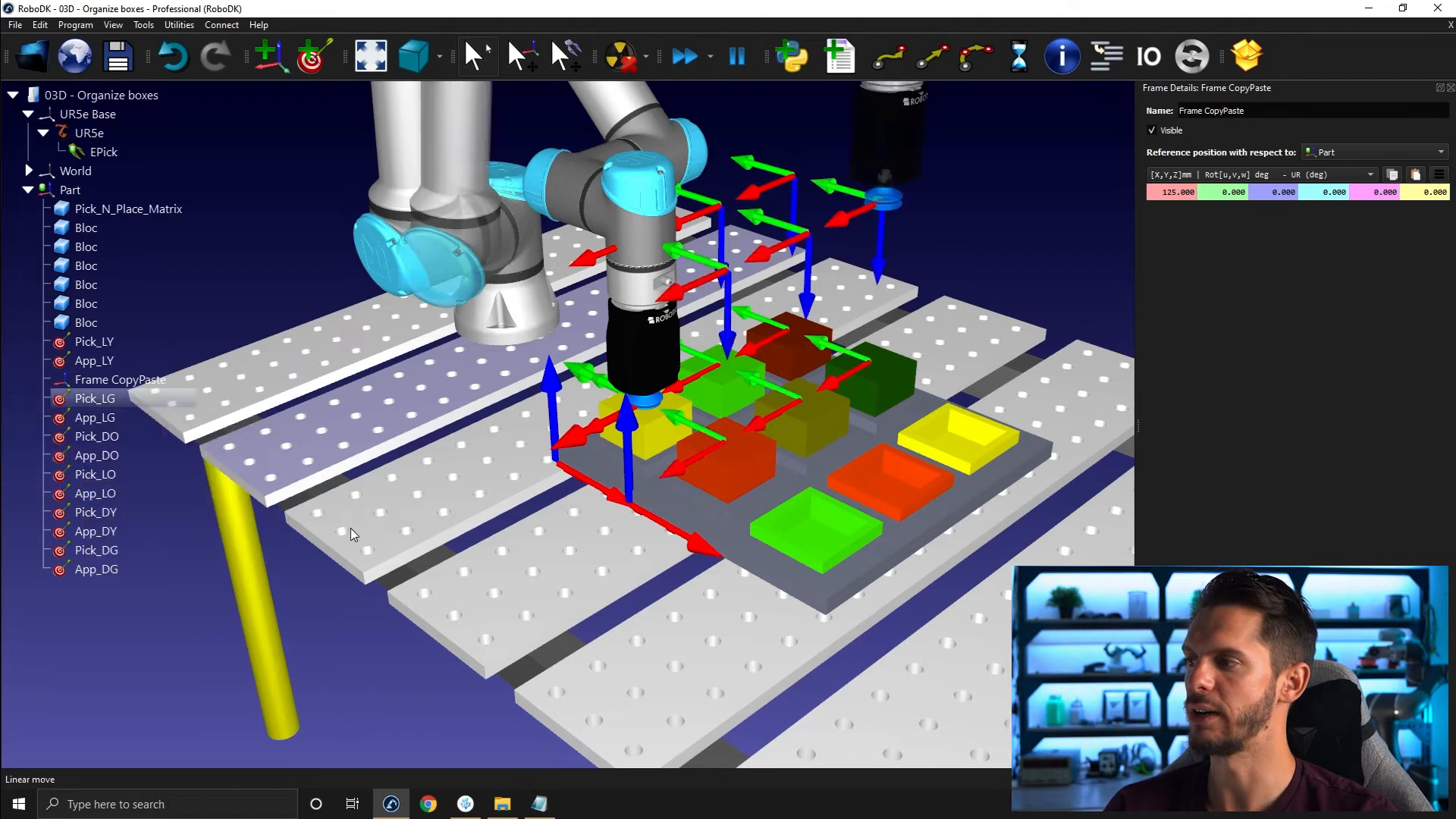
{"action": "left_click", "coordinate": [70, 189]}
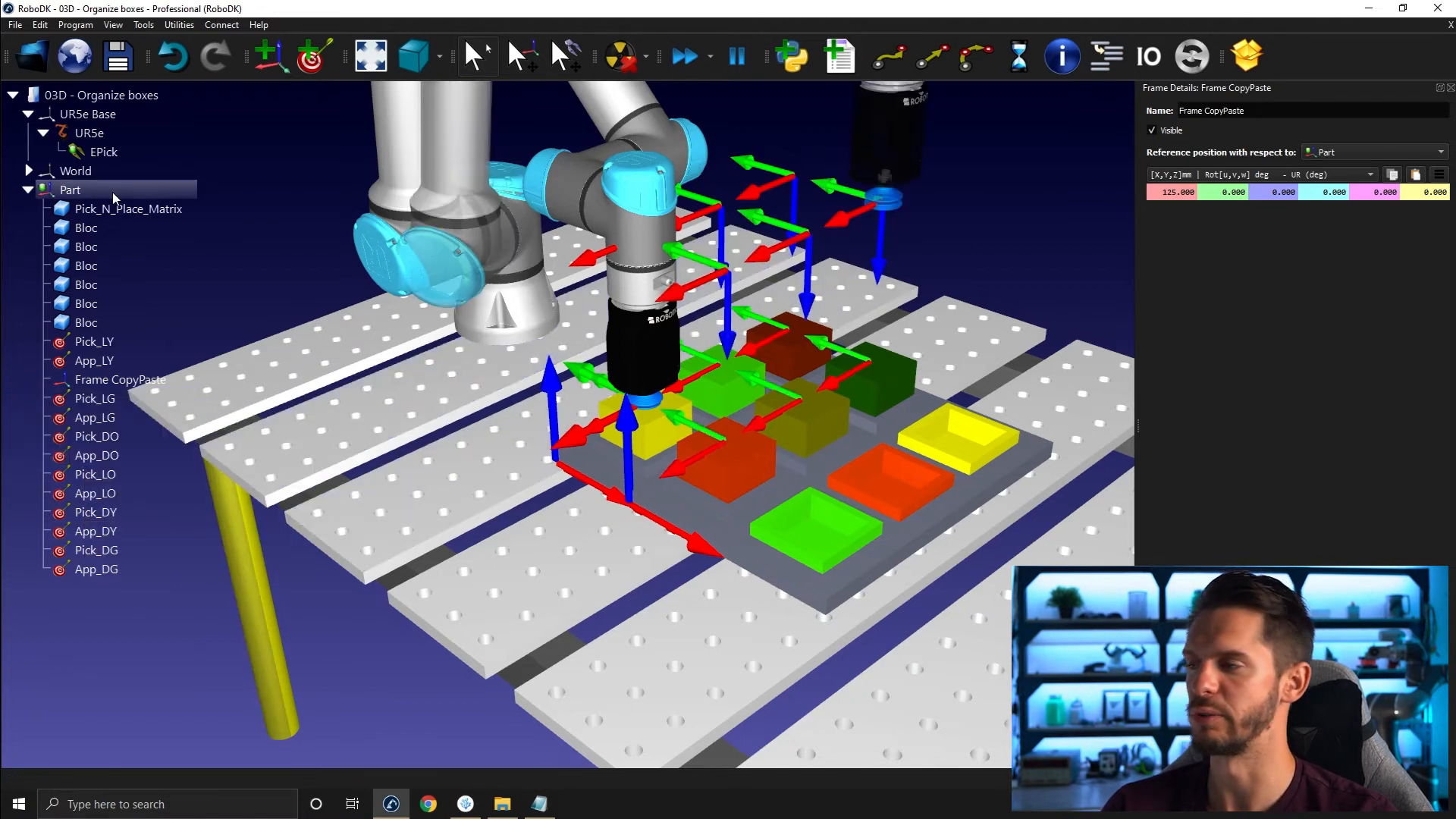
{"action": "mouse_move", "coordinate": [119, 379]}
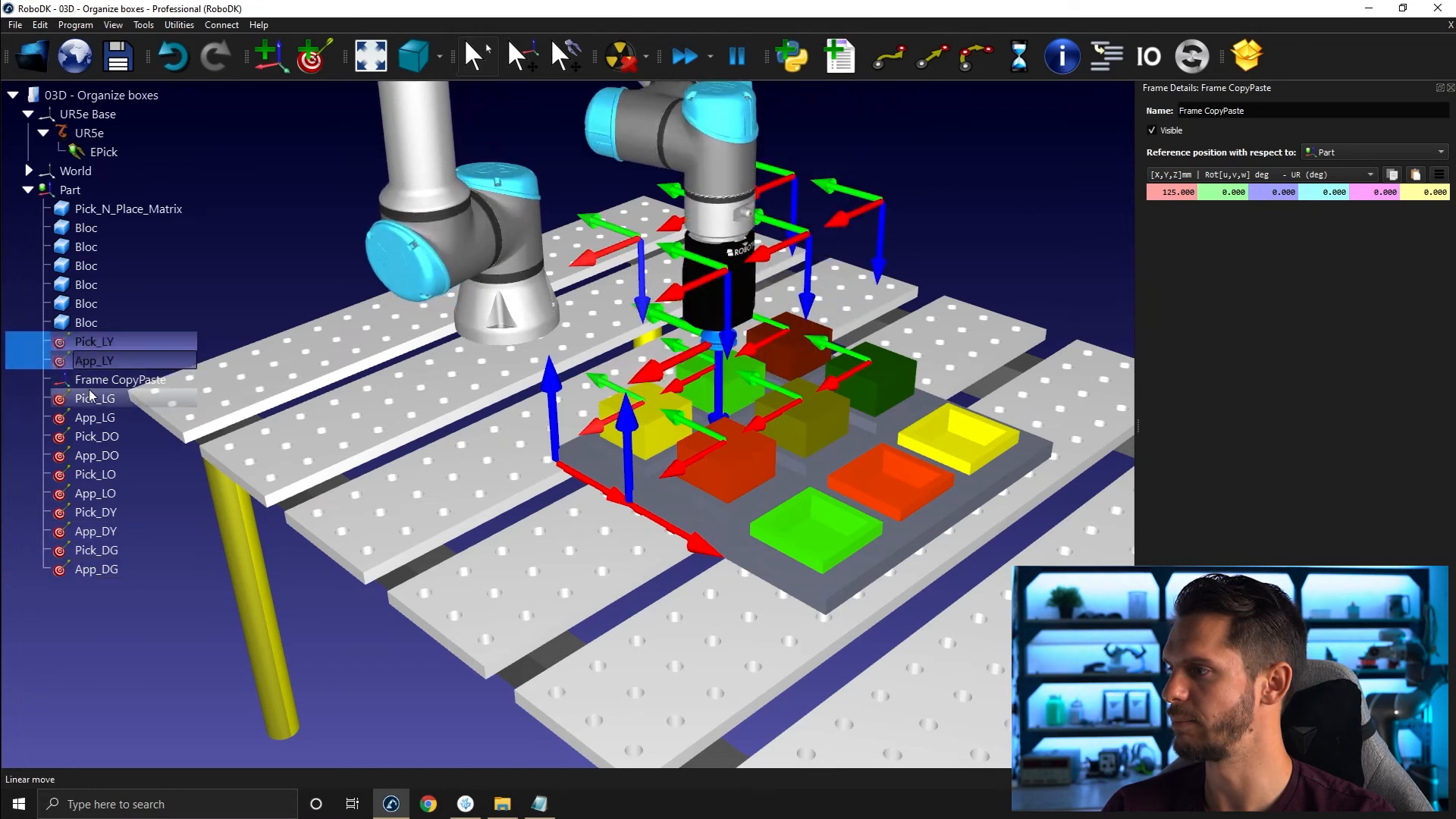
Paste LY, LG and DO target copies into Frame CopyPaste at X 250 mm, naming the first Drop_LG
{"action": "left_click", "coordinate": [97, 456]}
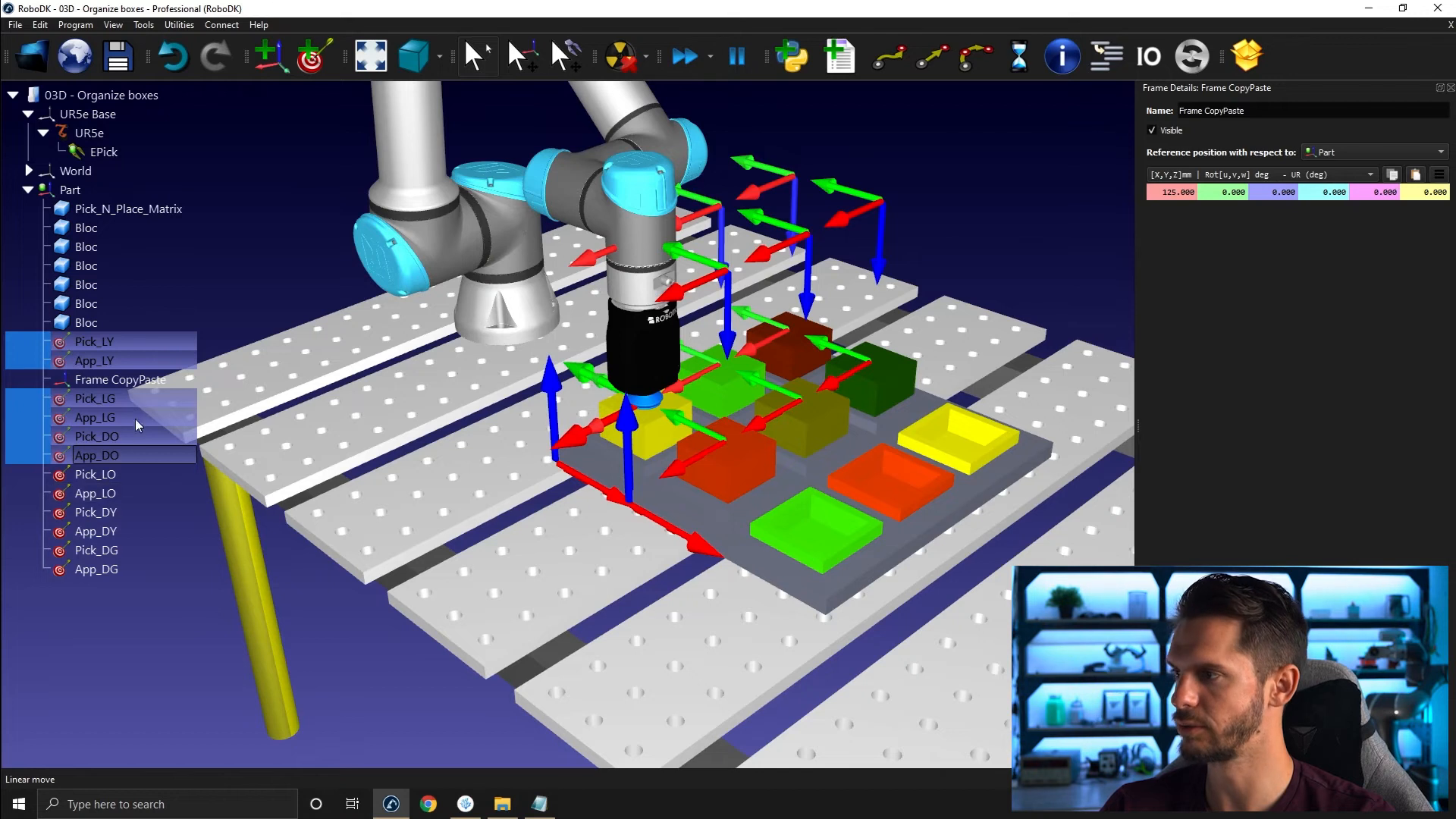
{"action": "left_click", "coordinate": [42, 380]}
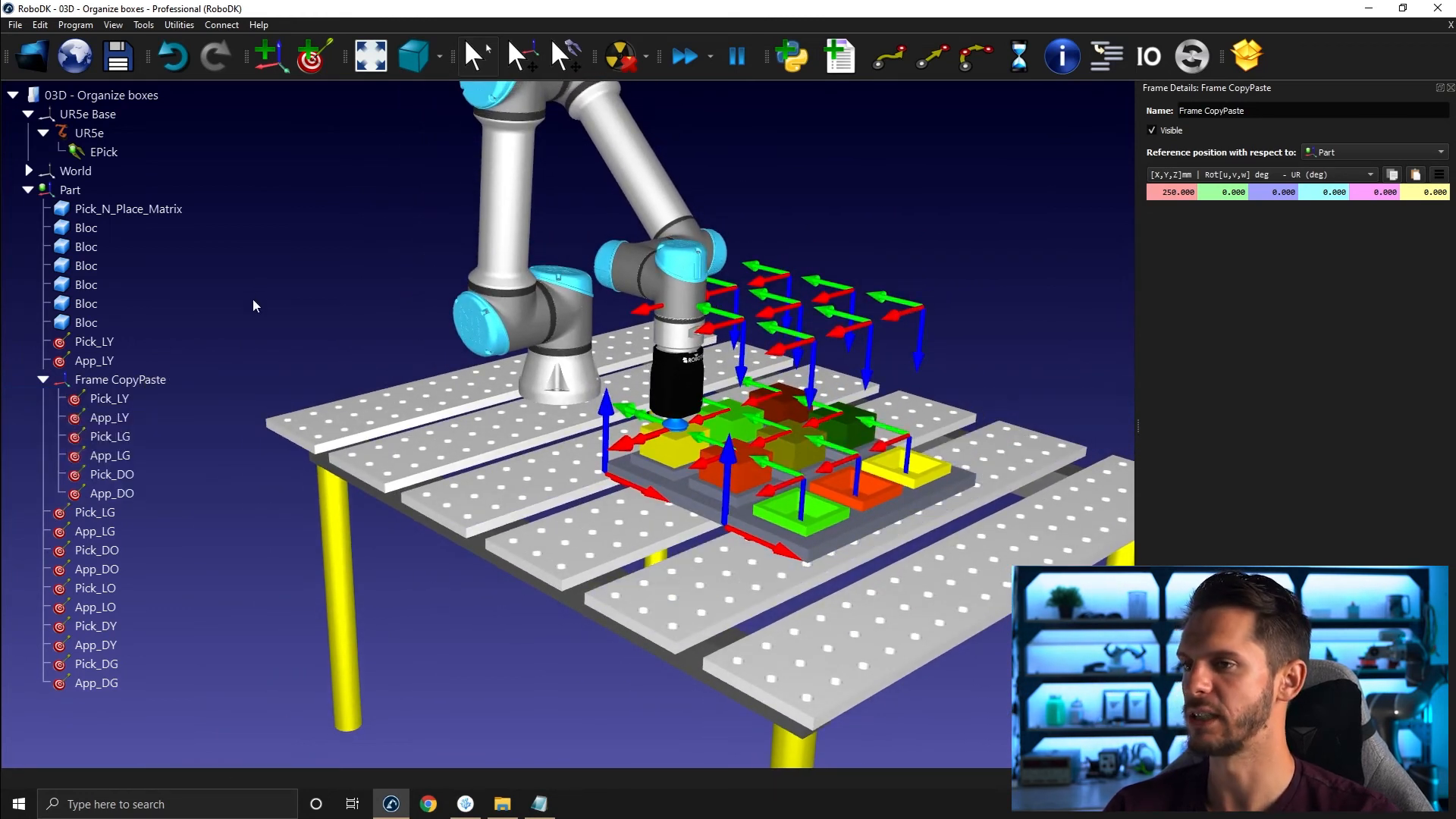
{"action": "left_click", "coordinate": [109, 398]}
{"action": "type", "text": "G"}
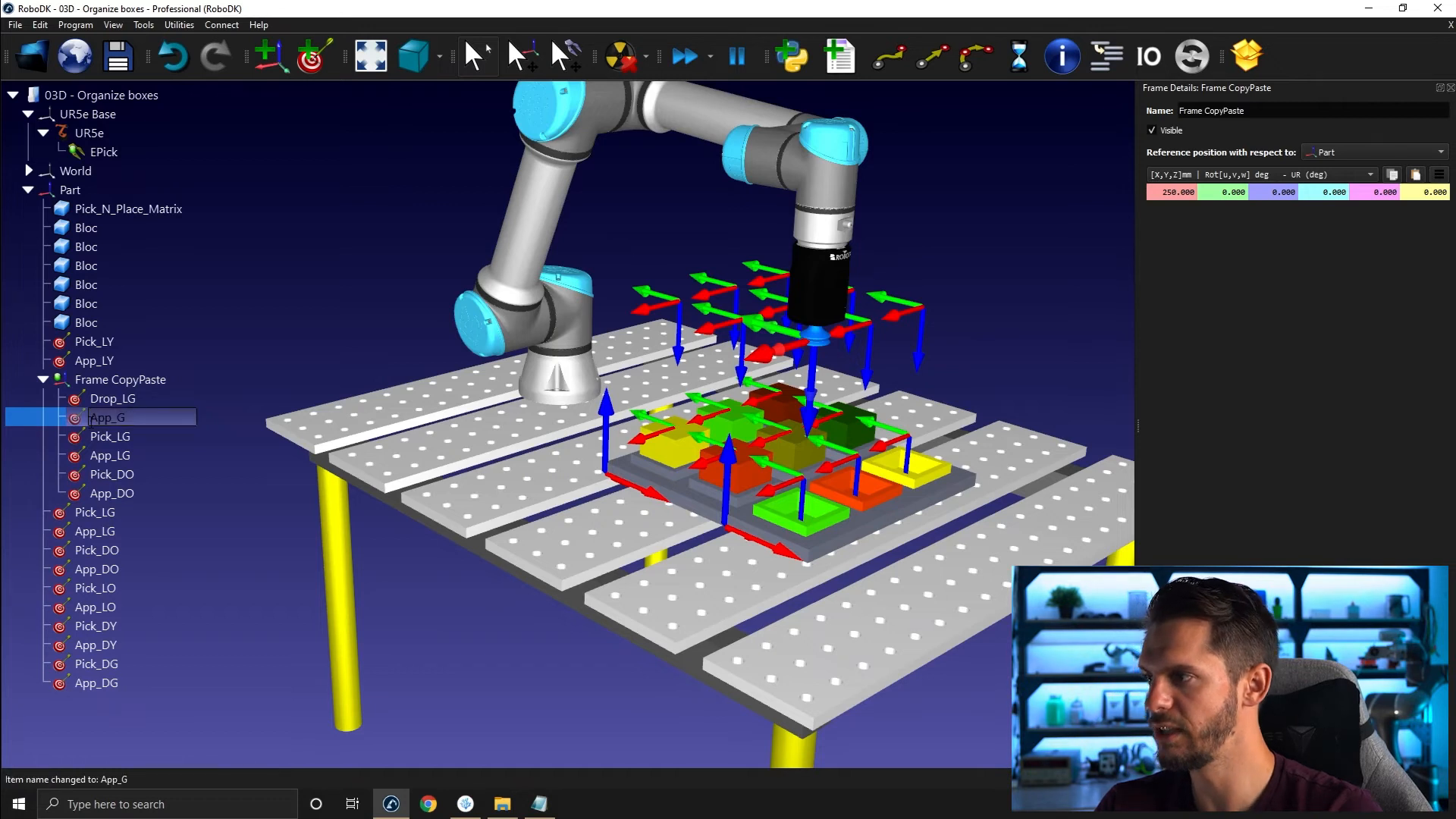
Rename the remaining copies Drop_LO, App_O, Drop_LY and App_Y
{"action": "left_click", "coordinate": [109, 435]}
{"action": "type", "text": "Drop_L"}
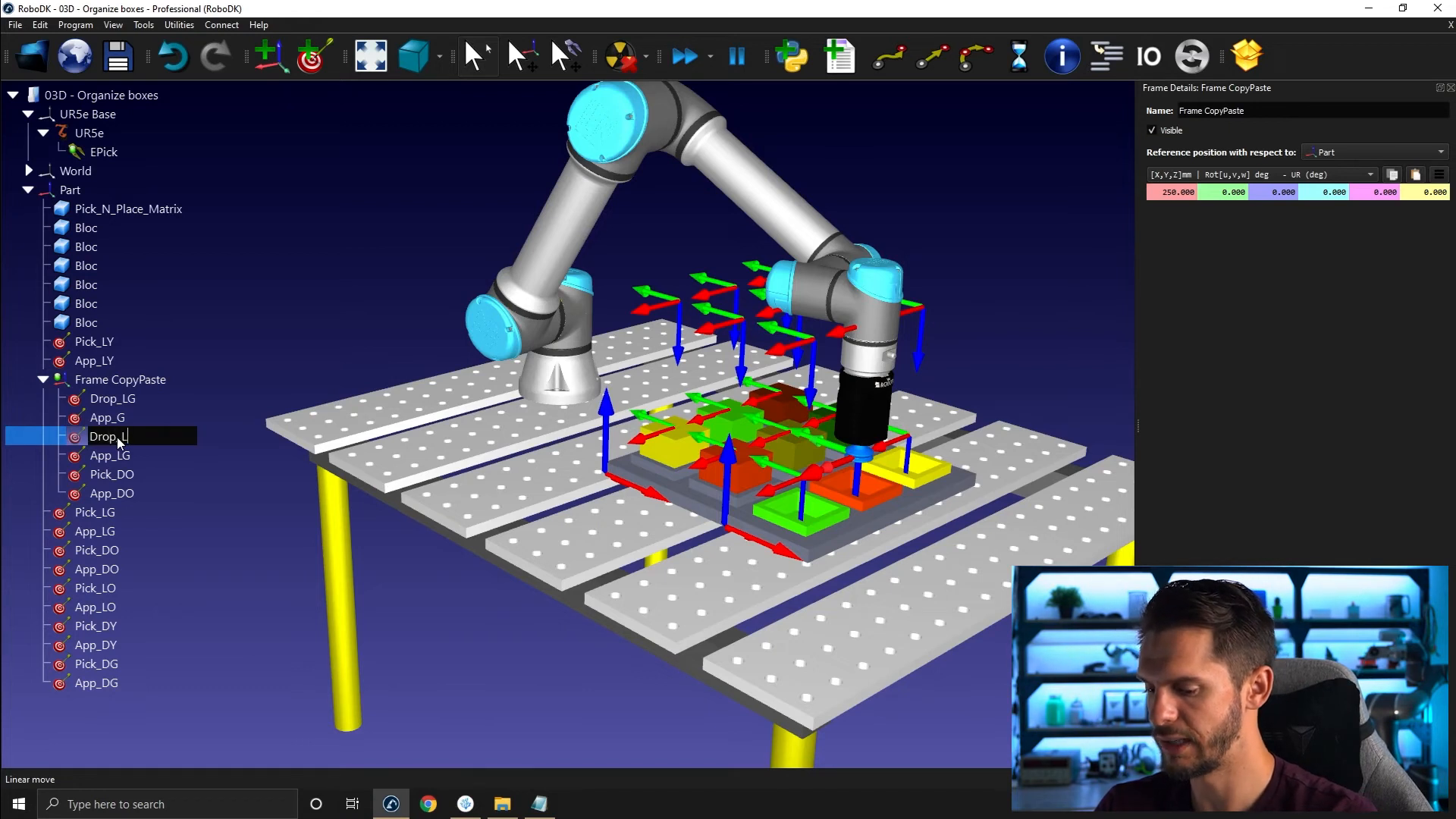
{"action": "key", "text": "Return"}
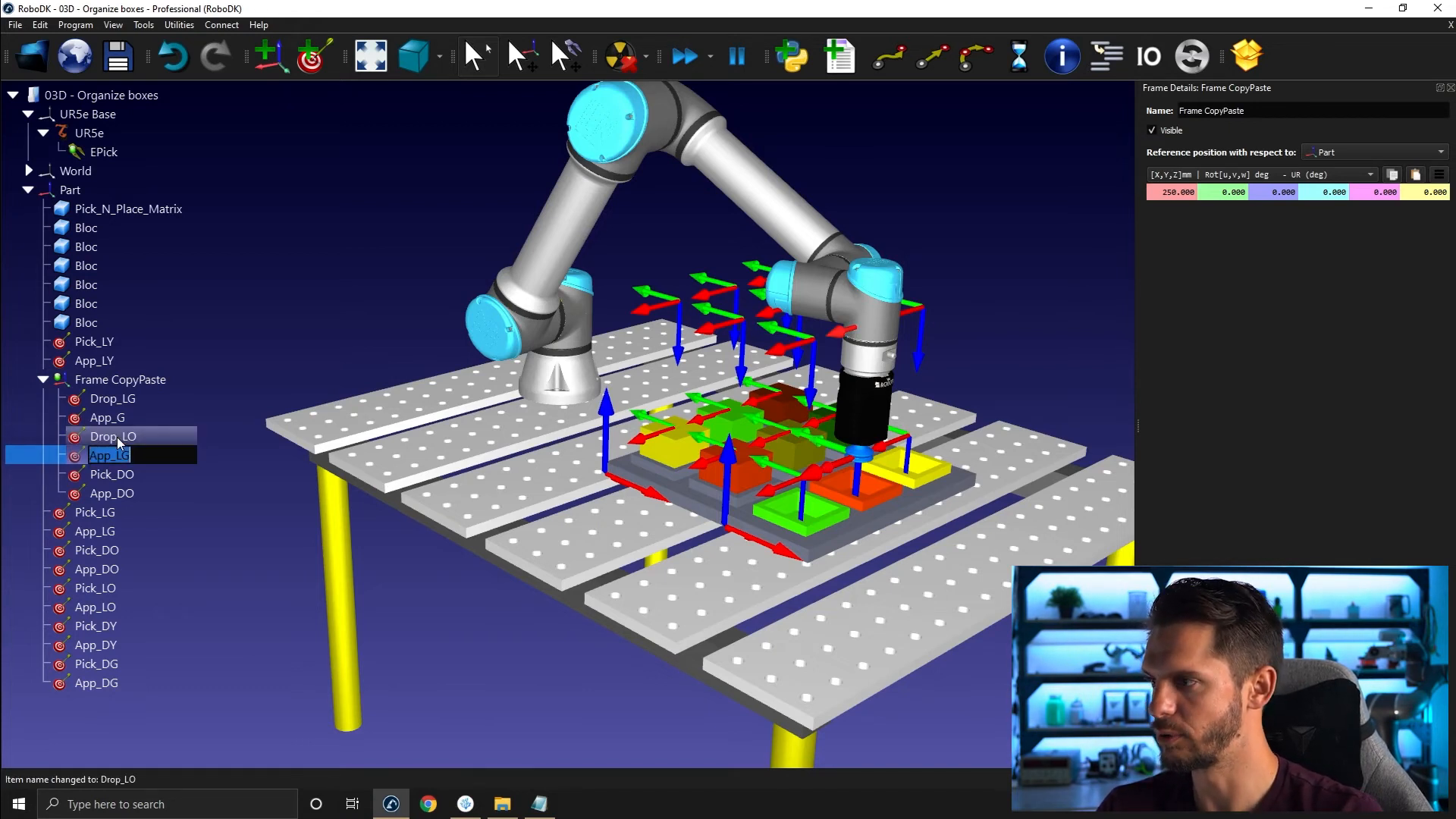
{"action": "type", "text": "APP_O"}
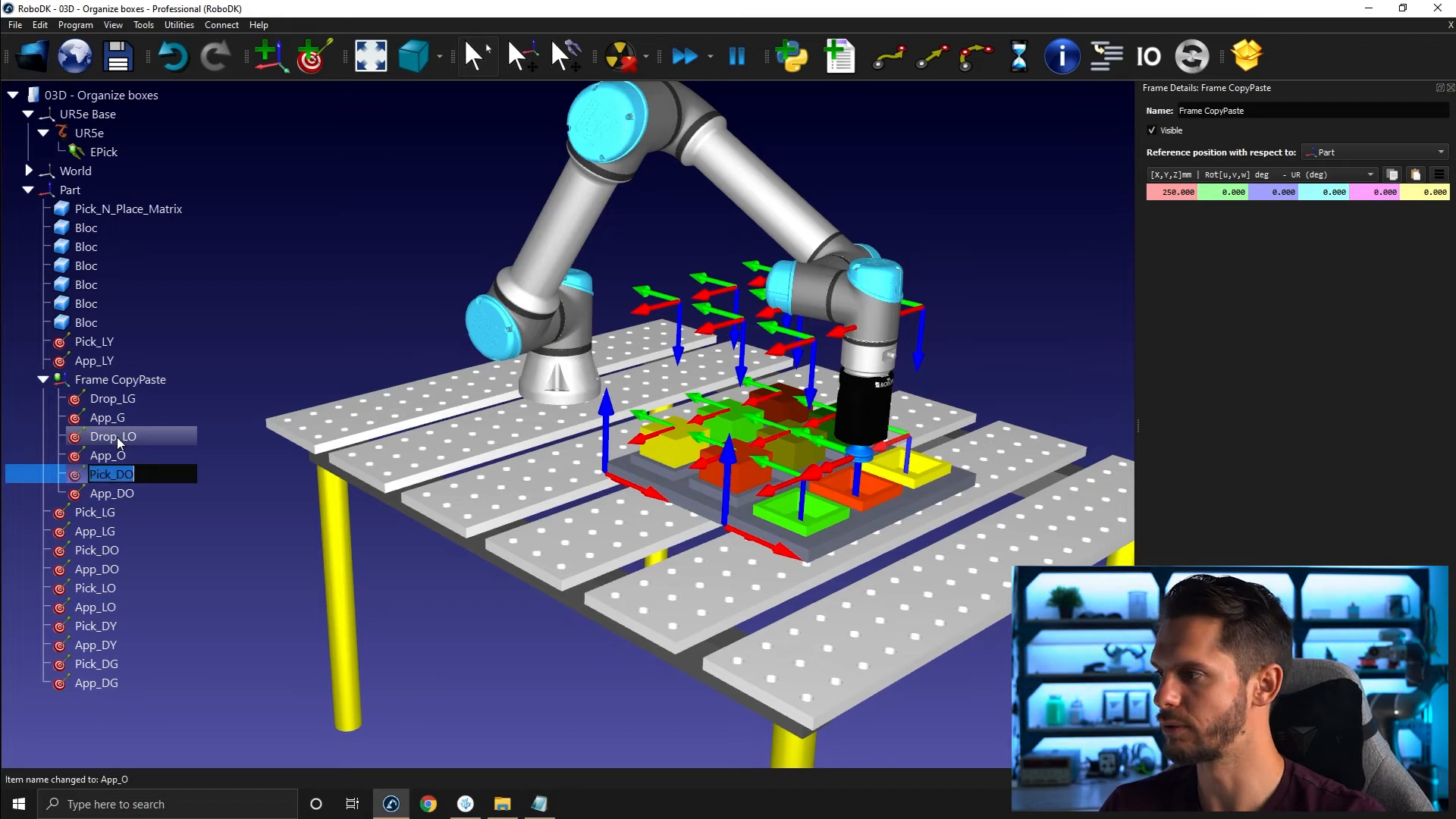
{"action": "type", "text": "Dr"}
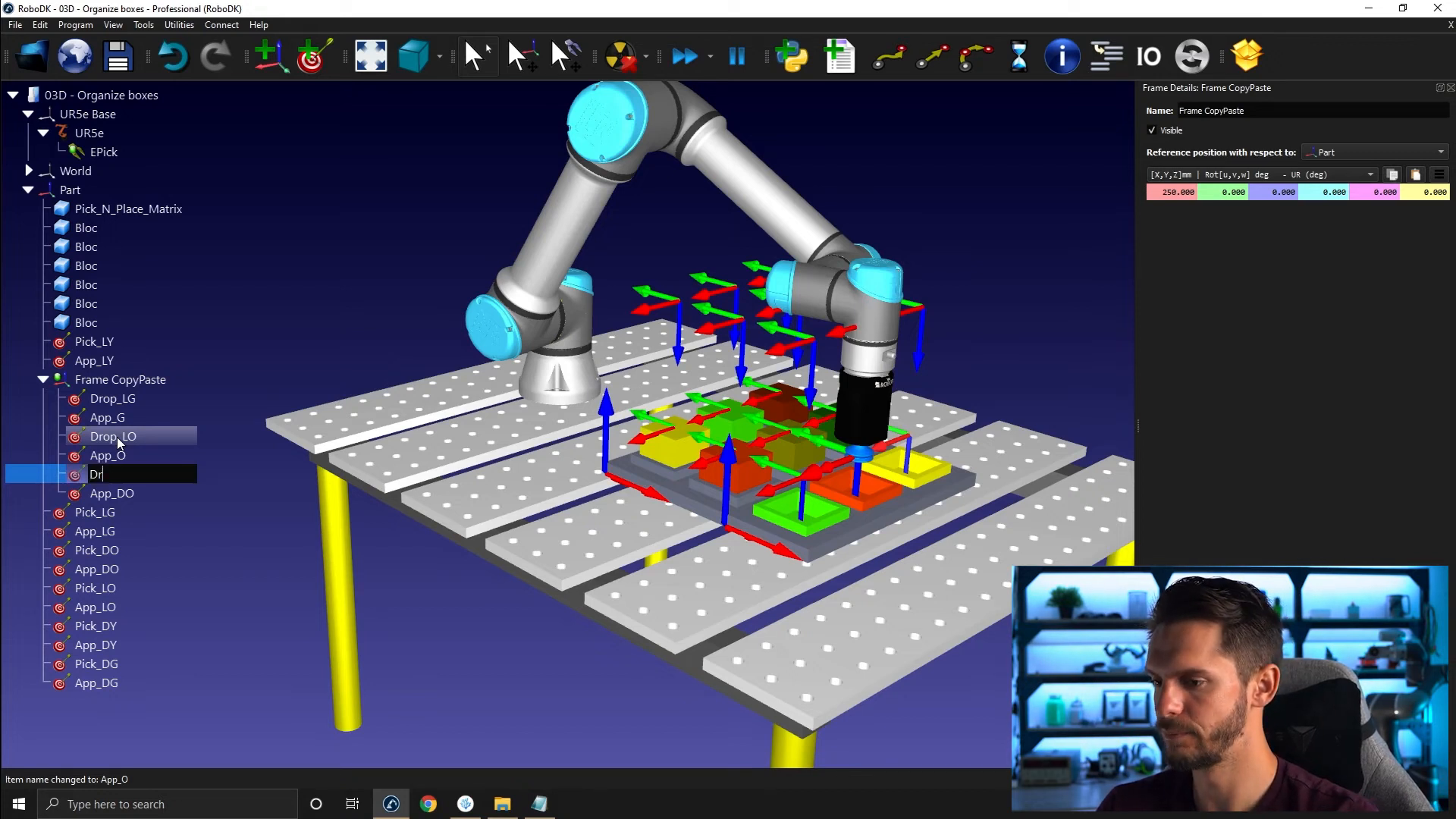
{"action": "type", "text": "op_LY"}
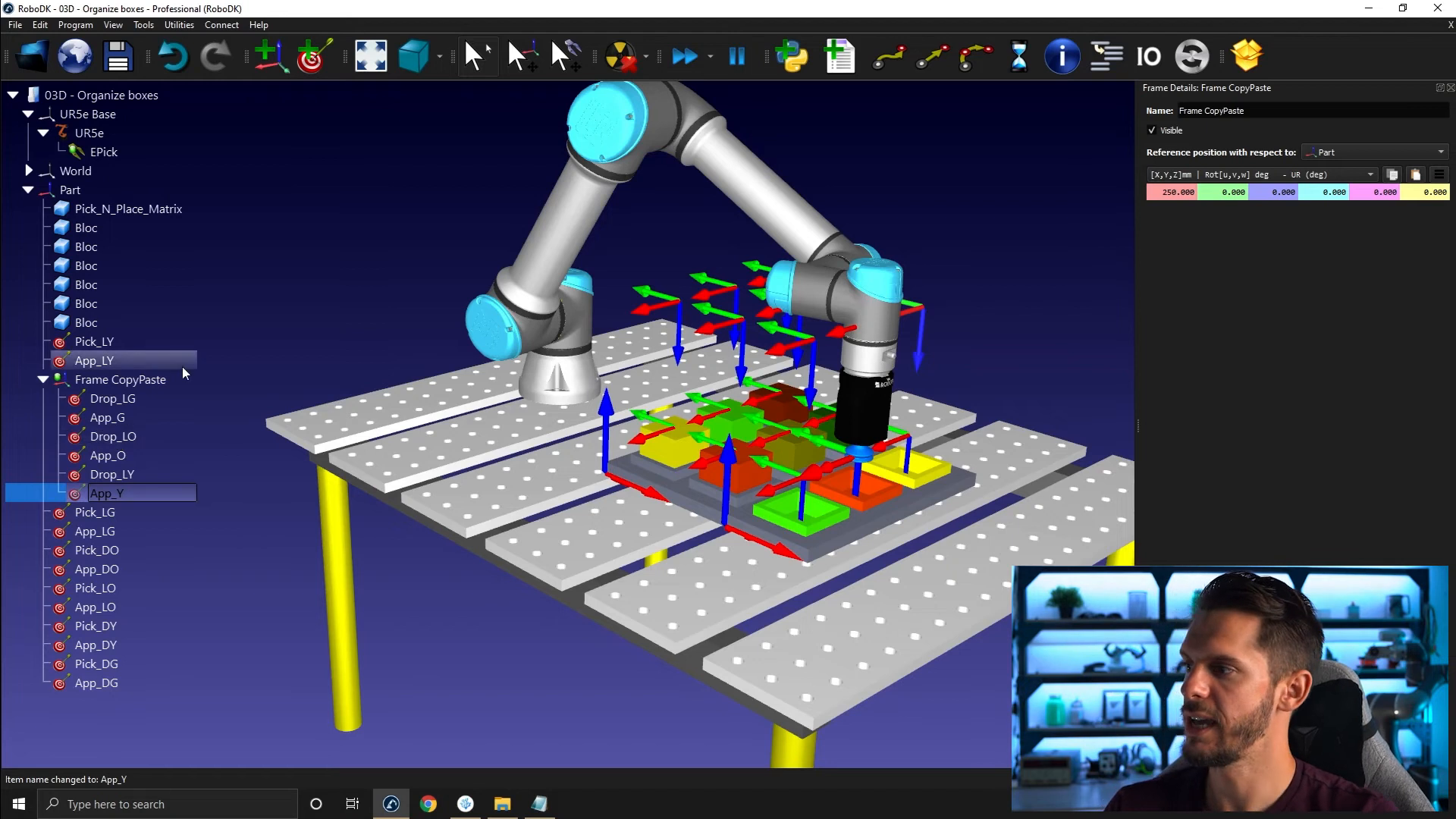
Reattach Drop_LG, App_G, Drop_LO, App_O, Drop_LY and App_Y directly under Part
{"action": "right_click", "coordinate": [107, 493]}
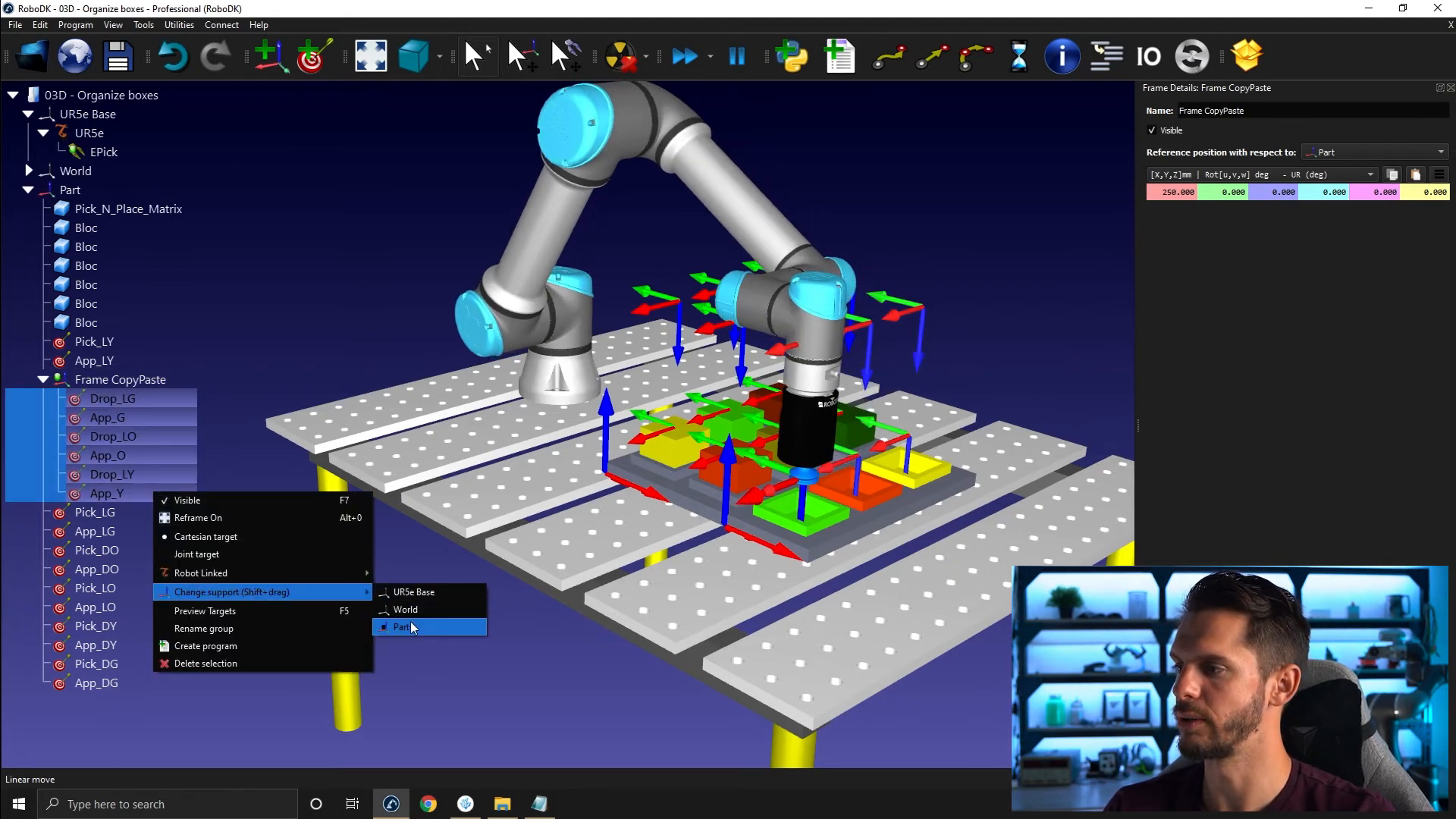
{"action": "left_click", "coordinate": [403, 628]}
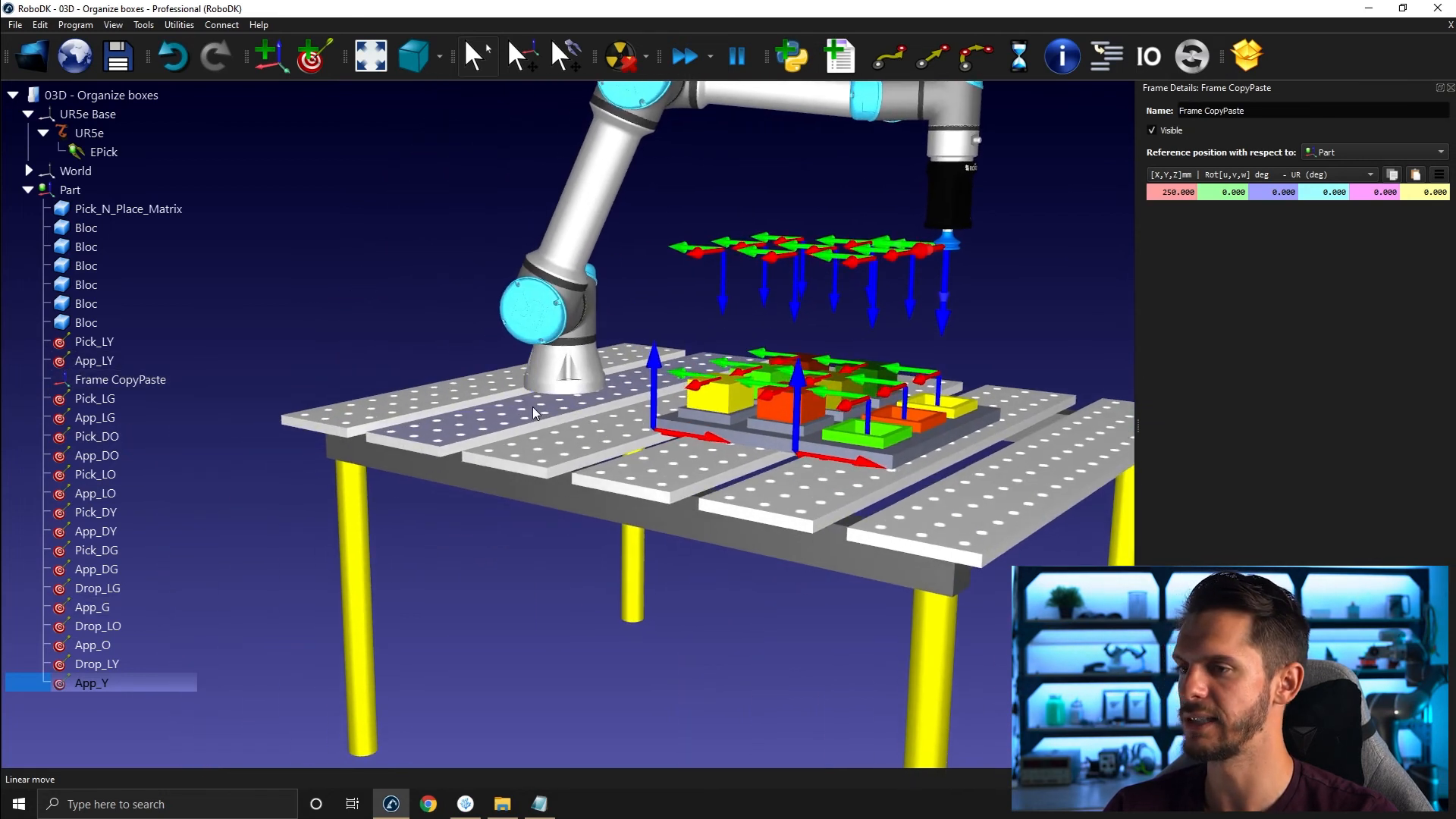
Copy Drop_LG, Drop_LO and Drop_LY at Z 75 mm, renamed Drop_DY, Drop_DO and Drop_DG
{"action": "right_click", "coordinate": [119, 379]}
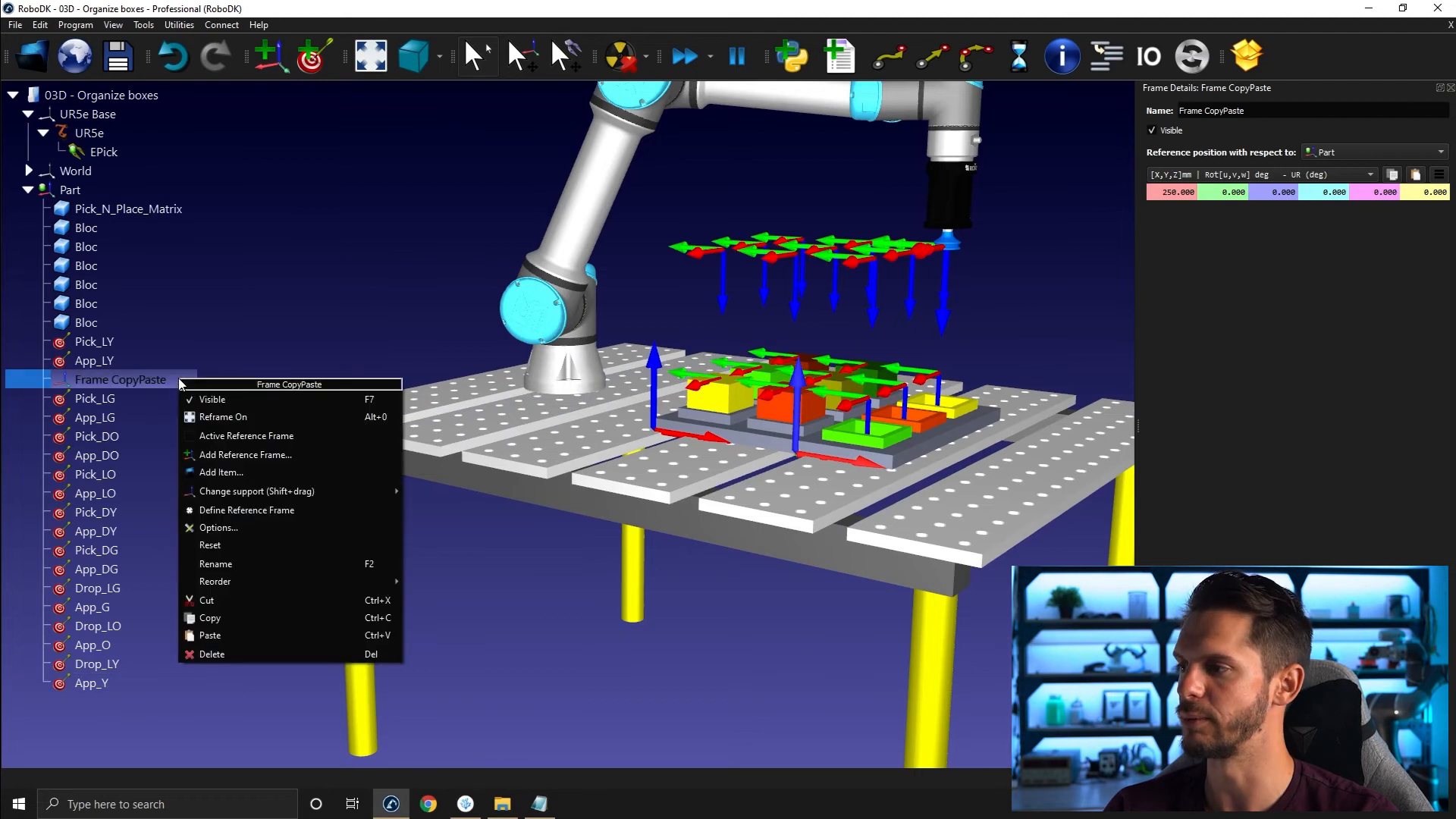
{"action": "left_click", "coordinate": [215, 564]}
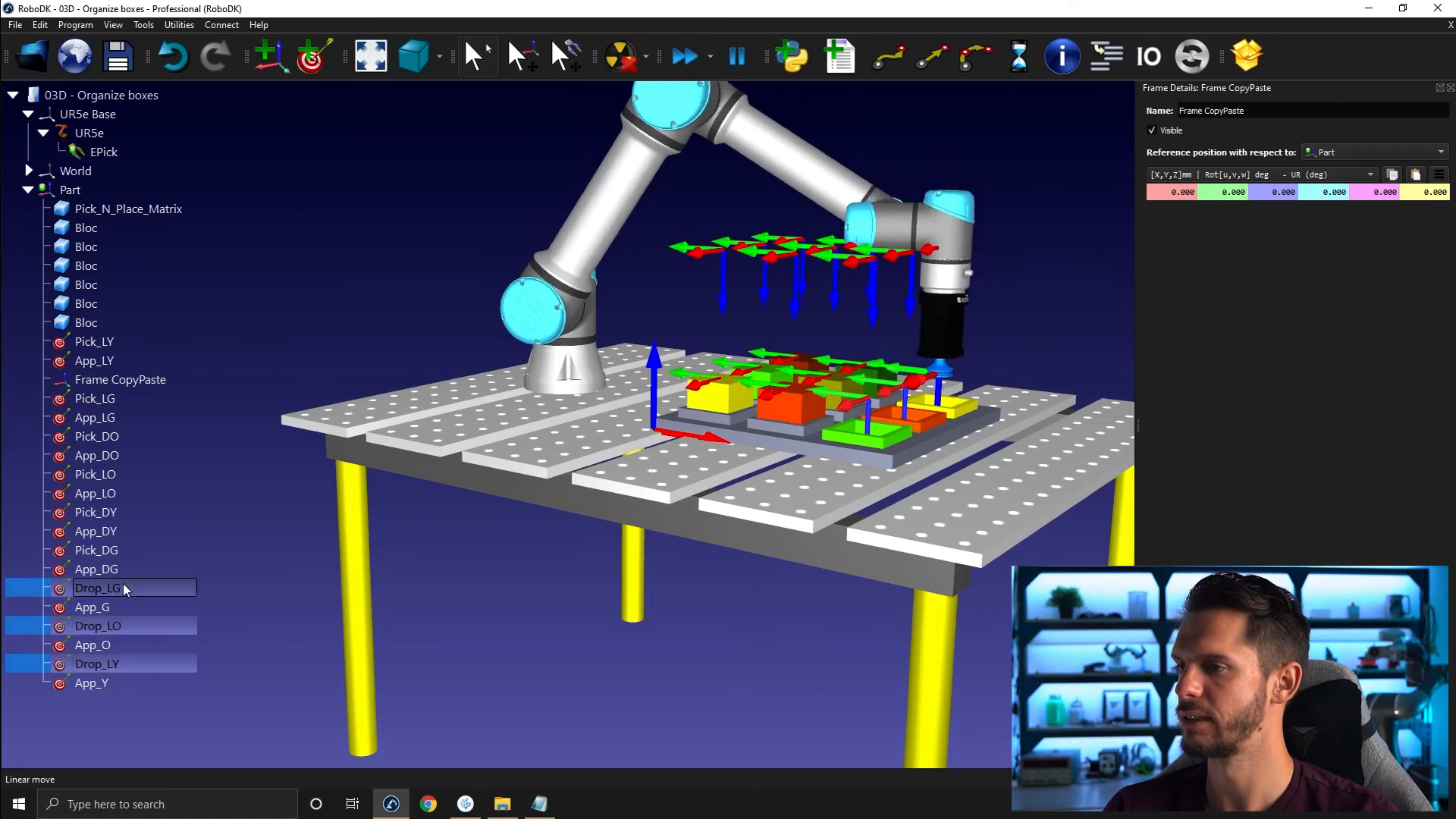
{"action": "left_click", "coordinate": [119, 379]}
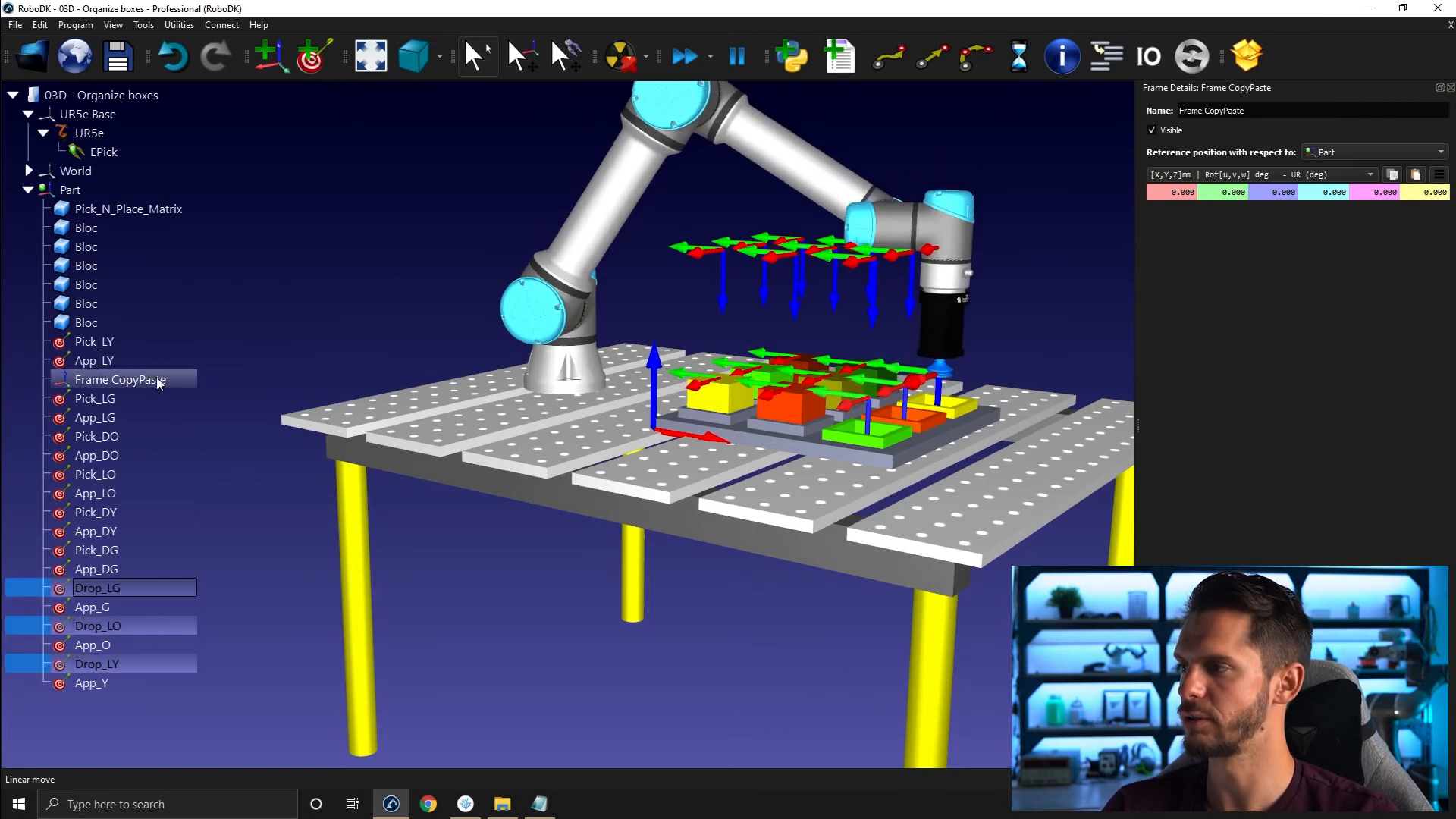
{"action": "left_click", "coordinate": [43, 380]}
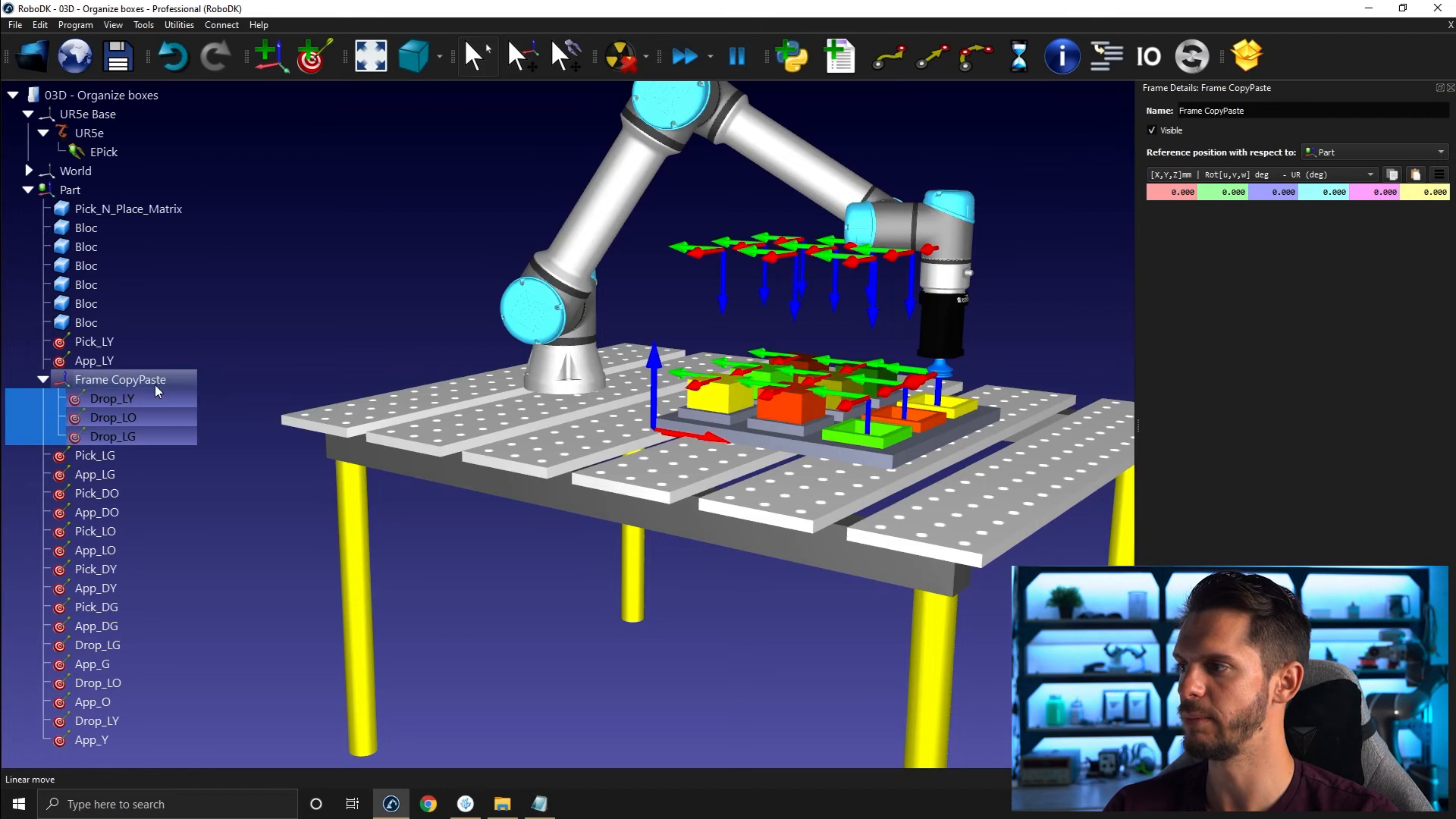
{"action": "mouse_move", "coordinate": [178, 385]}
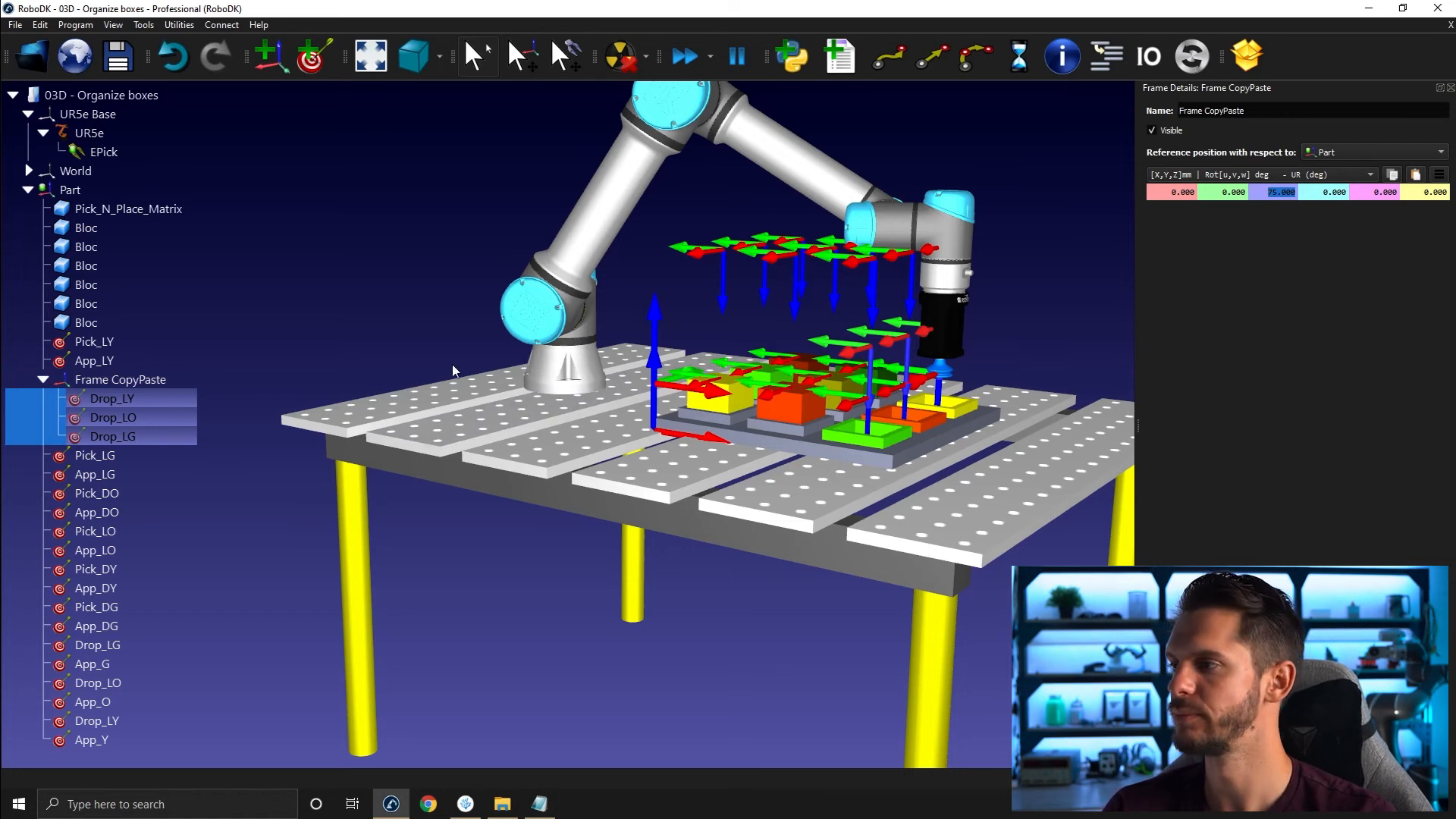
{"action": "left_click", "coordinate": [112, 398]}
{"action": "type", "text": "D"}
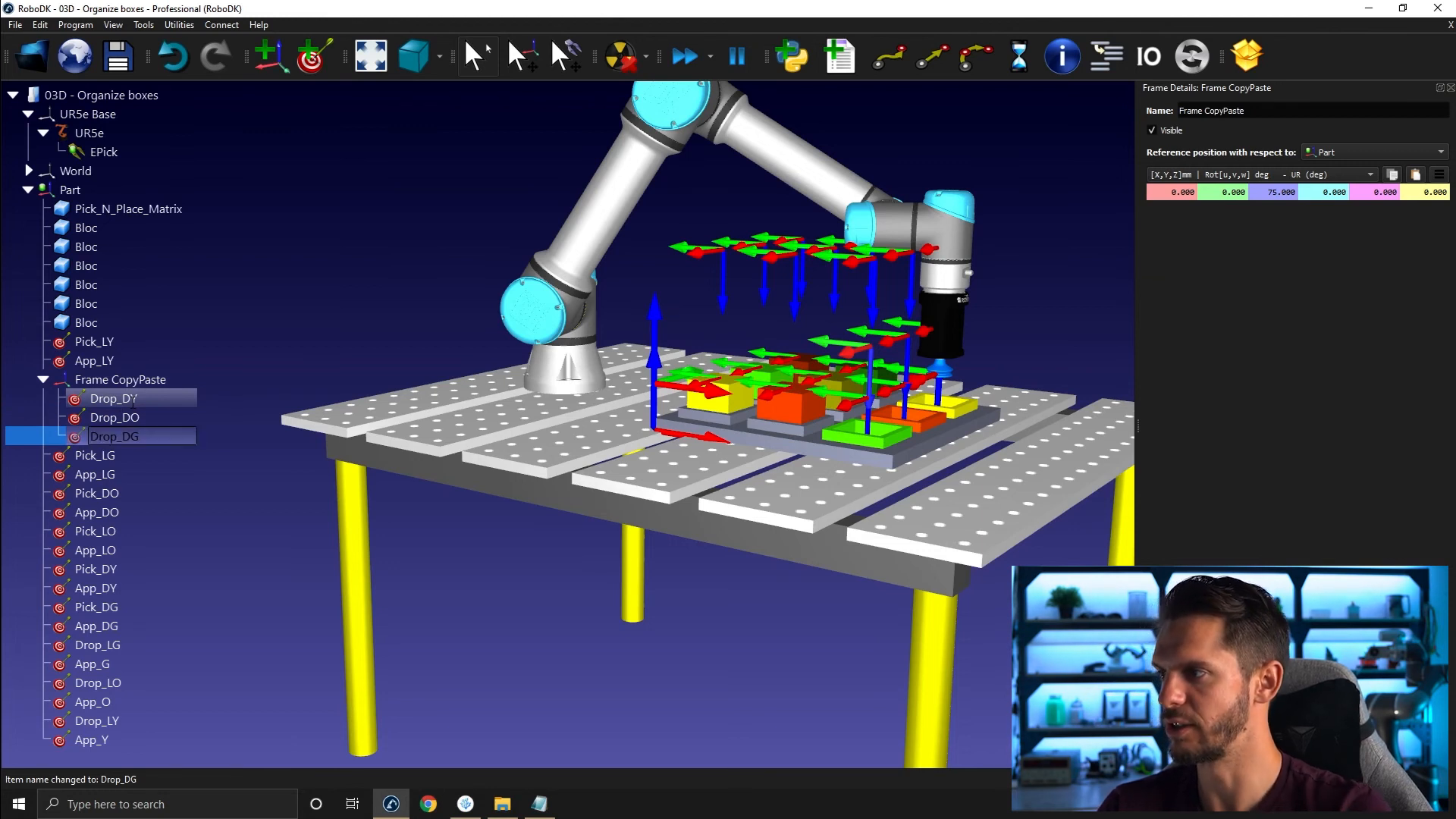
Move Drop_DY, Drop_DO and Drop_DG under Part and delete Frame CopyPaste
{"action": "right_click", "coordinate": [114, 437]}
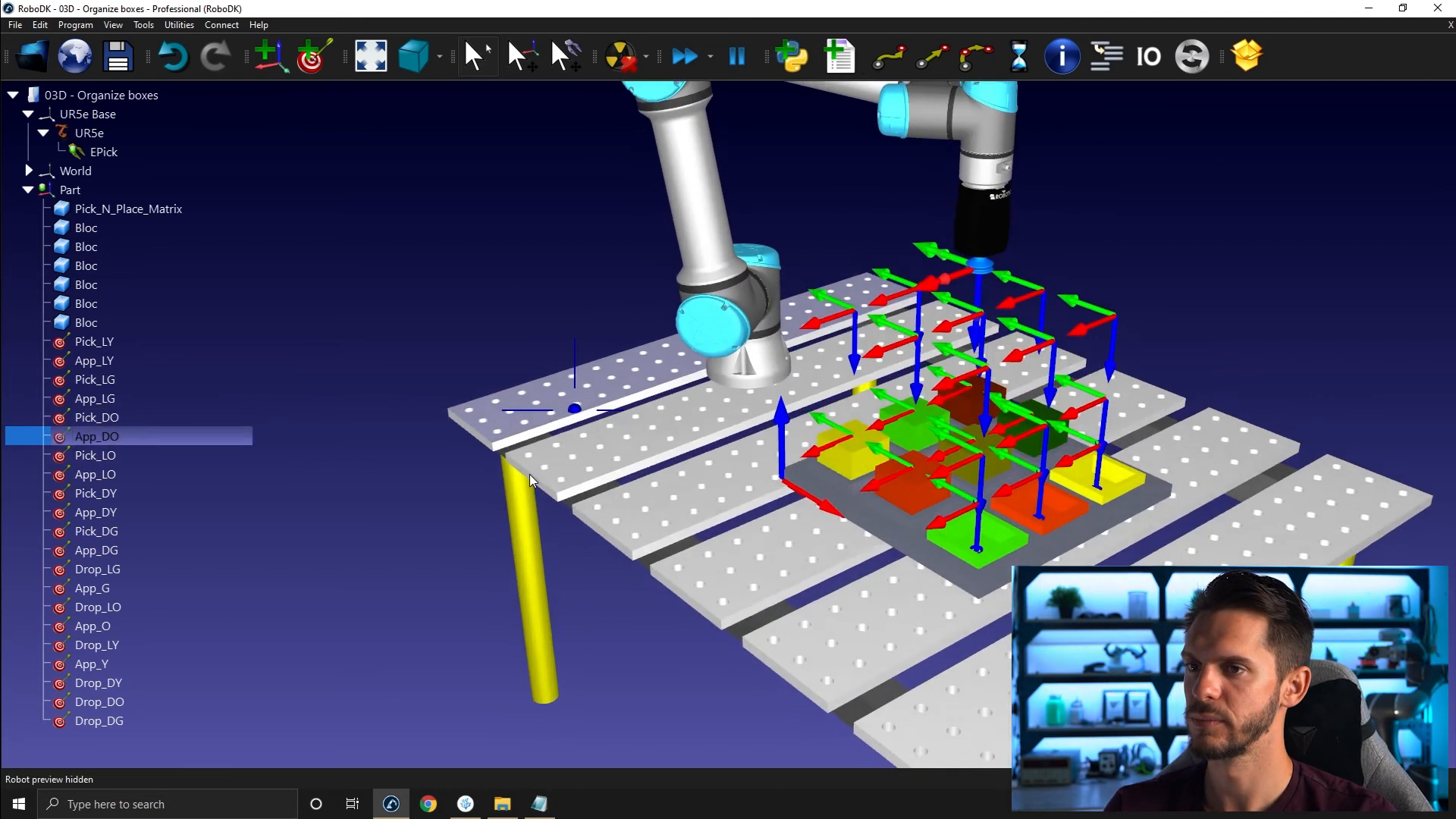
Drag Drop_DG, Drop_DO and Drop_DY beside their matching Drop_L targets in the tree
{"action": "left_click", "coordinate": [95, 473]}
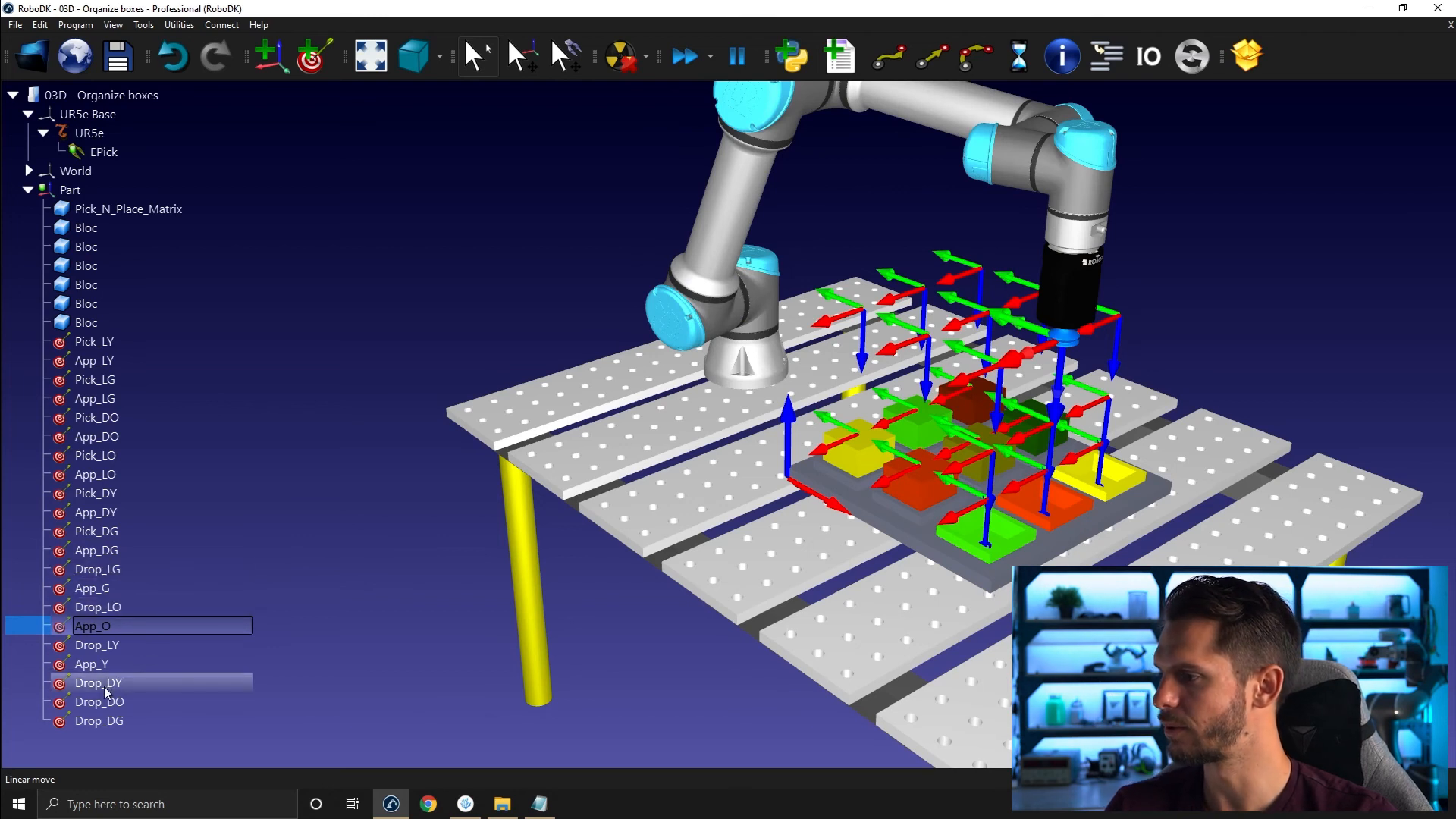
{"action": "mouse_move", "coordinate": [98, 683]}
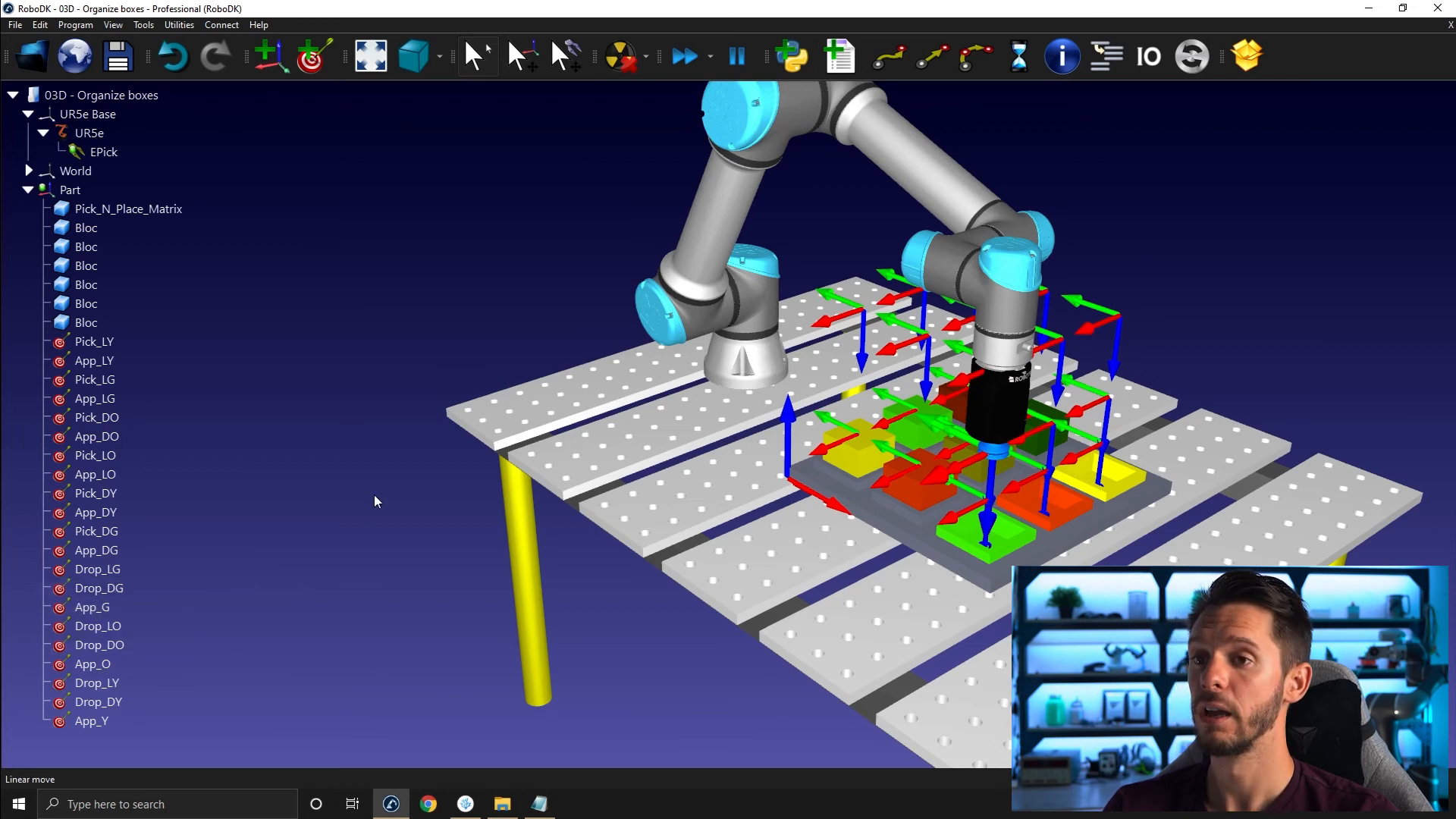
{"action": "right_click", "coordinate": [928, 158]}
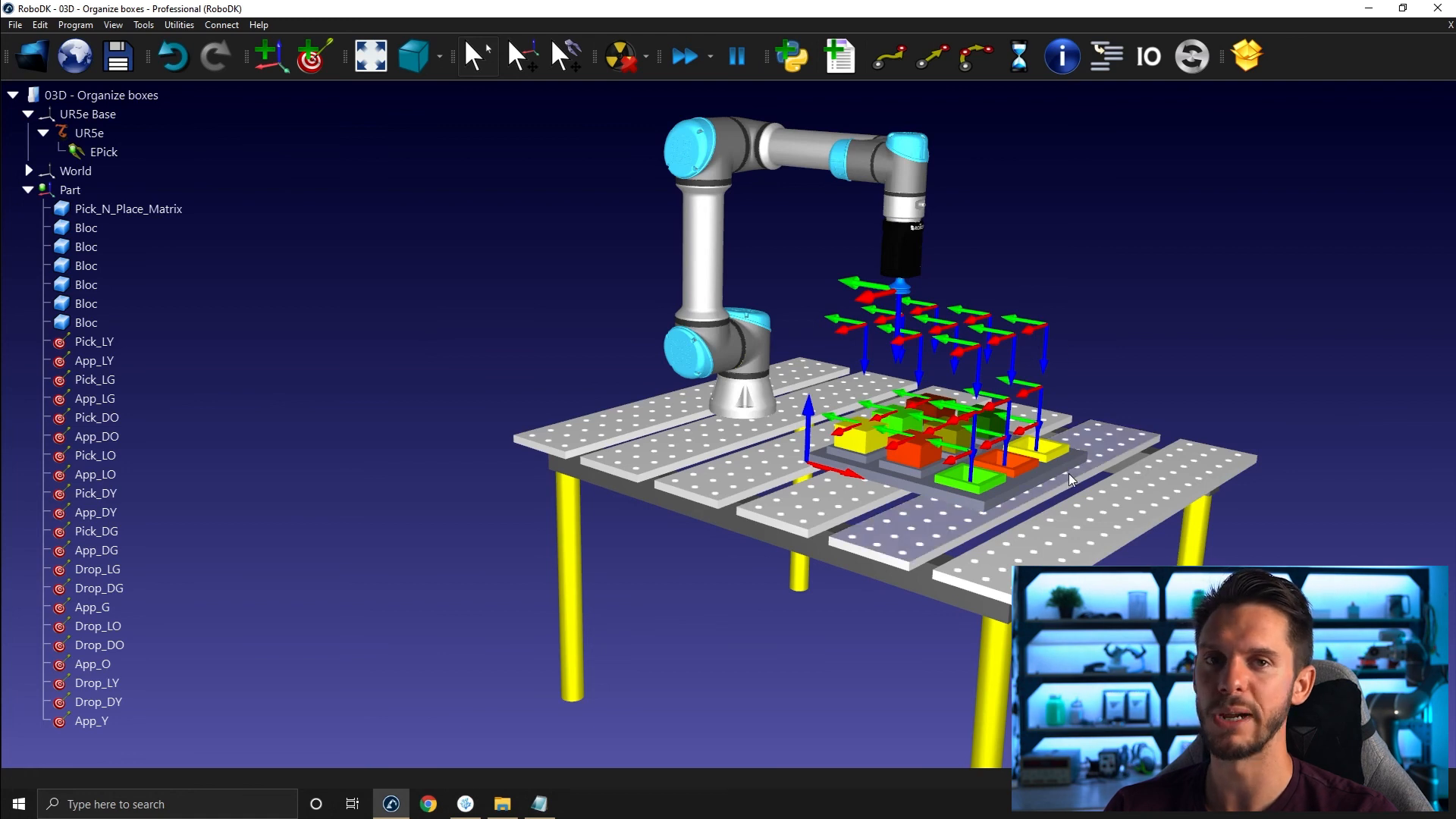
{"action": "mouse_move", "coordinate": [1054, 488]}
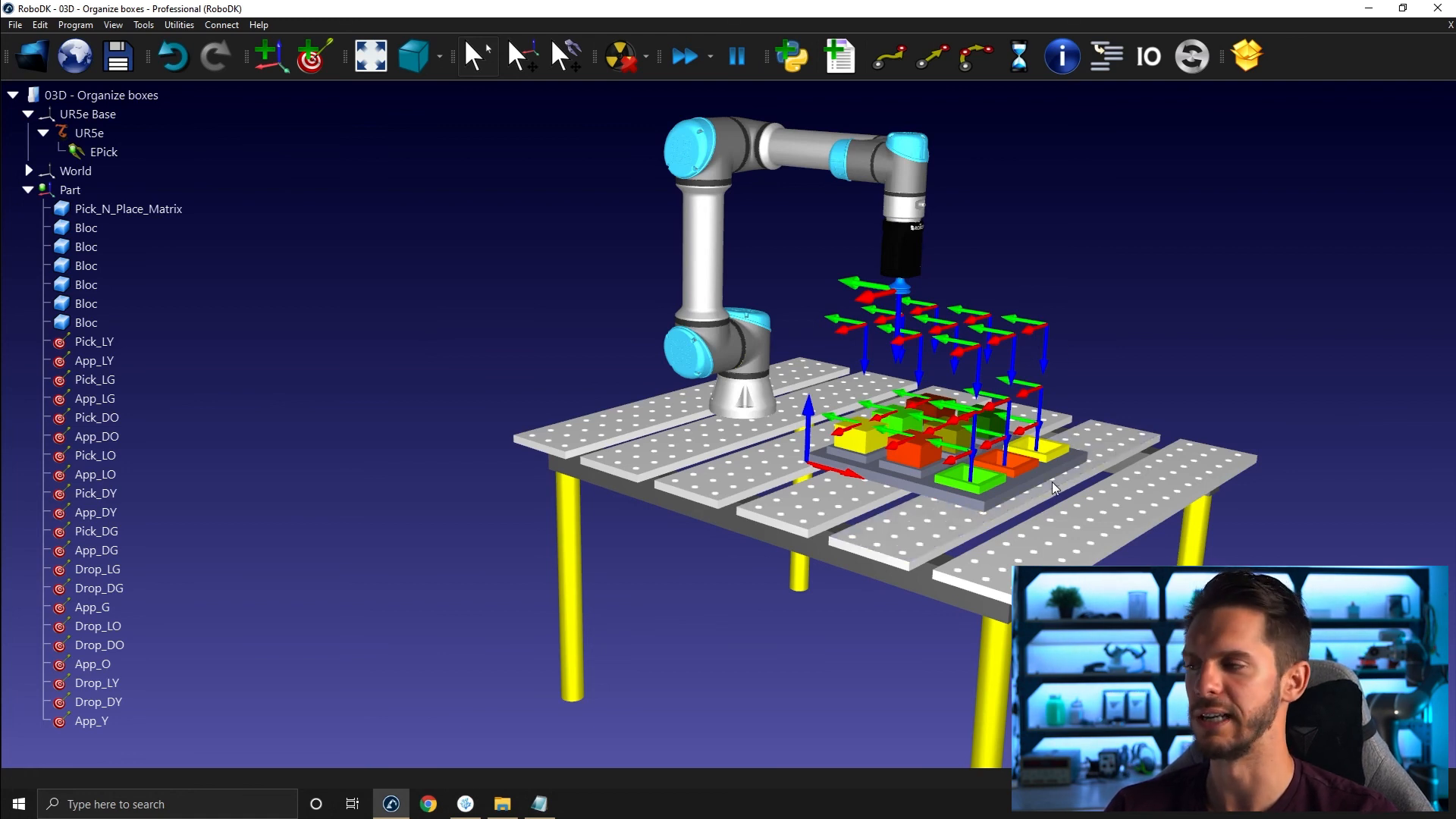
{"action": "mouse_move", "coordinate": [1166, 293]}
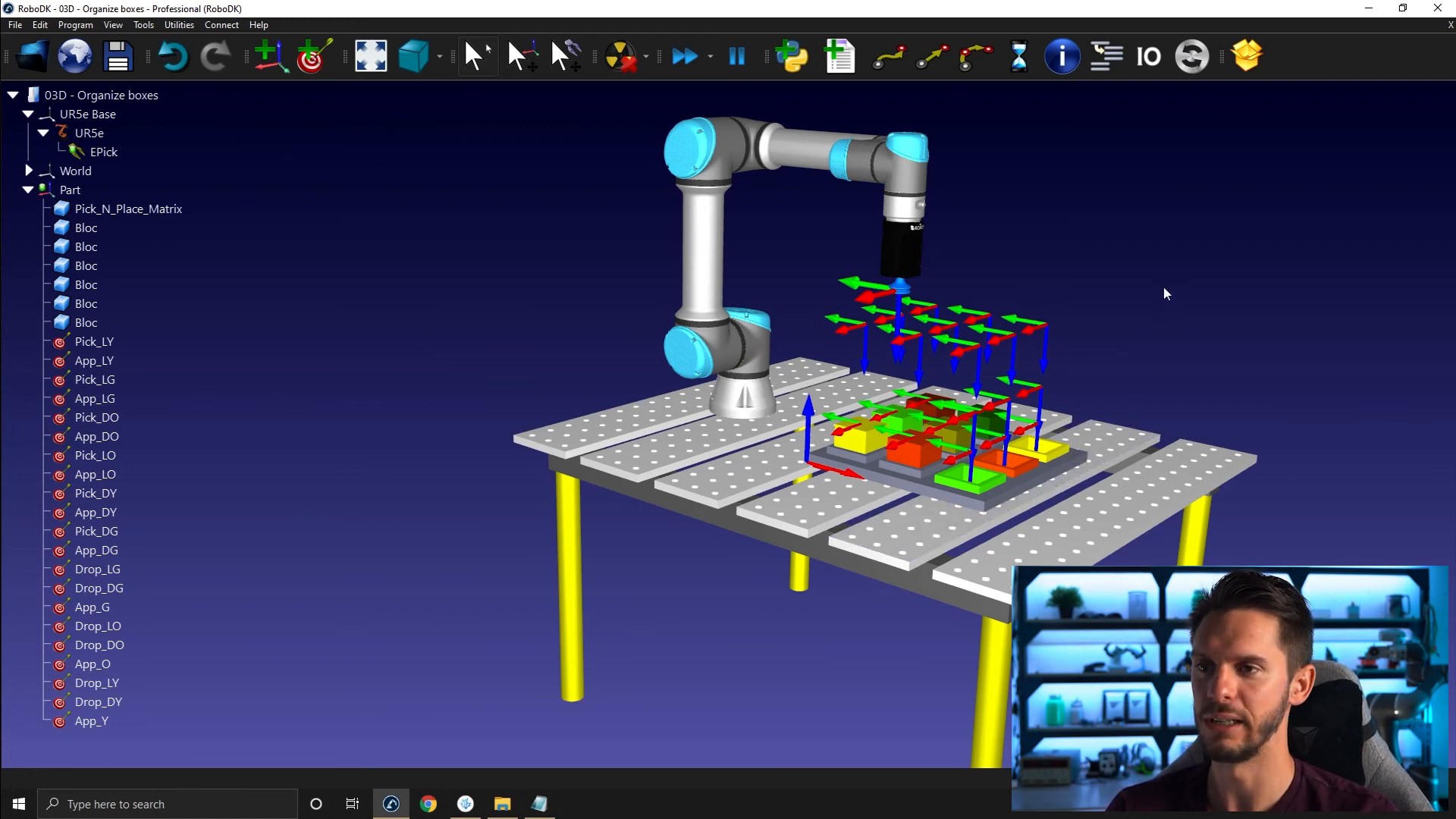
{"action": "mouse_move", "coordinate": [1207, 283]}
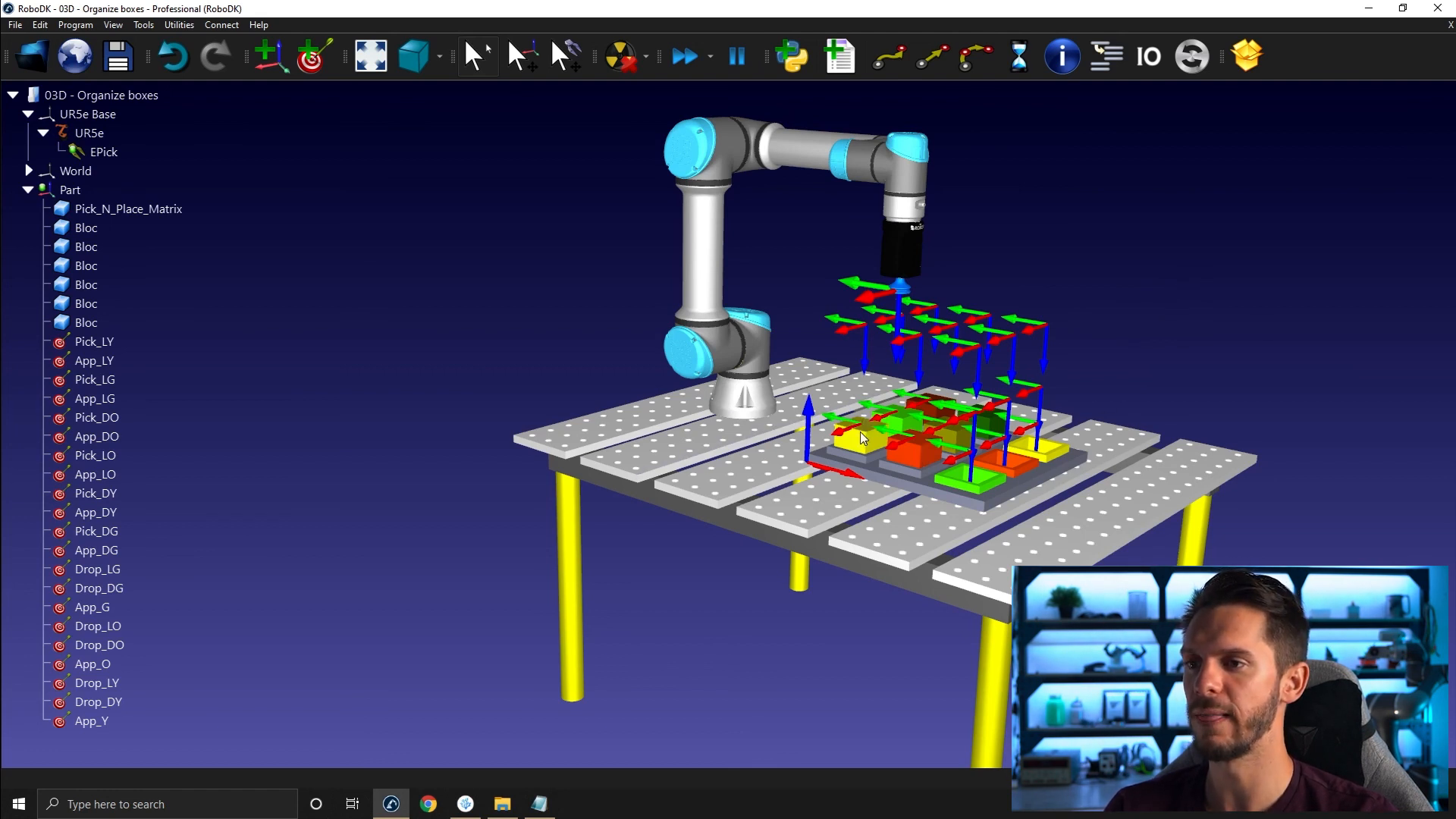
{"action": "mouse_move", "coordinate": [938, 326]}
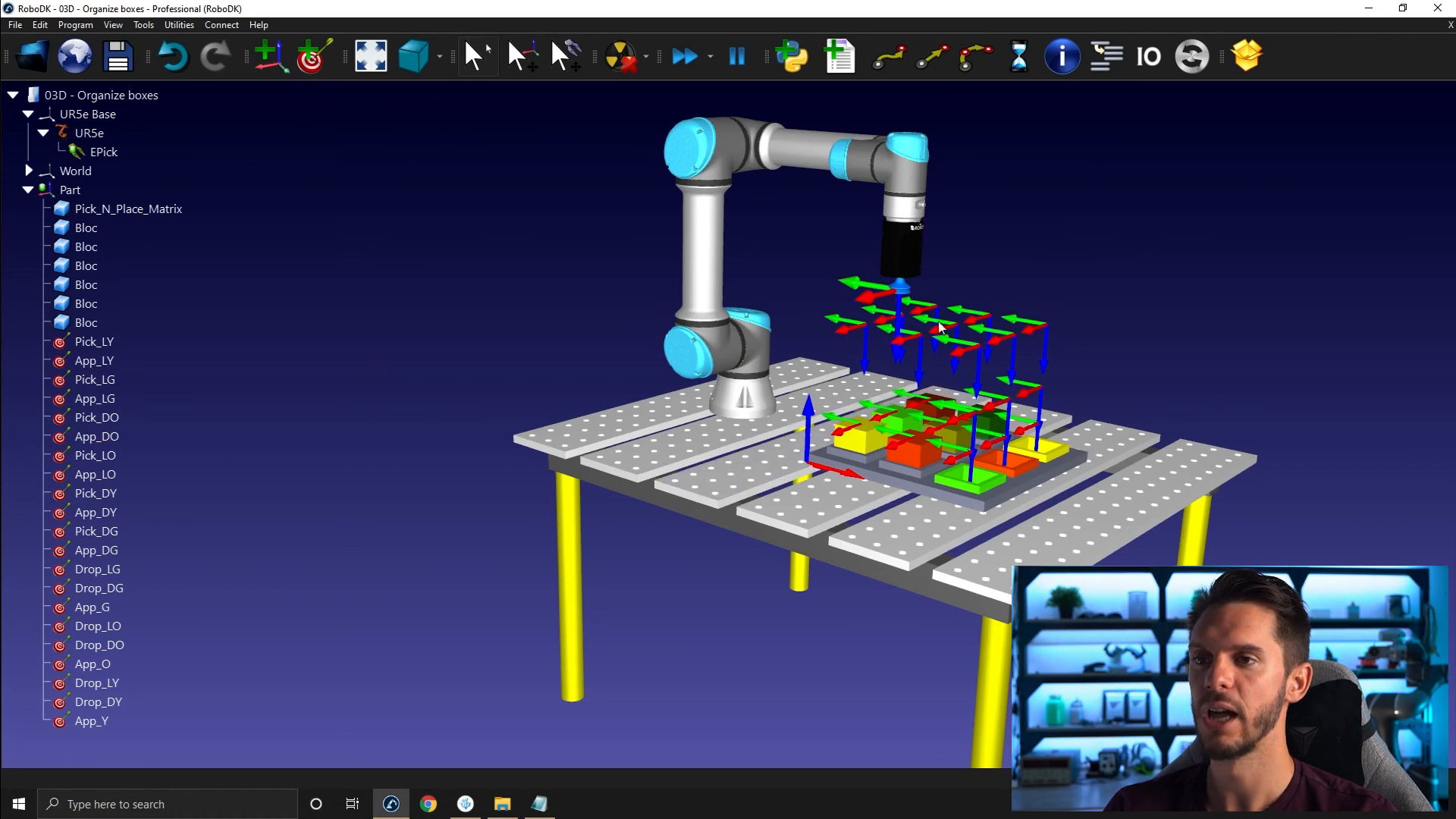